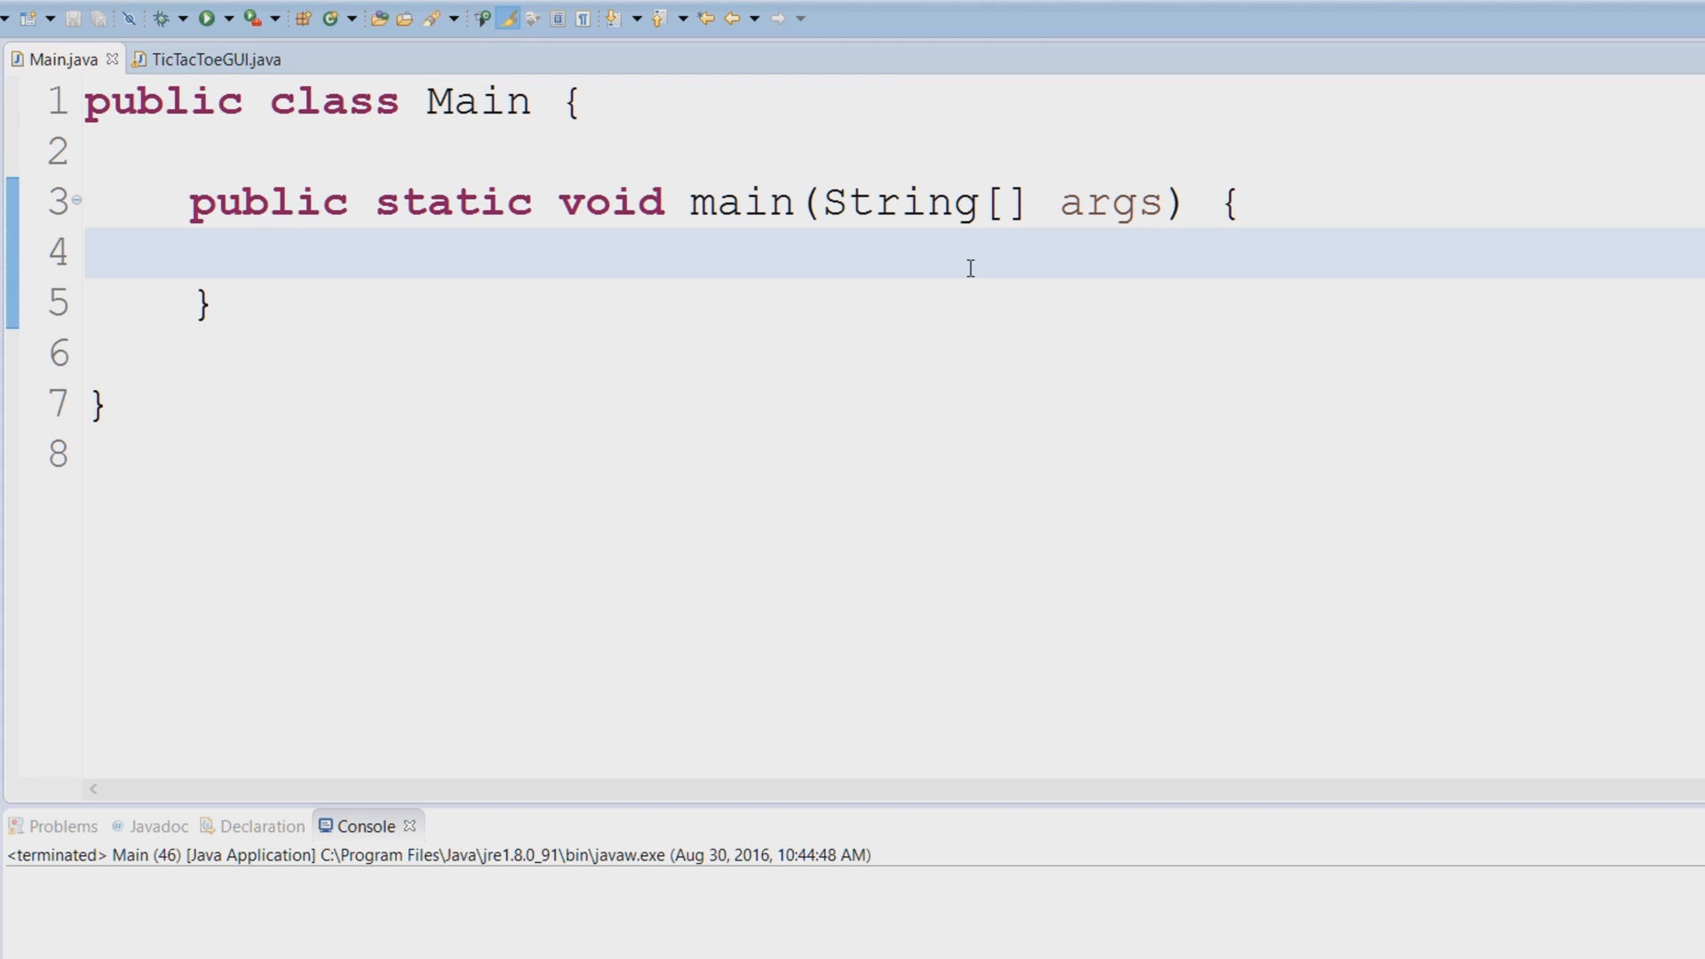
{"action": "mouse_move", "coordinate": [602, 272]}
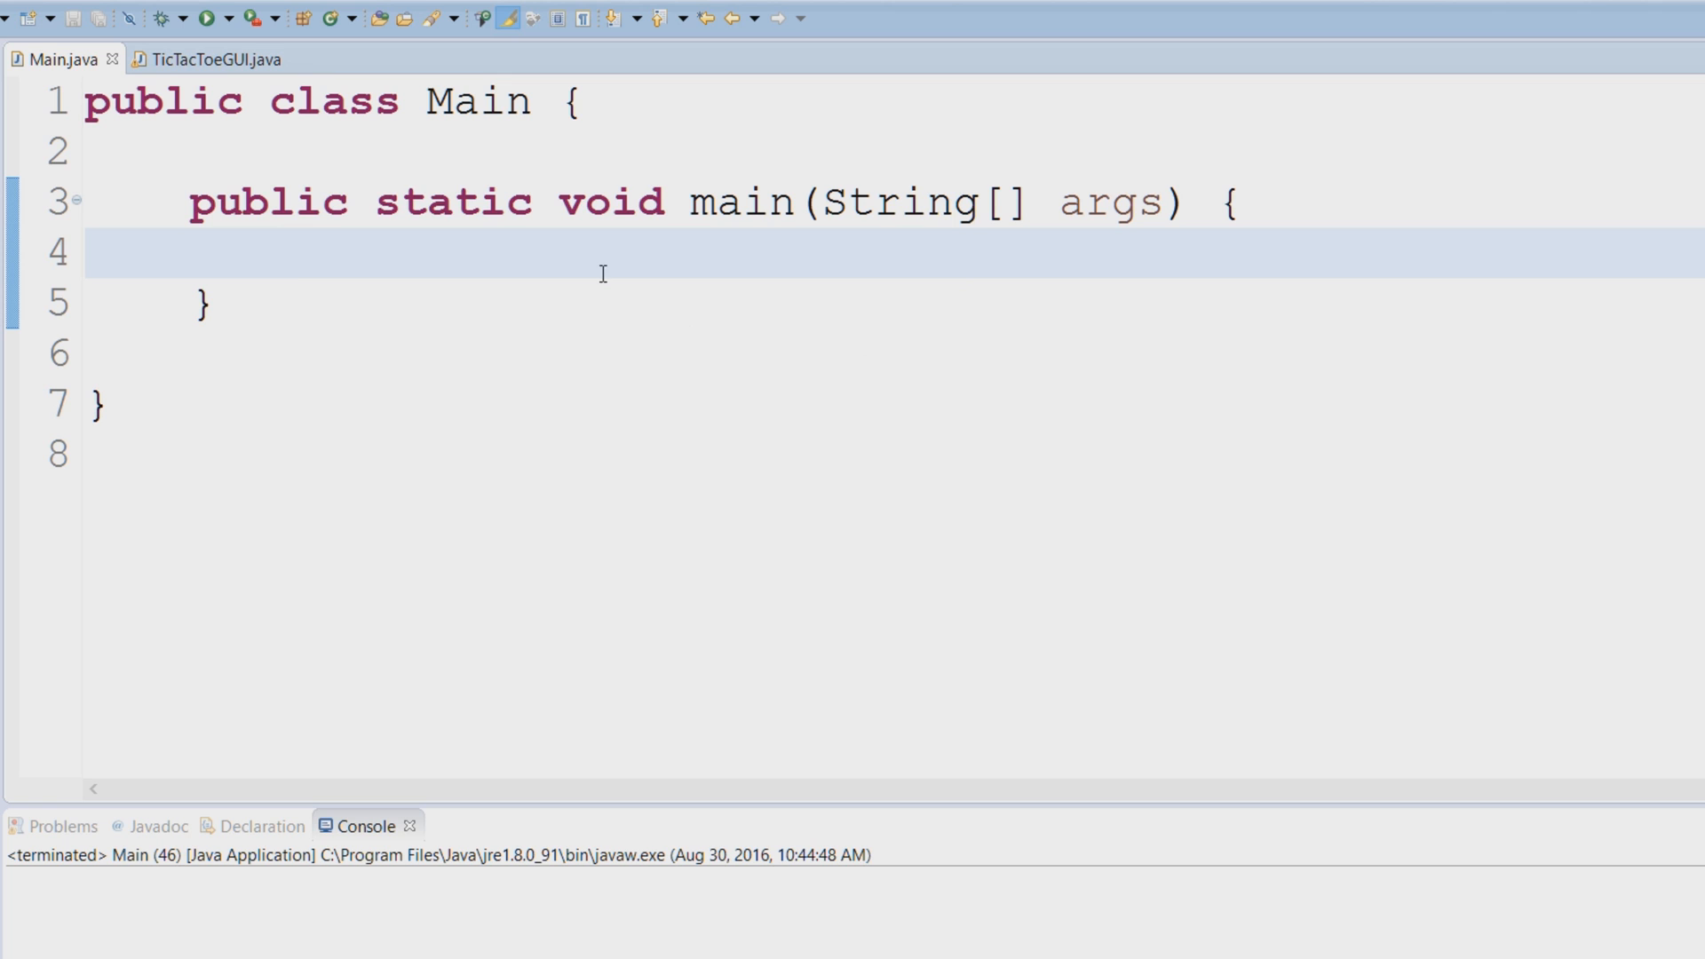
{"action": "mouse_move", "coordinate": [286, 170]}
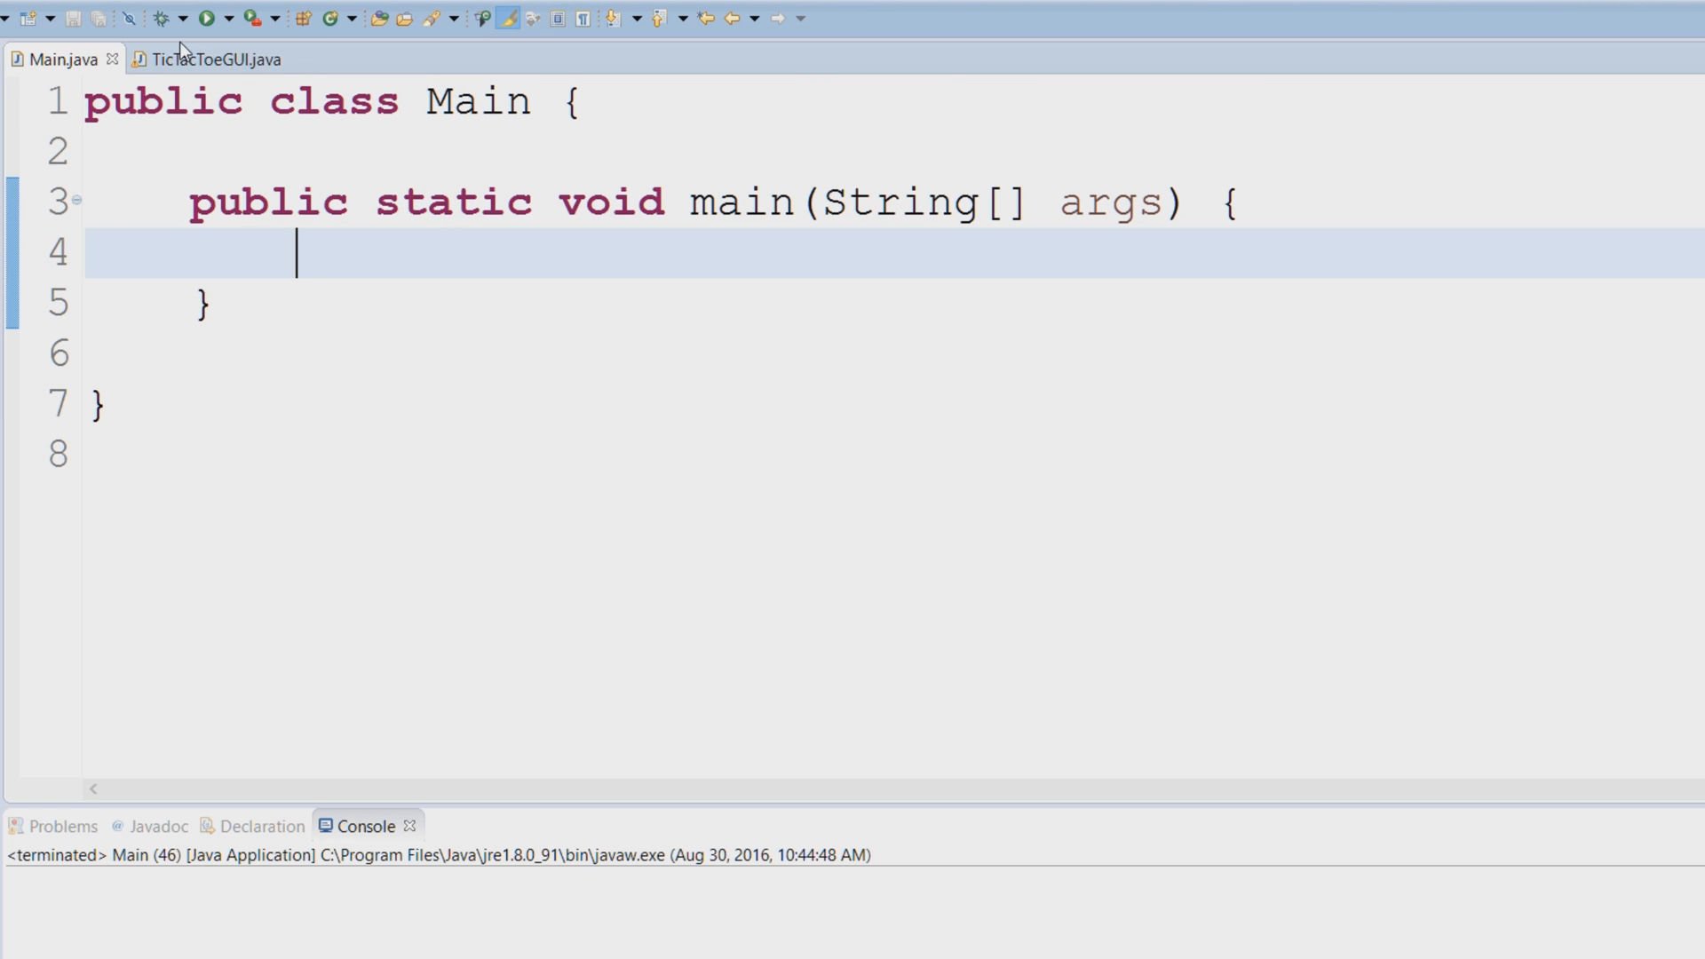
Step: Check the TicTacToeGUI class name in its source file, then return to Main.java
{"action": "left_click", "coordinate": [215, 59]}
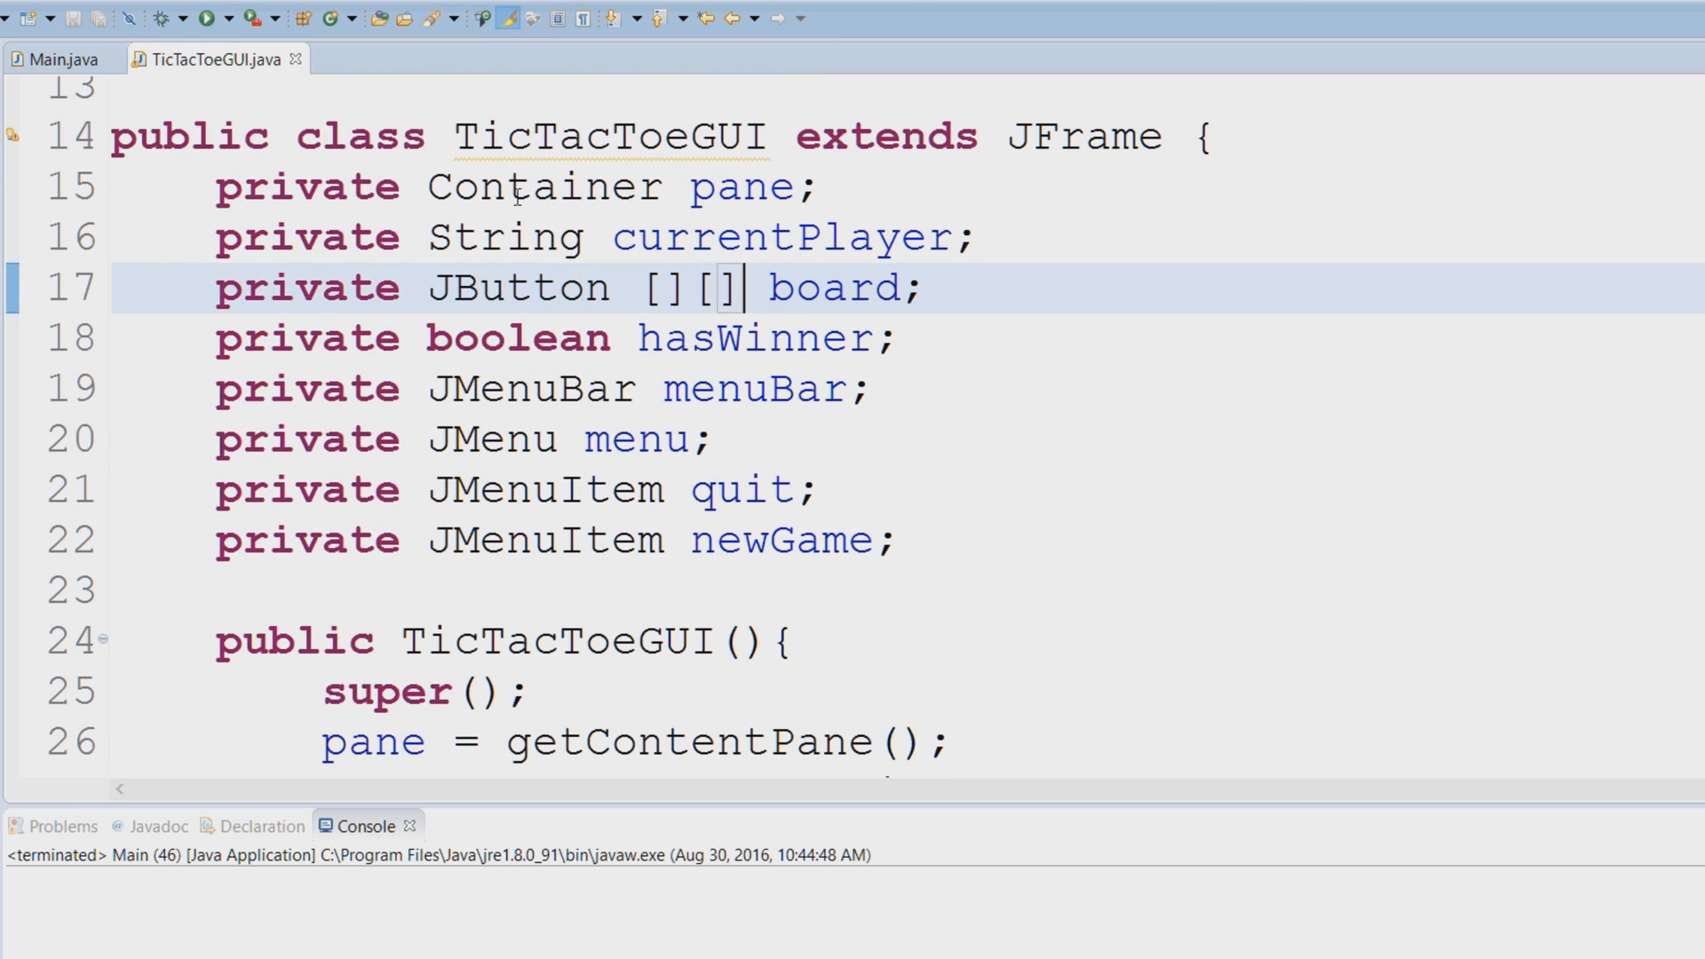
{"action": "double_click", "coordinate": [619, 135]}
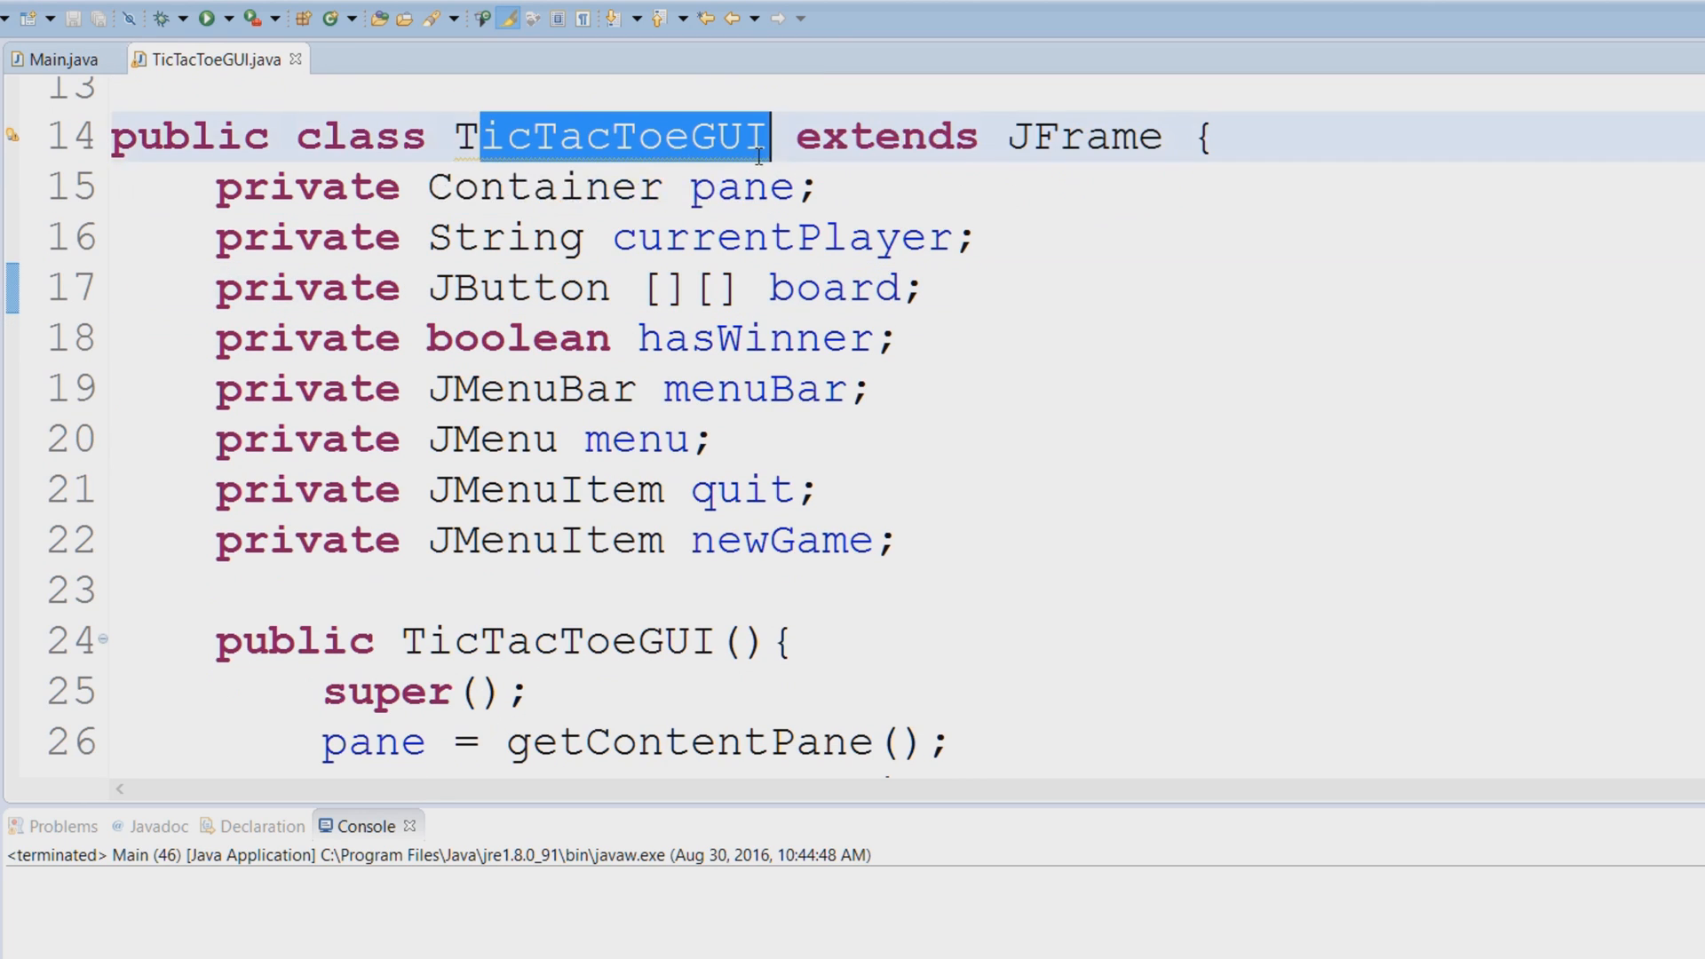
{"action": "left_click", "coordinate": [60, 59]}
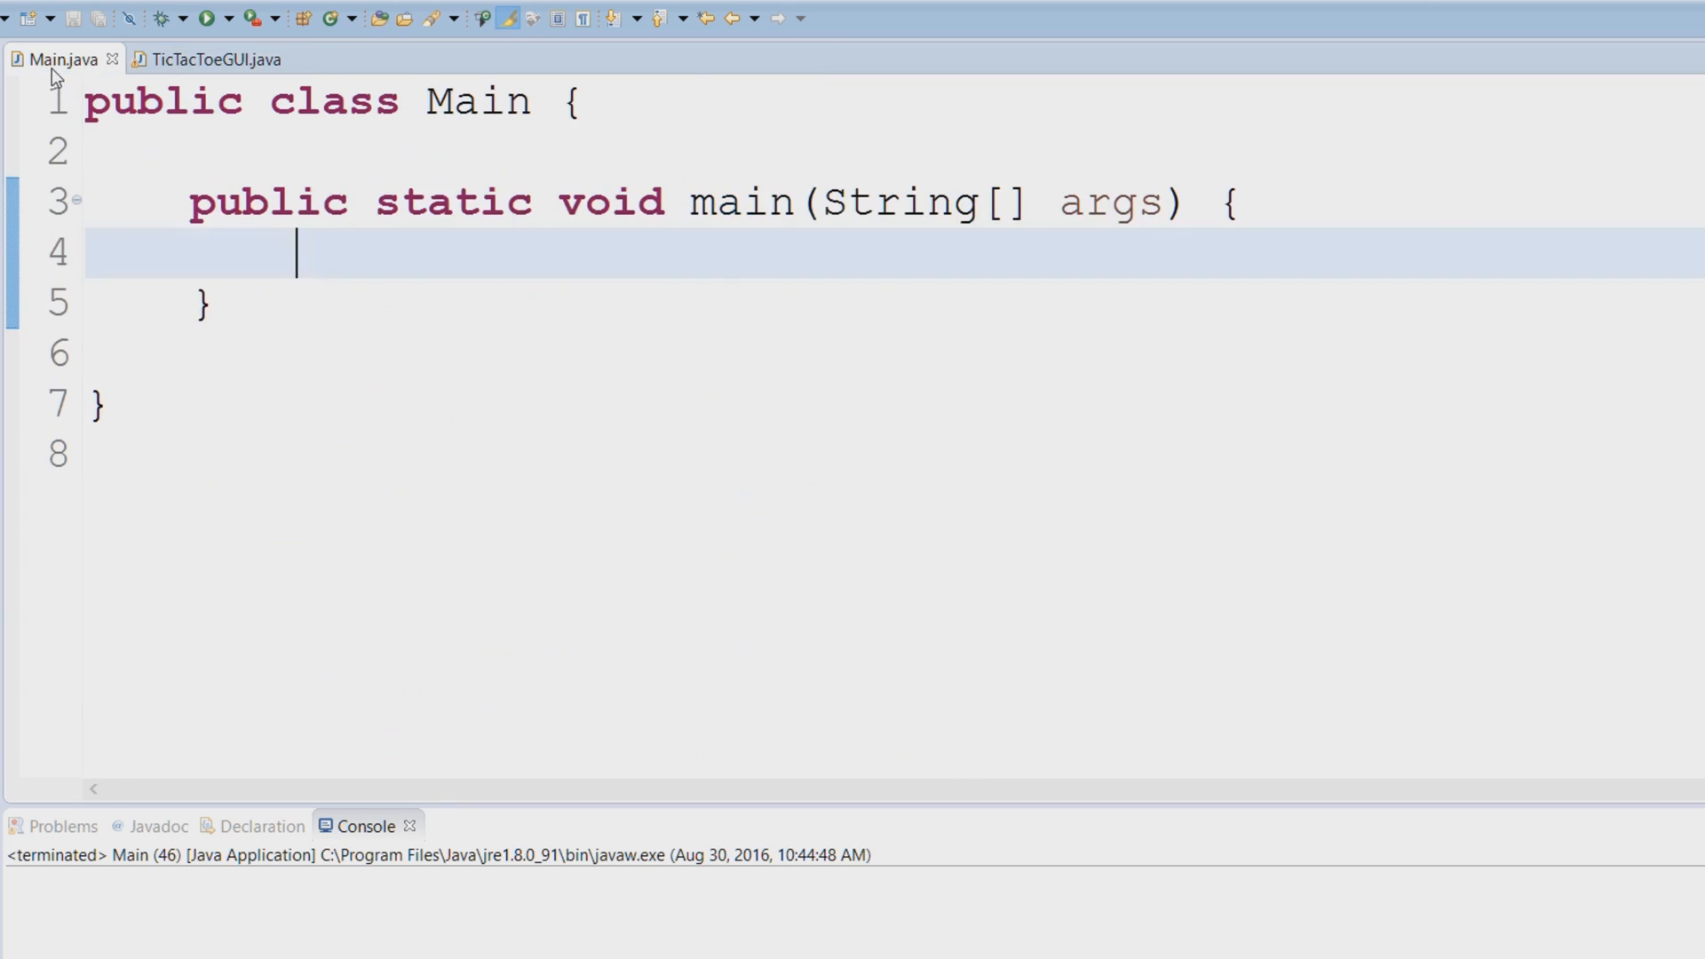
{"action": "mouse_move", "coordinate": [796, 343]}
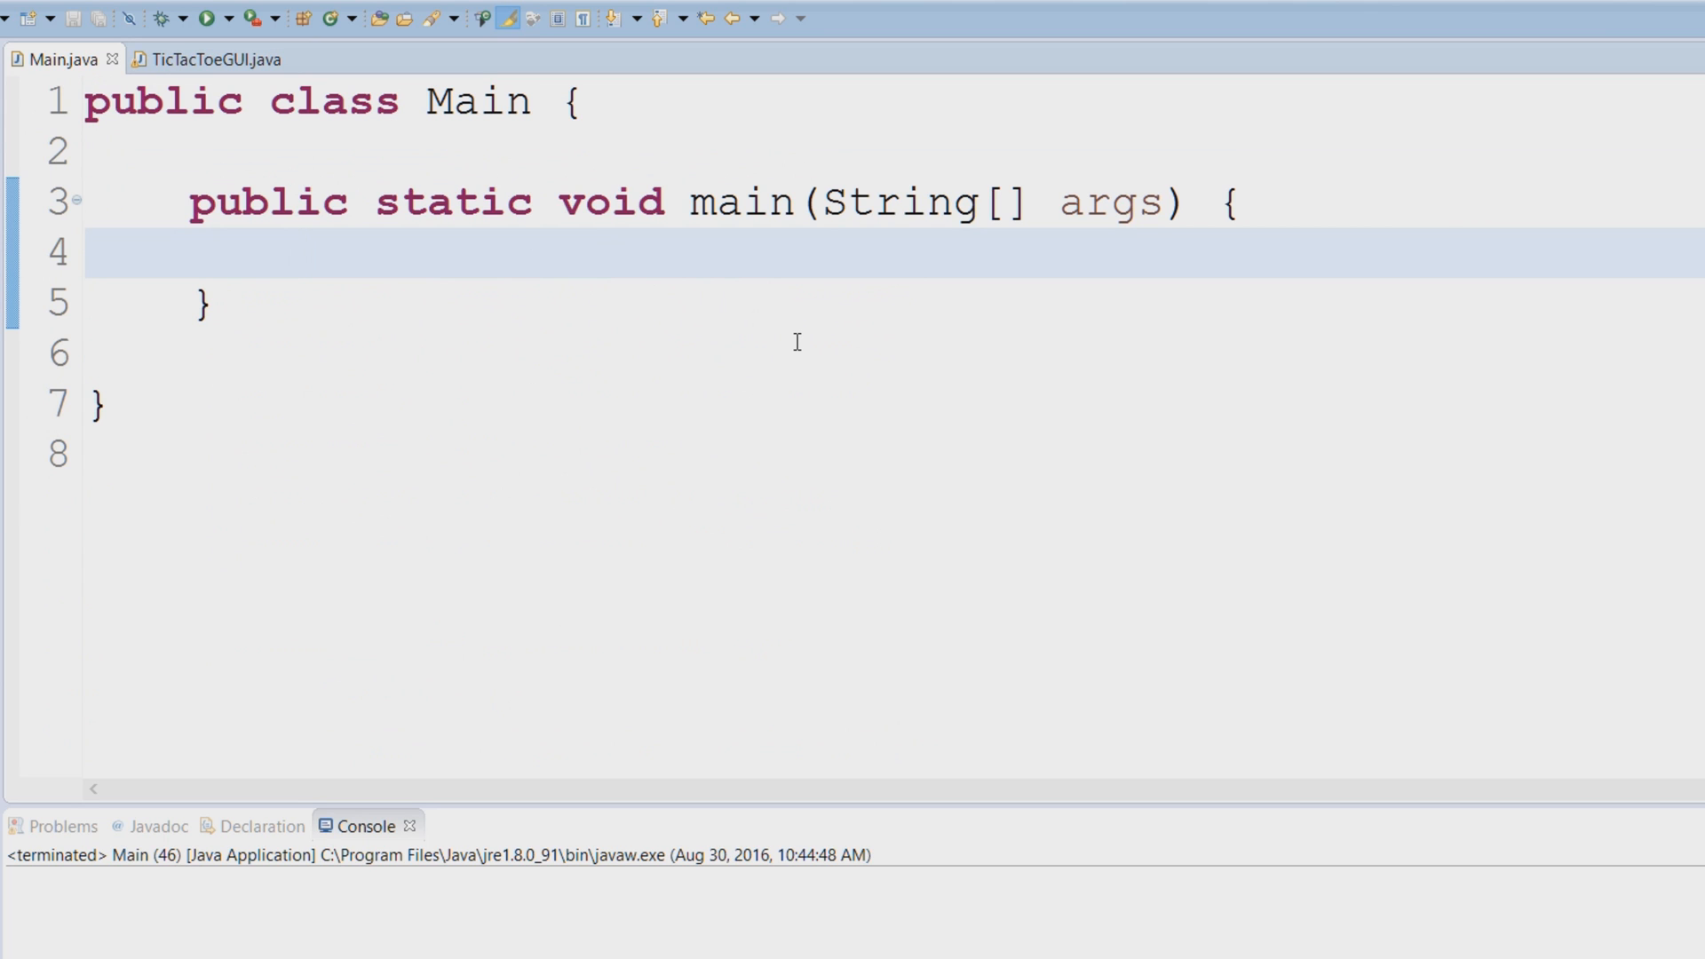
{"action": "mouse_move", "coordinate": [510, 171]}
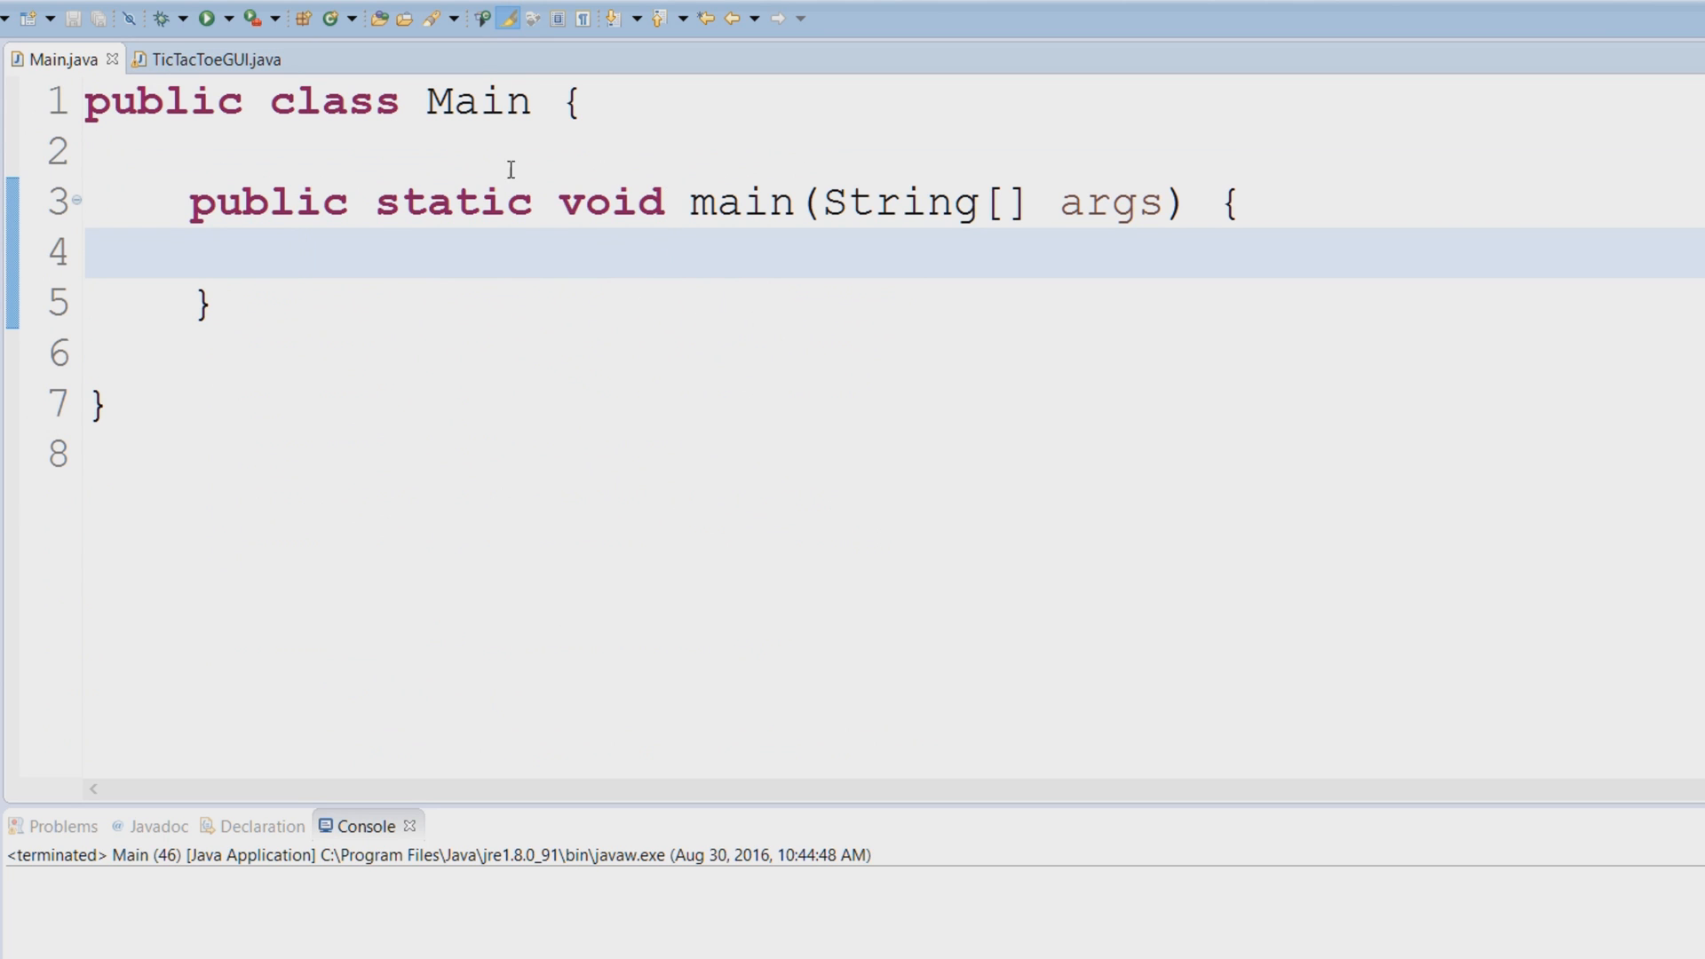
{"action": "left_click", "coordinate": [206, 58]}
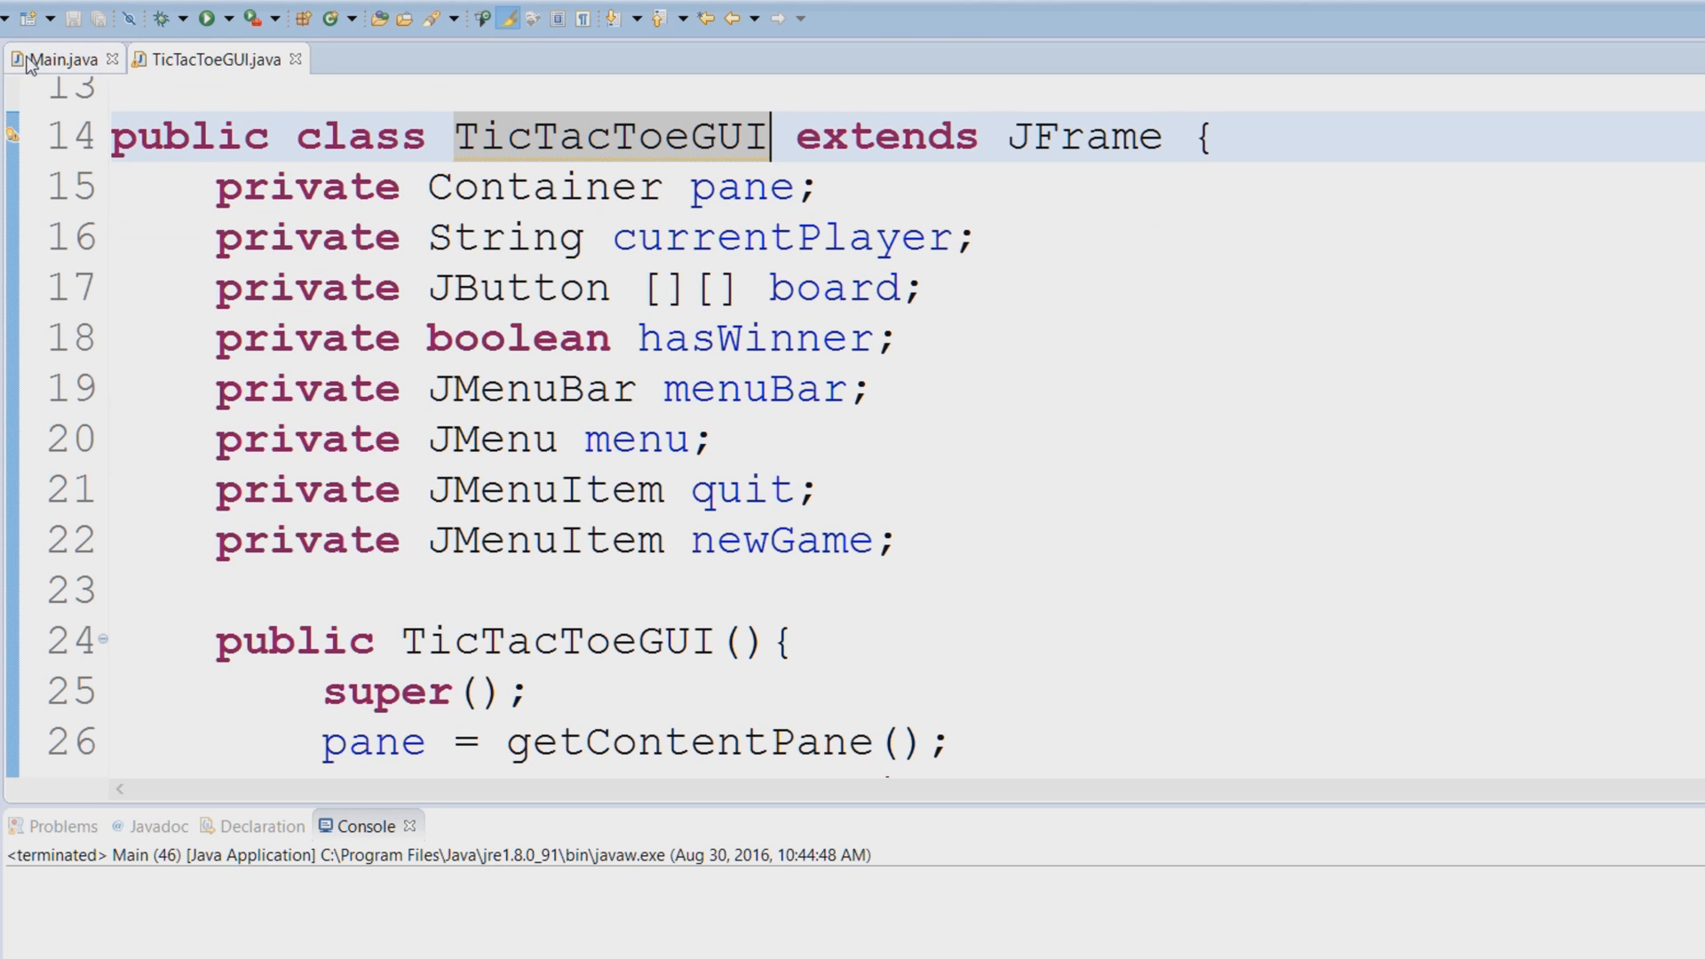
{"action": "left_click", "coordinate": [60, 58]}
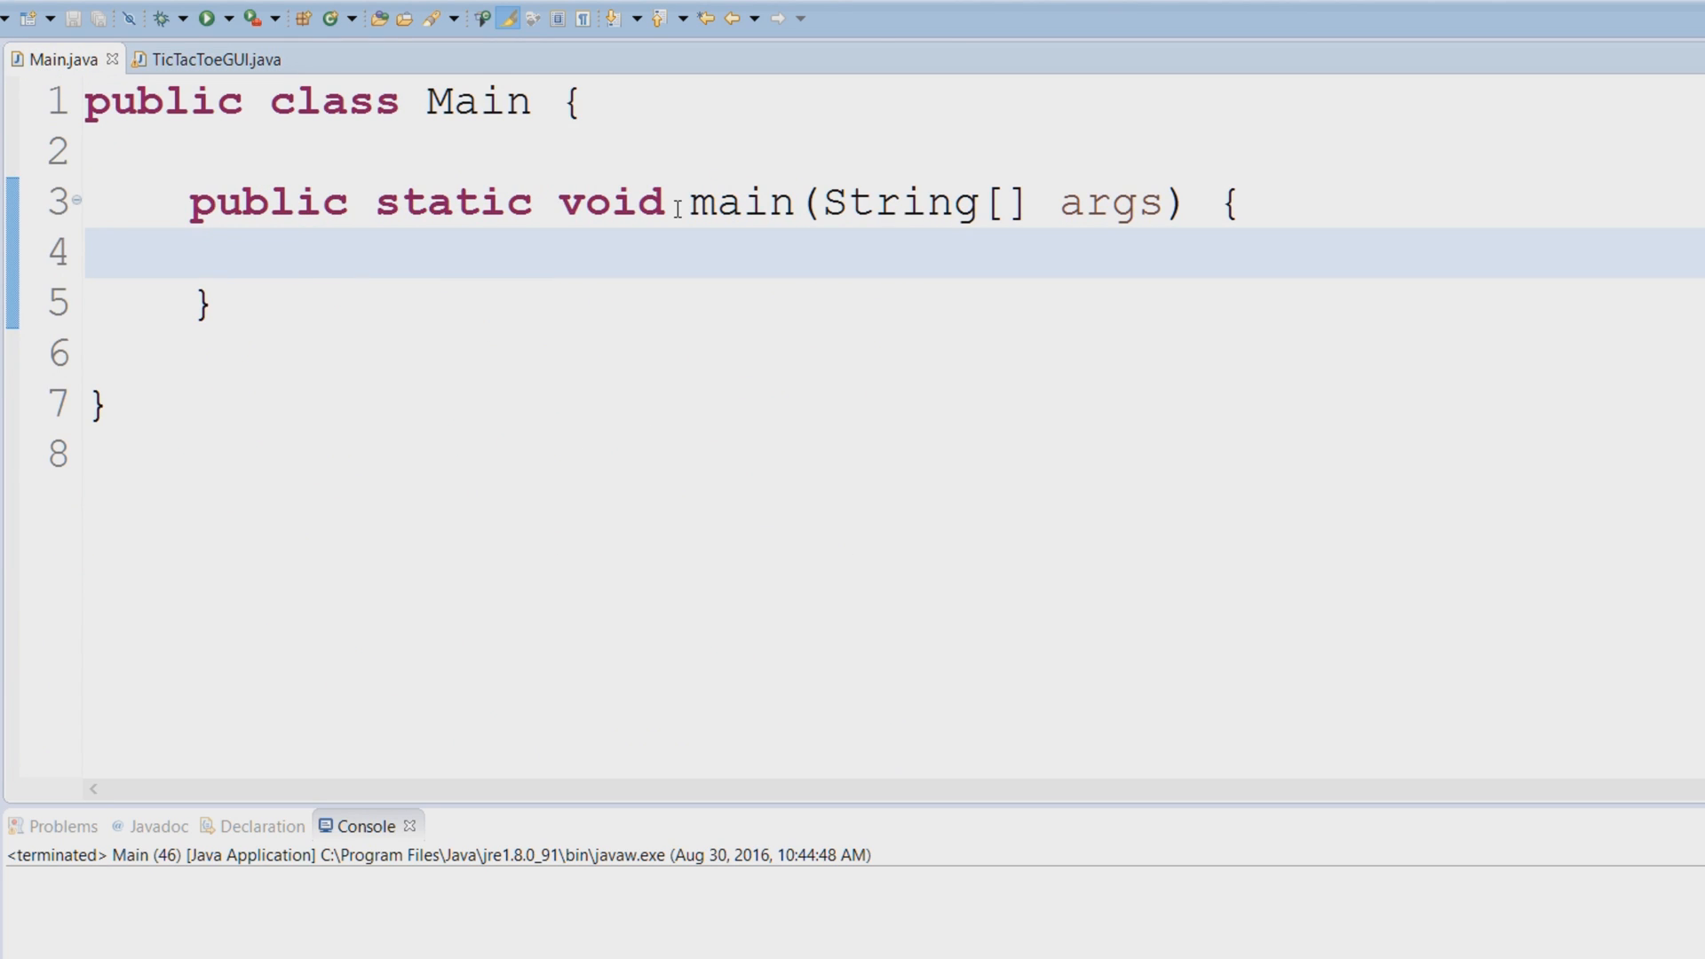
Step: Add the statement new TicTacToeGUI(); to the main method using autocomplete
{"action": "type", "text": "new"}
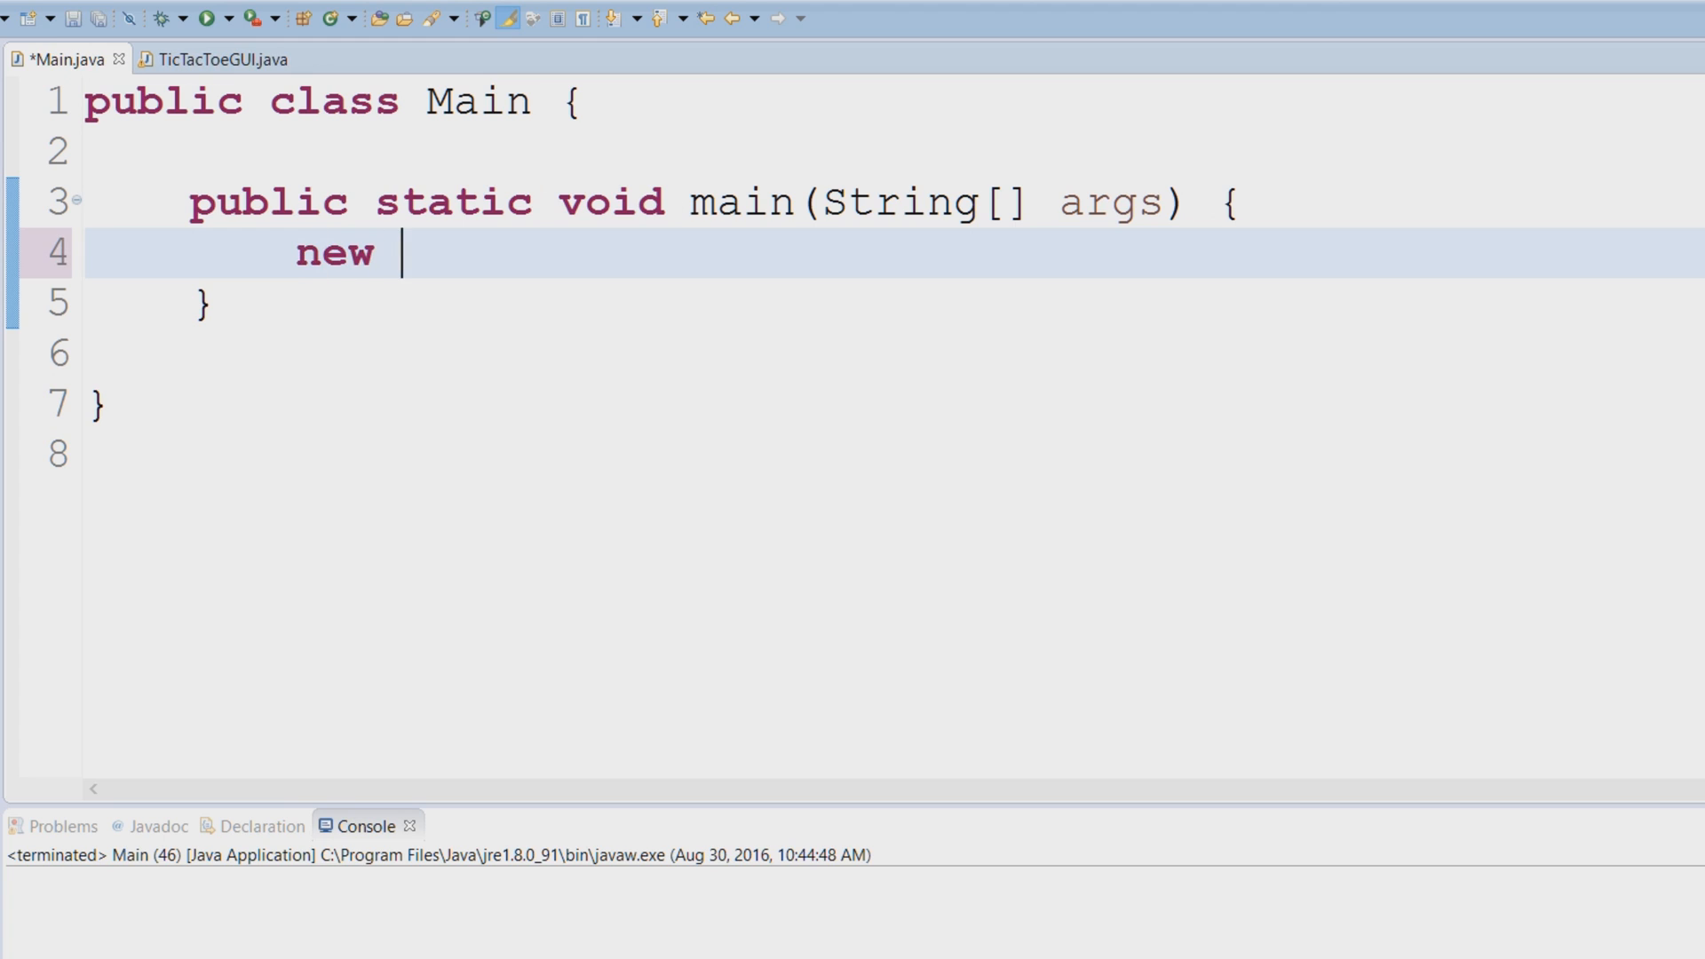
{"action": "type", "text": "TicTacToeGUI("}
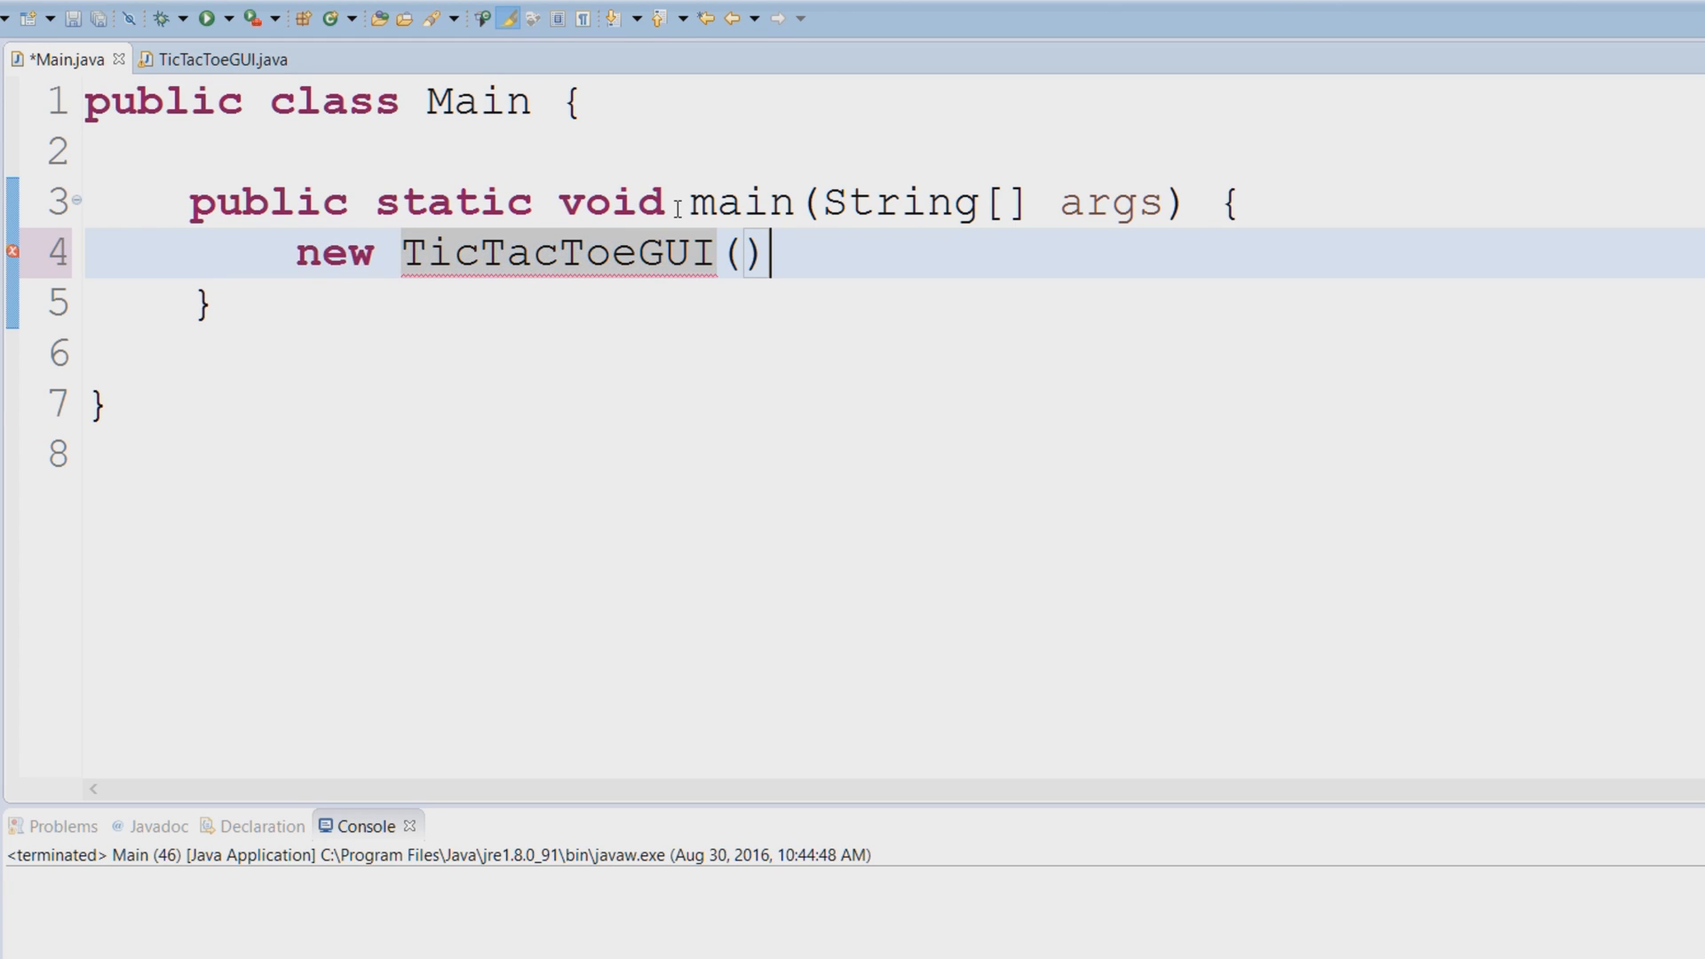
{"action": "type", "text": ";"}
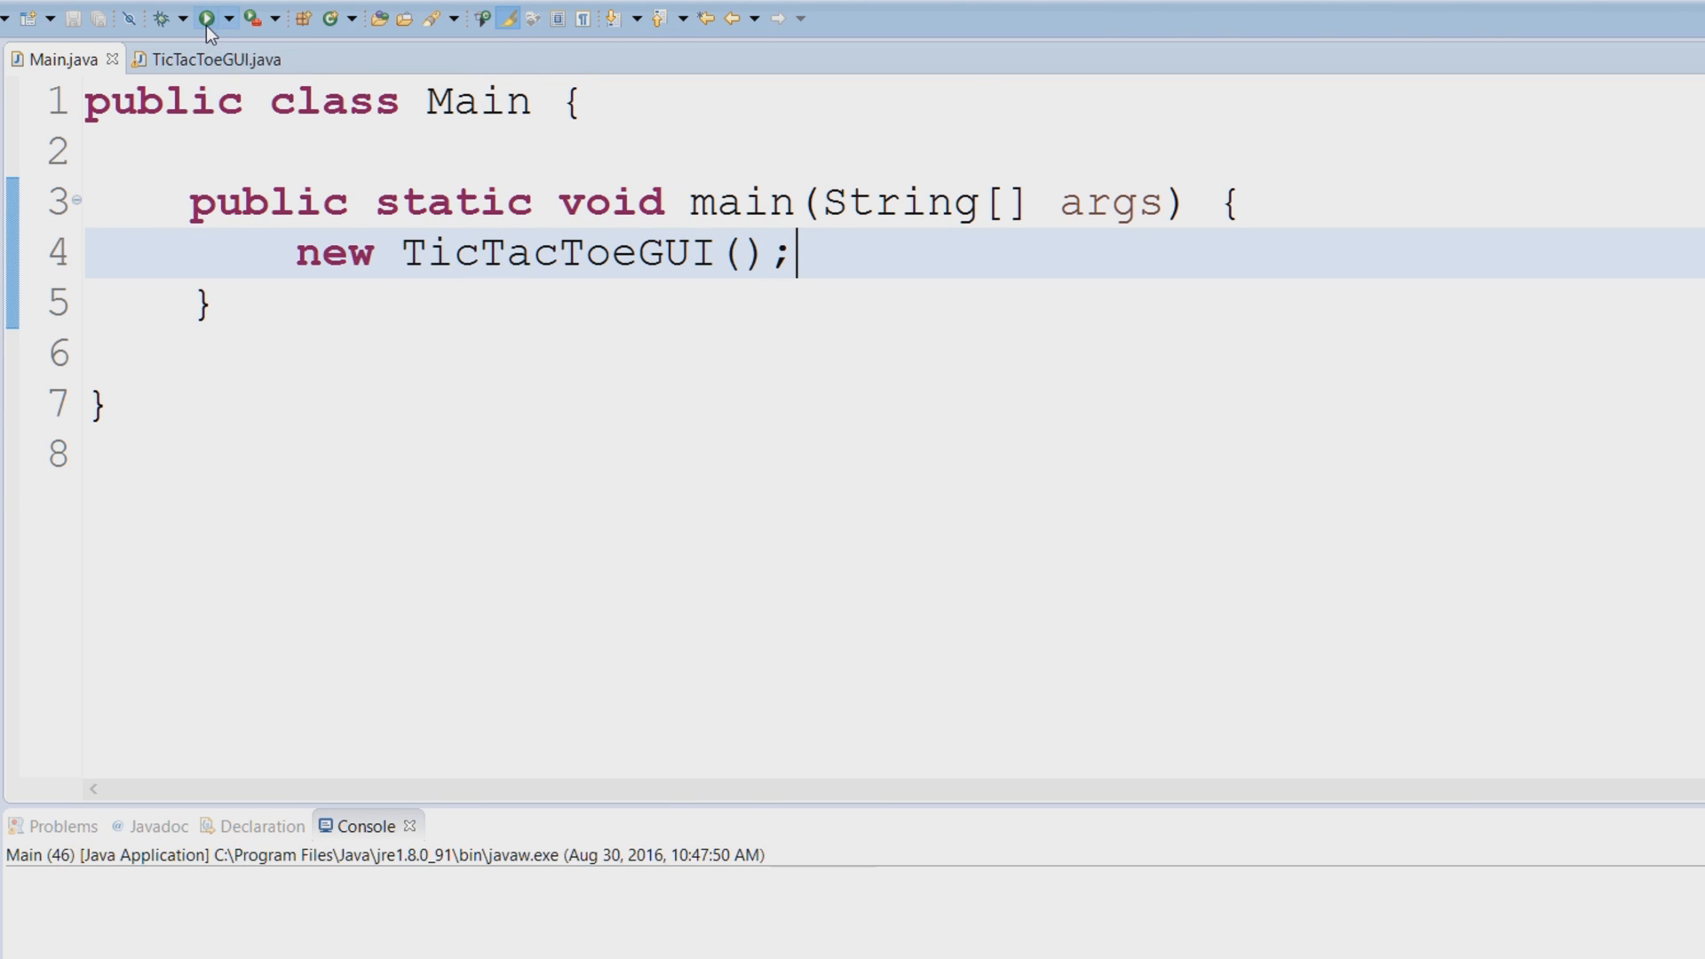
Step: Run Main so the empty Tic Tac Toe board window appears
{"action": "left_click", "coordinate": [206, 18]}
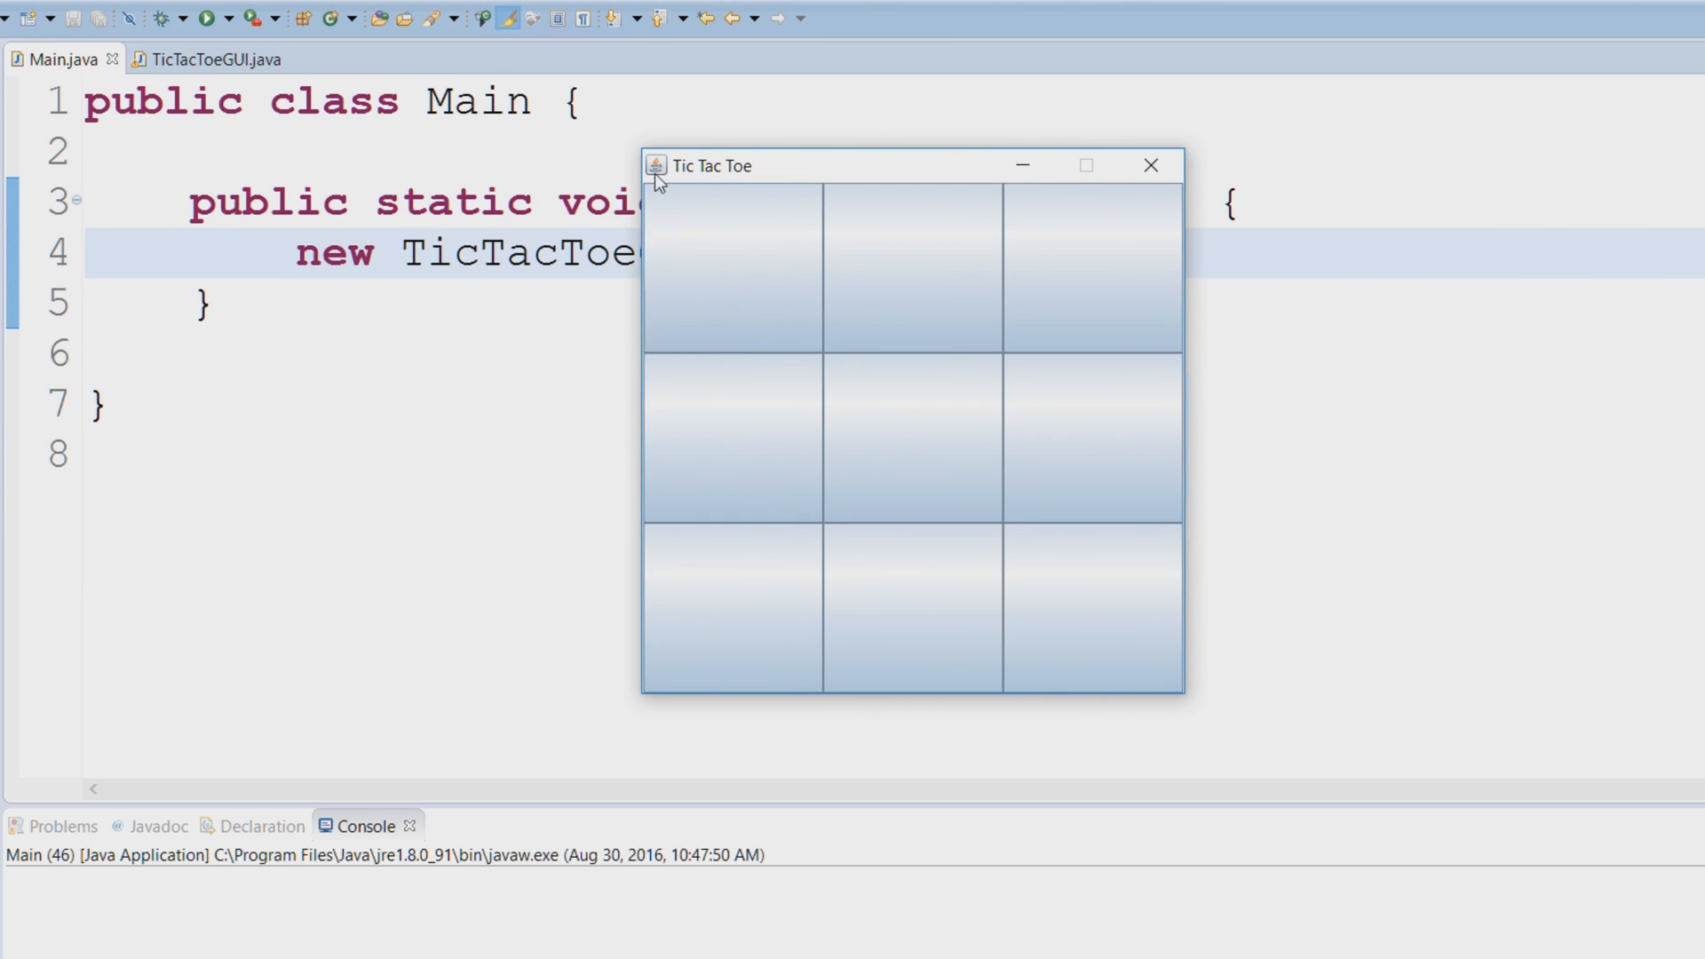
{"action": "mouse_move", "coordinate": [695, 183]}
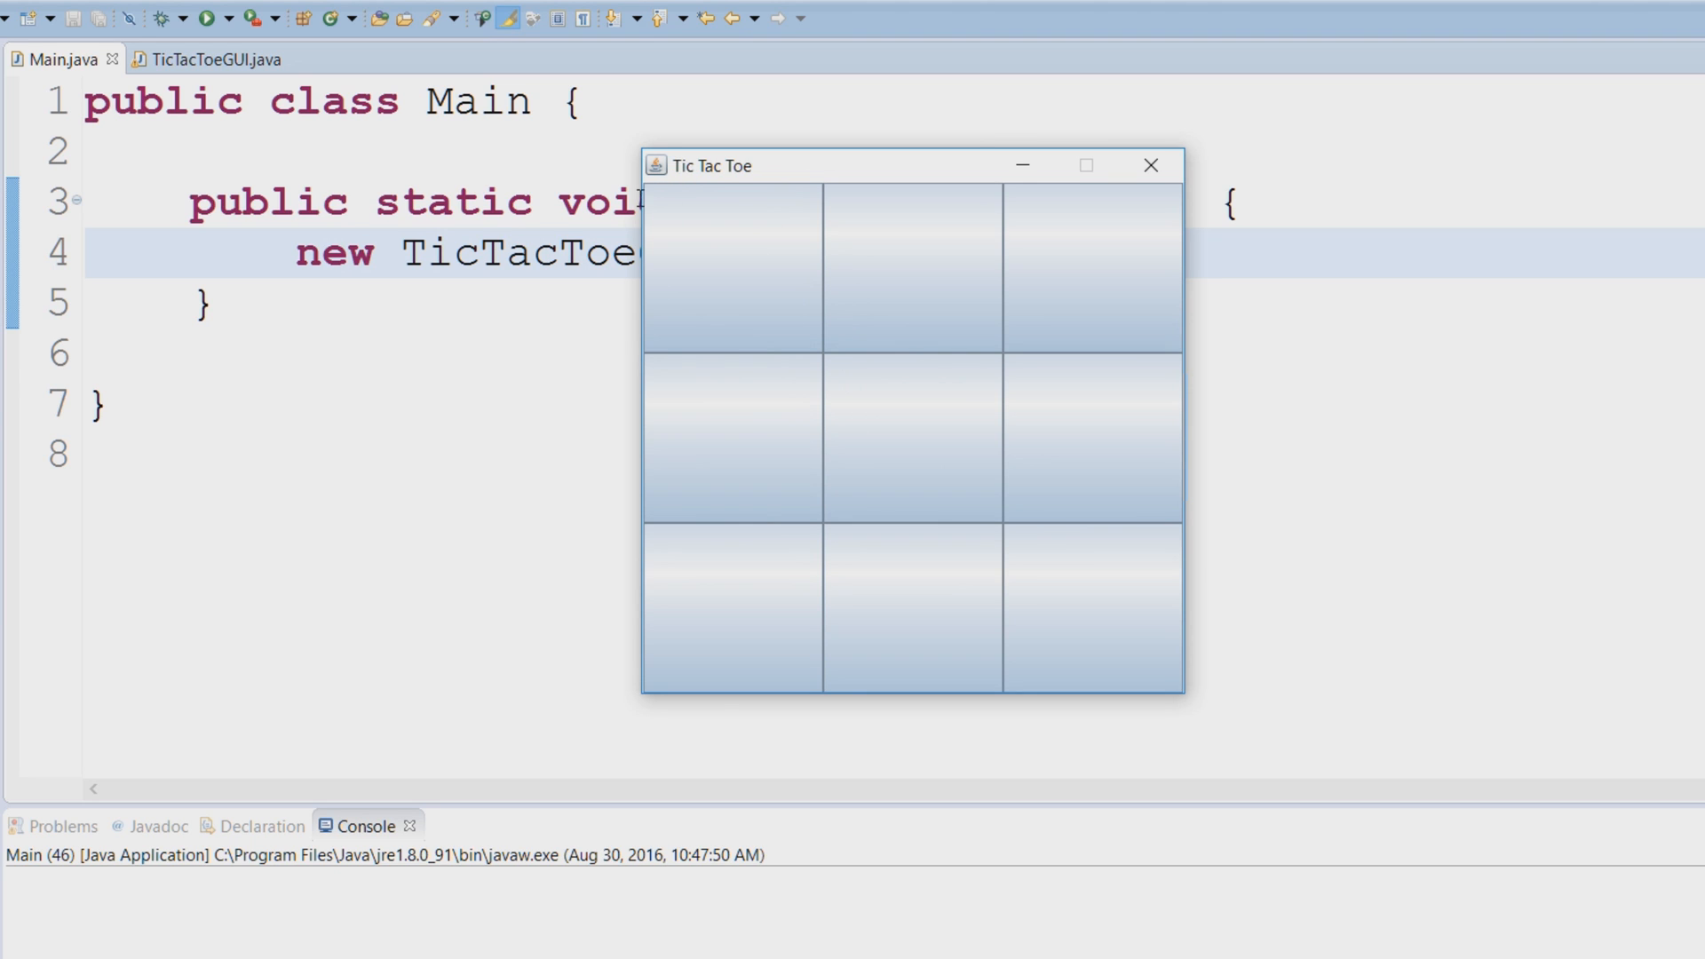
{"action": "mouse_move", "coordinate": [810, 247]}
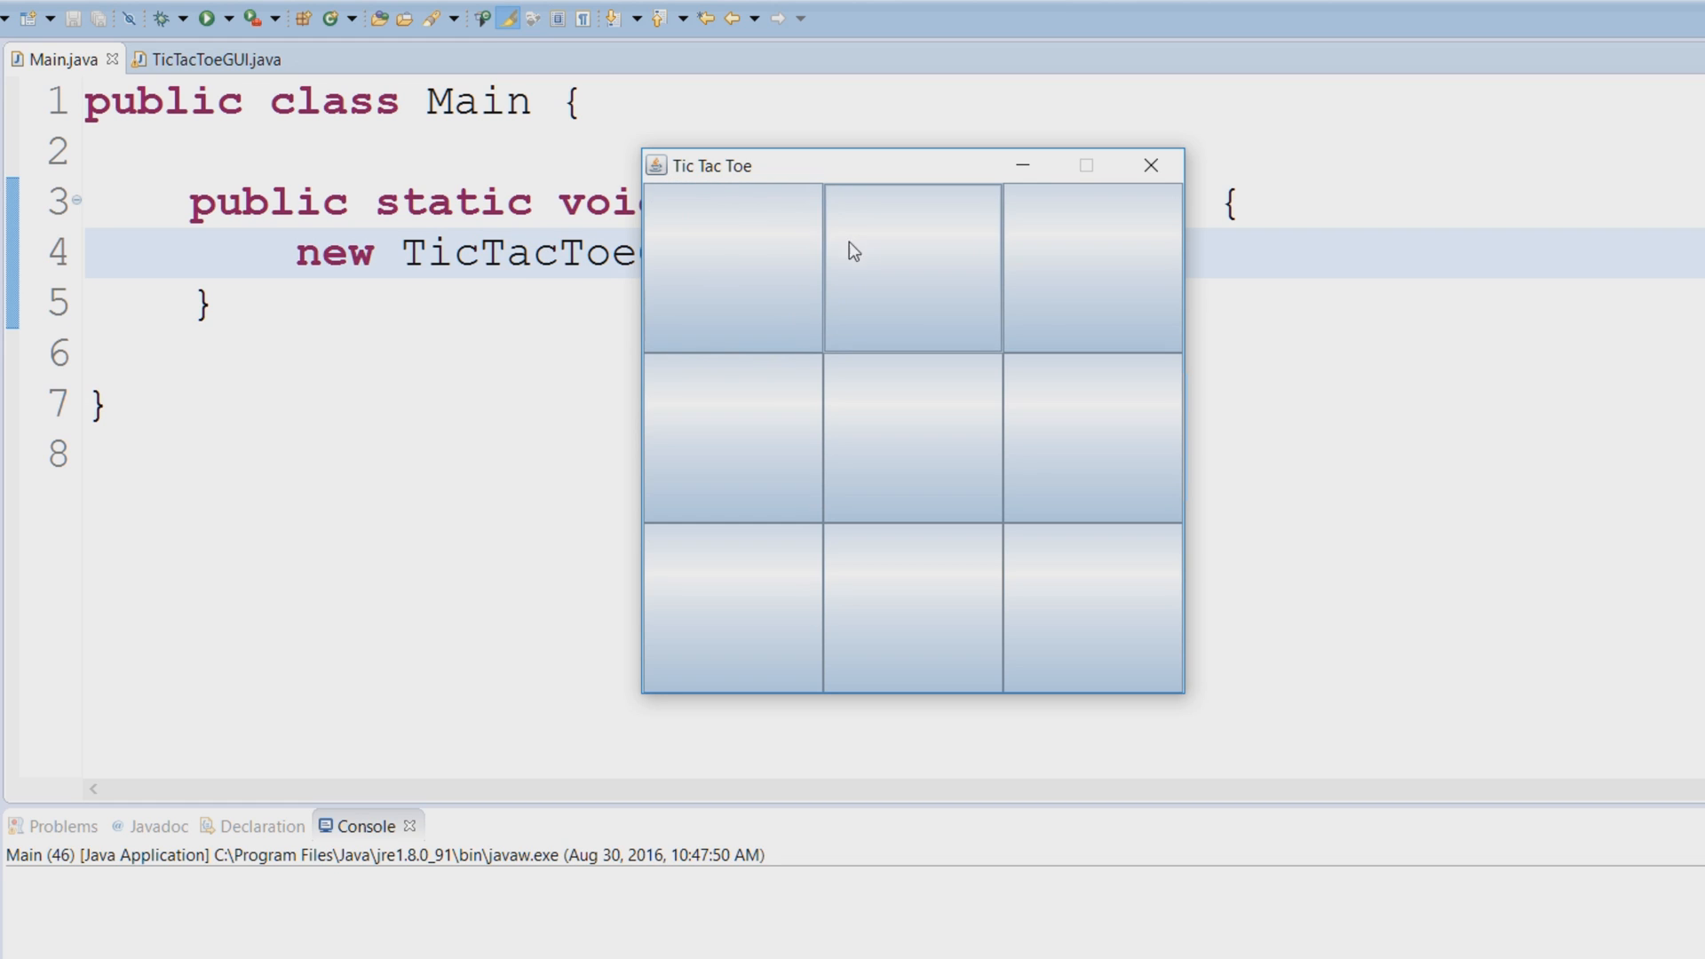
{"action": "mouse_move", "coordinate": [1065, 330]}
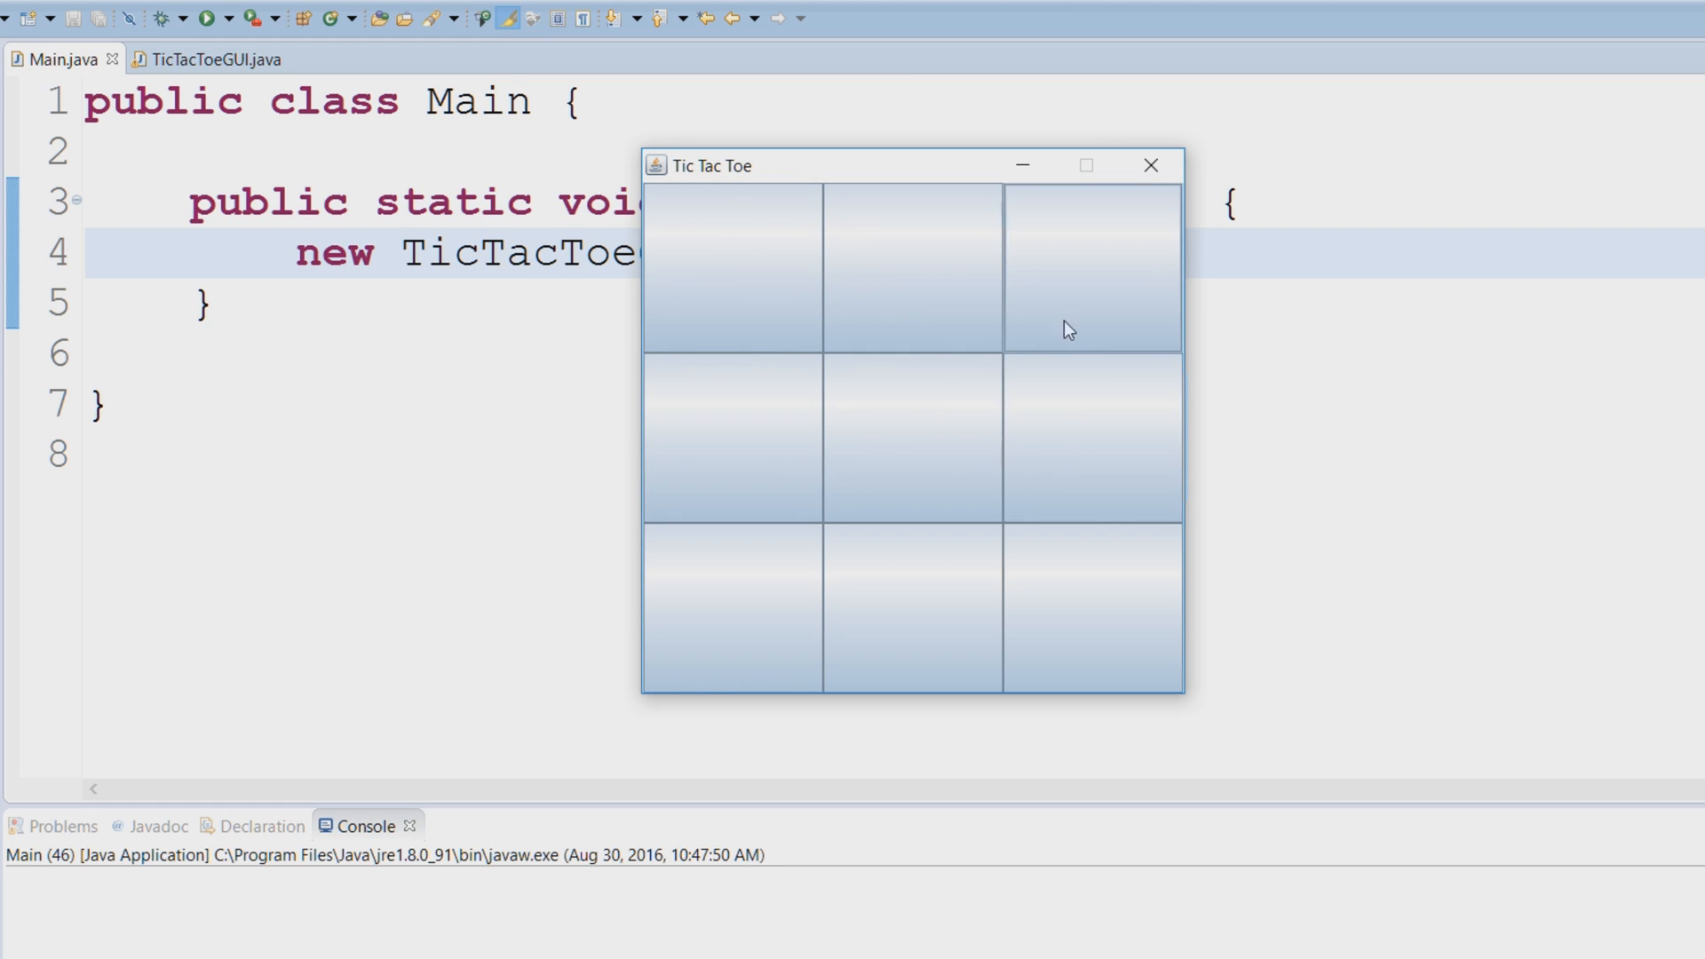
{"action": "mouse_move", "coordinate": [881, 308]}
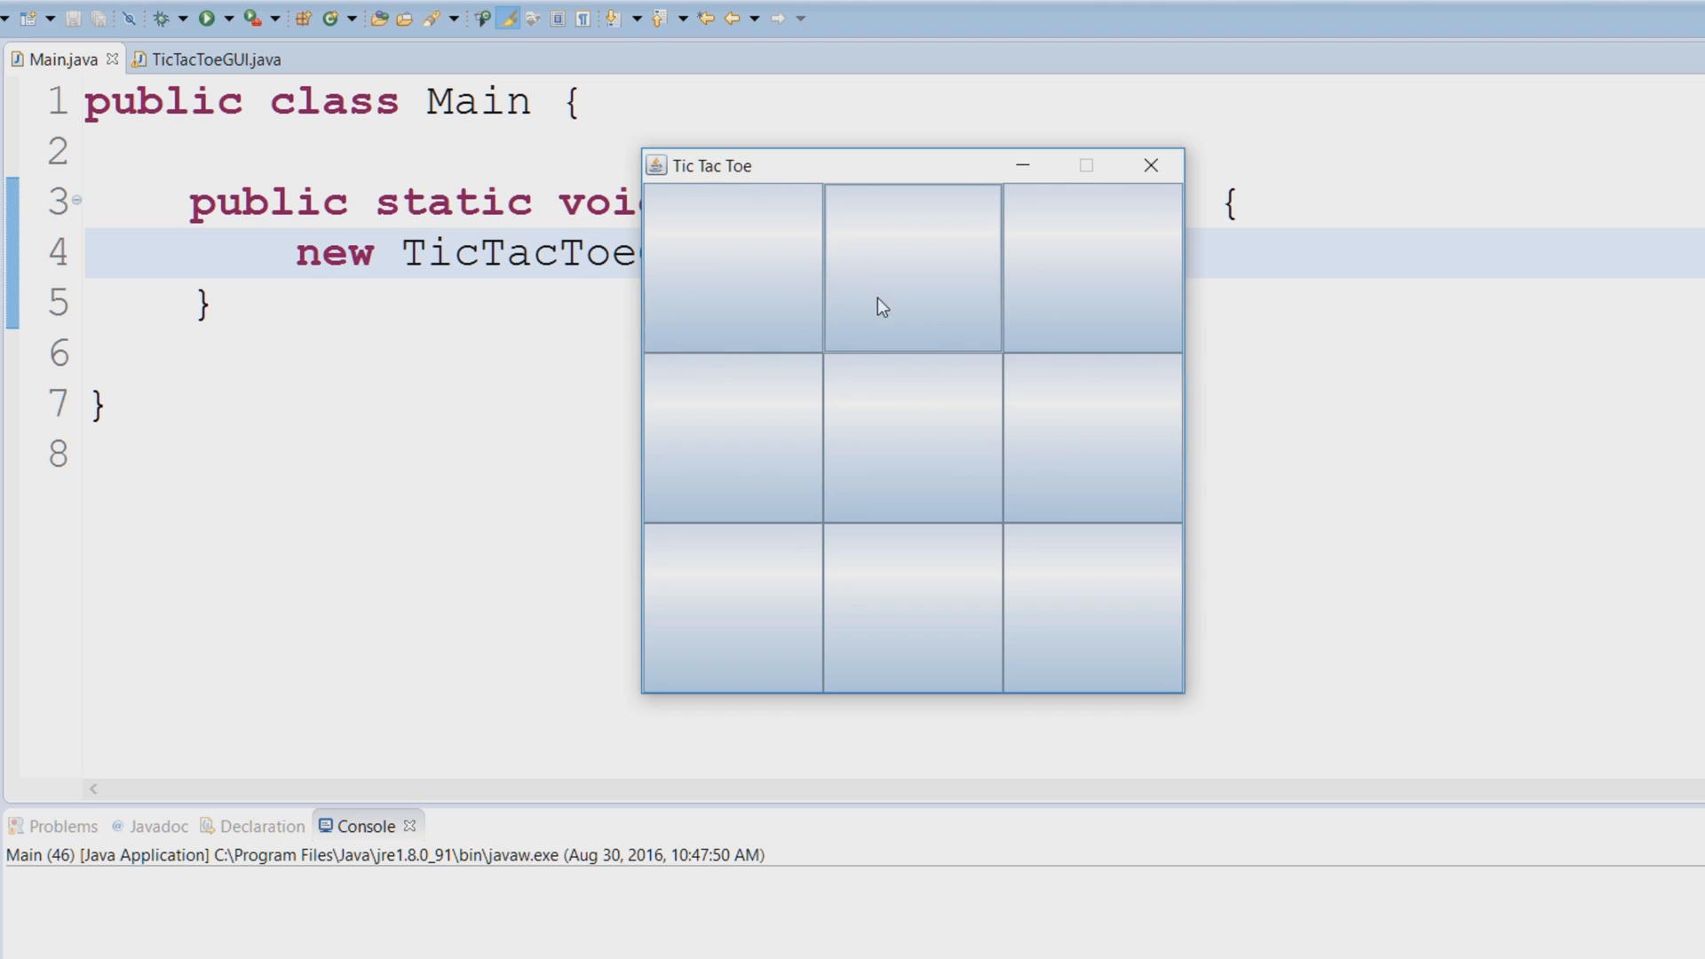
{"action": "mouse_move", "coordinate": [643, 217]}
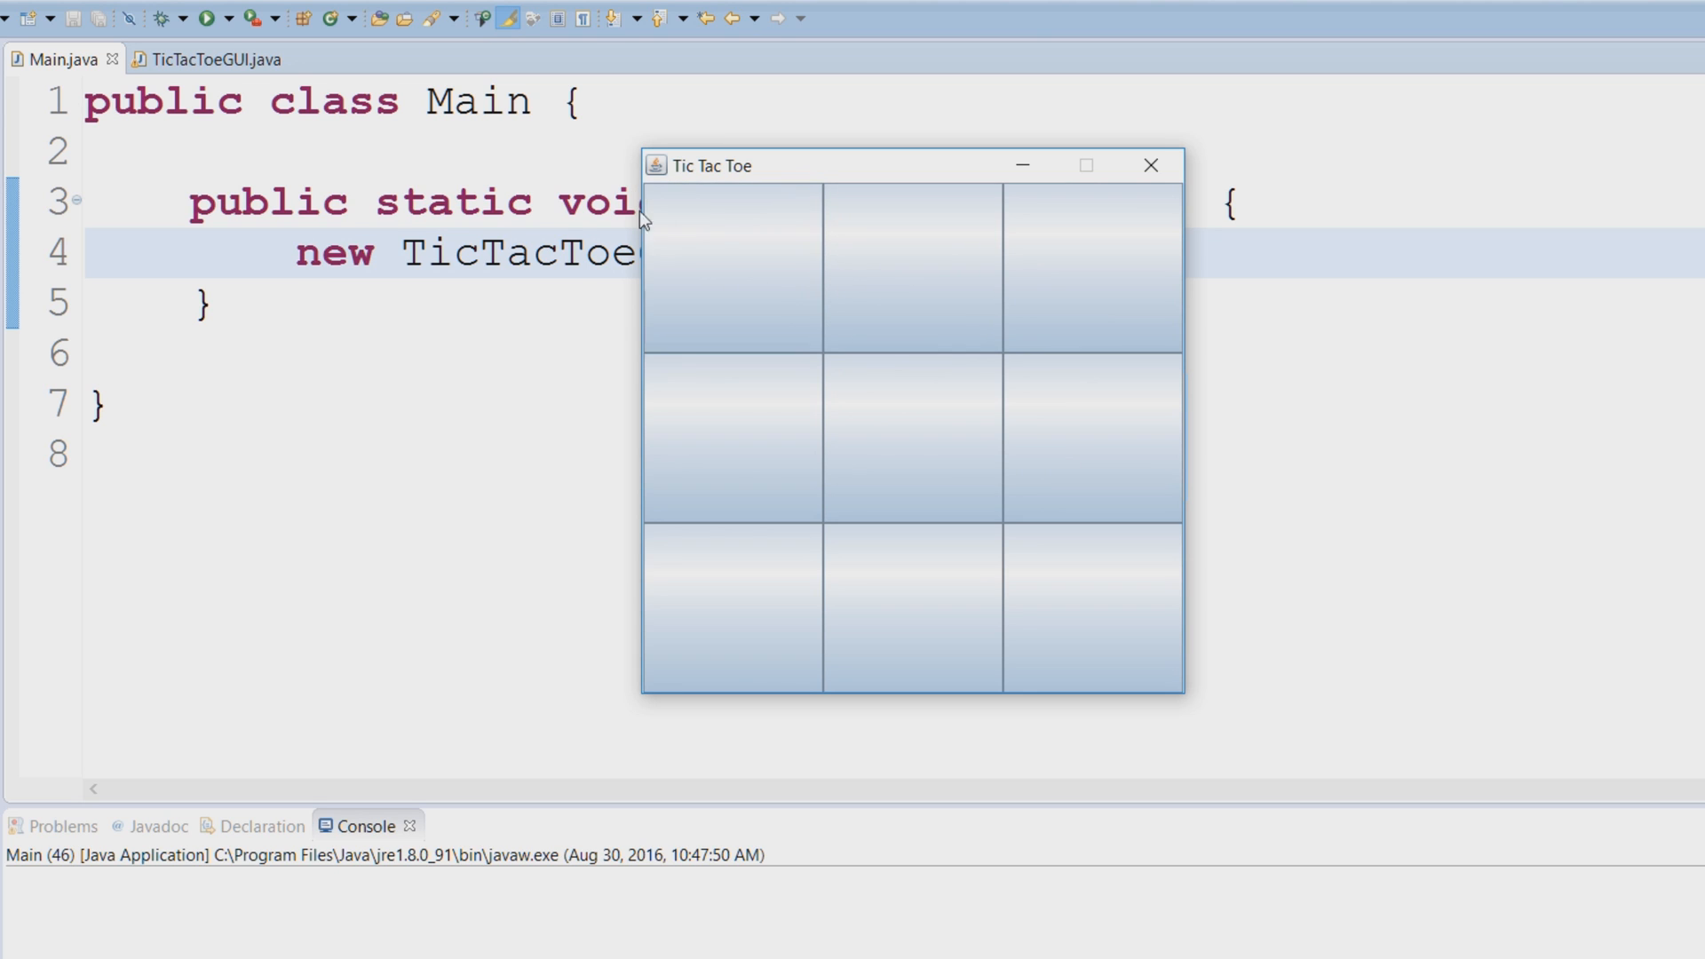
{"action": "mouse_move", "coordinate": [657, 160]}
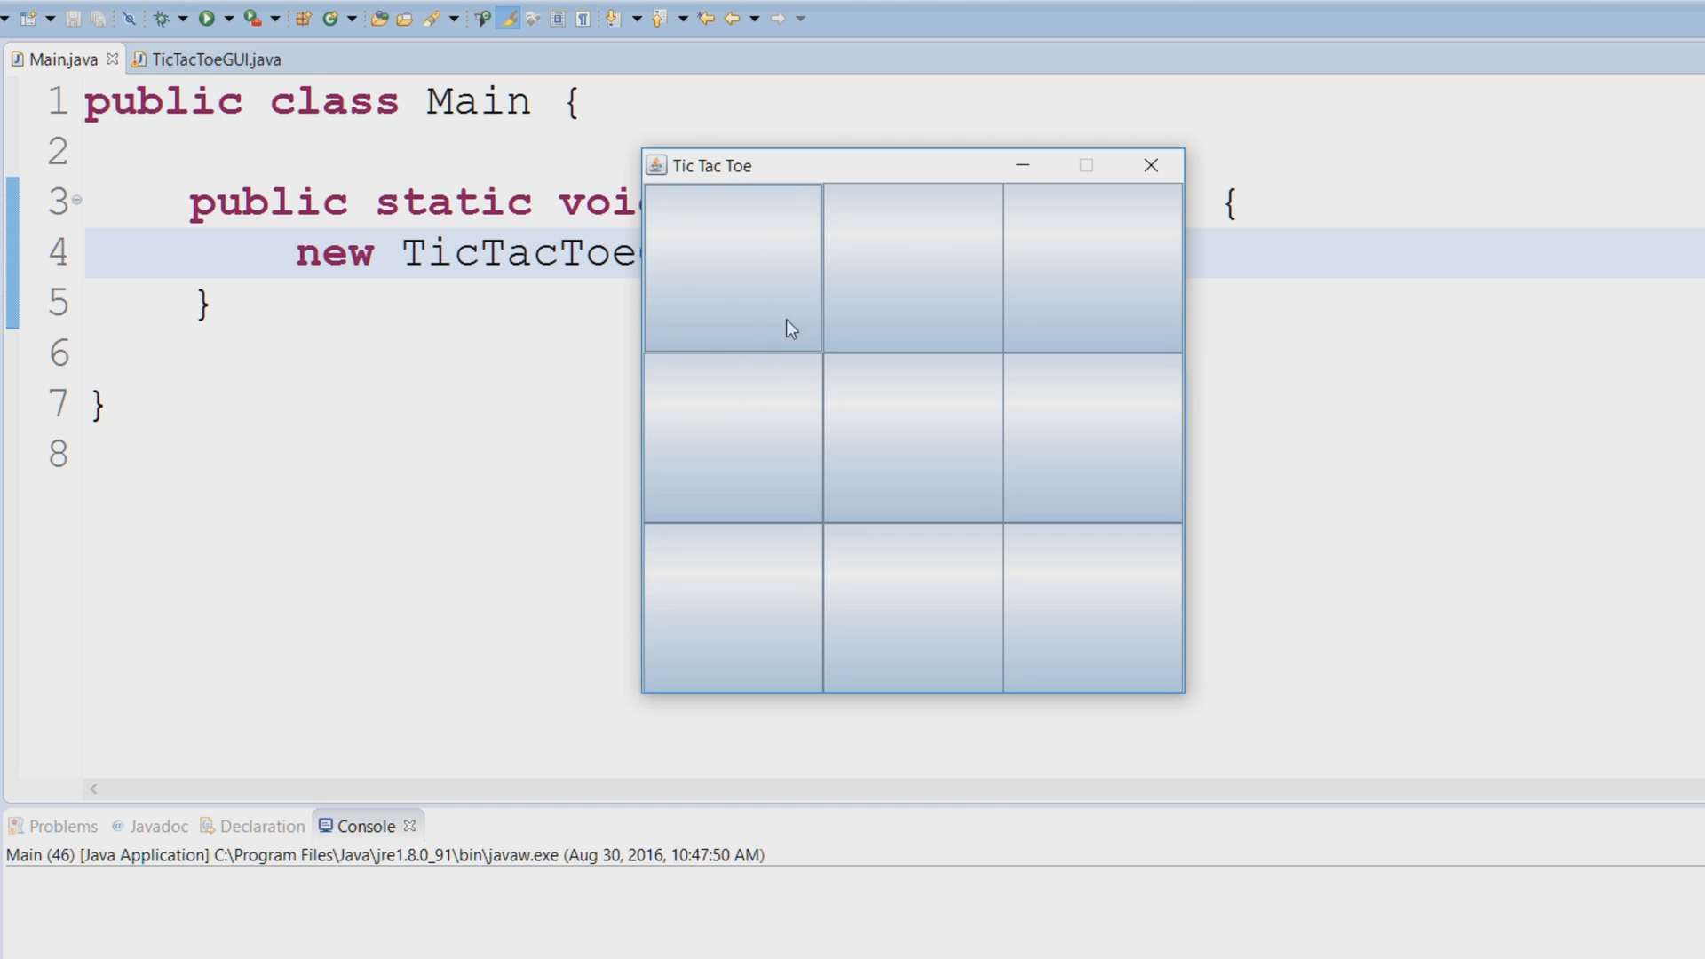
Step: Place moves in the top middle square, reset via File > New Game, and close the game window
{"action": "left_click", "coordinate": [911, 288]}
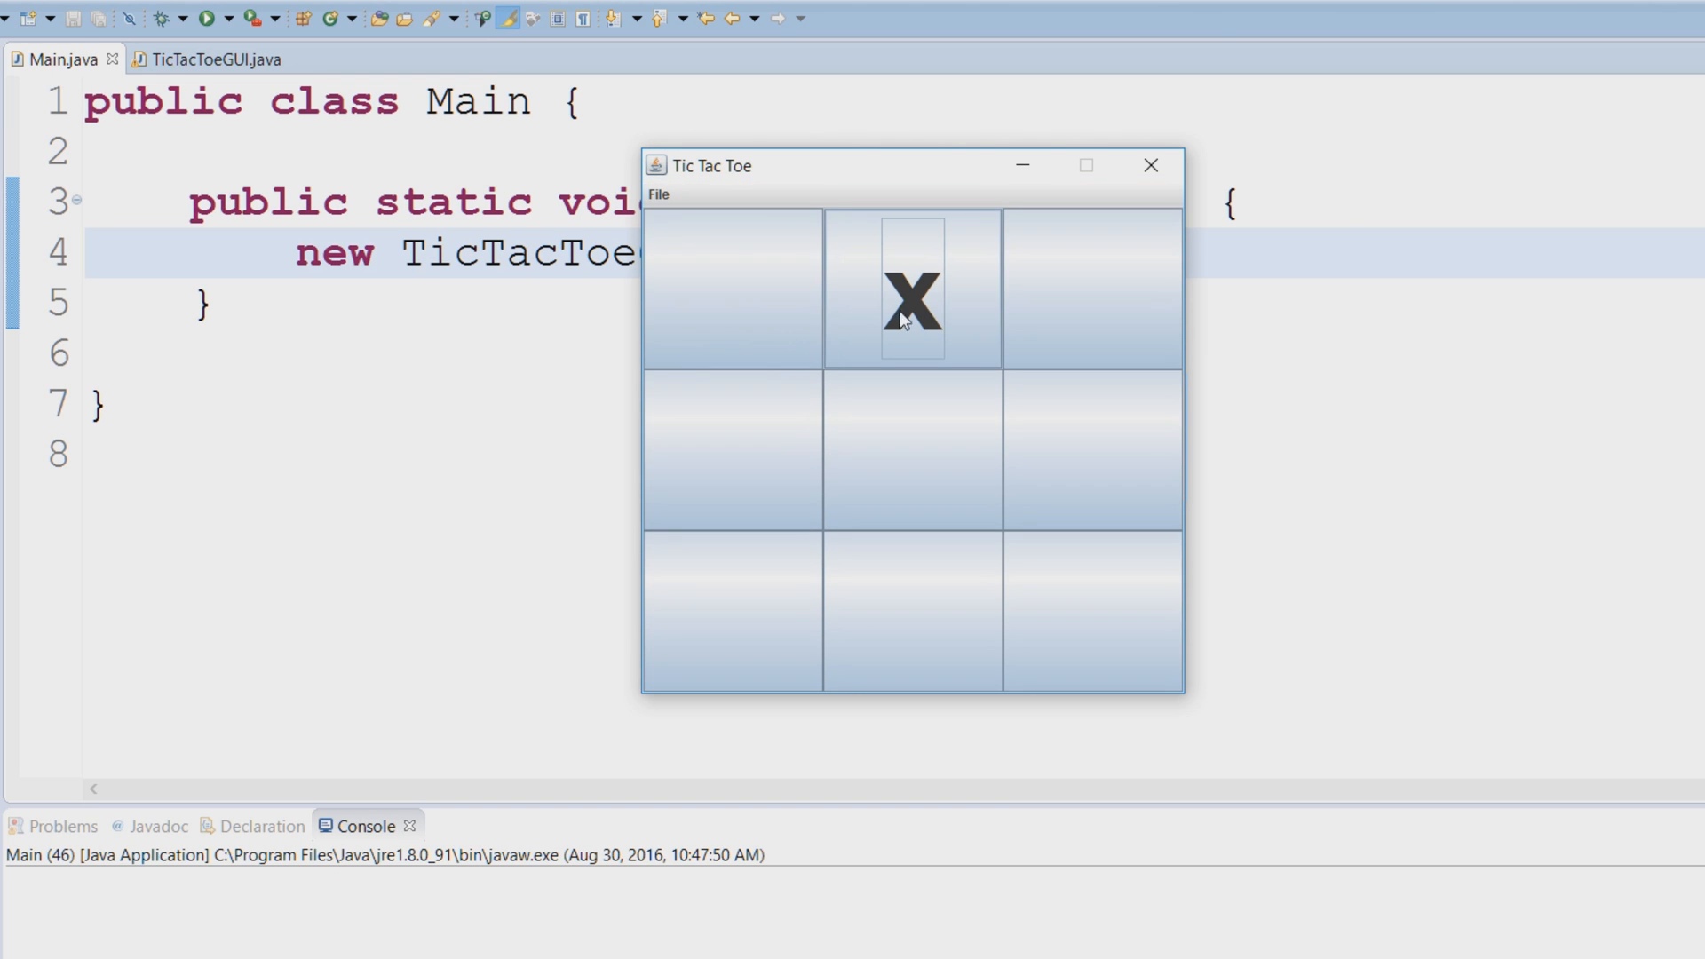
{"action": "mouse_move", "coordinate": [671, 220]}
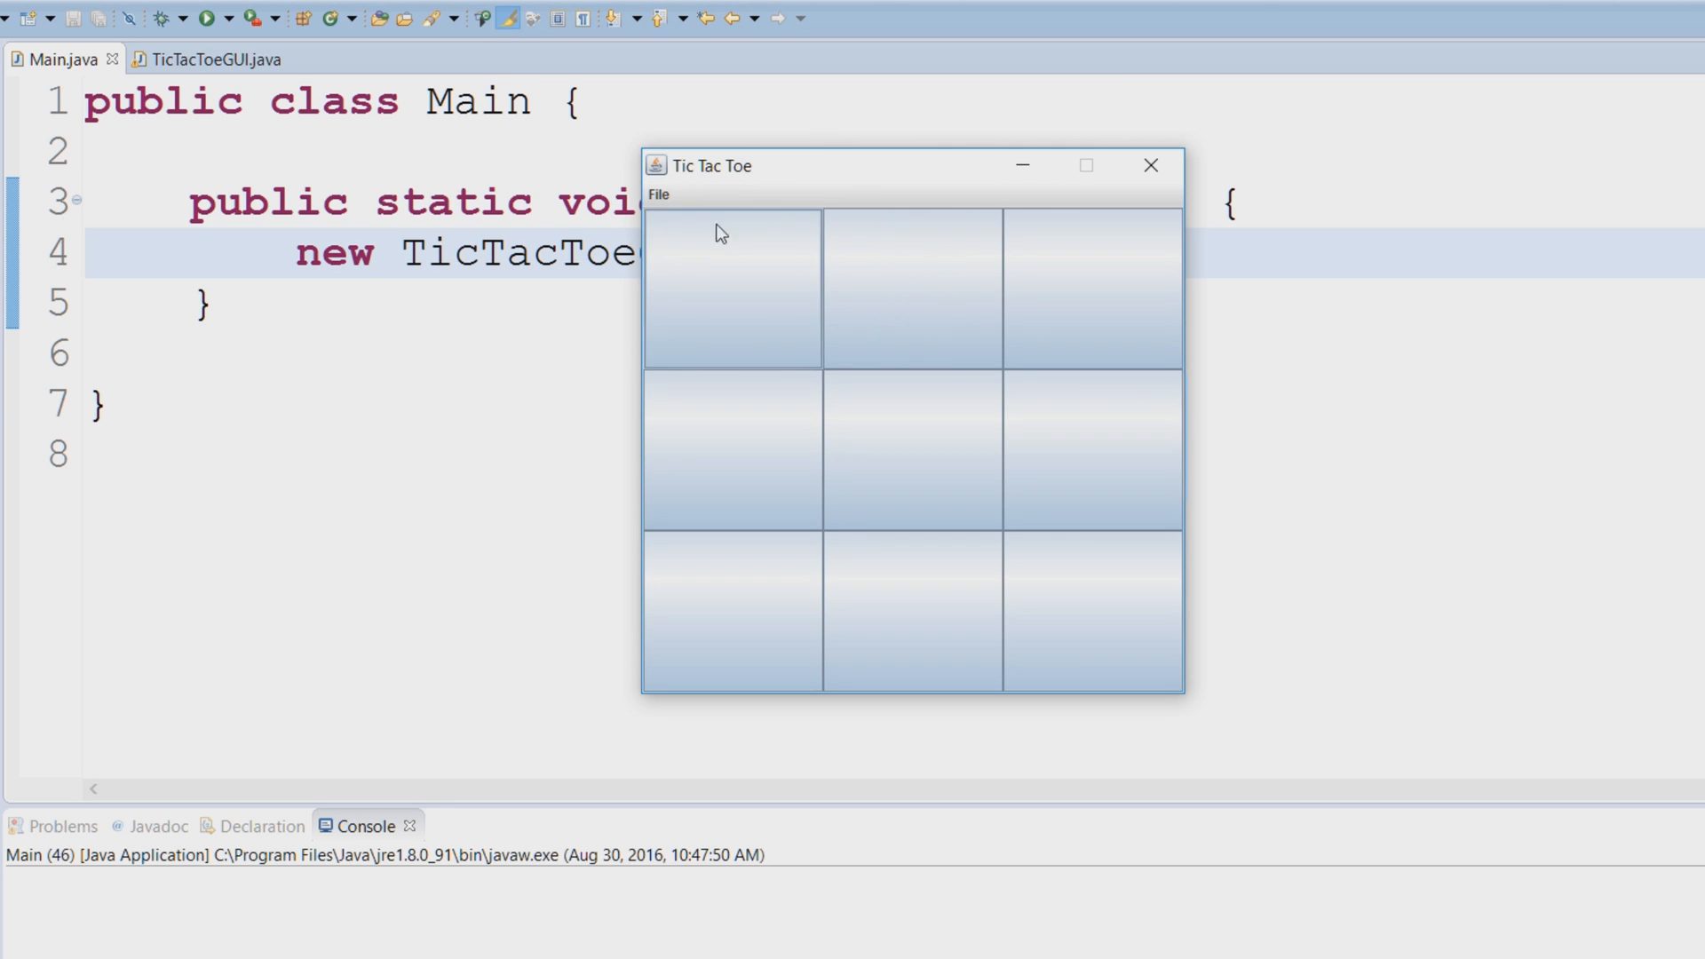
{"action": "left_click", "coordinate": [911, 287]}
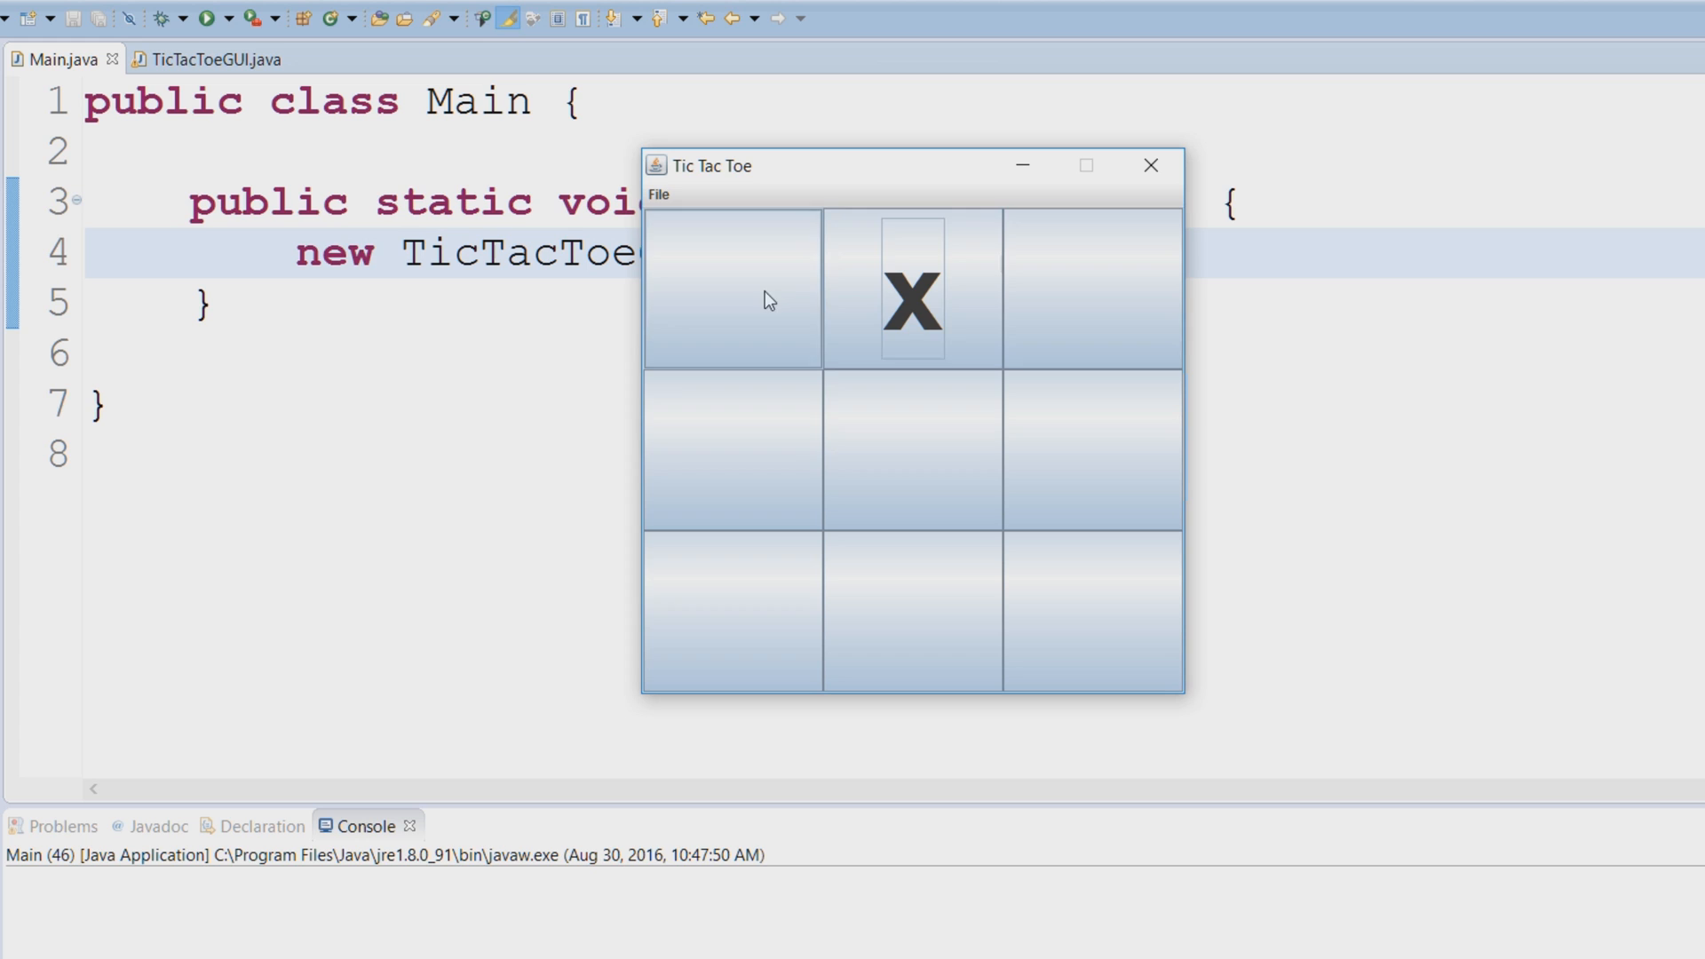
{"action": "left_click", "coordinate": [658, 196]}
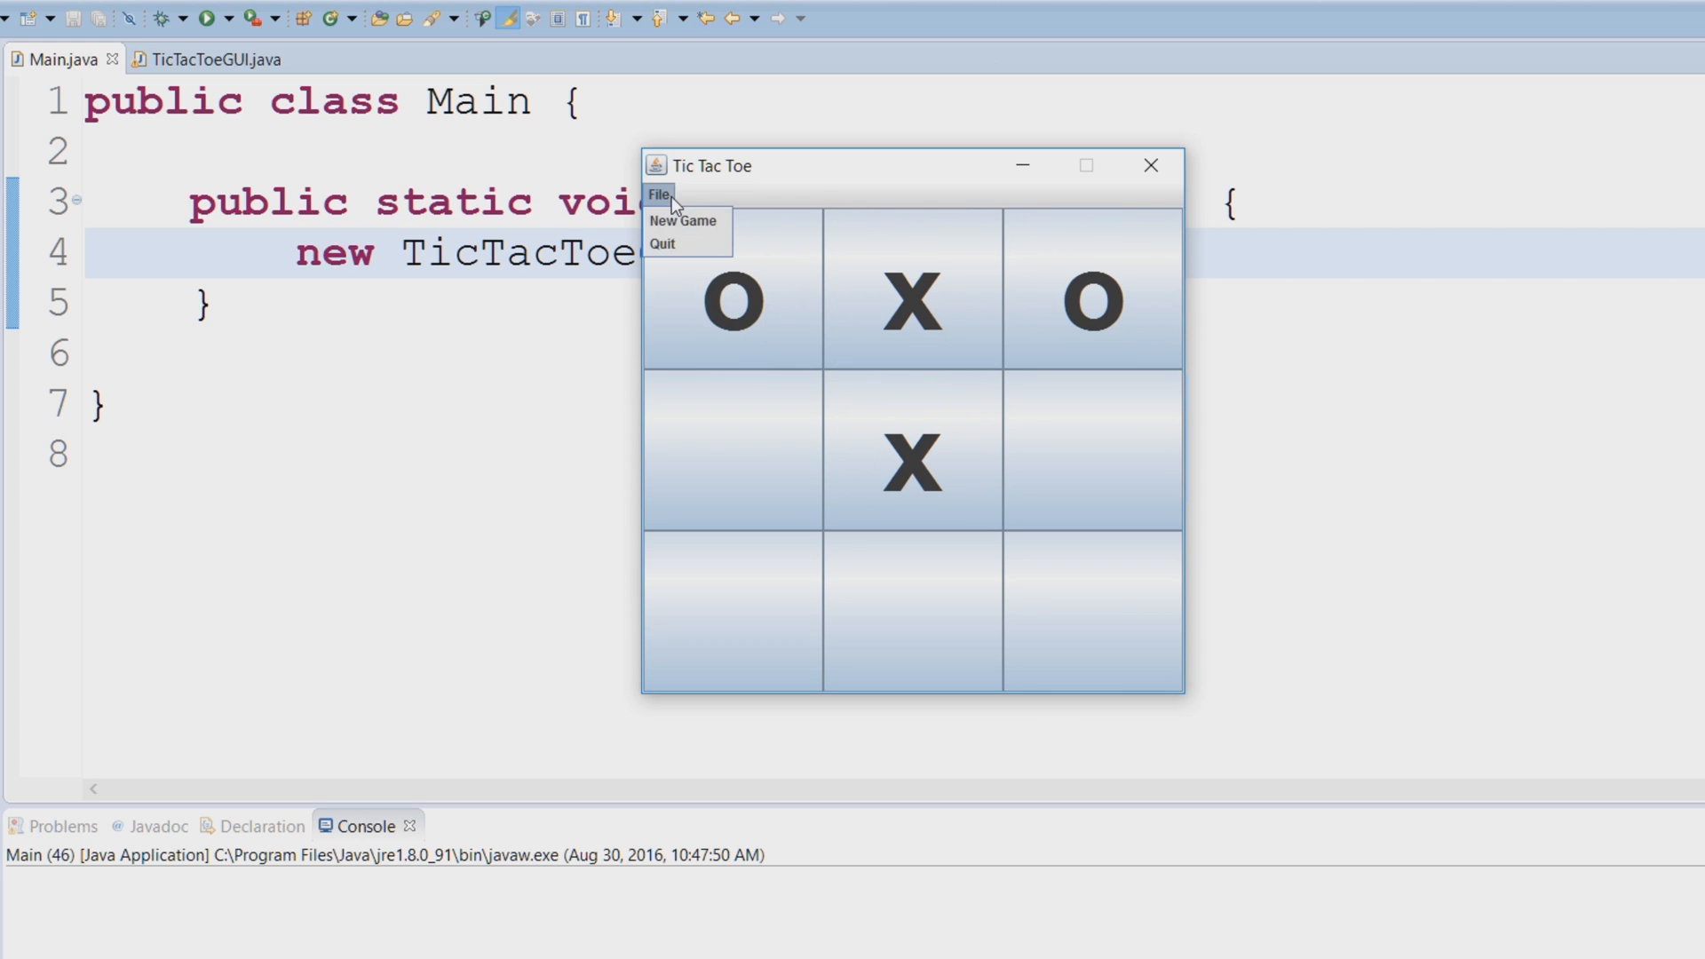
{"action": "left_click", "coordinate": [682, 221]}
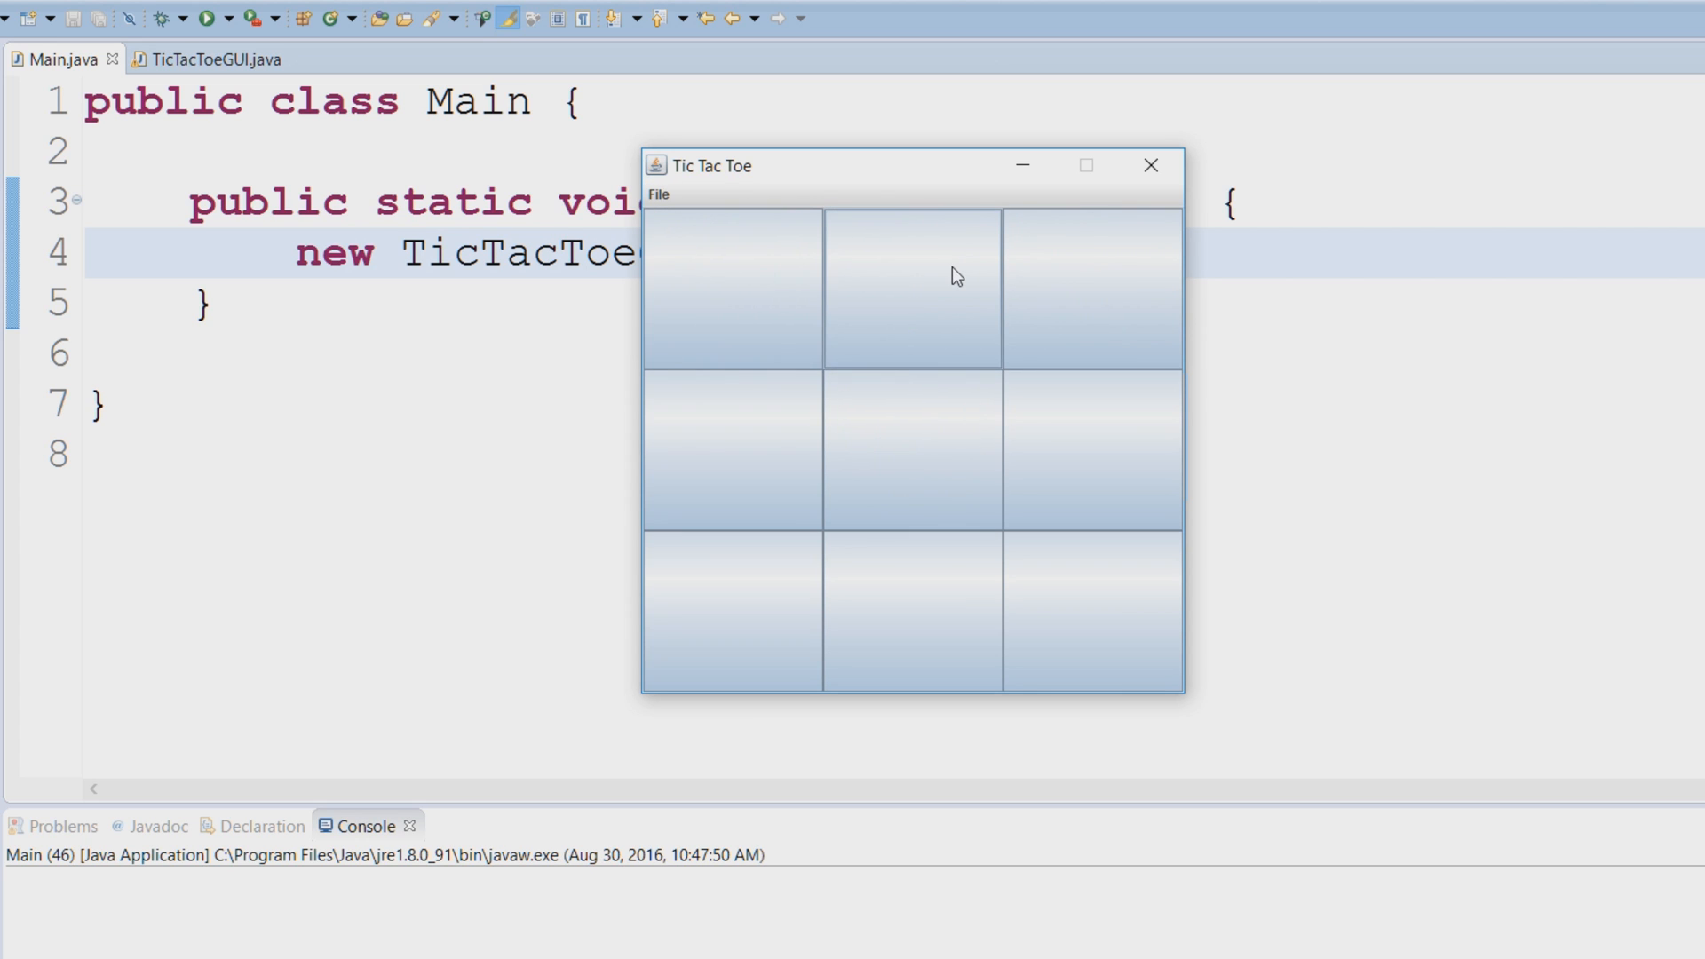
{"action": "mouse_move", "coordinate": [1149, 163]}
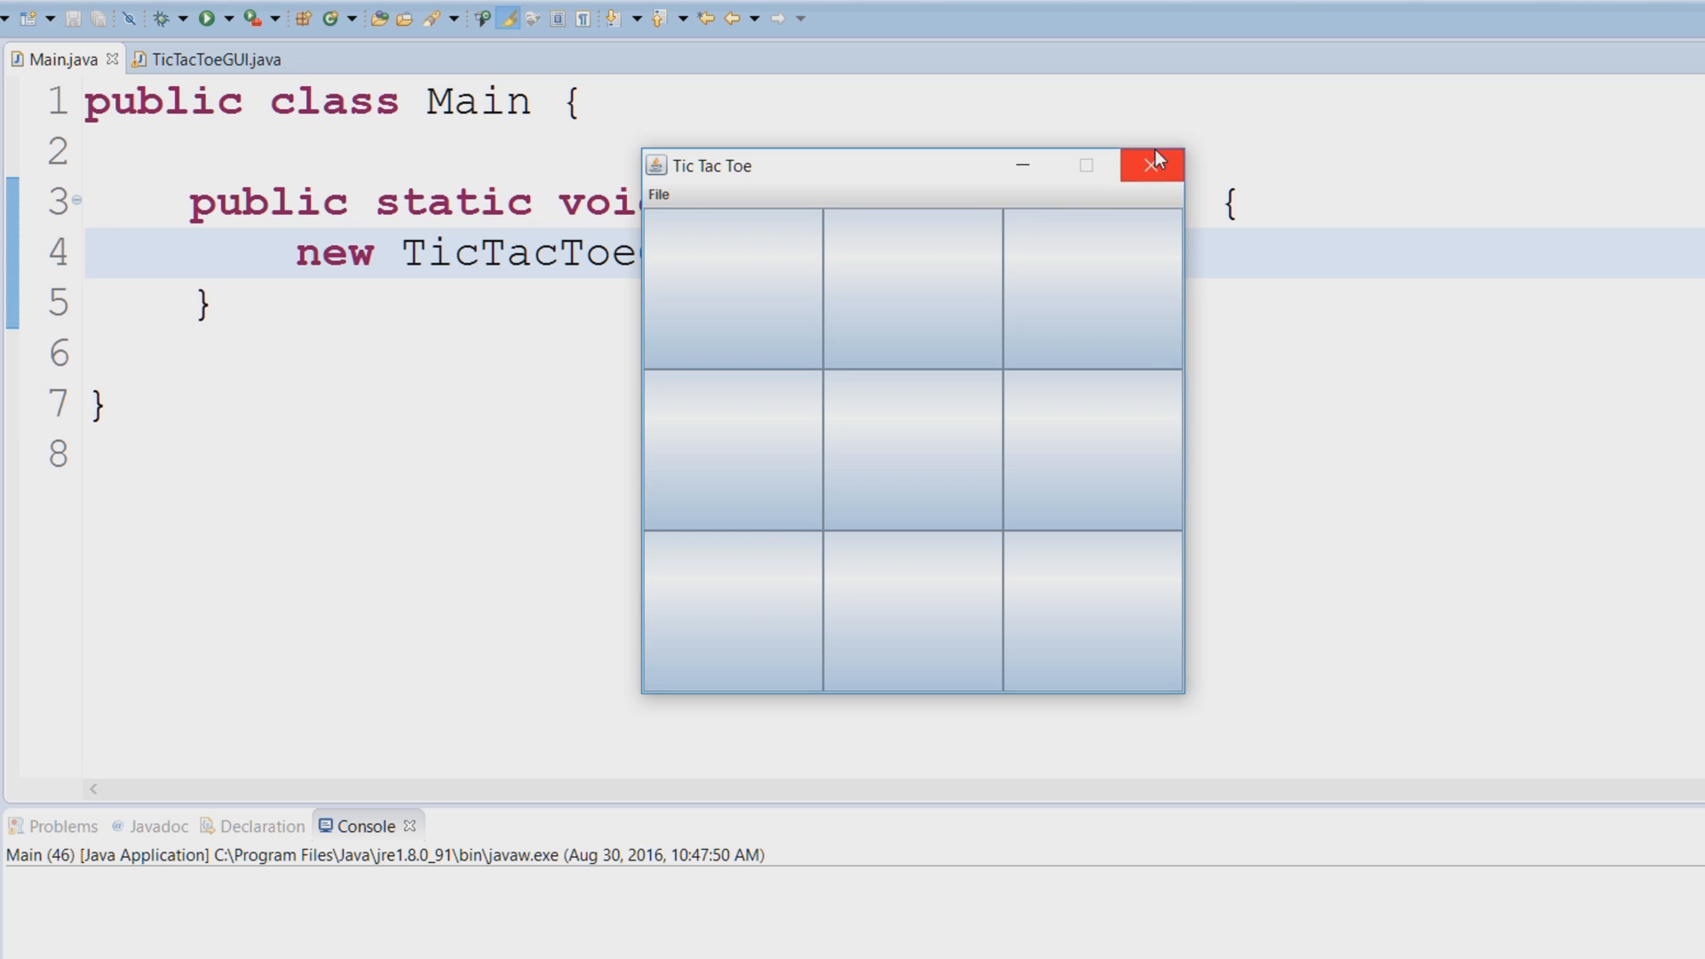
{"action": "left_click", "coordinate": [1149, 163]}
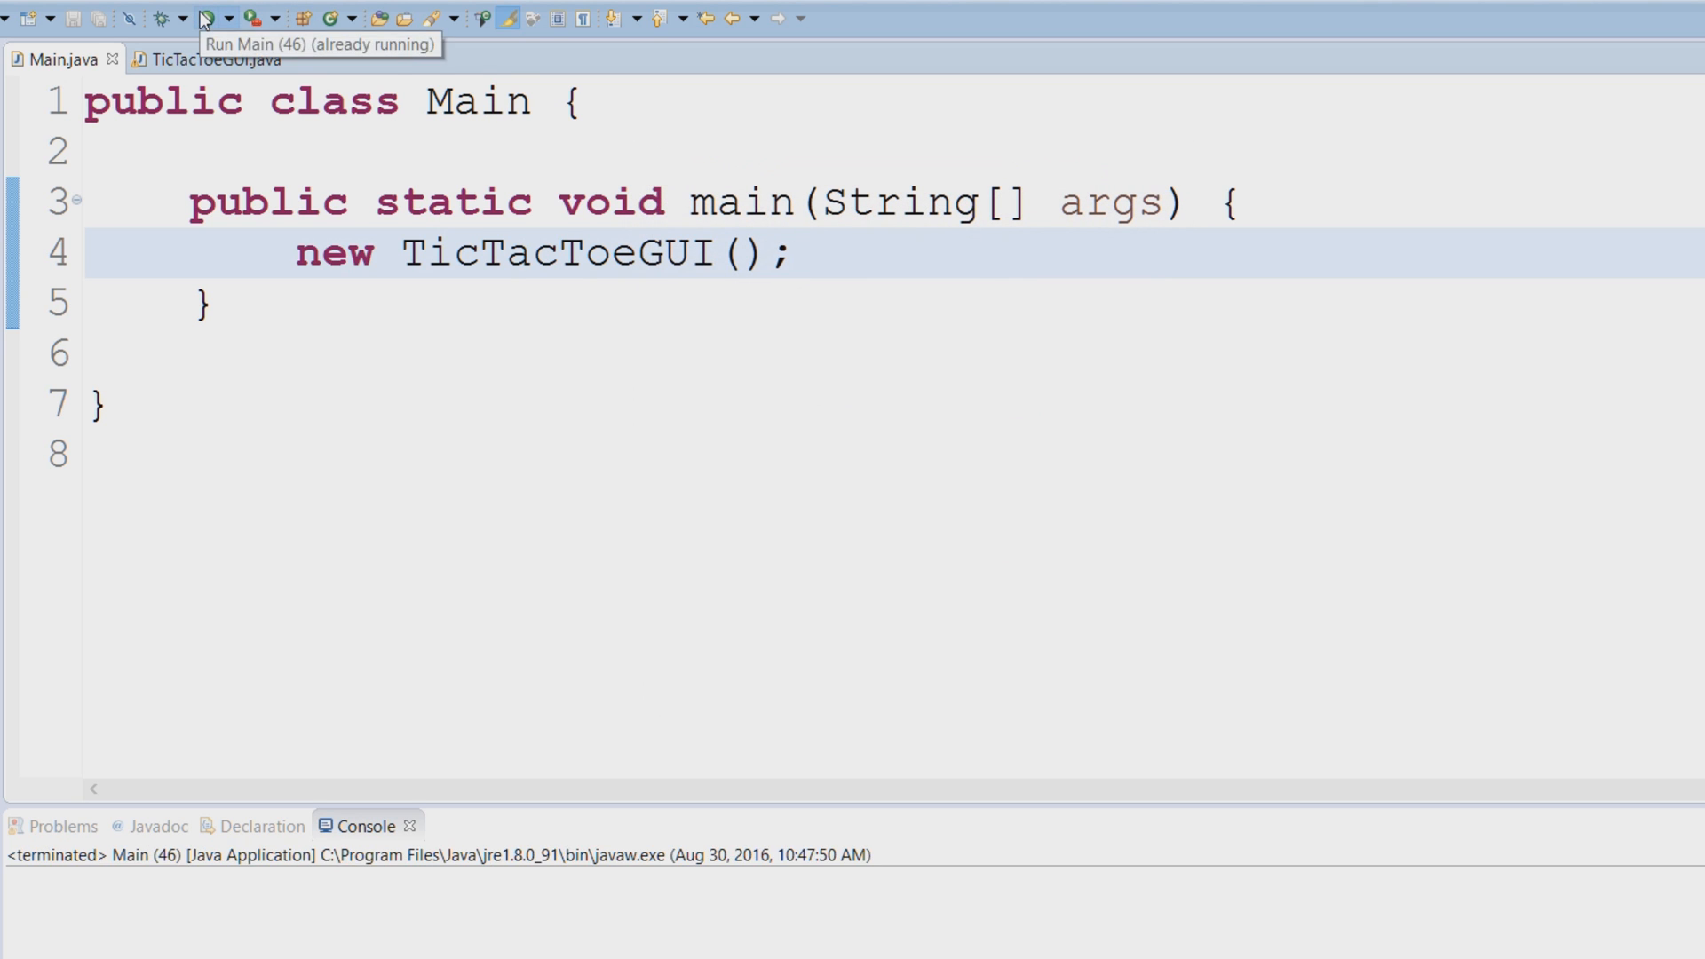
{"action": "left_click", "coordinate": [204, 17]}
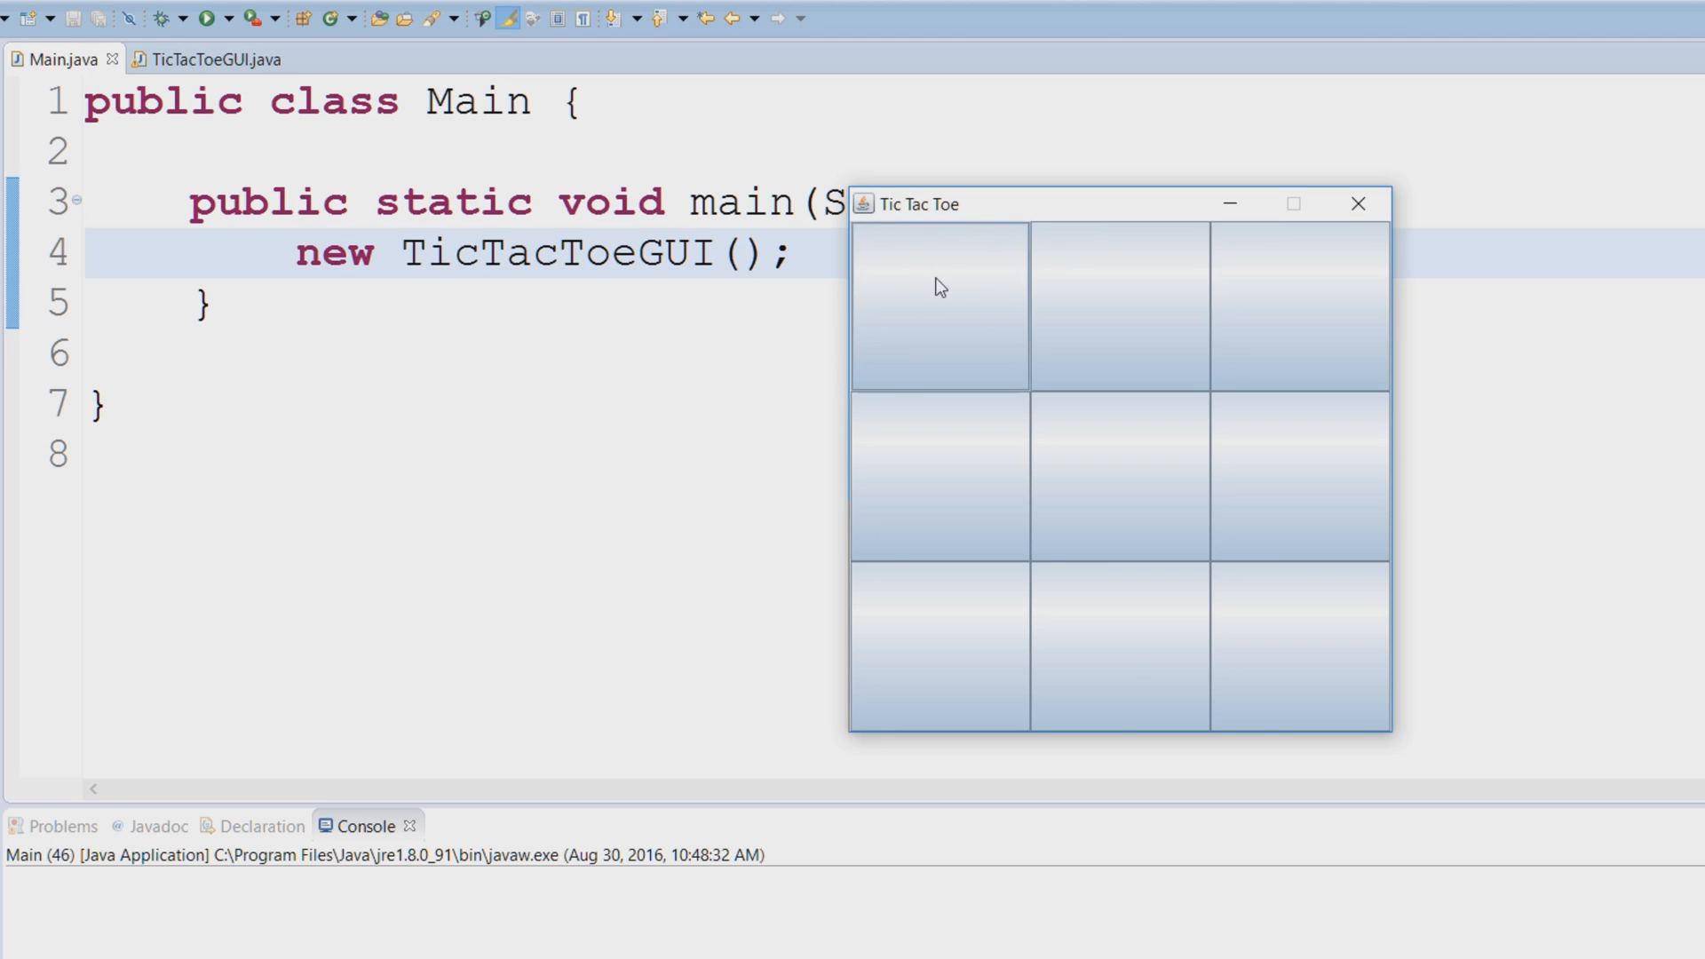
{"action": "mouse_move", "coordinate": [1151, 347]}
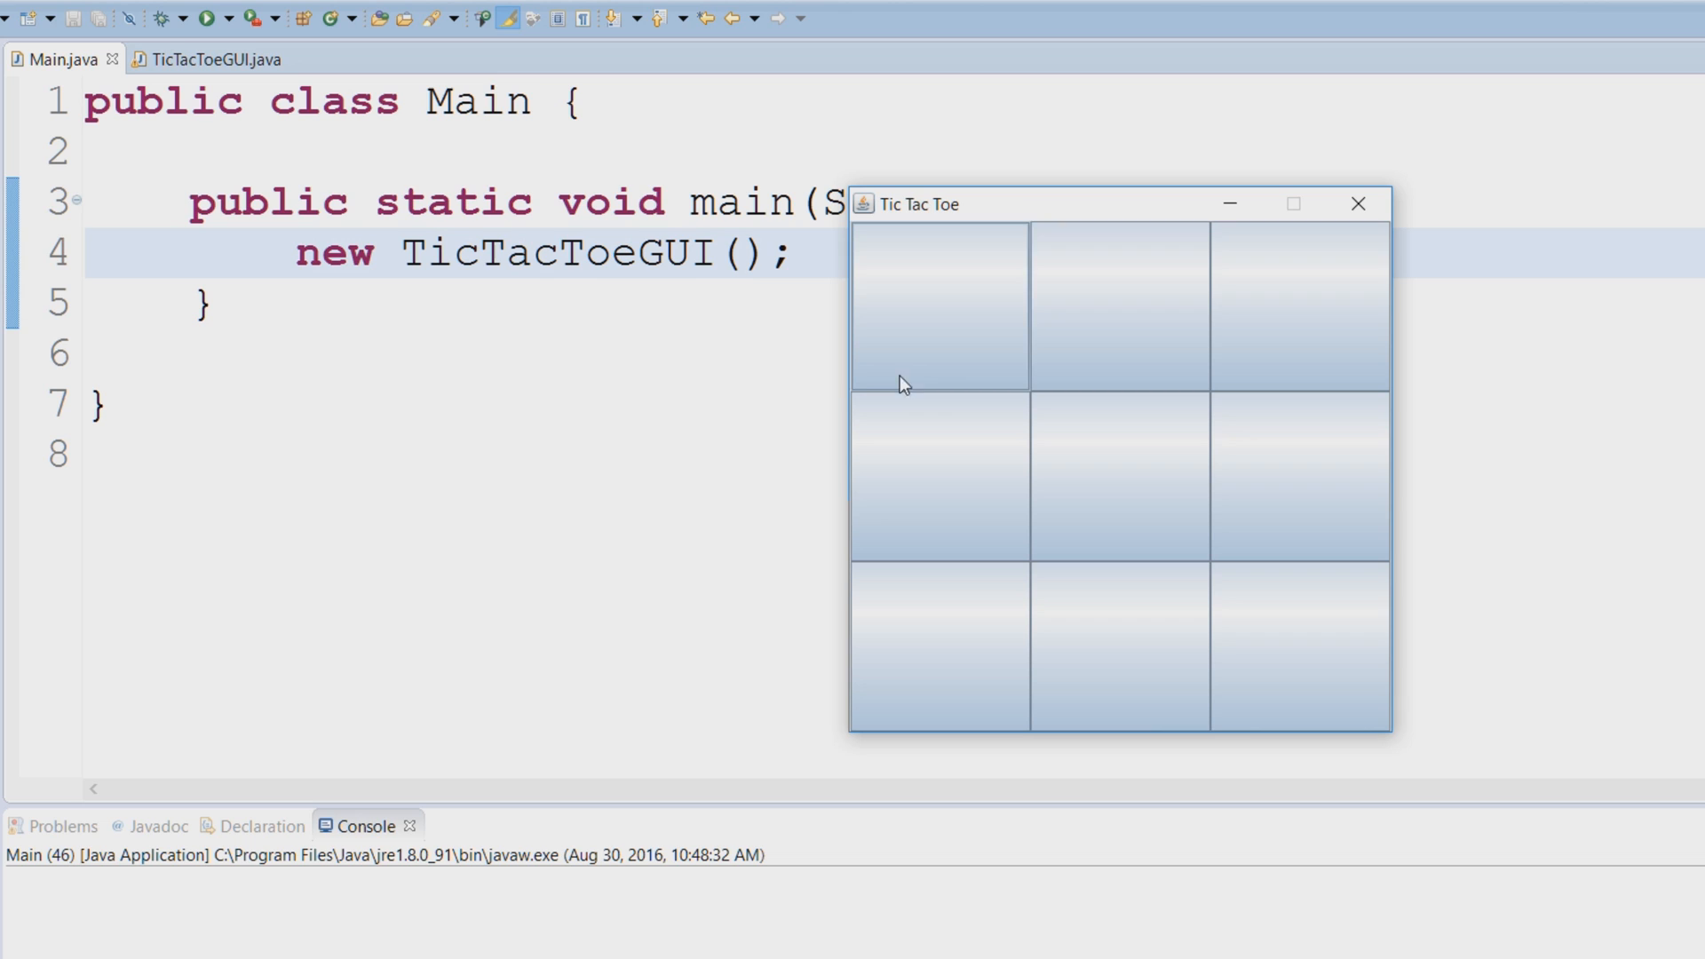
{"action": "mouse_move", "coordinate": [815, 362]}
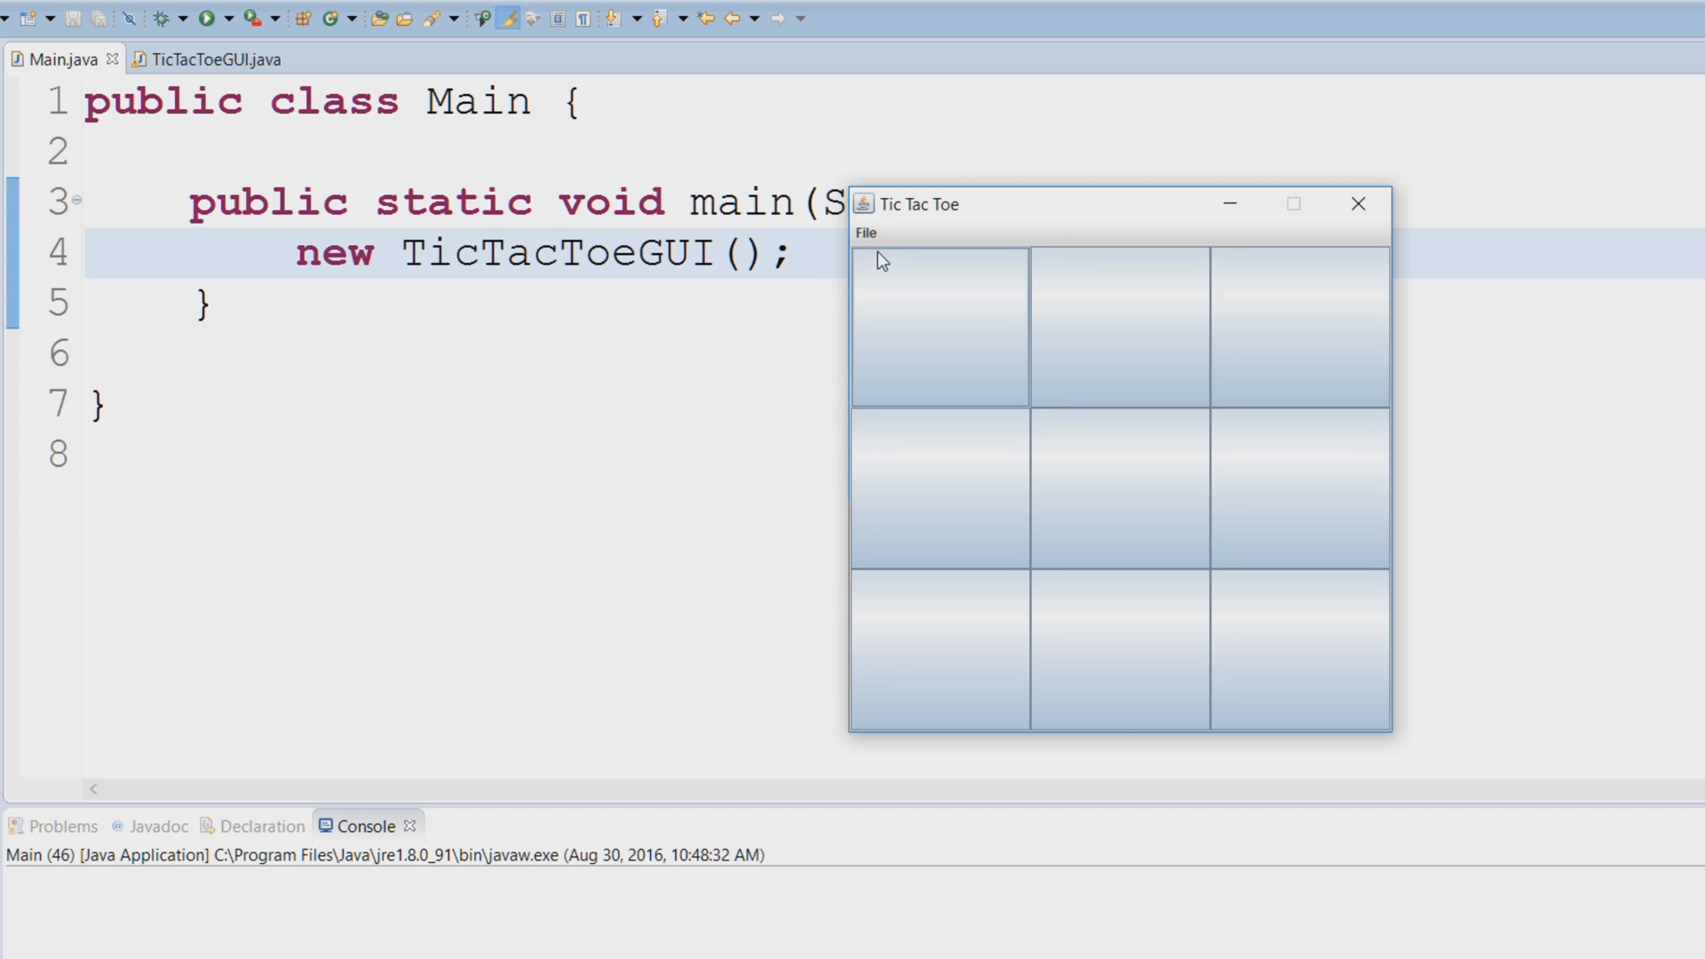
{"action": "mouse_move", "coordinate": [882, 268]}
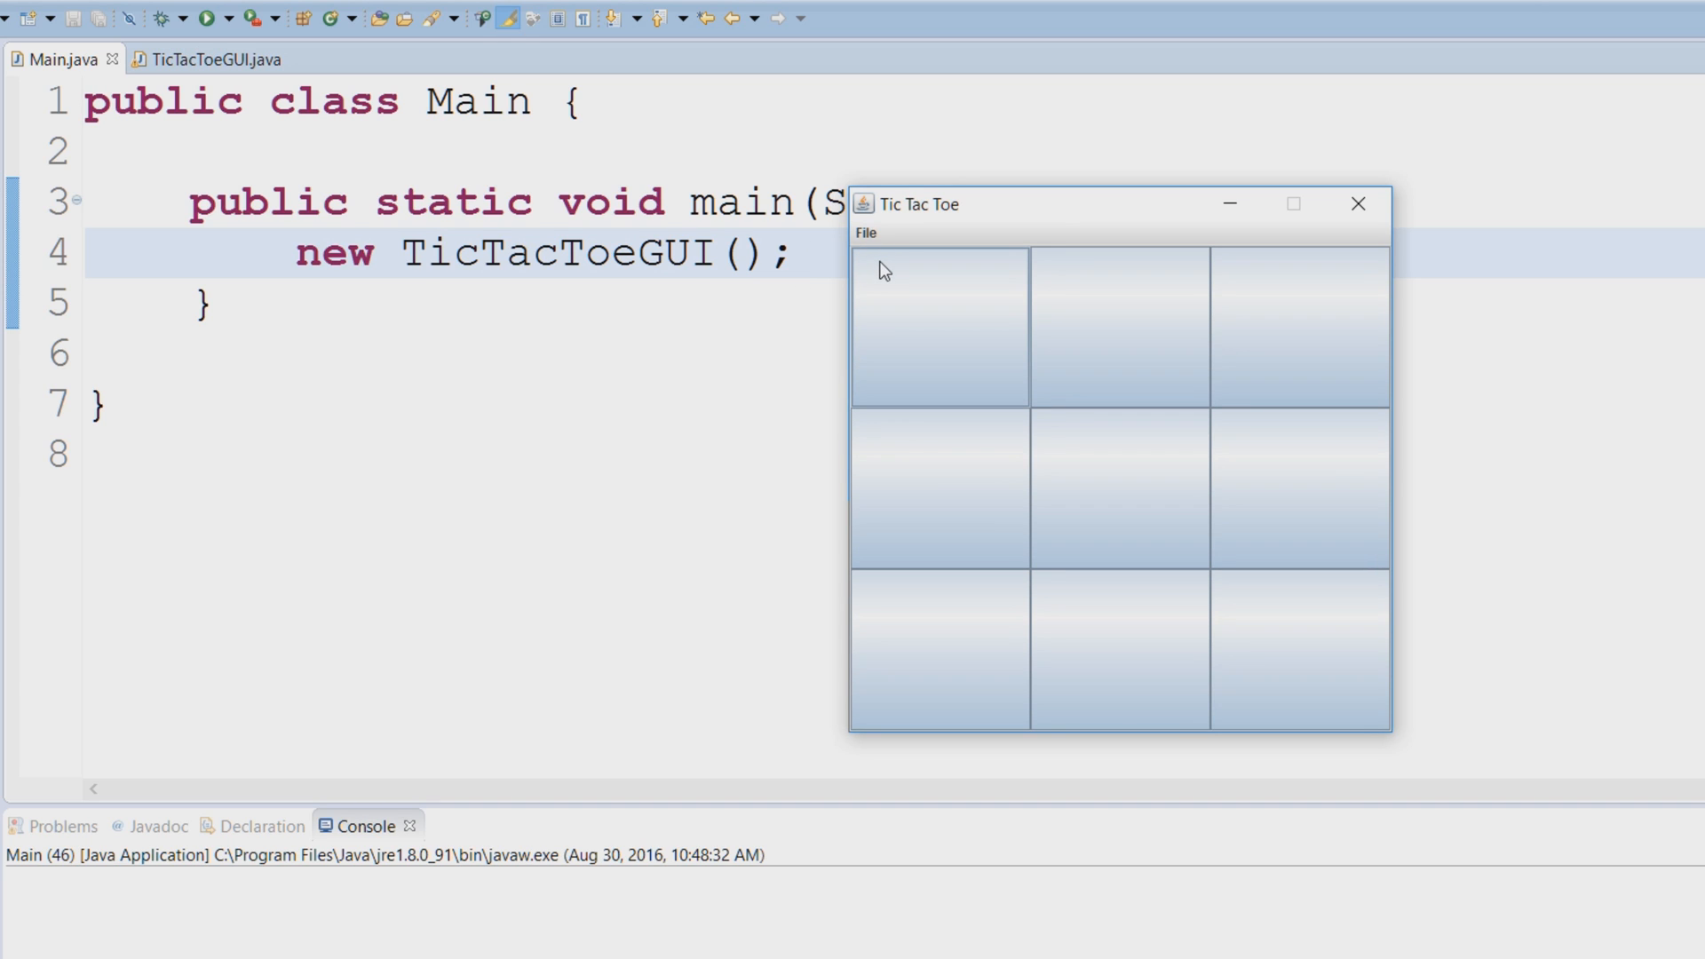
{"action": "mouse_move", "coordinate": [924, 273]}
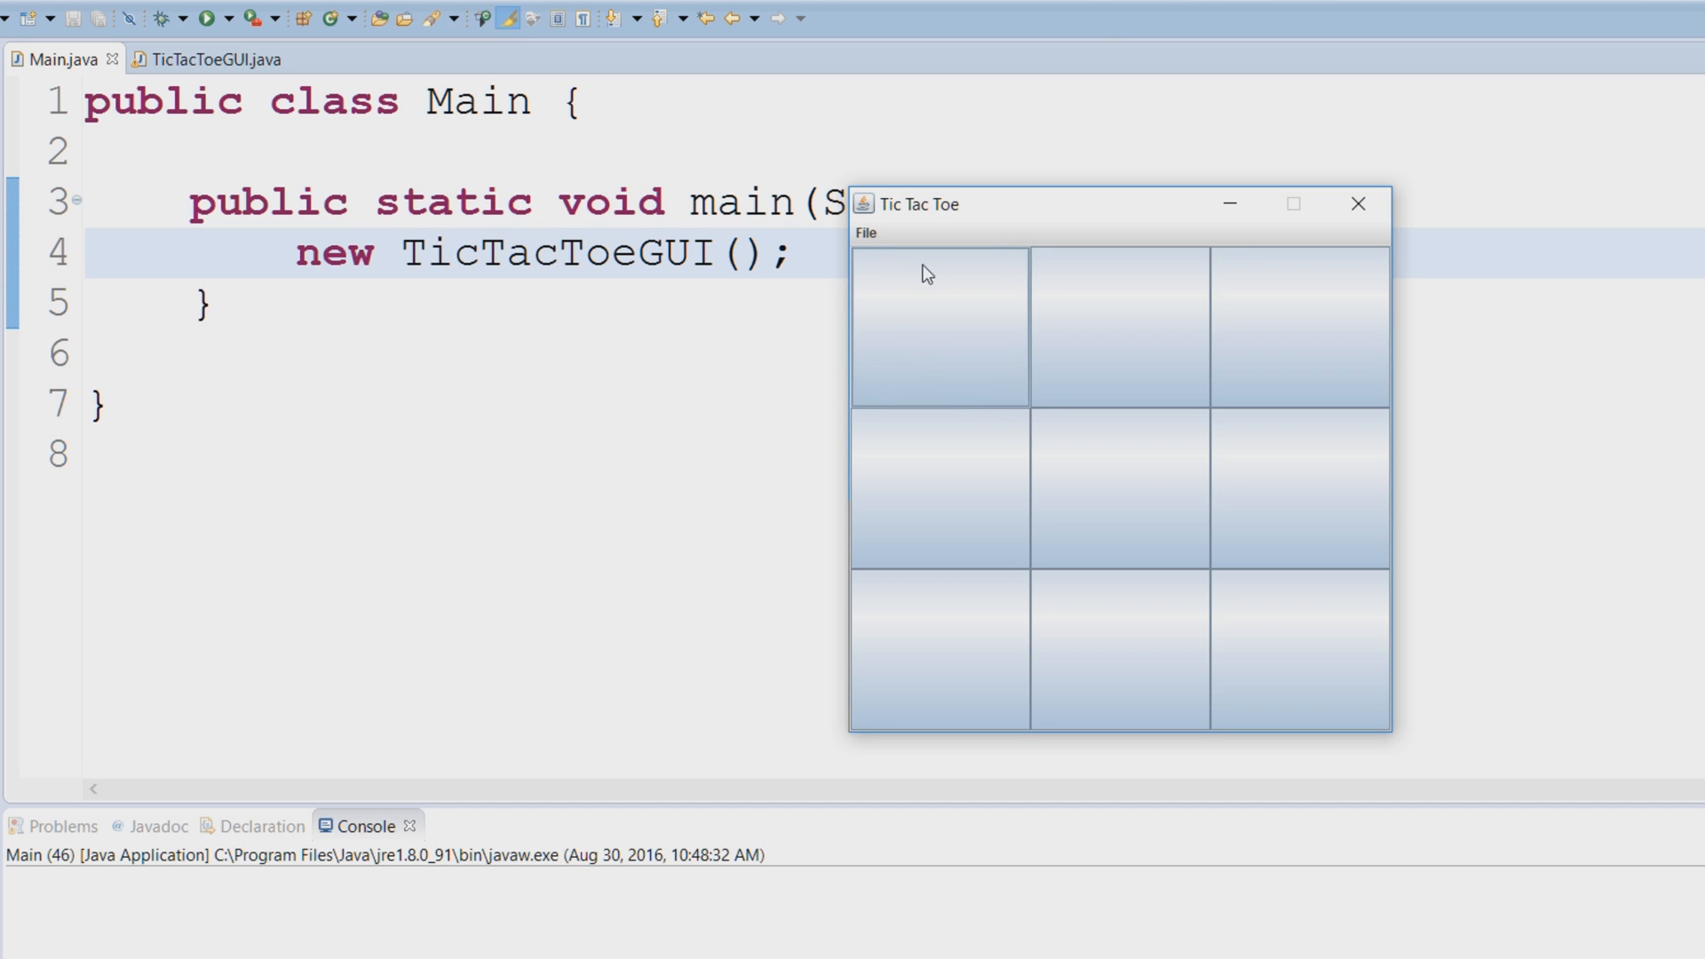
{"action": "mouse_move", "coordinate": [952, 334]}
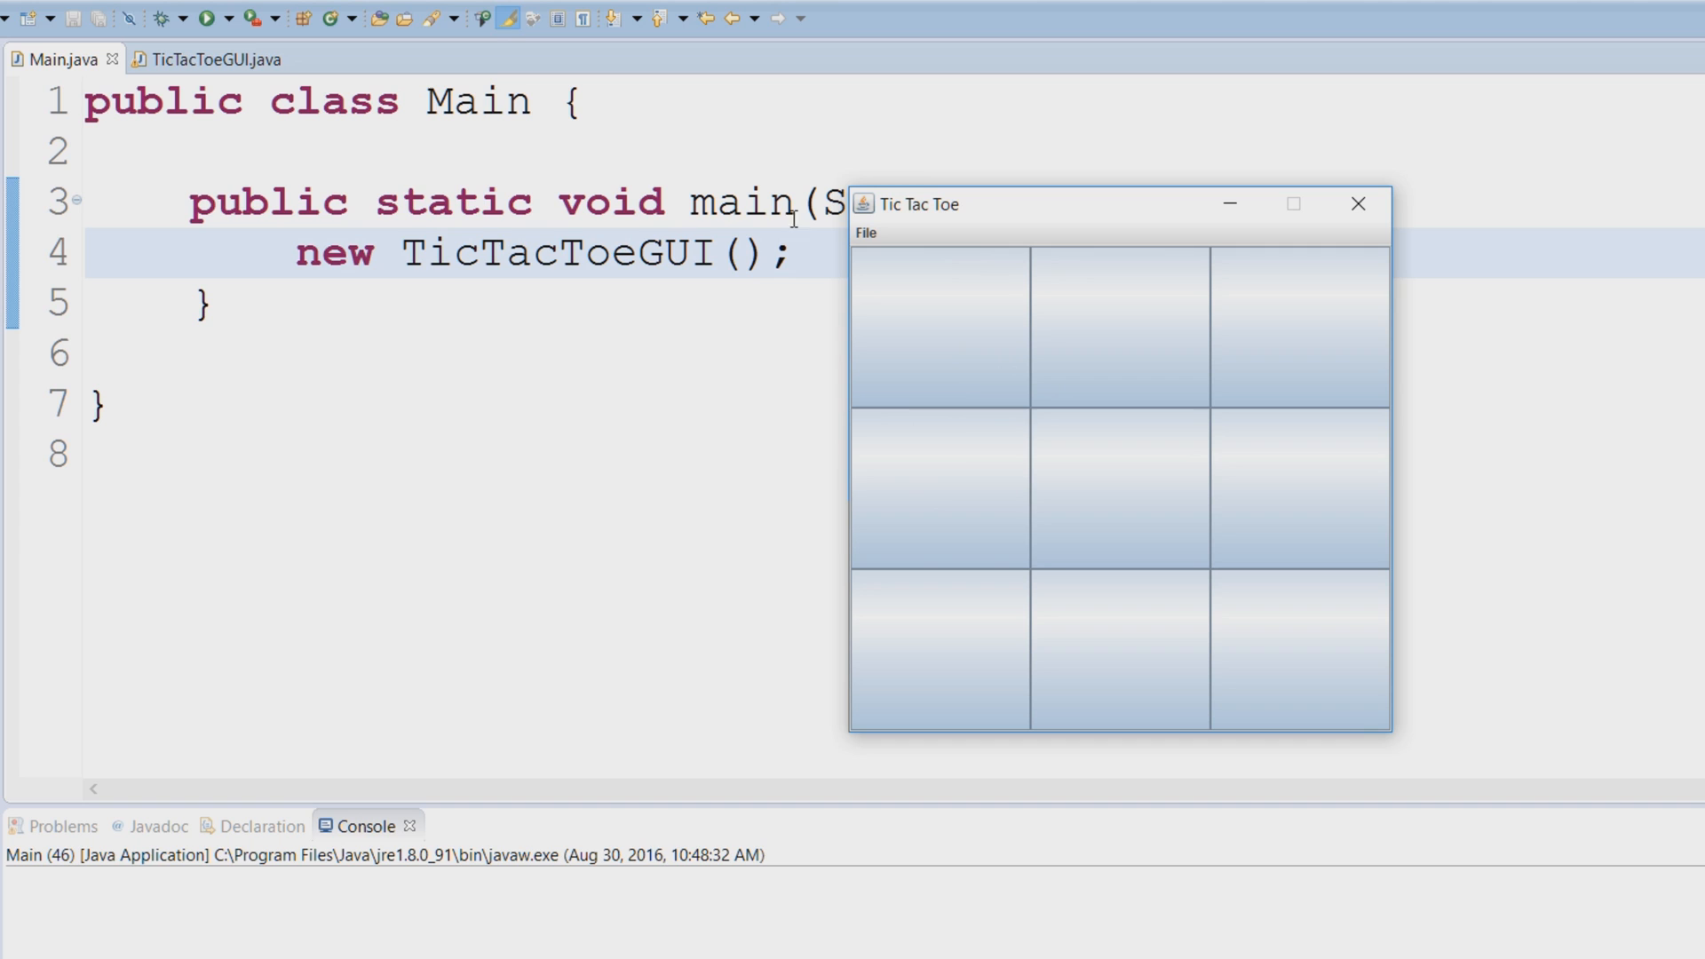
{"action": "mouse_move", "coordinate": [929, 366]}
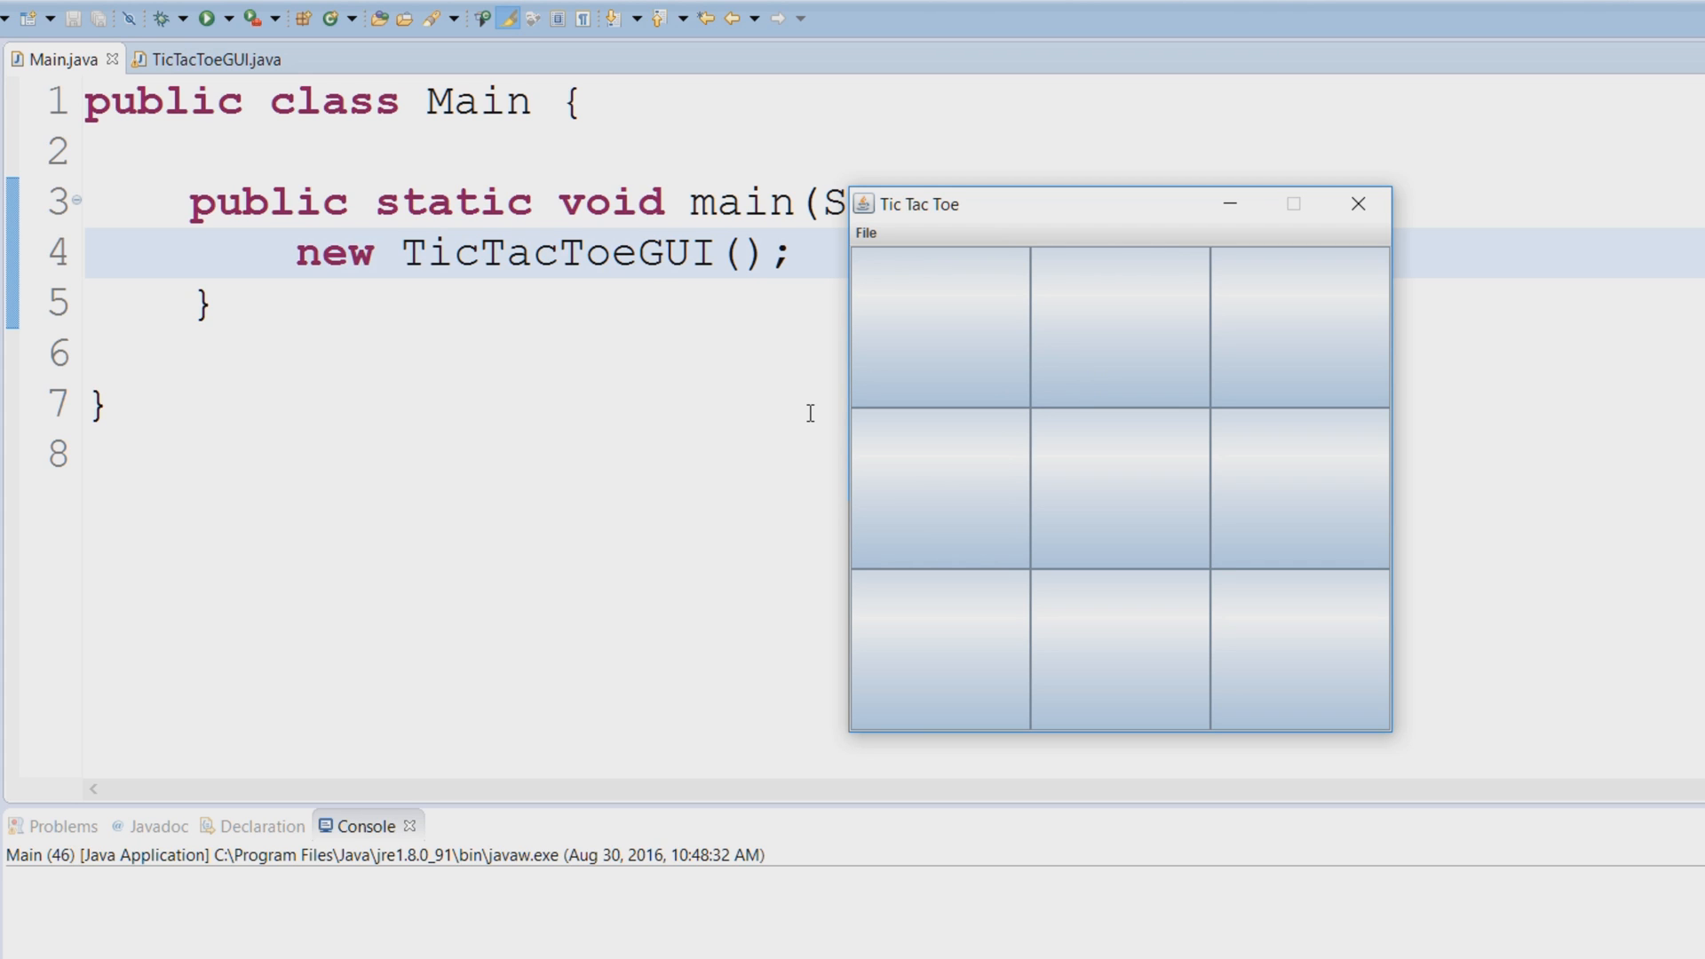
{"action": "mouse_move", "coordinate": [860, 547]}
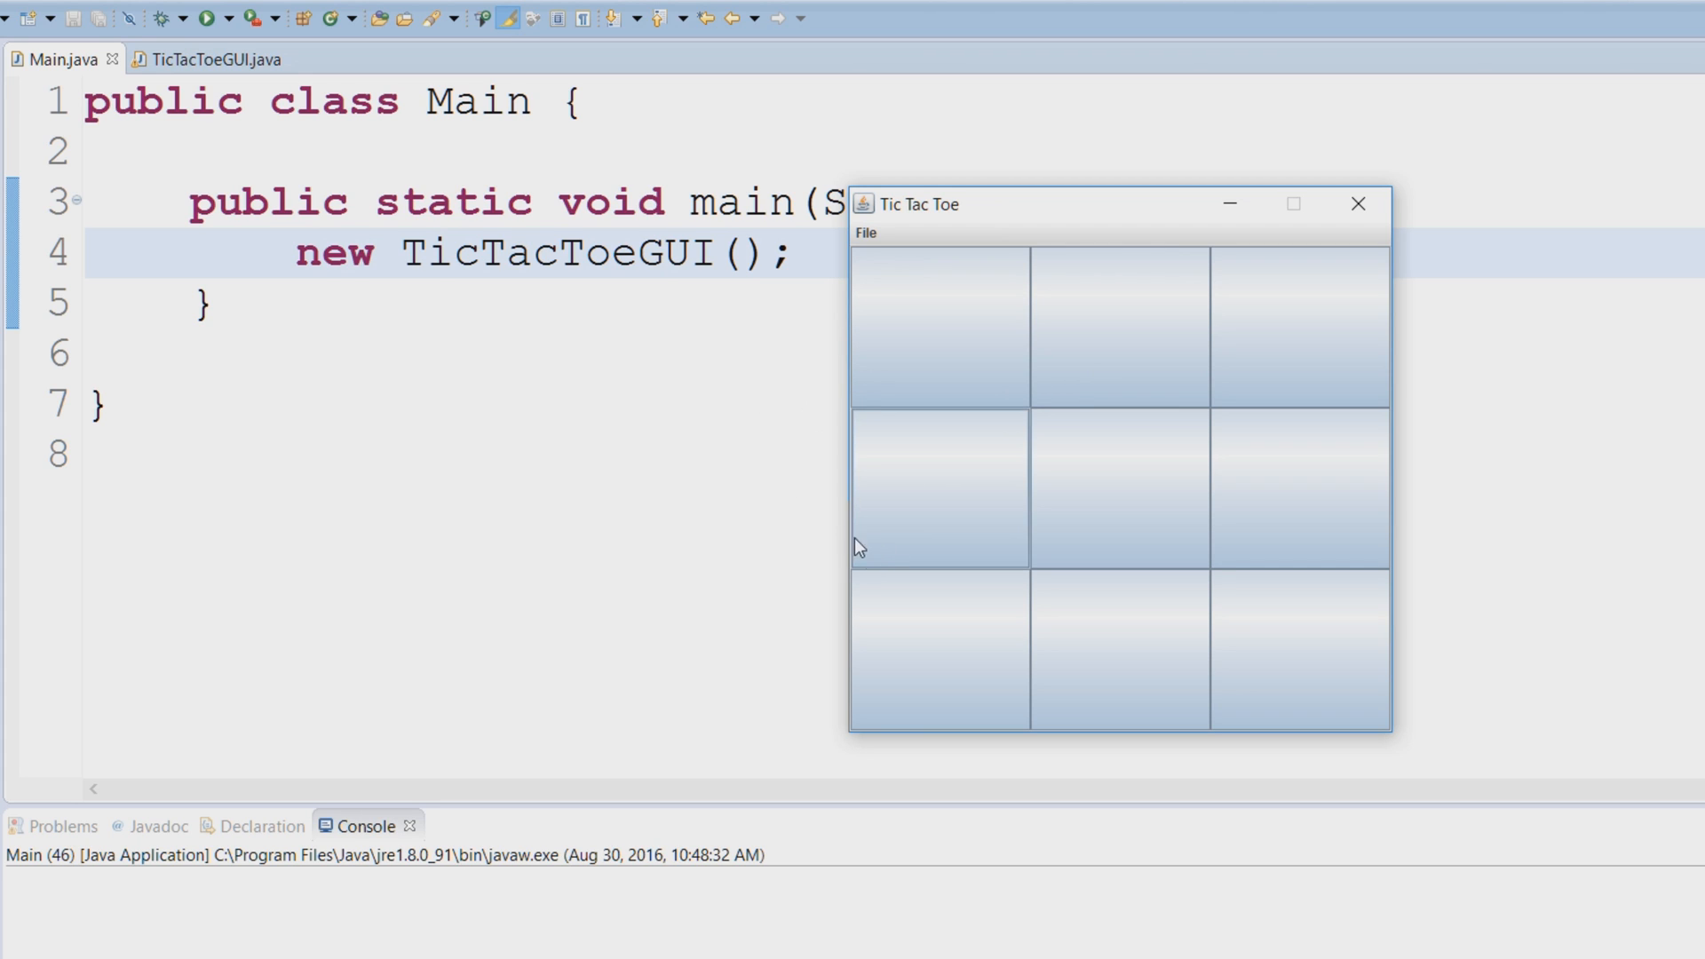
{"action": "mouse_move", "coordinate": [813, 439]}
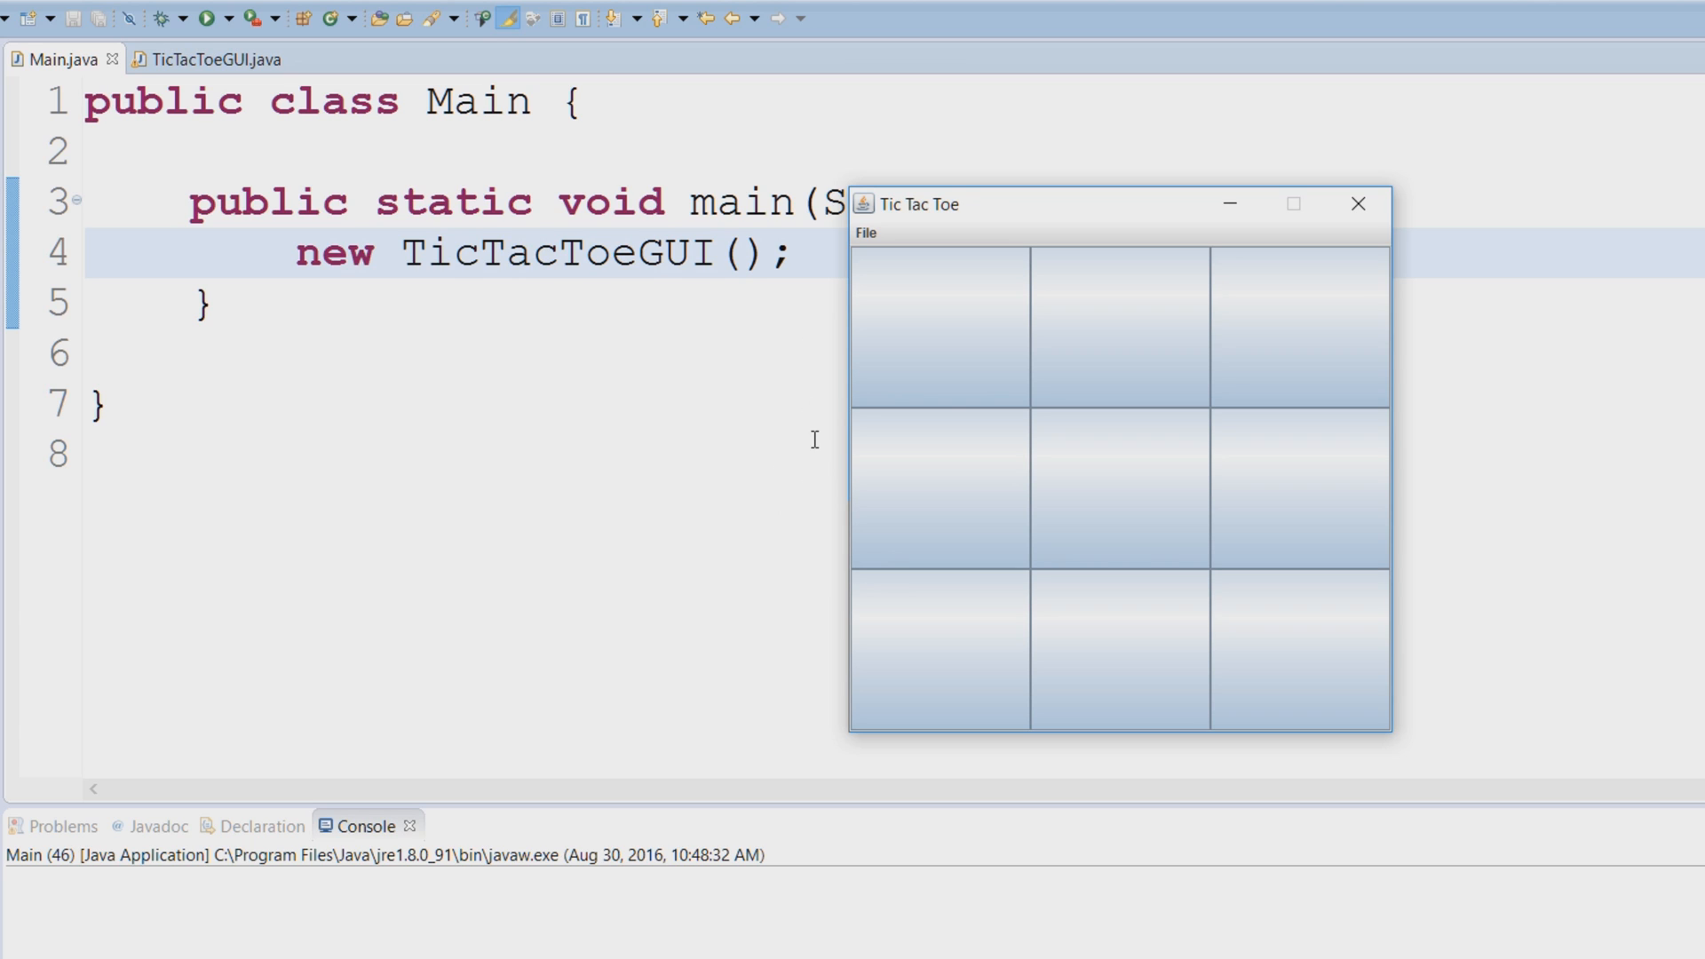
{"action": "mouse_move", "coordinate": [815, 441]}
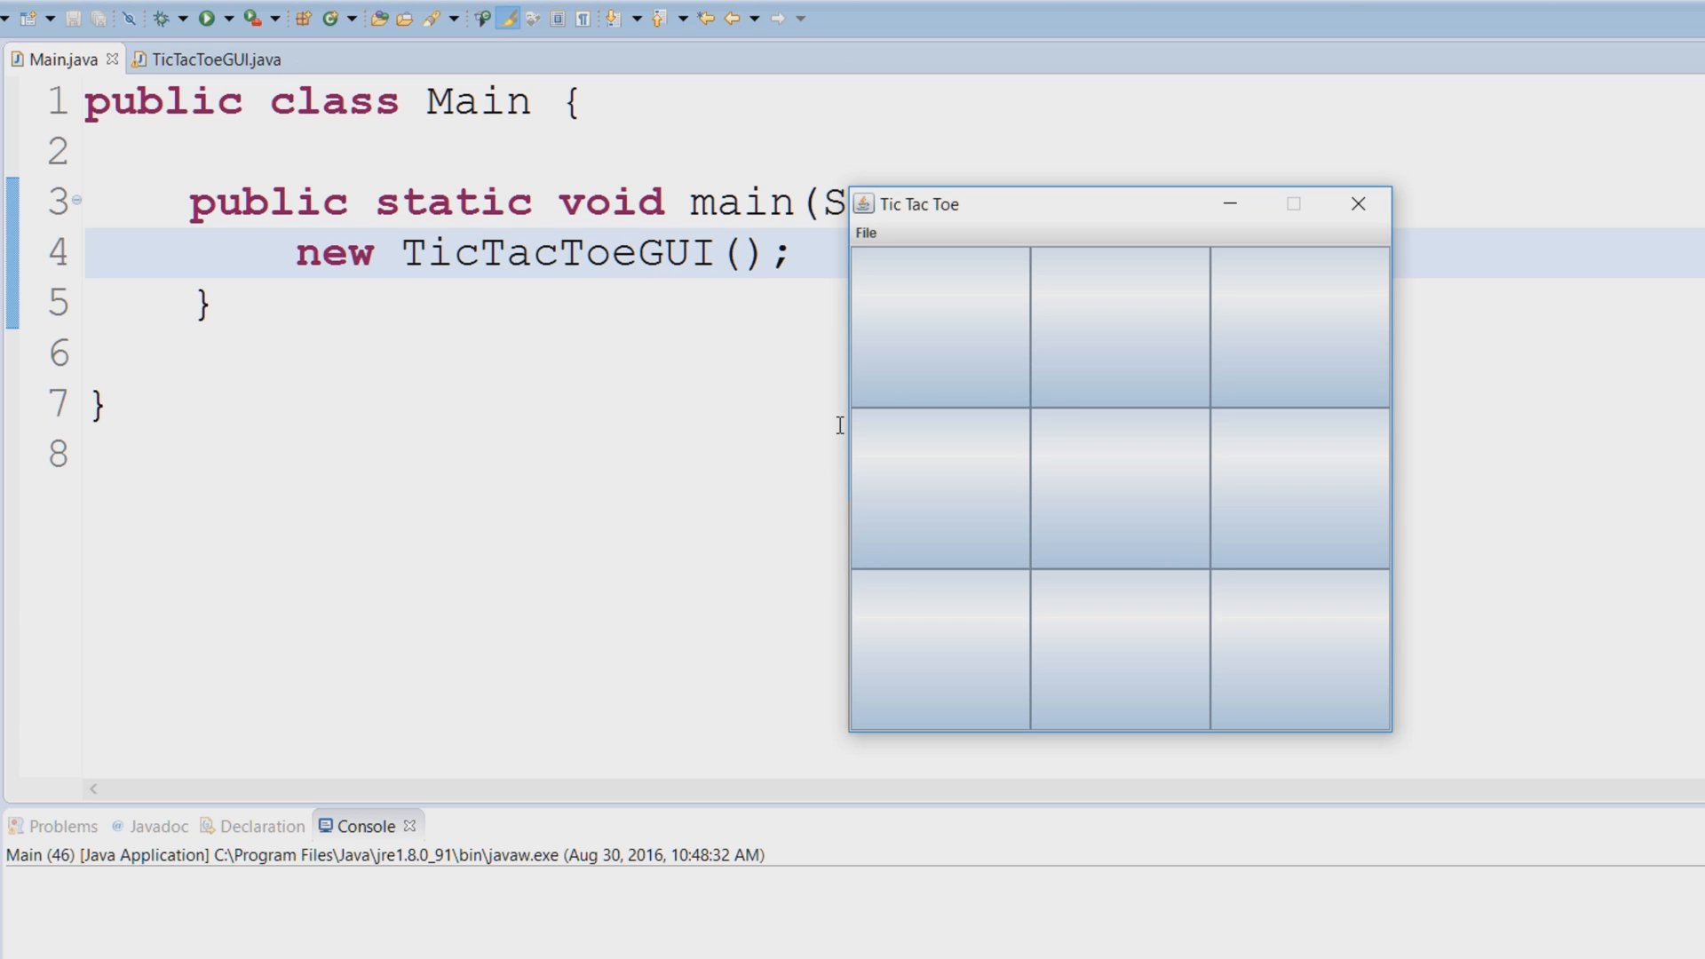
{"action": "mouse_move", "coordinate": [632, 410]}
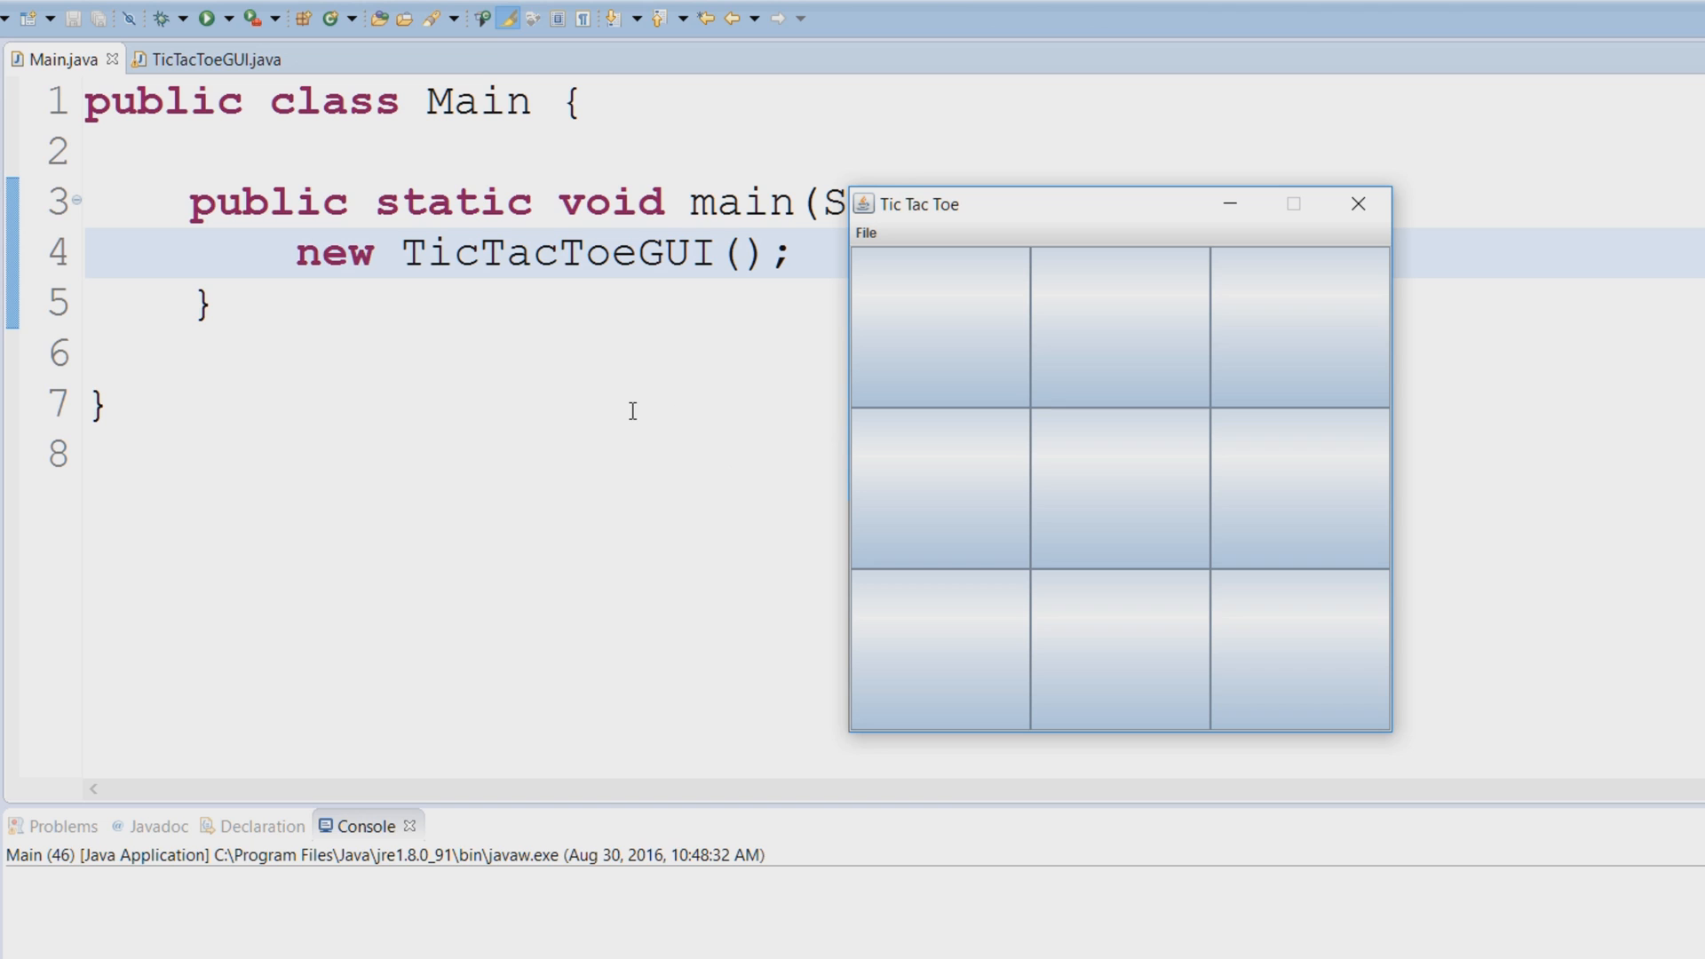
{"action": "mouse_move", "coordinate": [785, 389]}
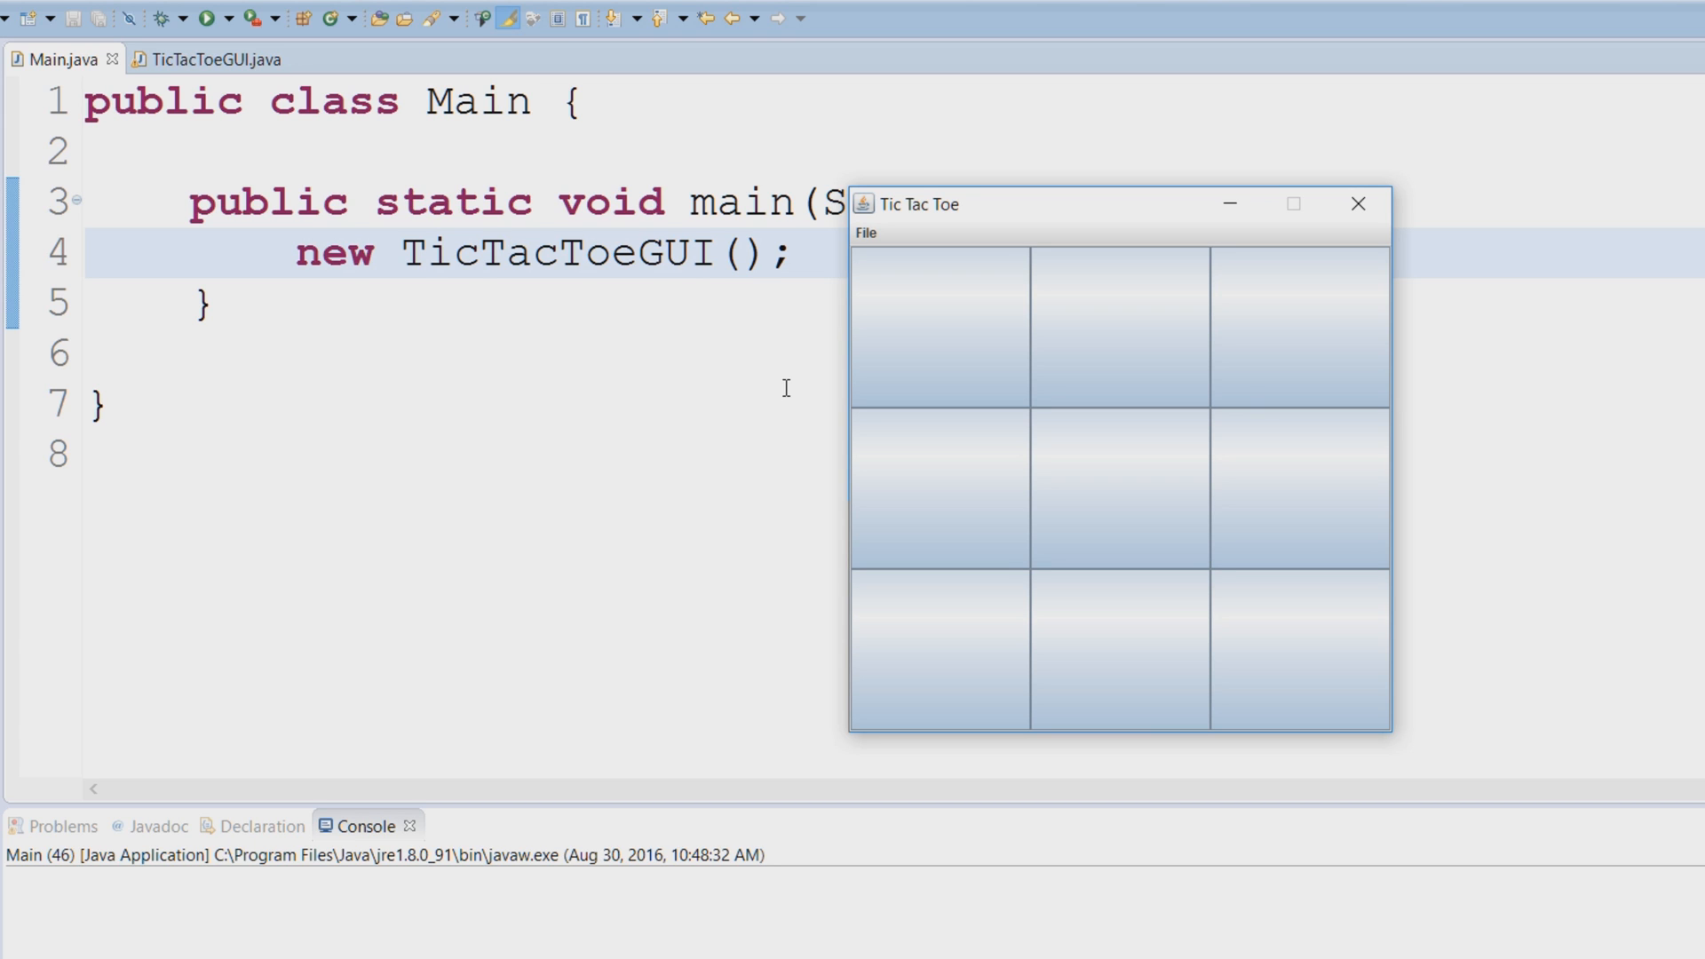
{"action": "mouse_move", "coordinate": [913, 405]}
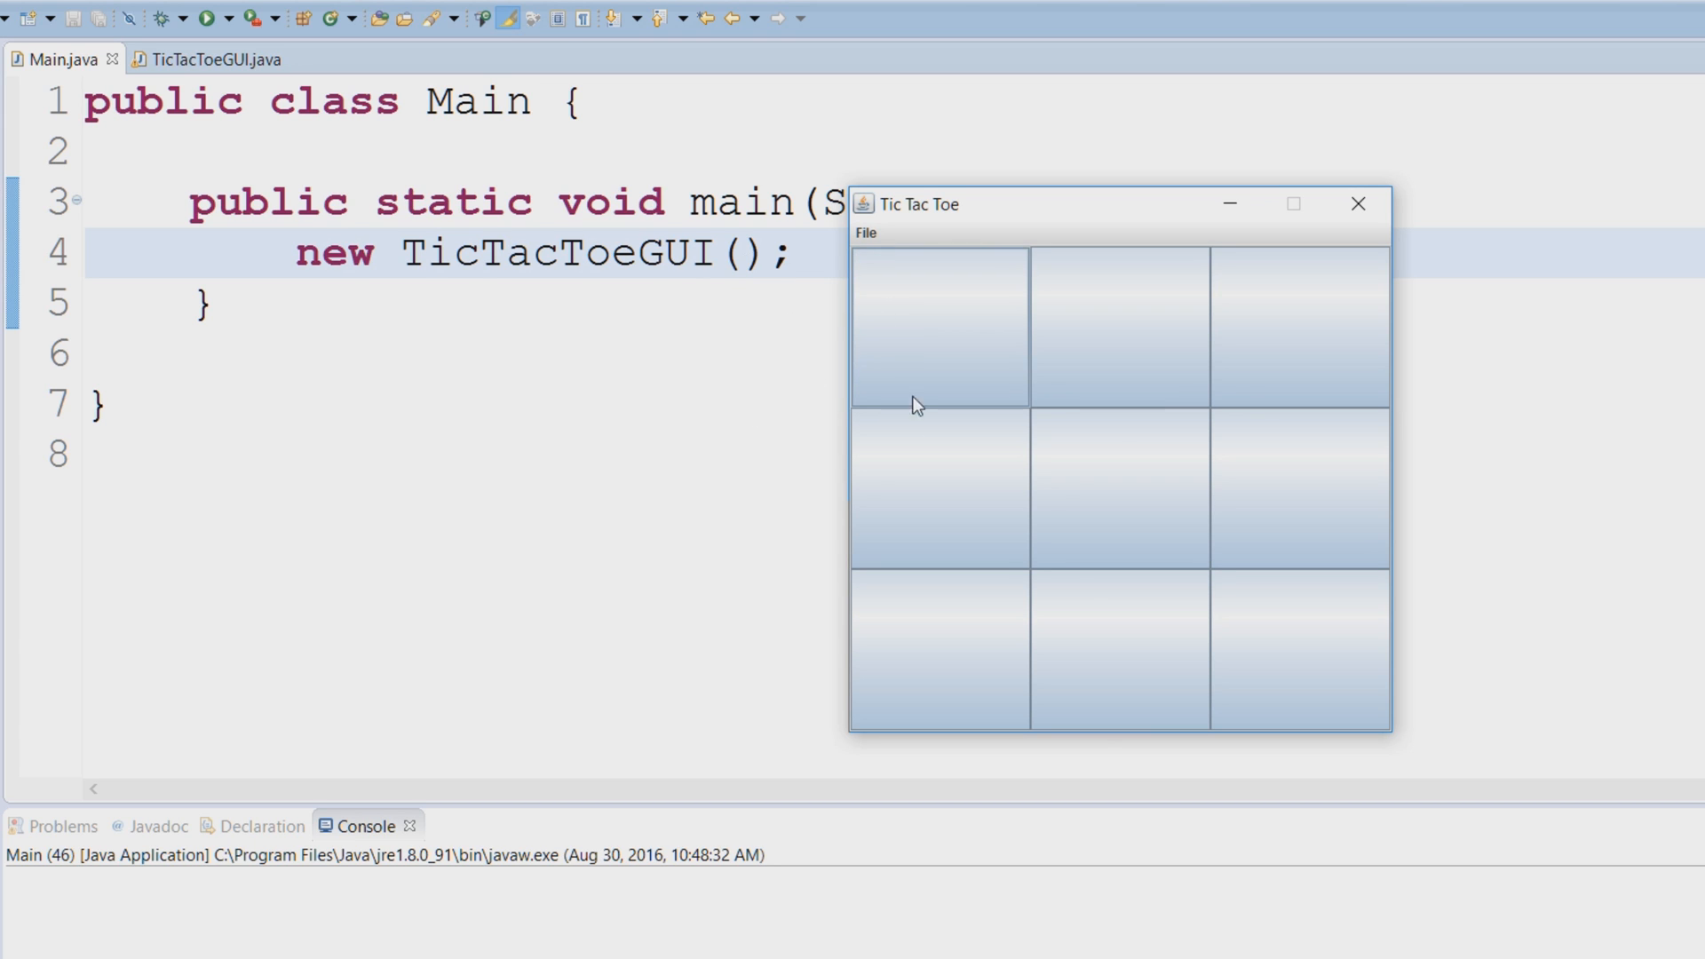
{"action": "mouse_move", "coordinate": [929, 370]}
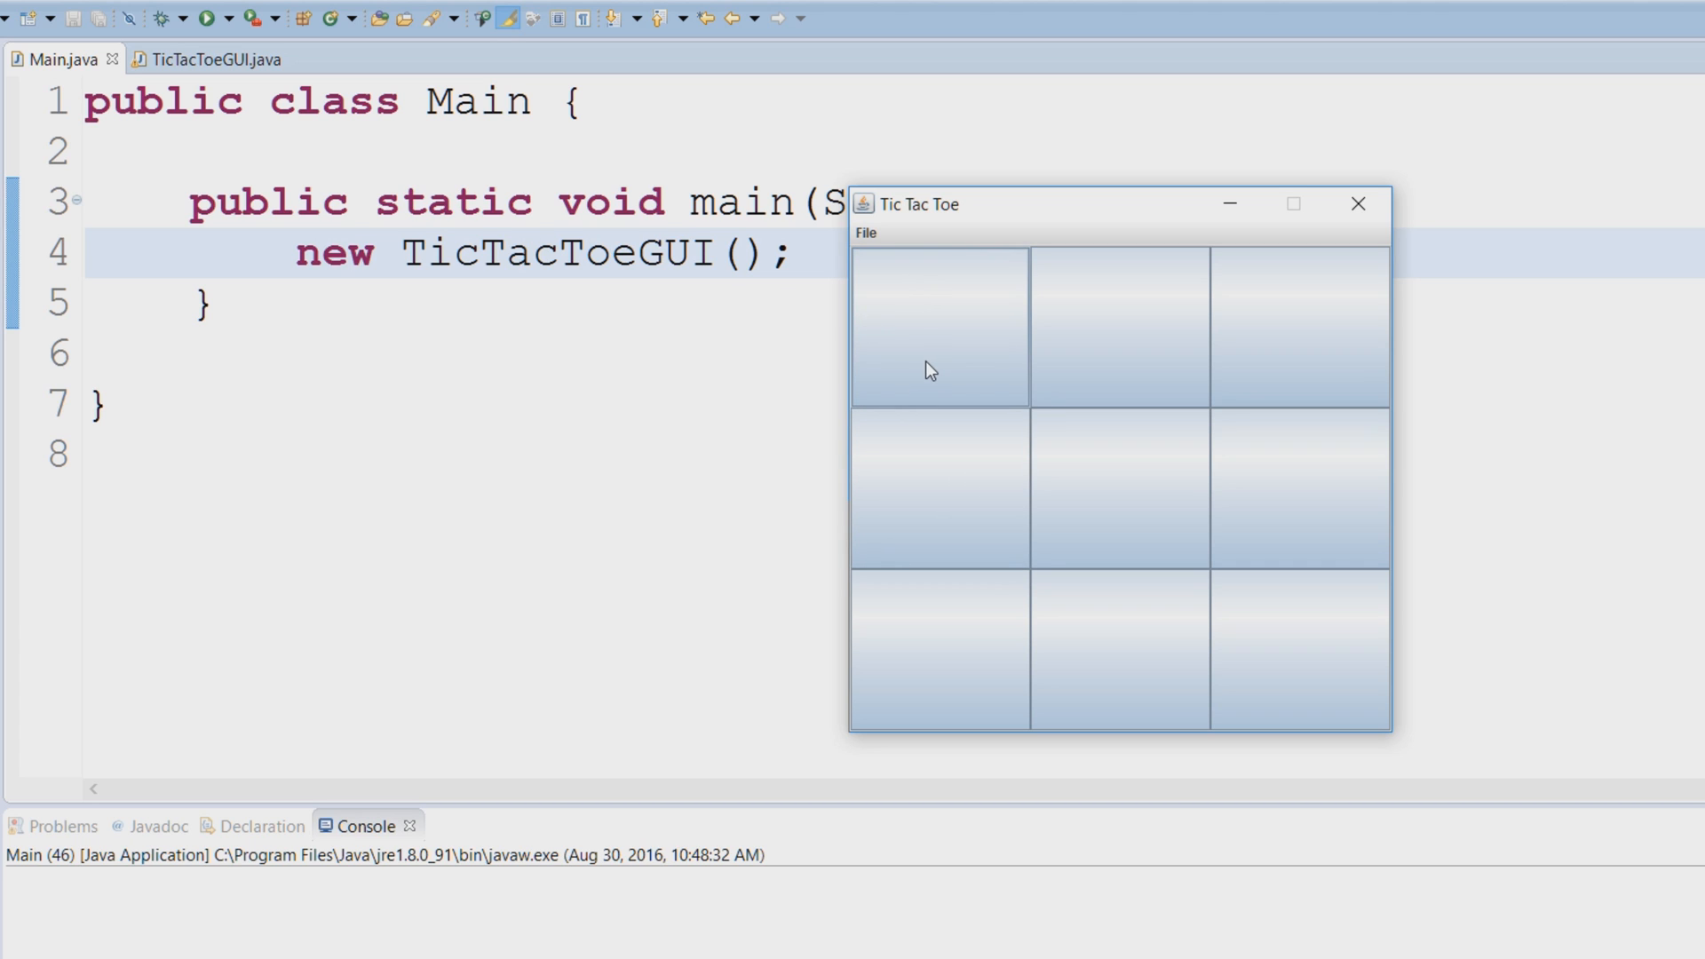
{"action": "mouse_move", "coordinate": [887, 293]}
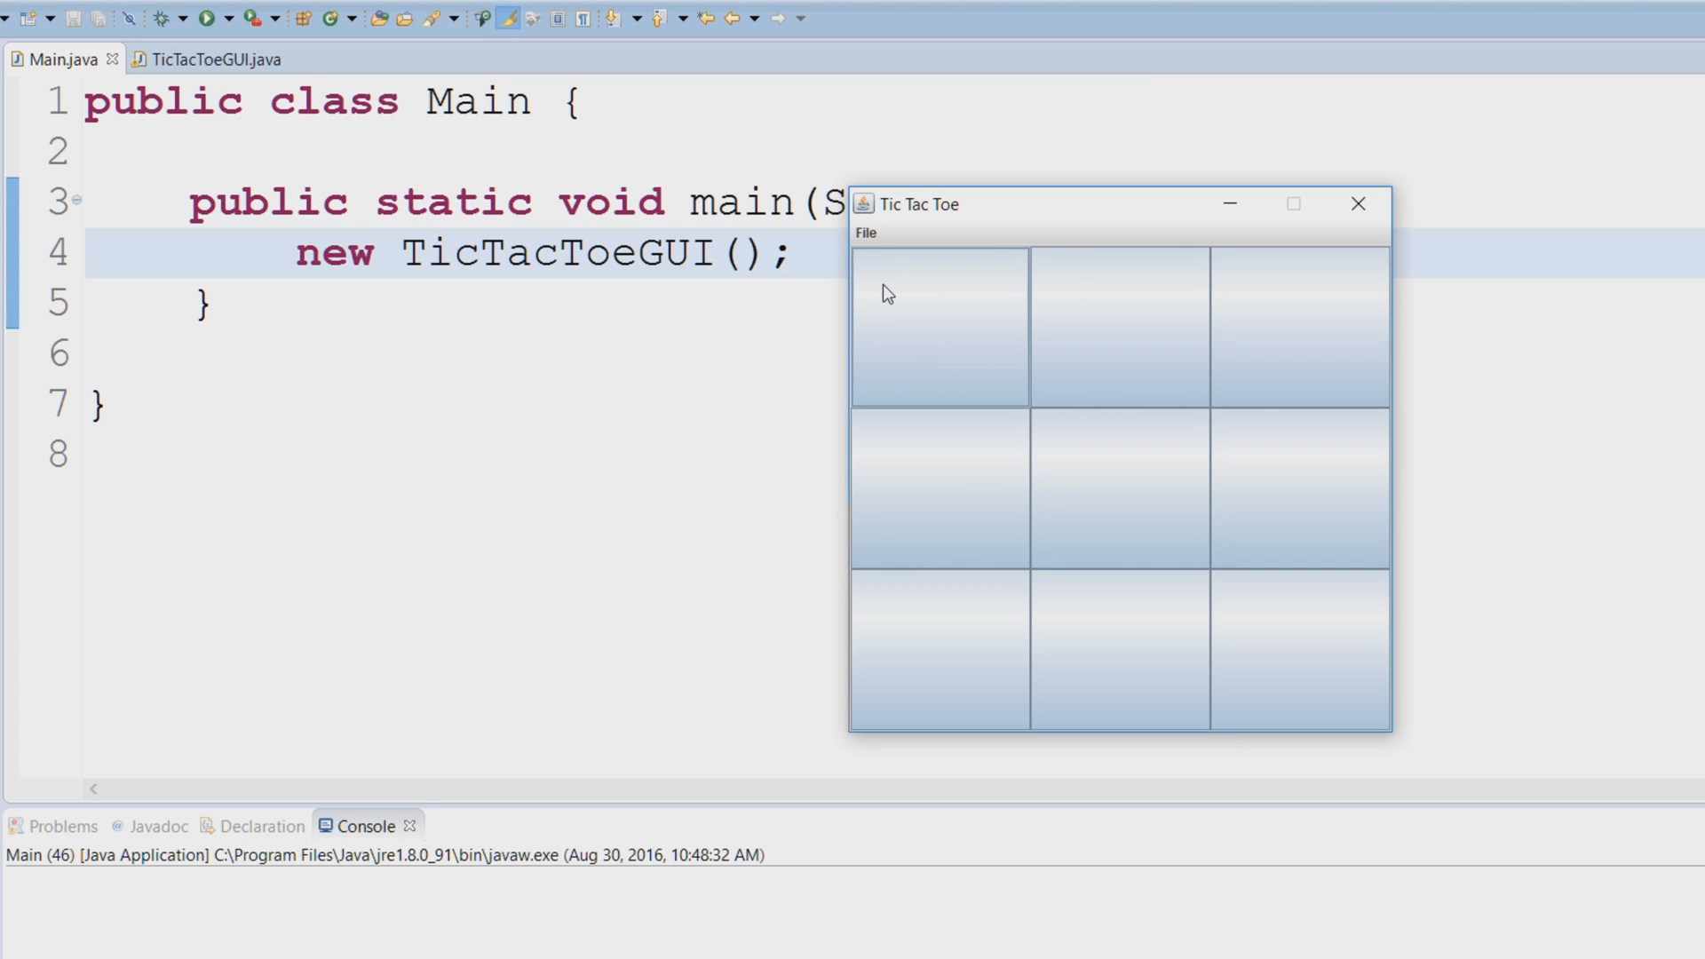
{"action": "mouse_move", "coordinate": [1117, 366]}
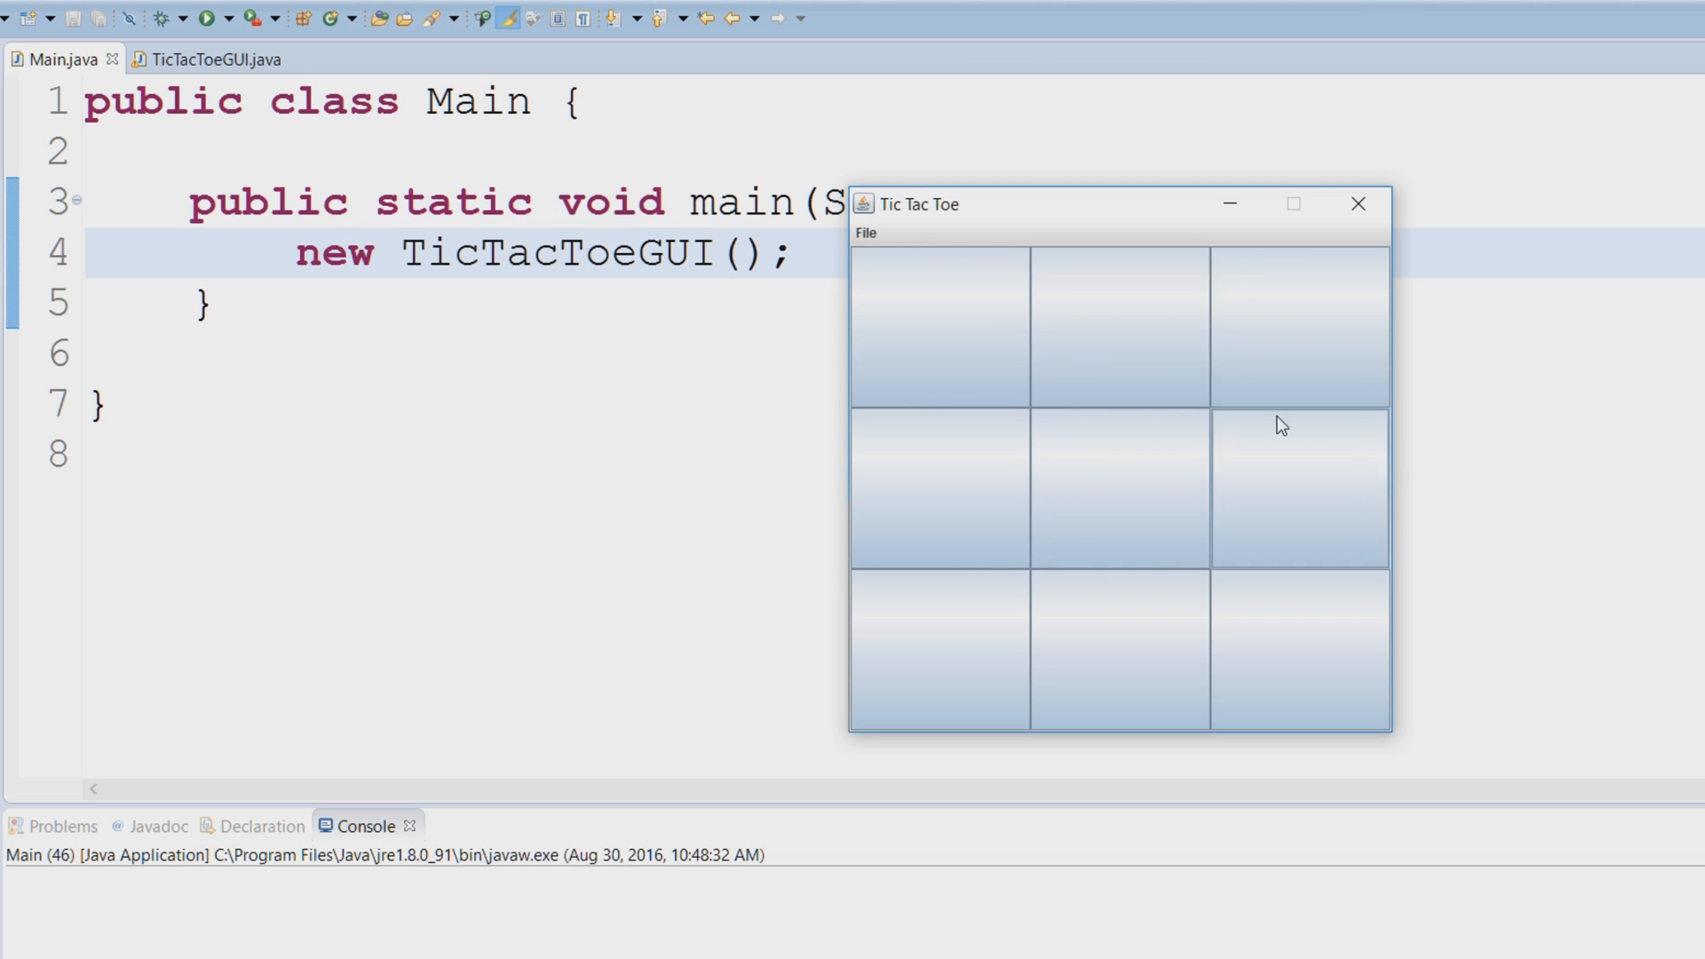
Step: Restart the board through File > New Game, then close the Tic Tac Toe window
{"action": "left_click", "coordinate": [865, 233]}
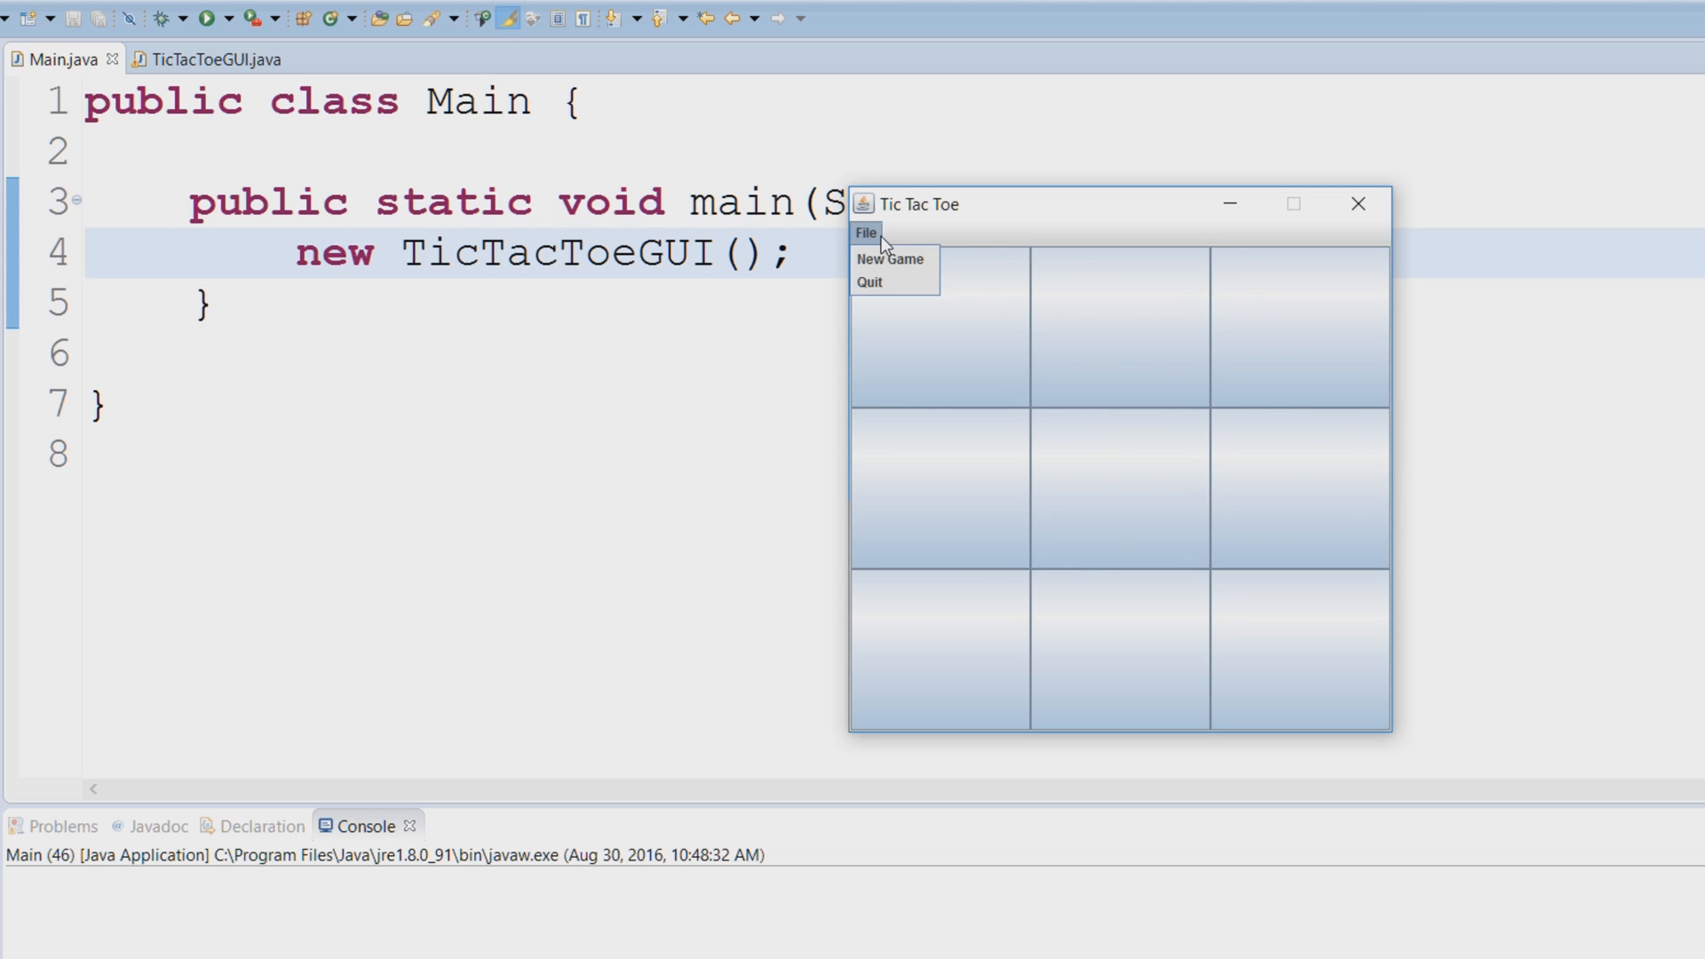
{"action": "mouse_move", "coordinate": [991, 232]}
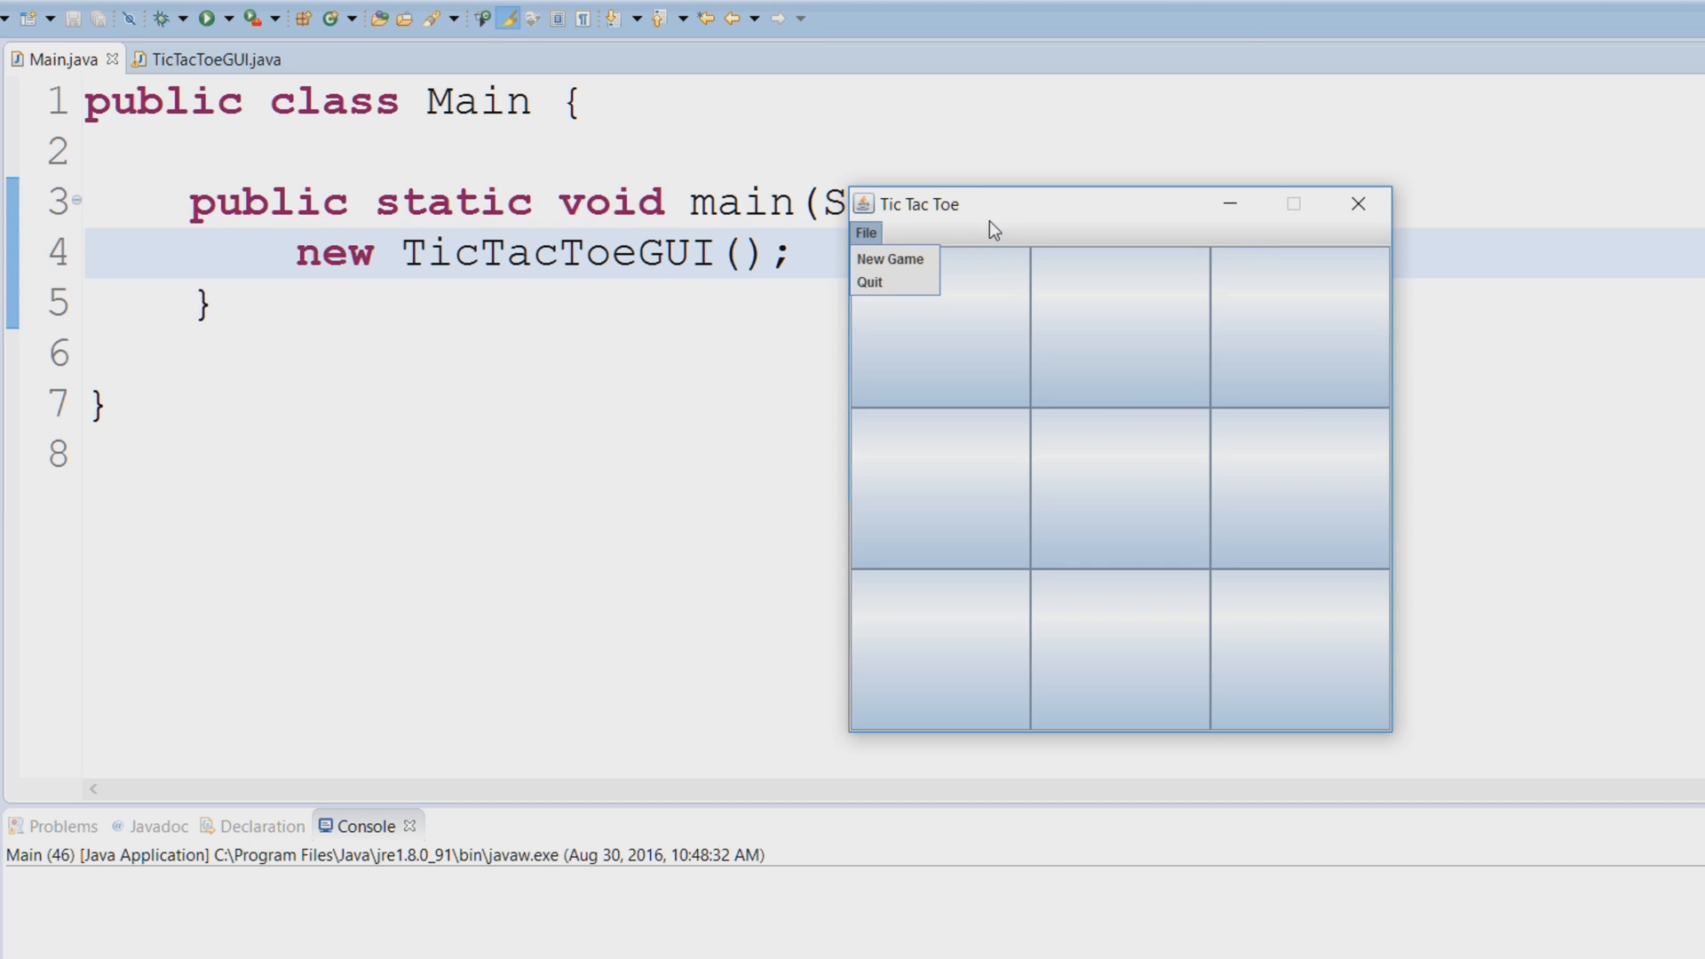
{"action": "mouse_move", "coordinate": [1023, 379]}
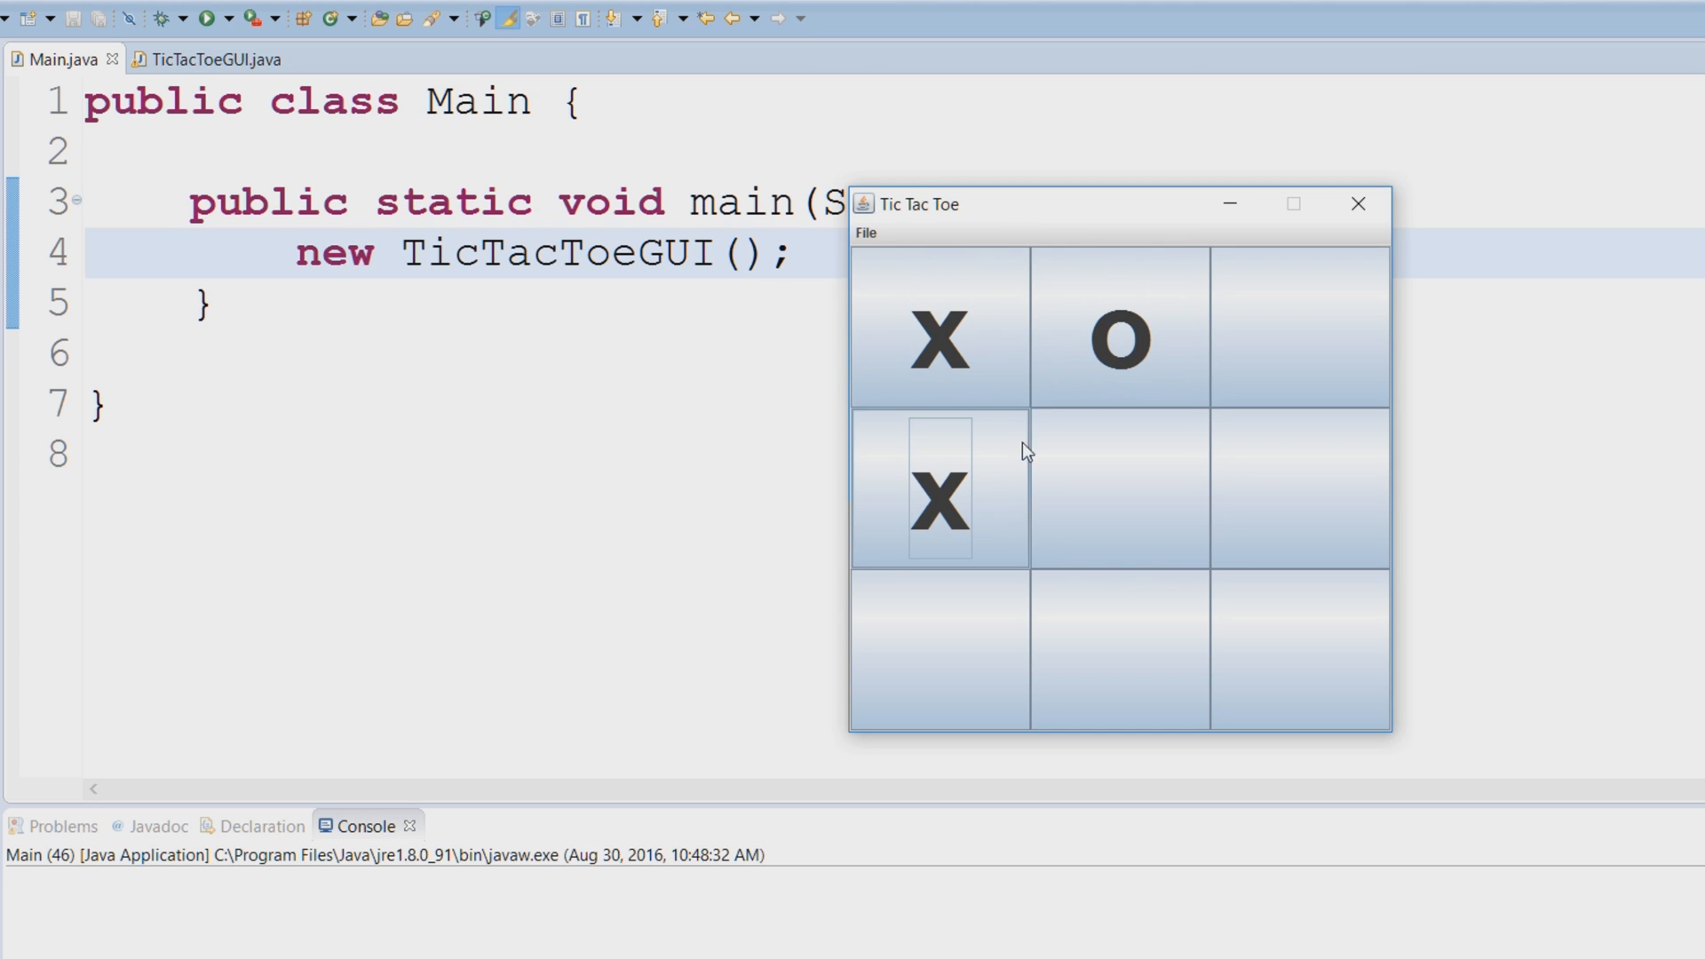
{"action": "left_click", "coordinate": [865, 233]}
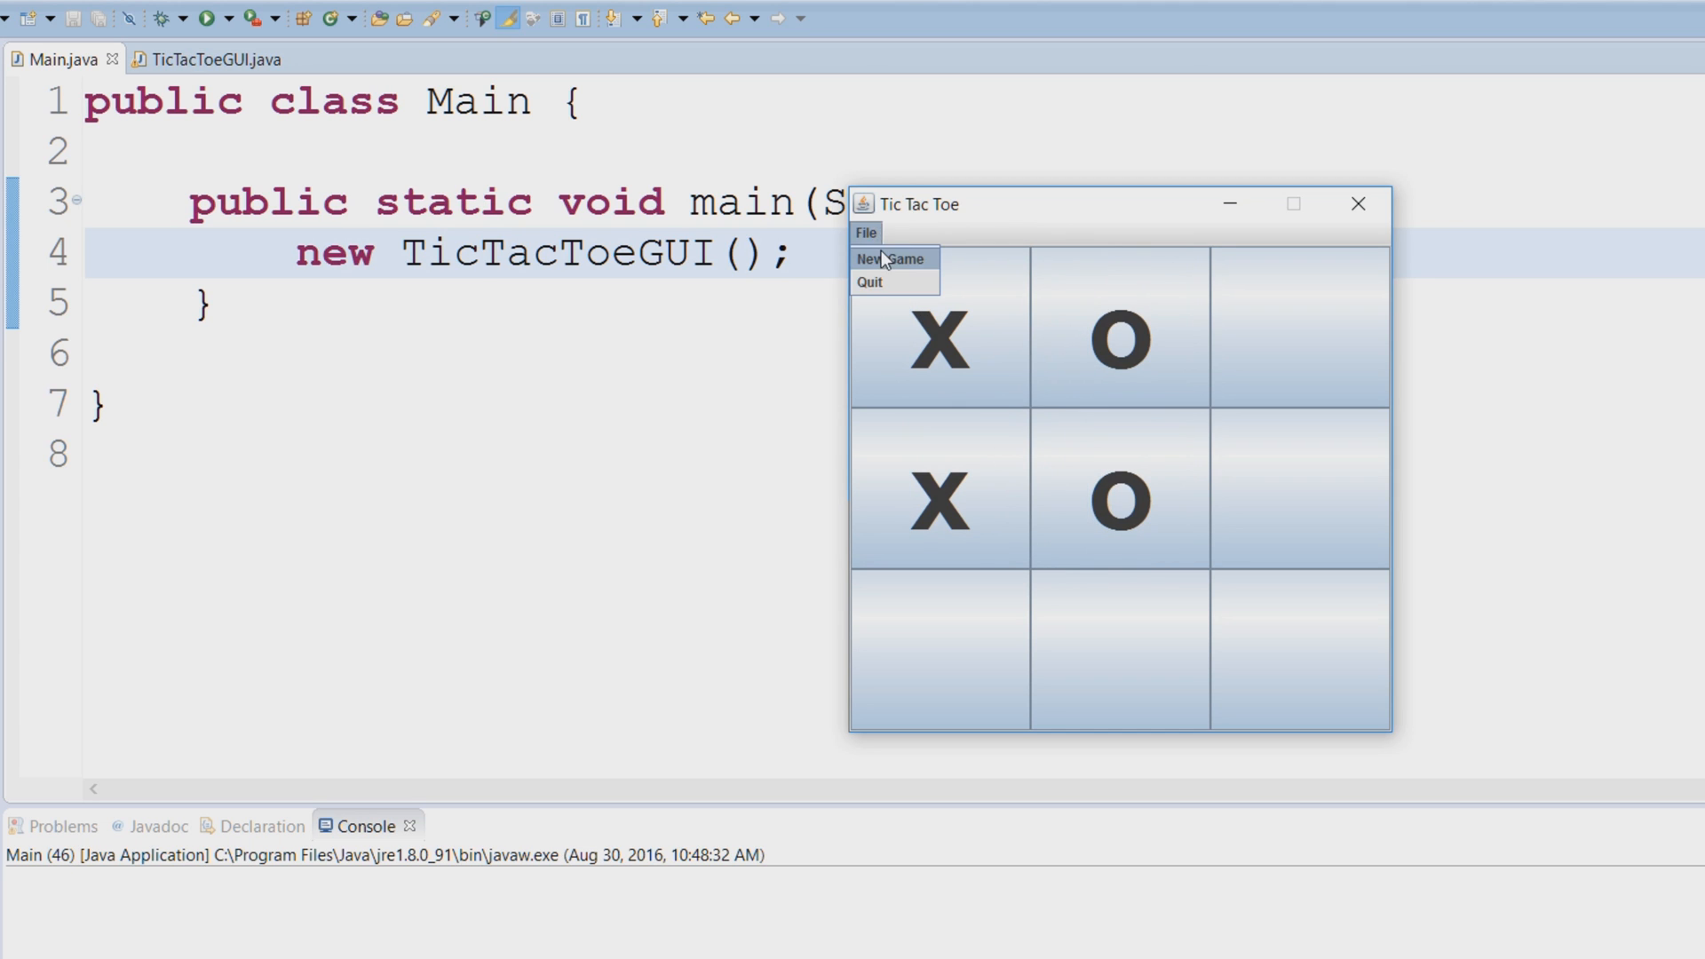
{"action": "left_click", "coordinate": [892, 259]}
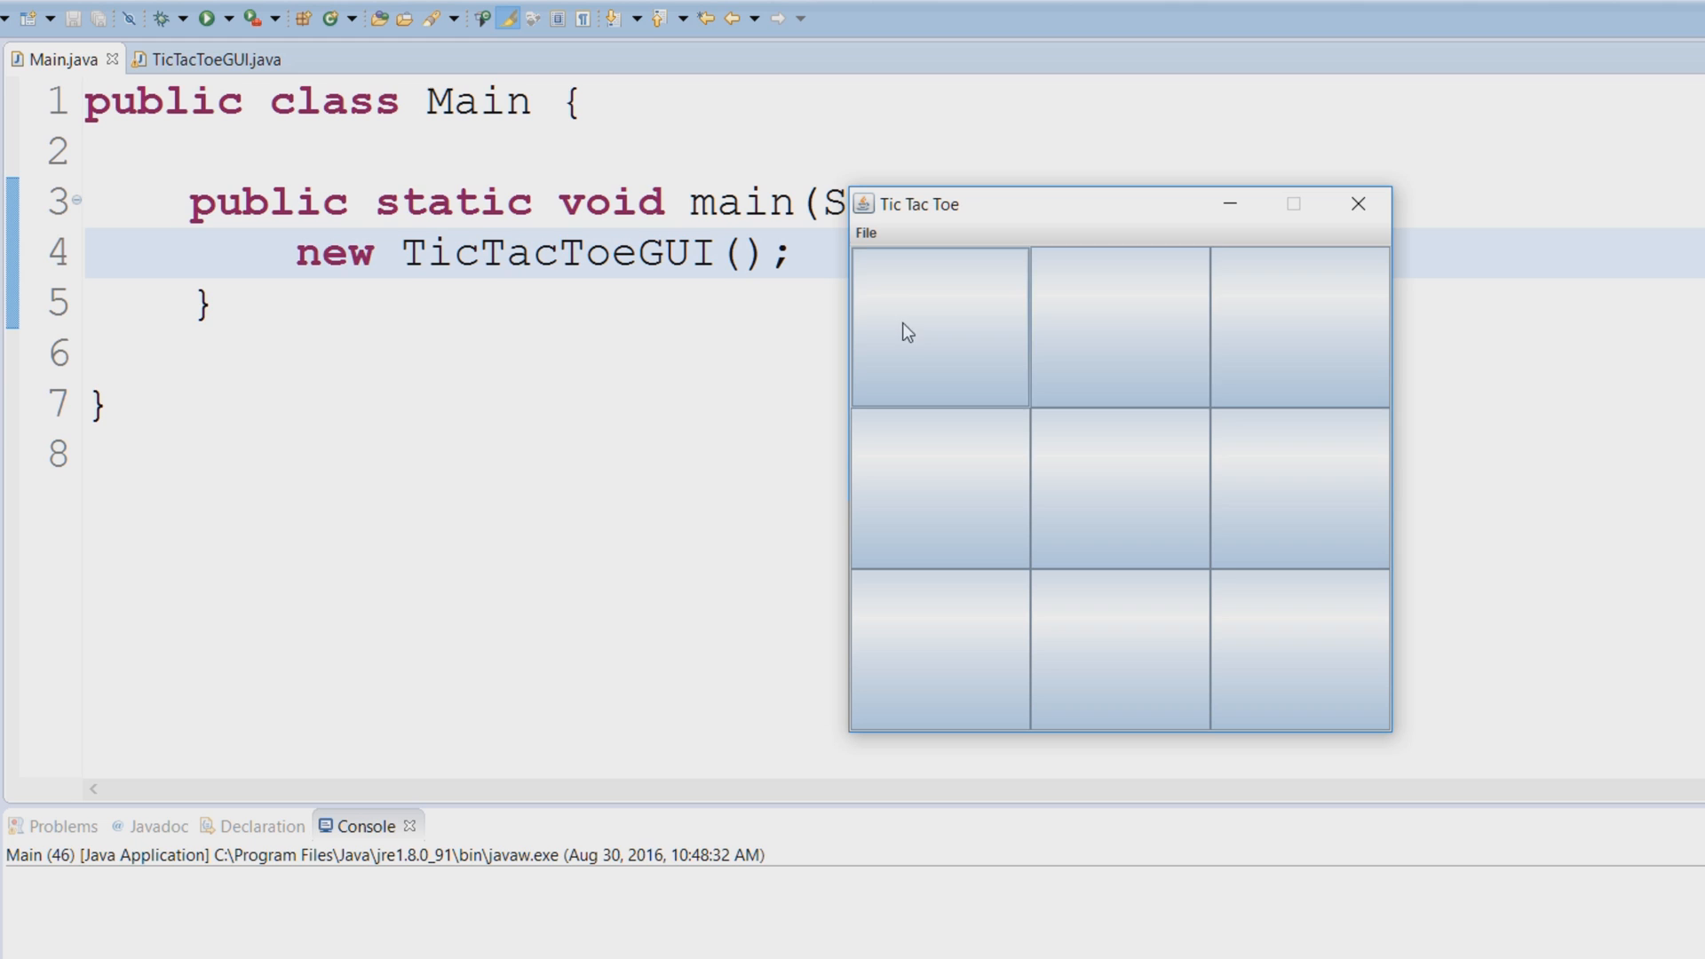
{"action": "mouse_move", "coordinate": [1014, 495]}
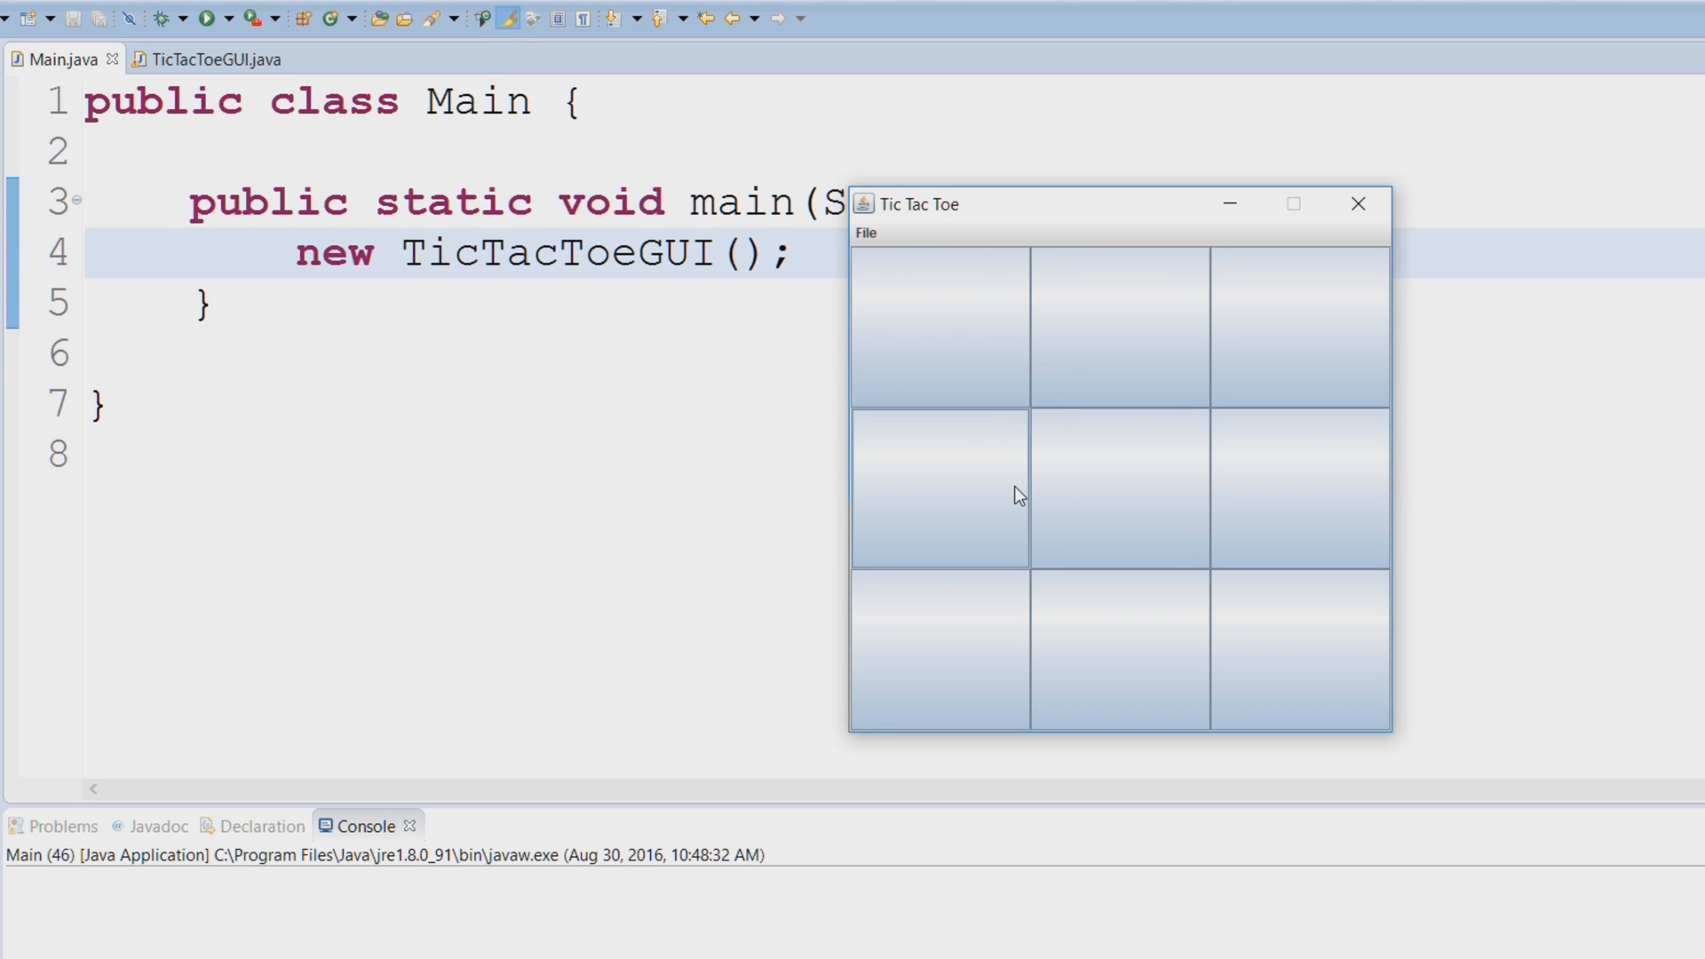
{"action": "mouse_move", "coordinate": [1195, 503]}
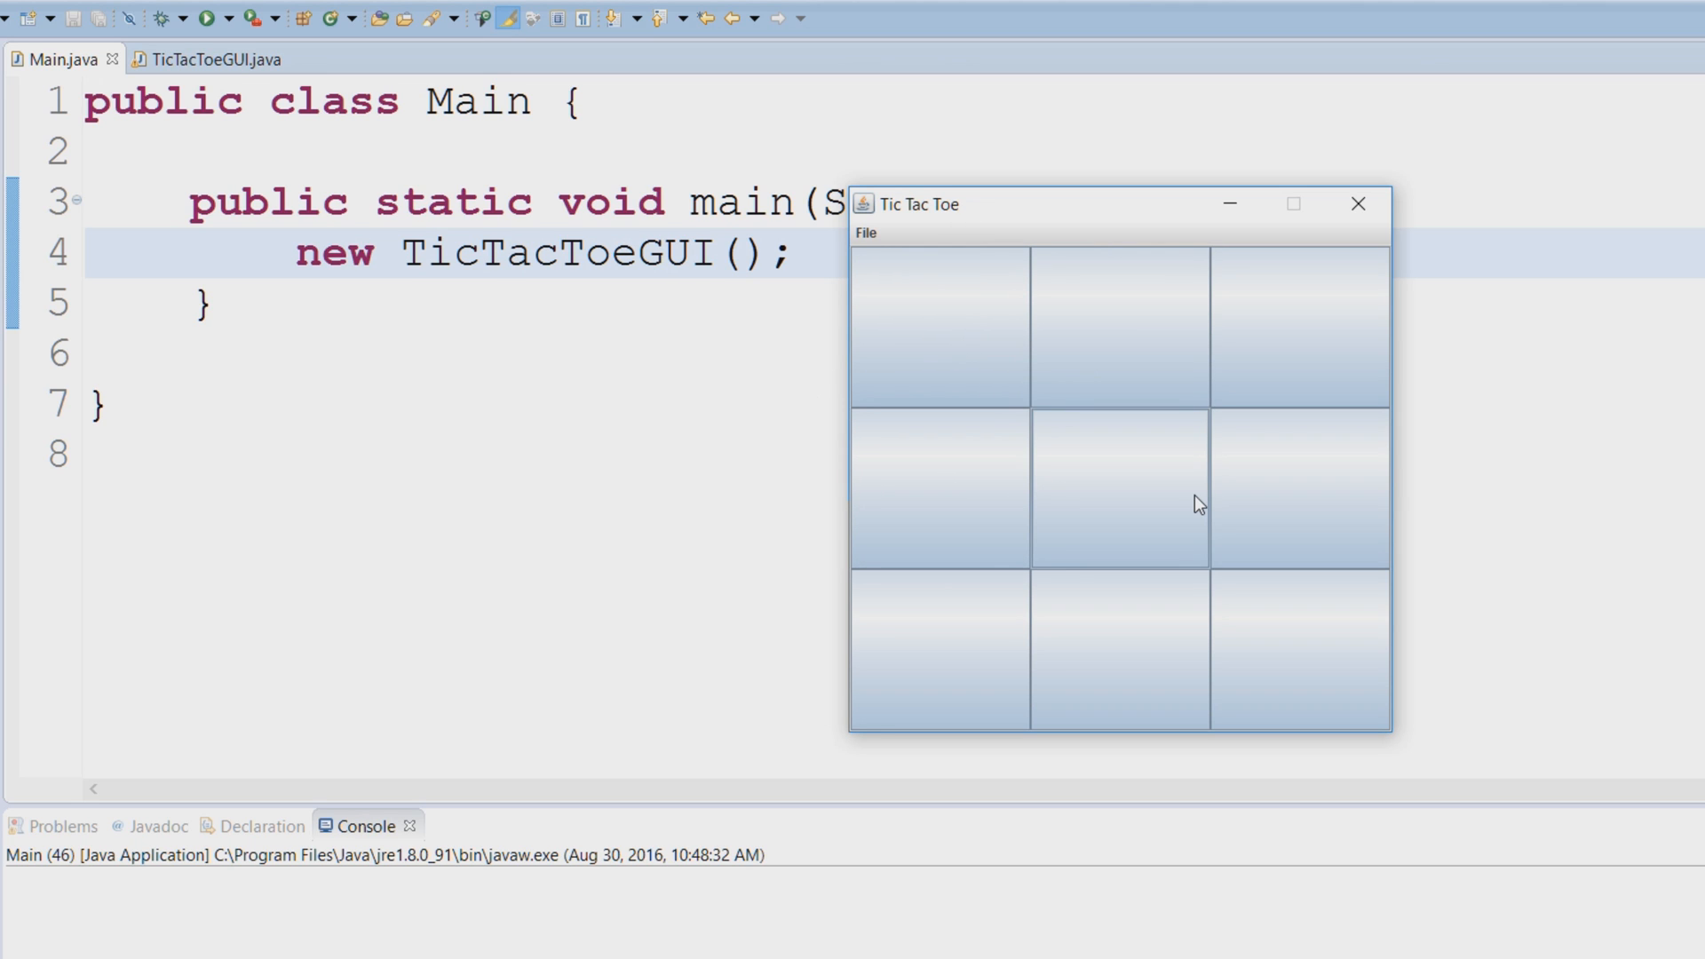
{"action": "mouse_move", "coordinate": [1213, 621]}
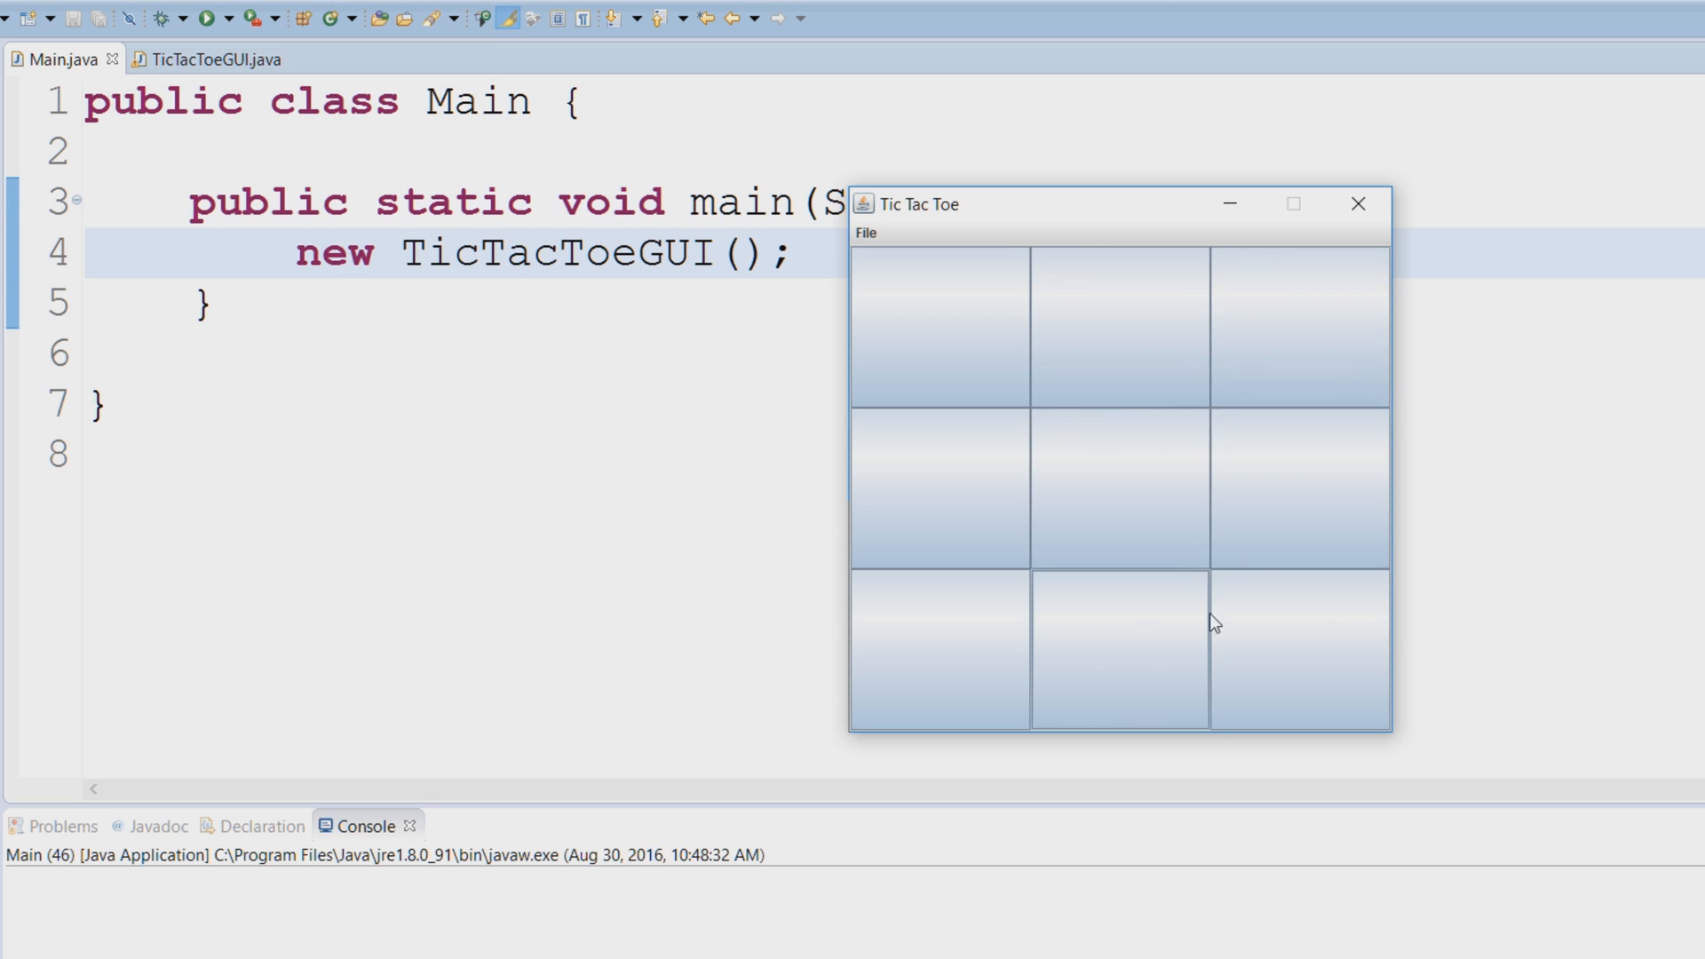
{"action": "mouse_move", "coordinate": [1357, 202]}
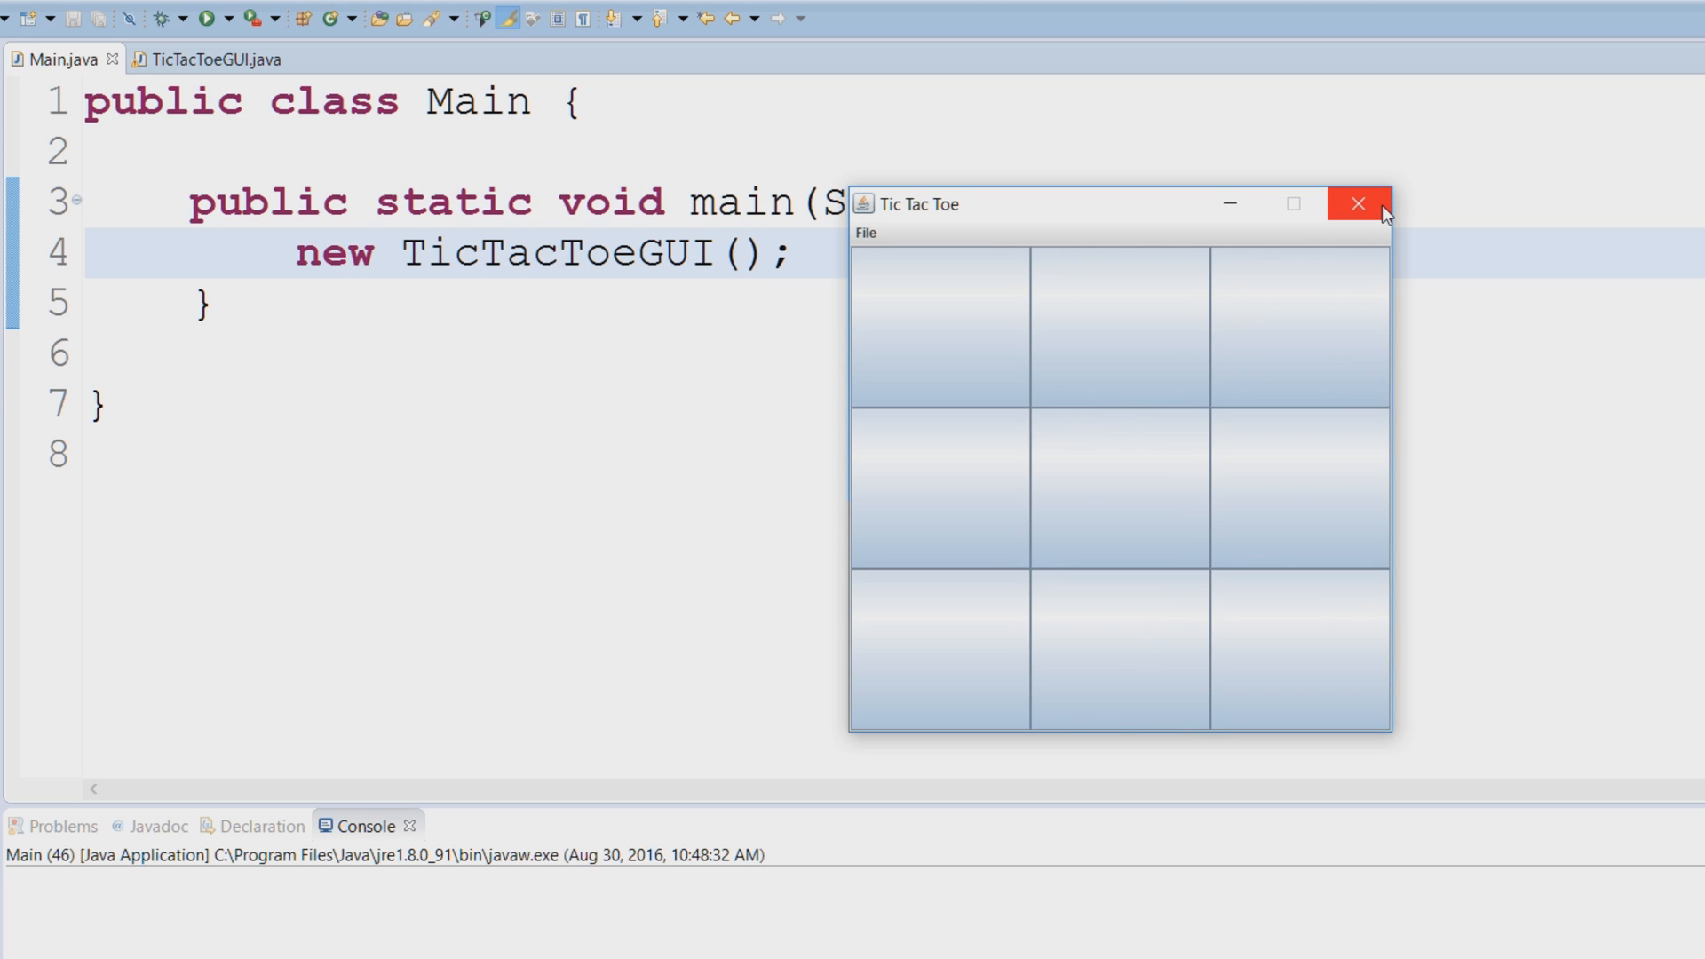
{"action": "left_click", "coordinate": [1359, 204]}
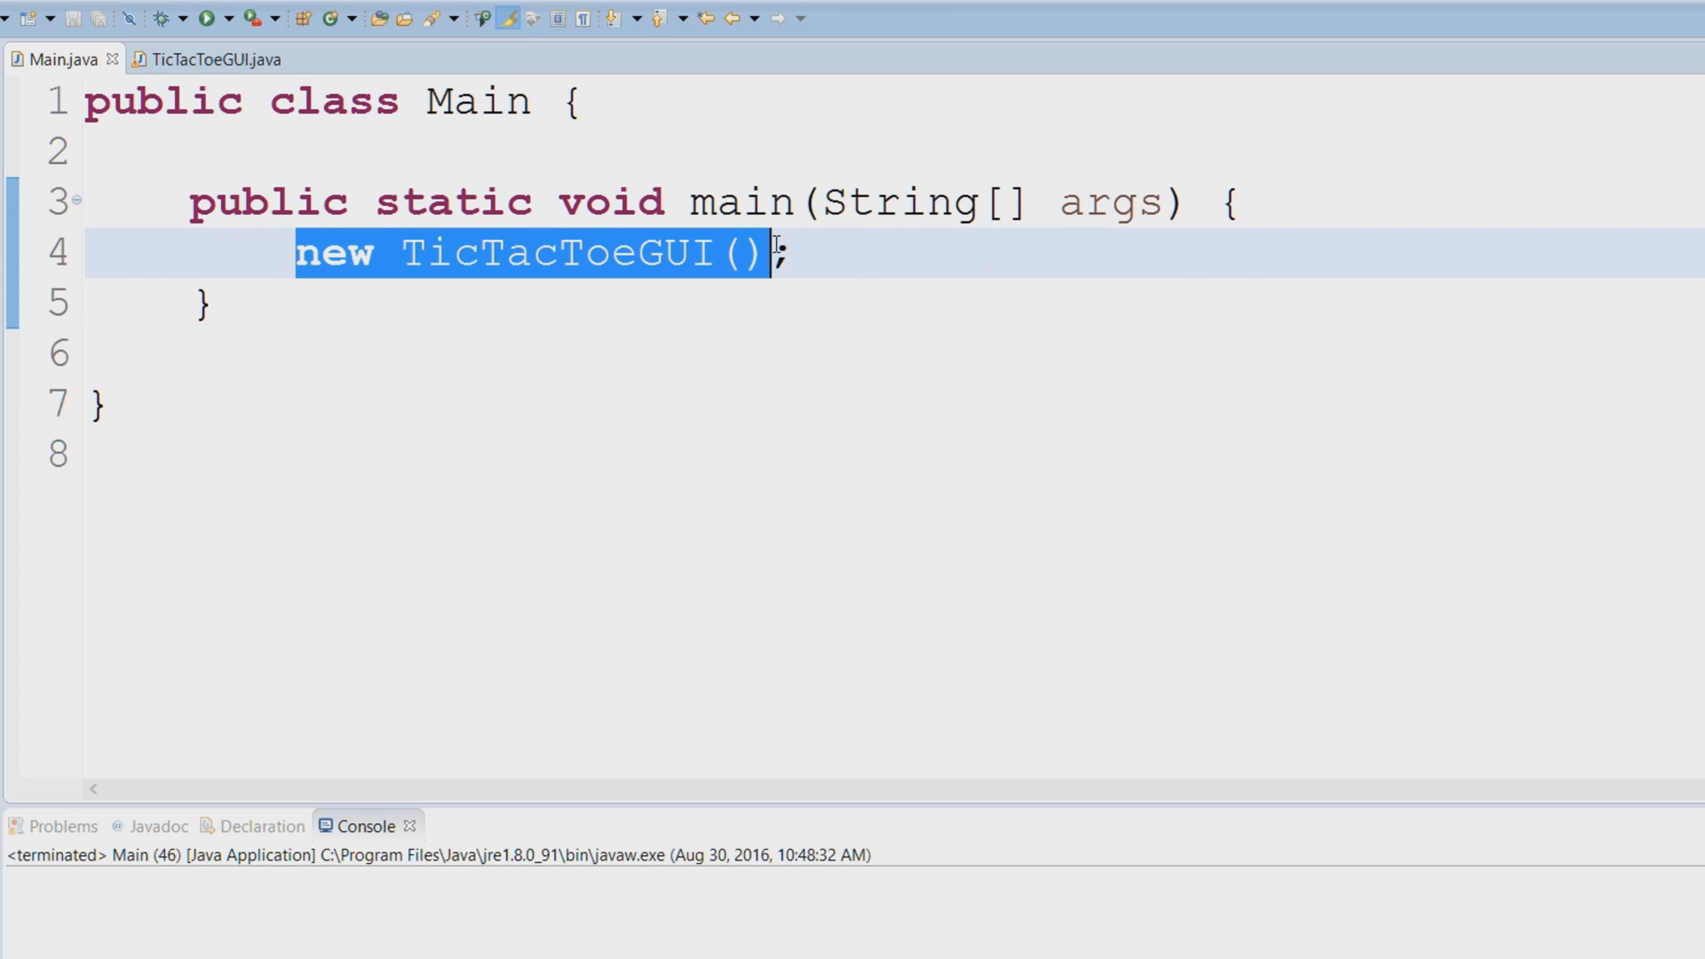
{"action": "mouse_move", "coordinate": [820, 250]}
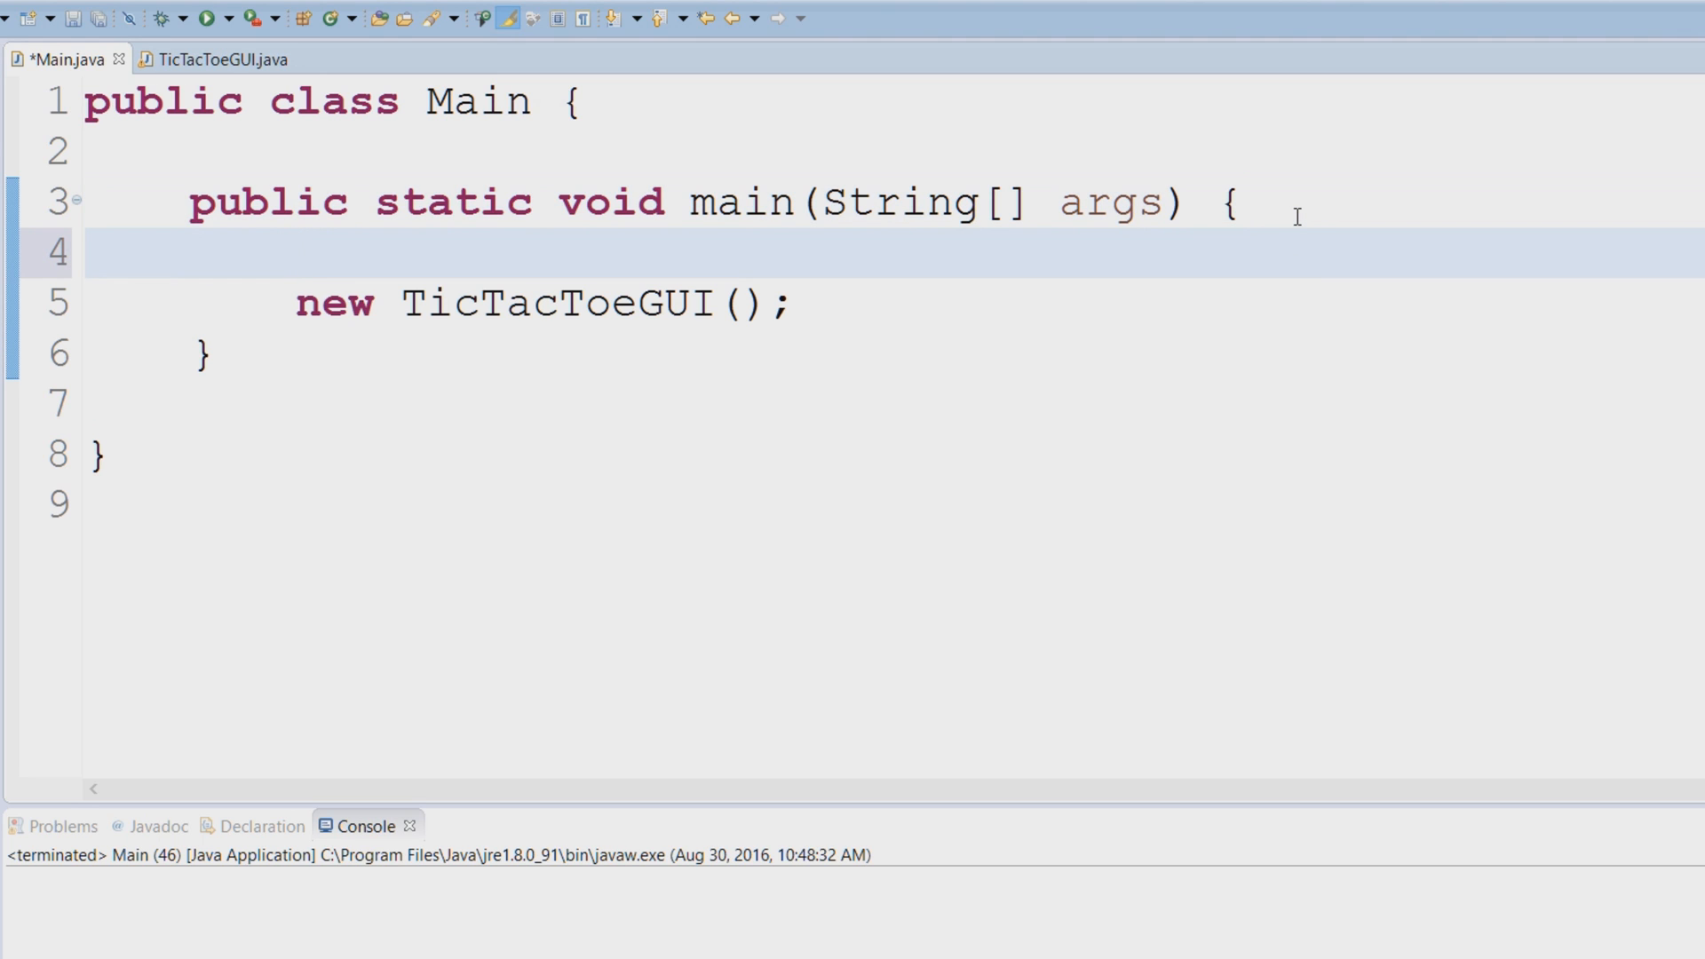
Step: Call SwingUtilities.invokeLater in main, accepting the SwingUtilities auto-import
{"action": "type", "text": "Swi"}
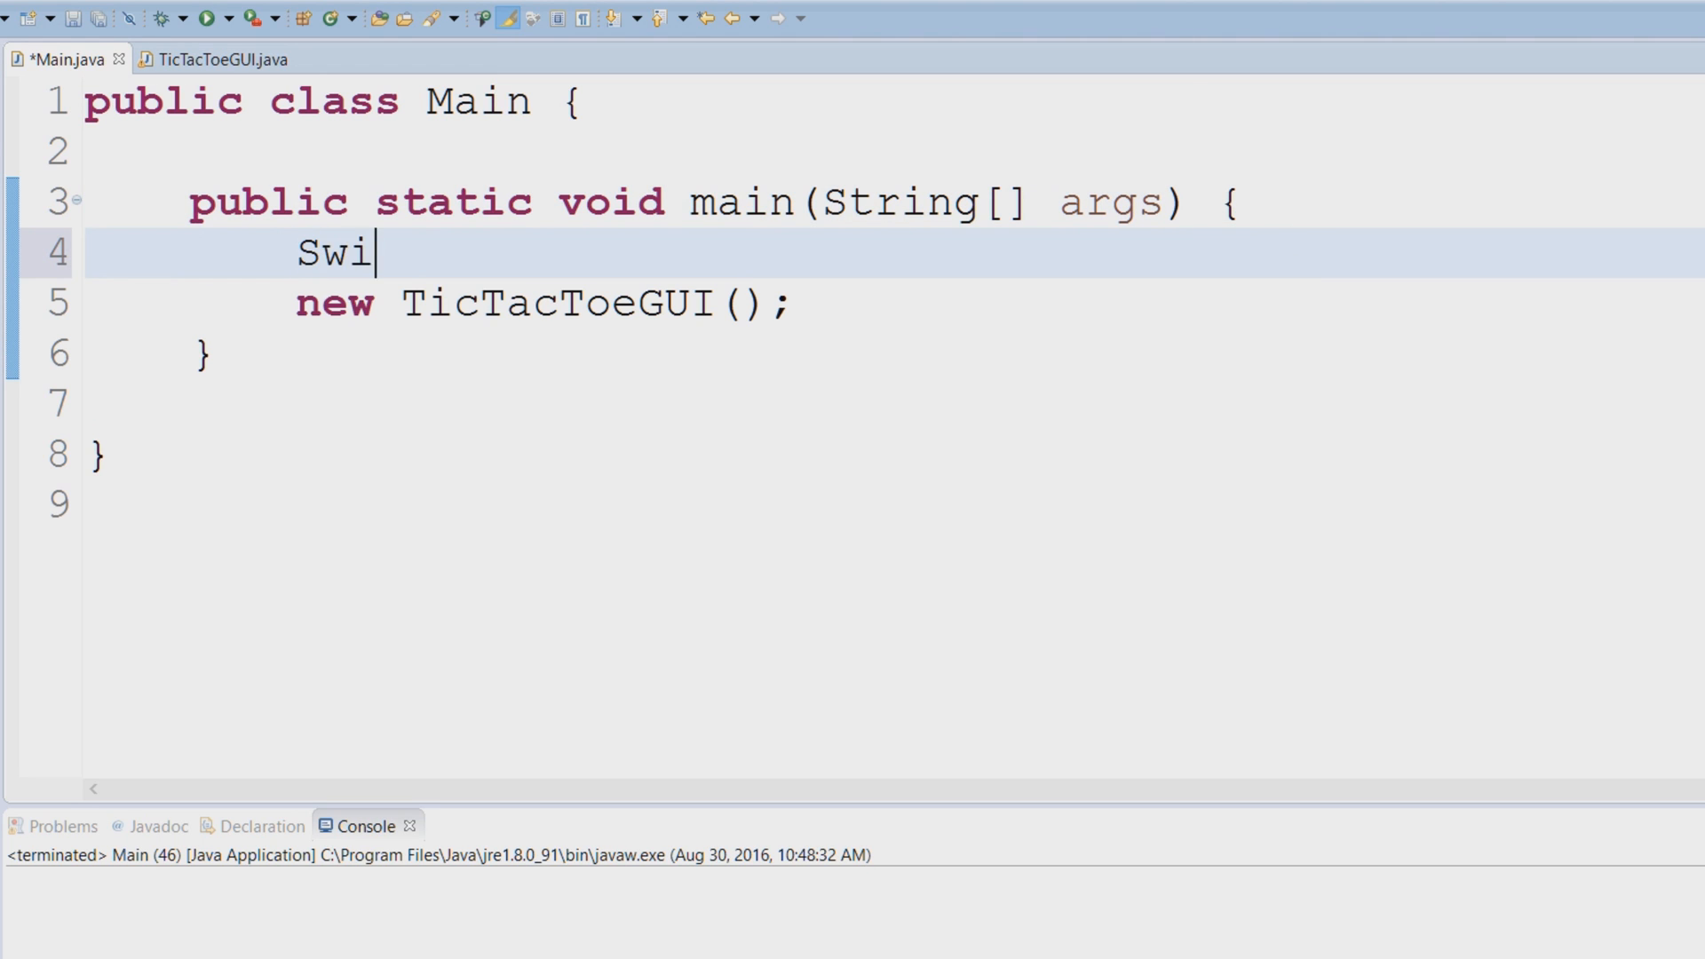
{"action": "type", "text": "ngUtilities"}
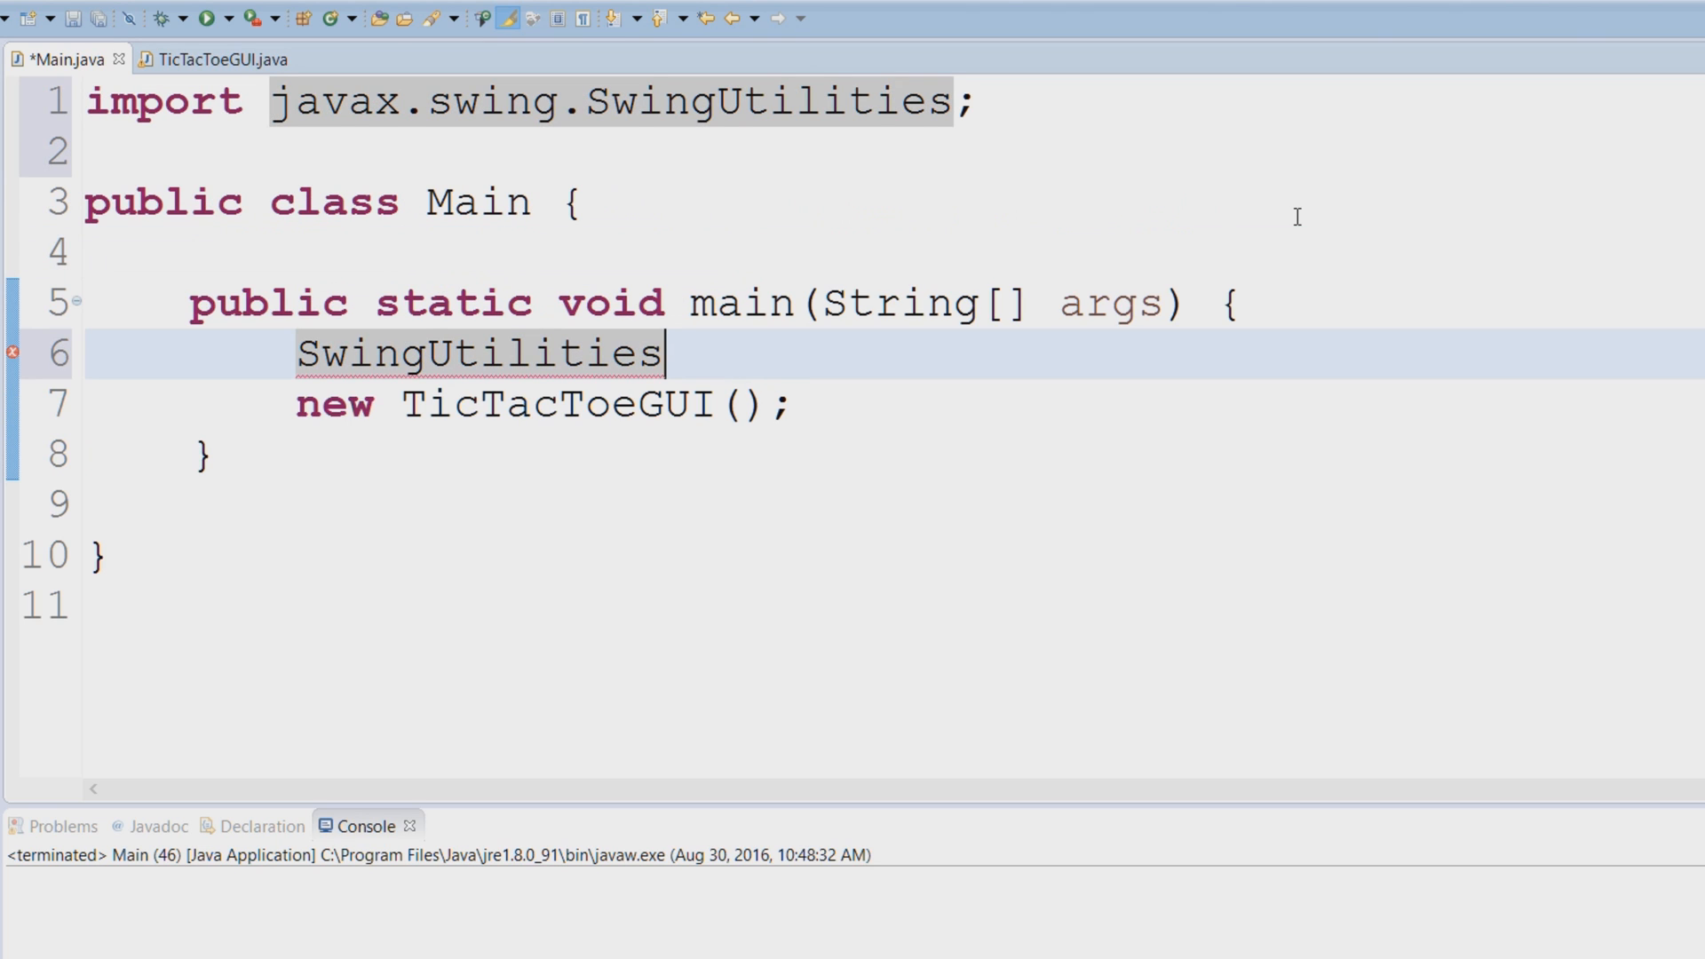
{"action": "type", "text": "."}
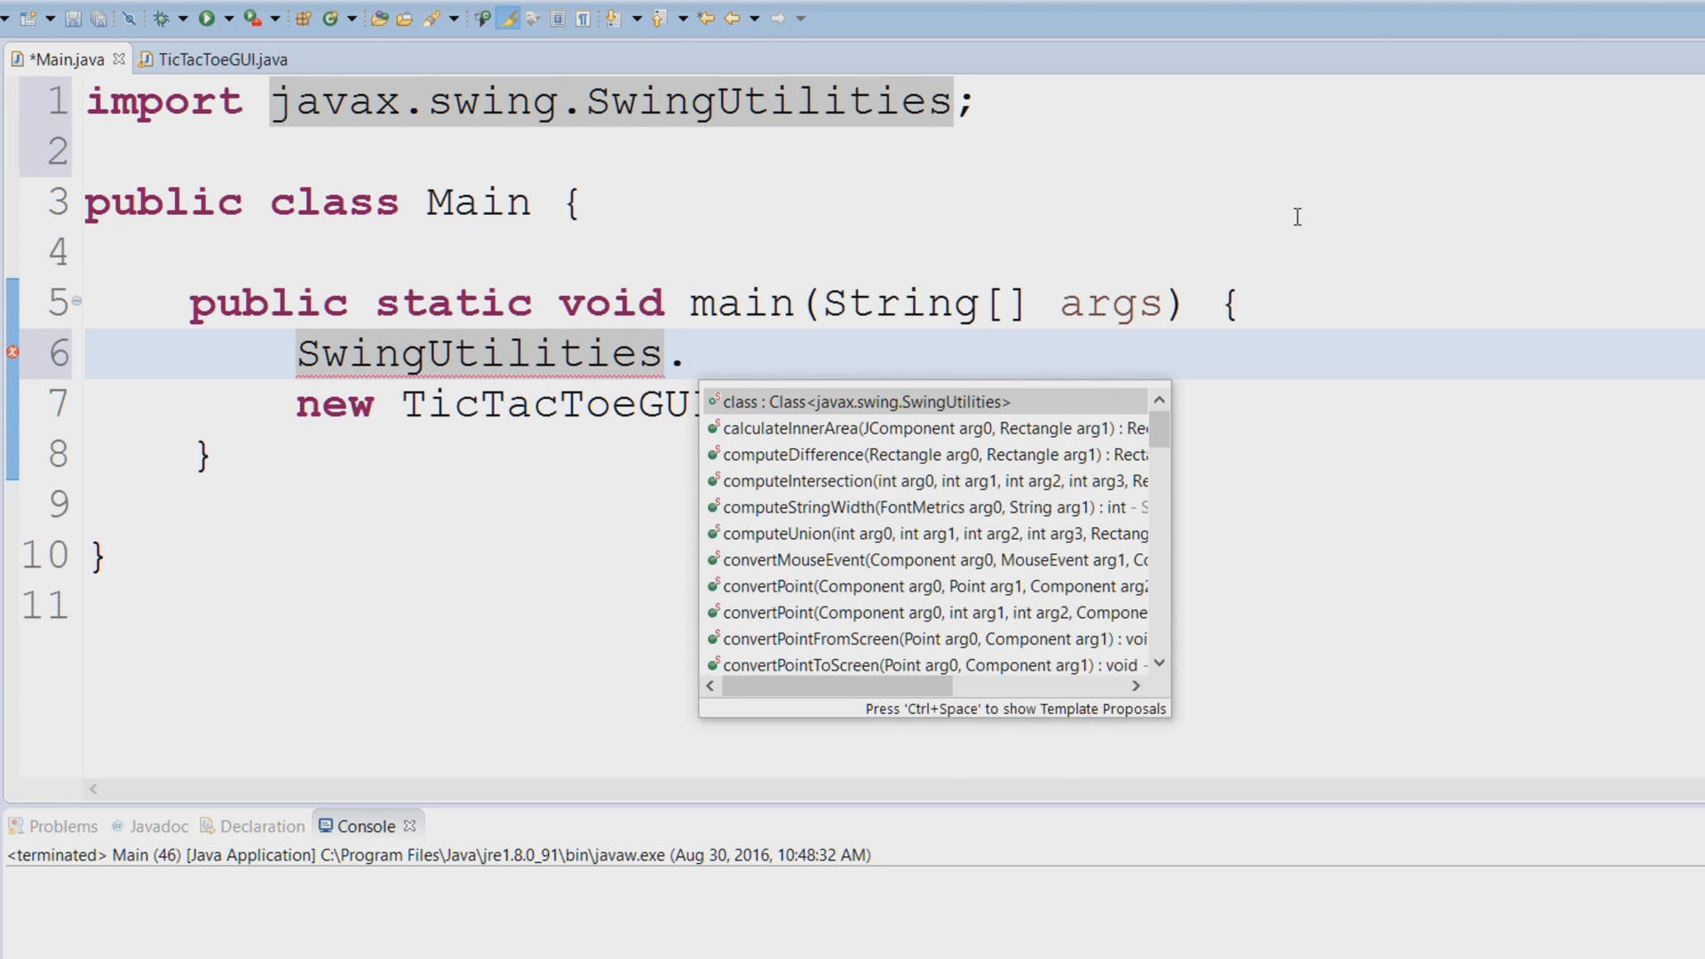
{"action": "type", "text": "invokeLater(doRun);"}
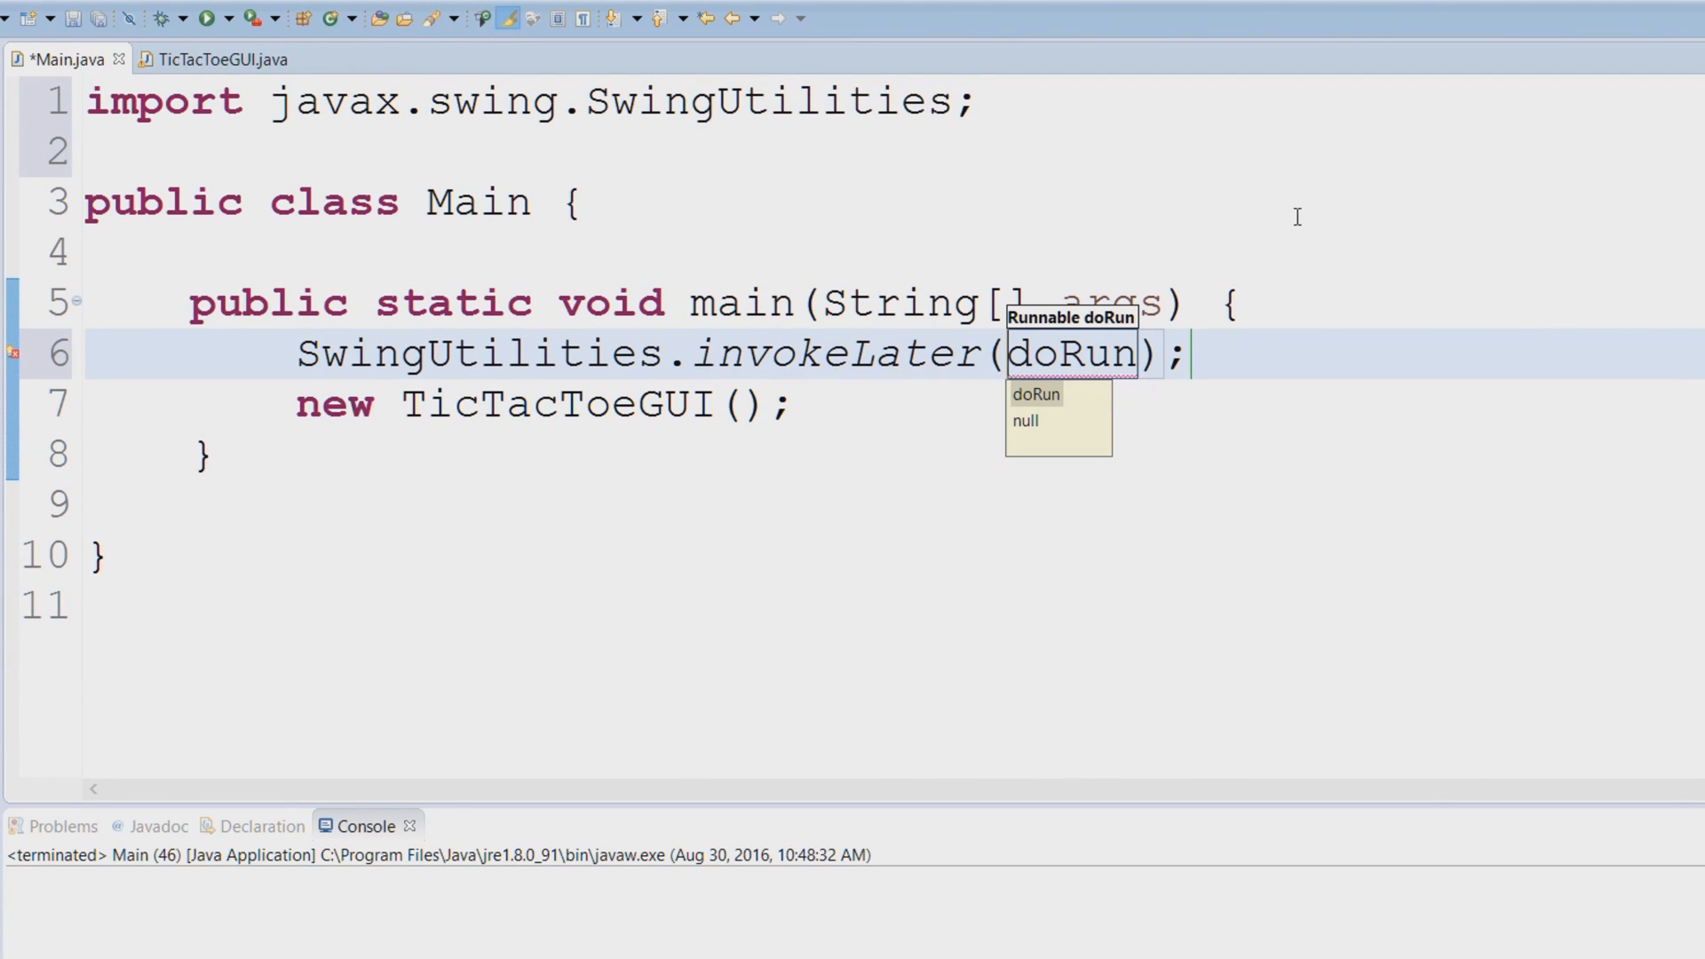
Step: Replace the doRun placeholder argument with new Runnable()
{"action": "key", "text": "BackSpace"}
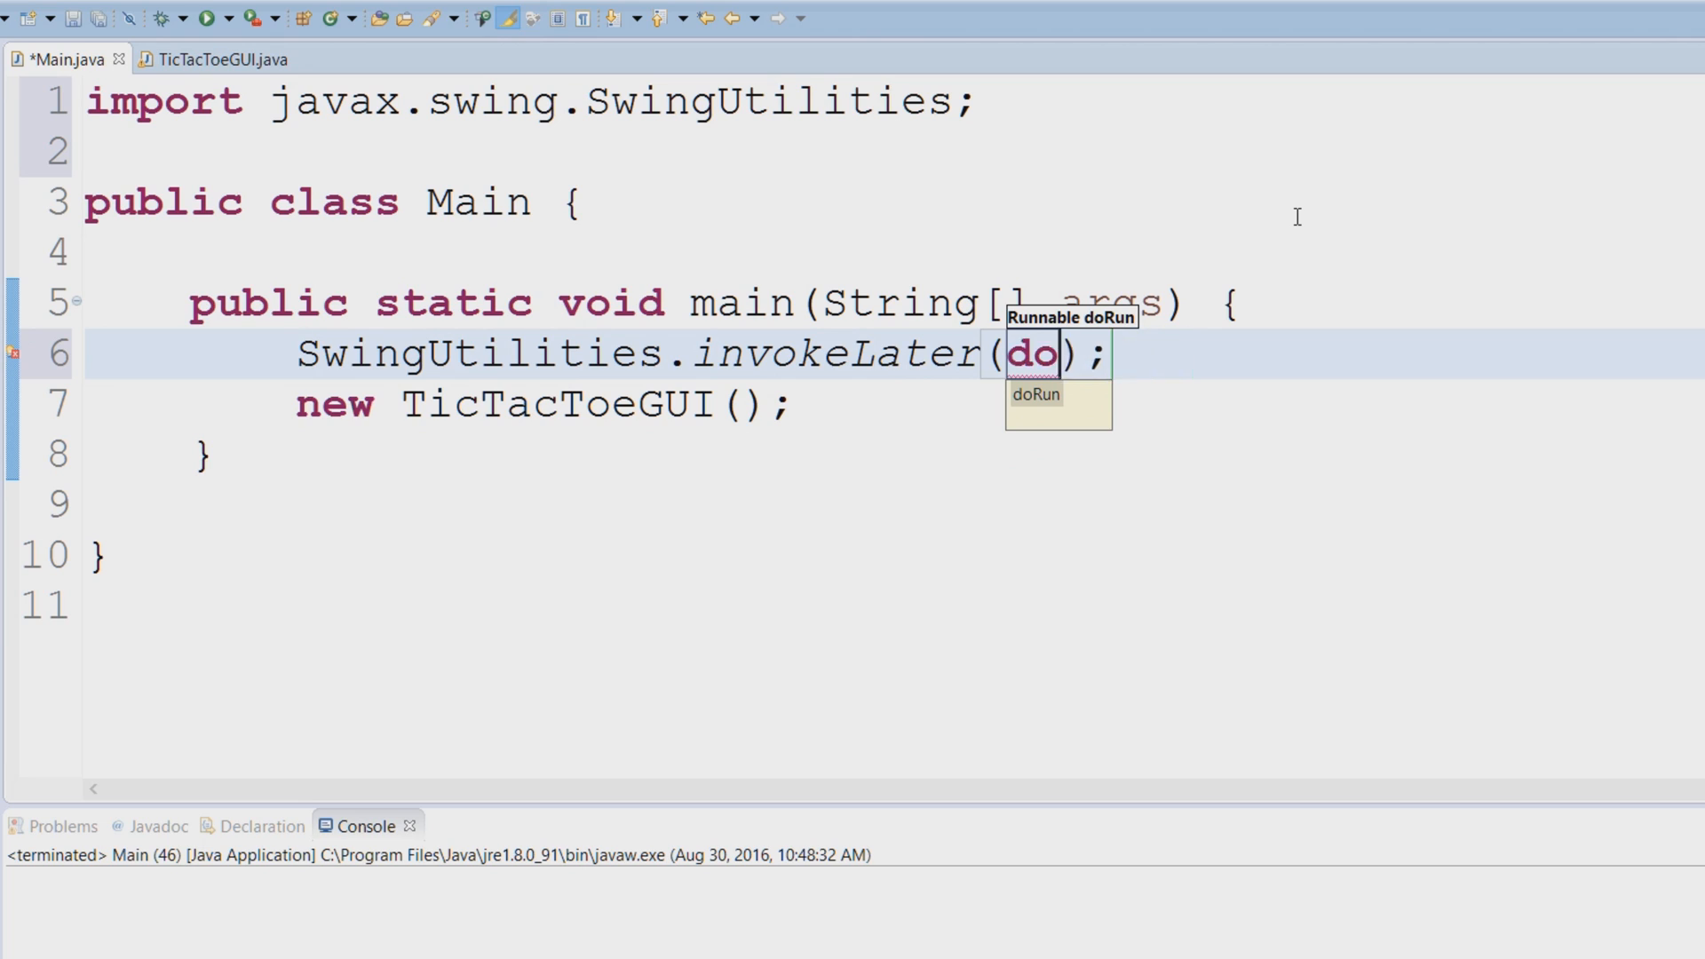
{"action": "key", "text": "BackSpace"}
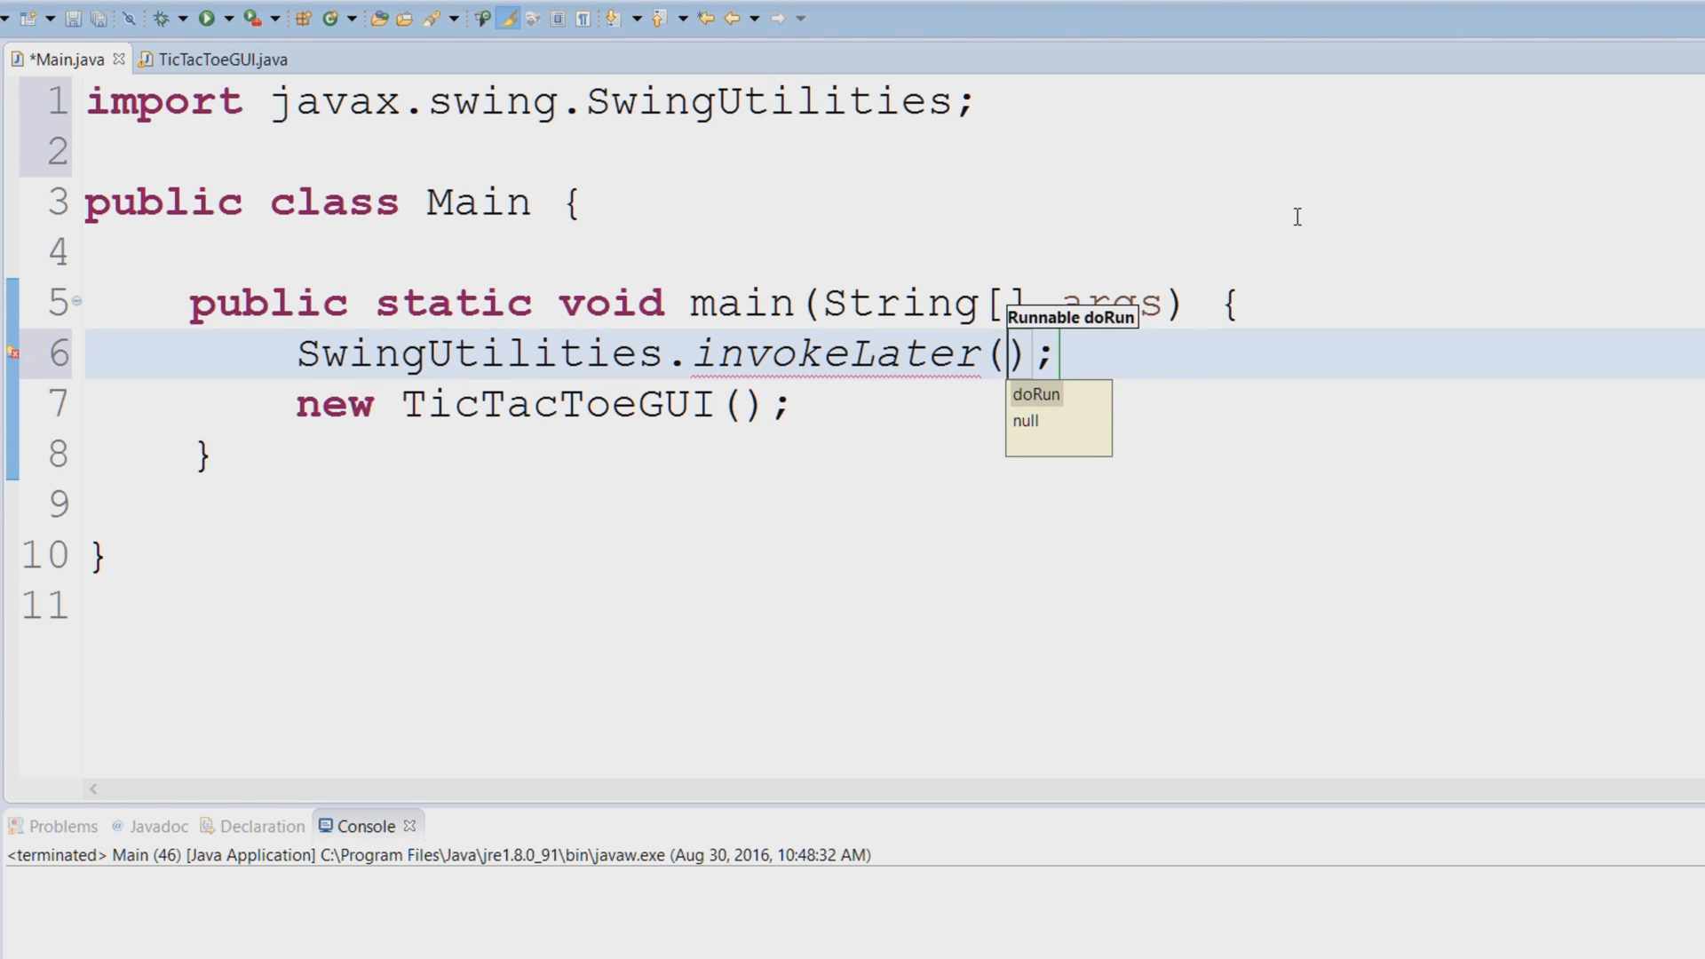
{"action": "type", "text": "new Runnab"}
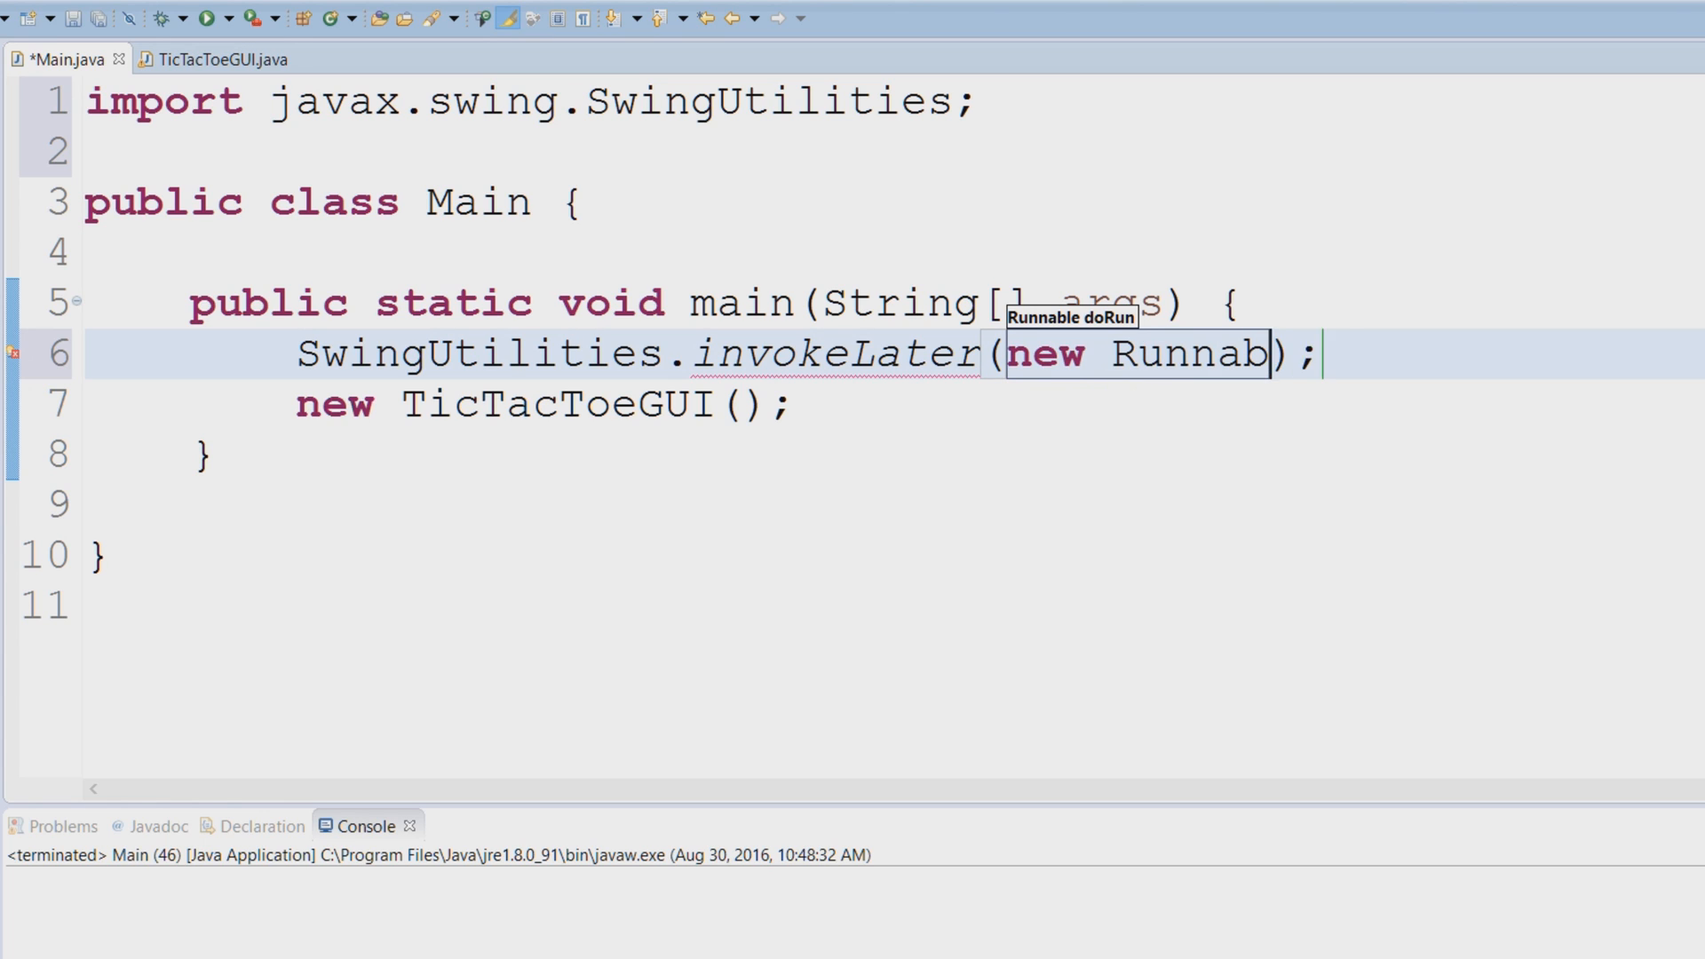
{"action": "type", "text": "le()"}
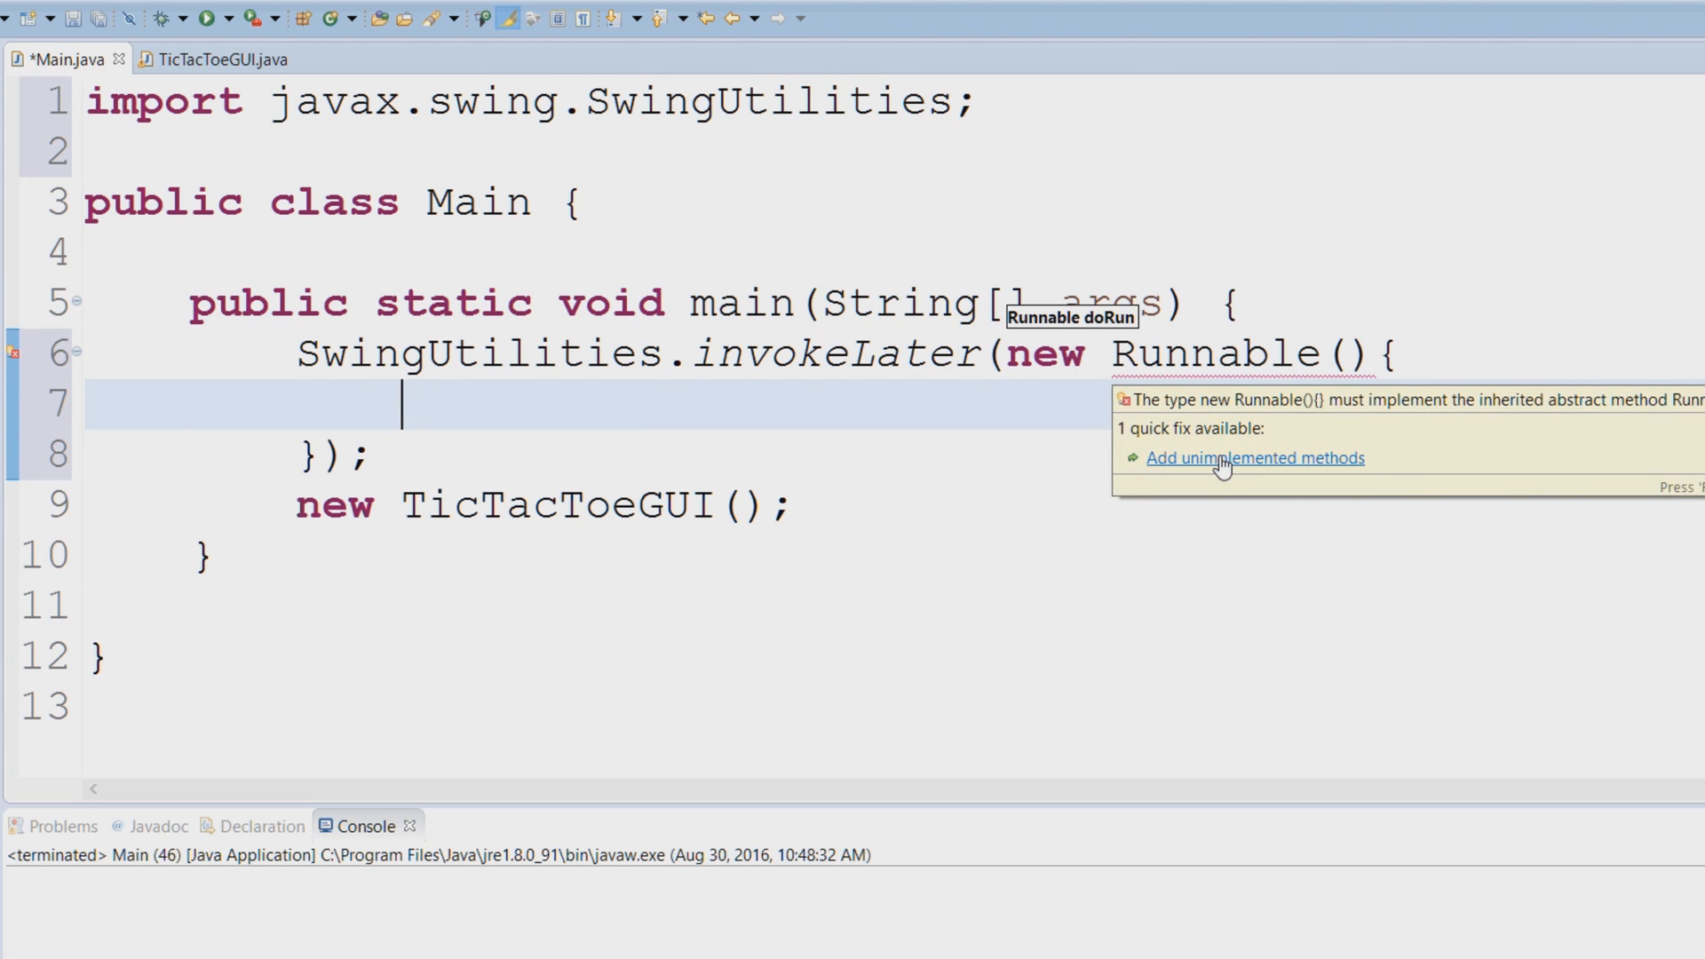
Step: Put new TicTacToeGUI(); into the run() body in place of the TODO comment and save Main.java
{"action": "left_click", "coordinate": [1256, 456]}
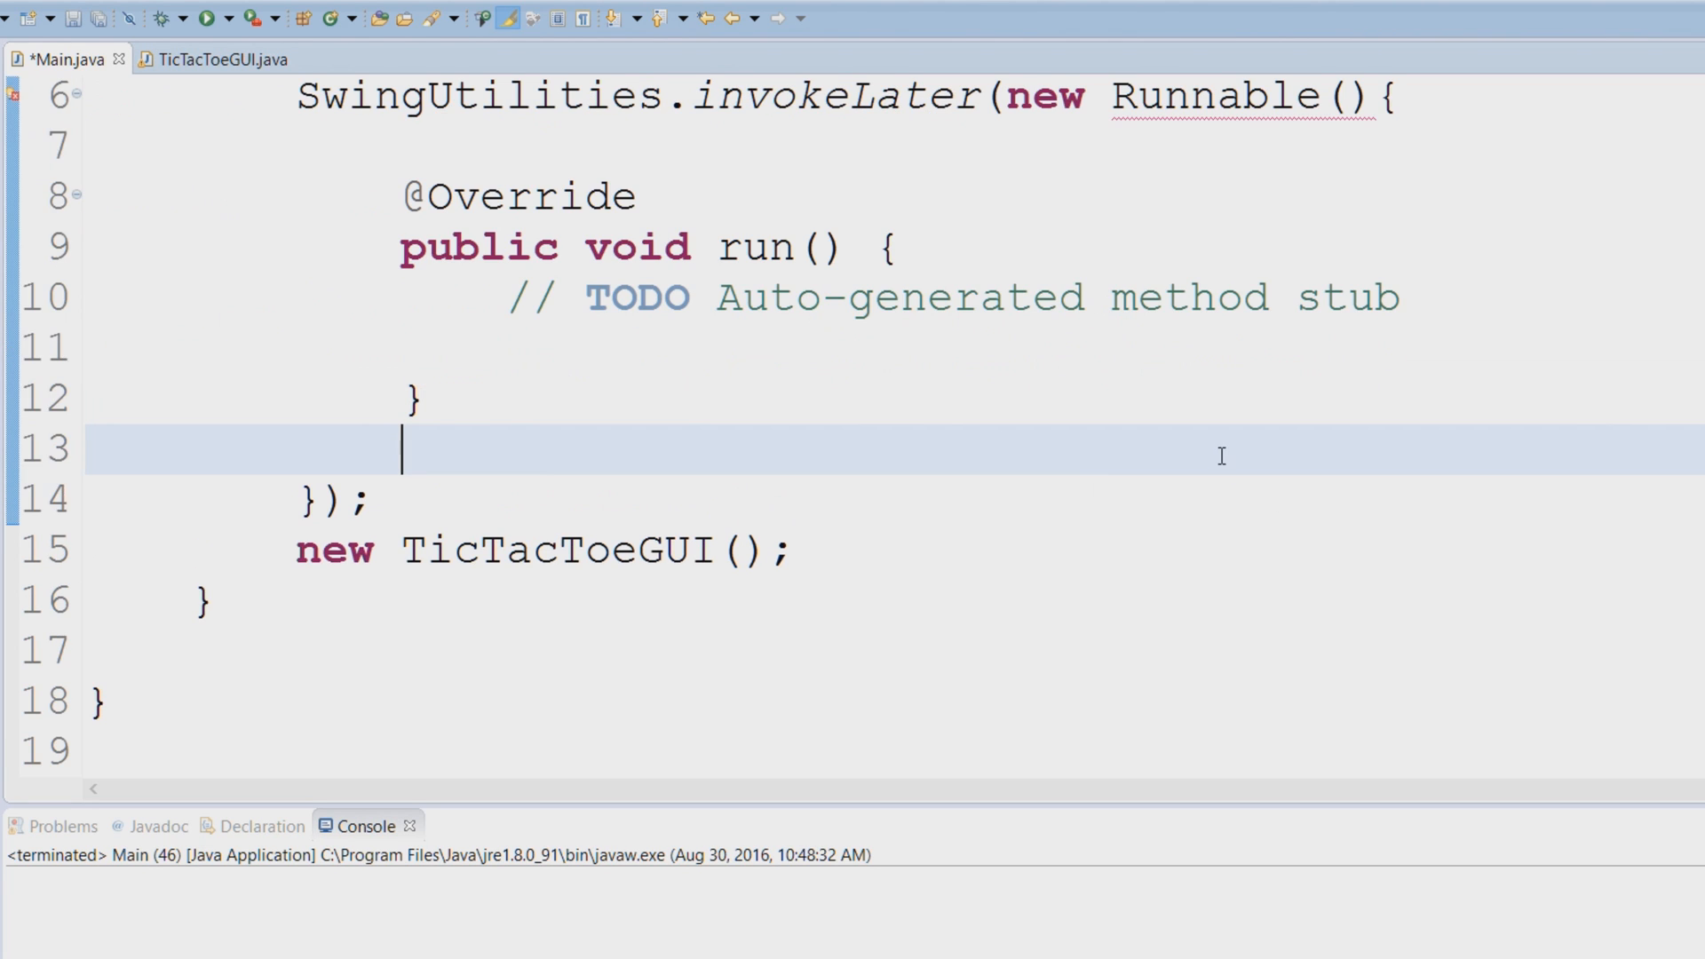
{"action": "key", "text": "ctrl+s"}
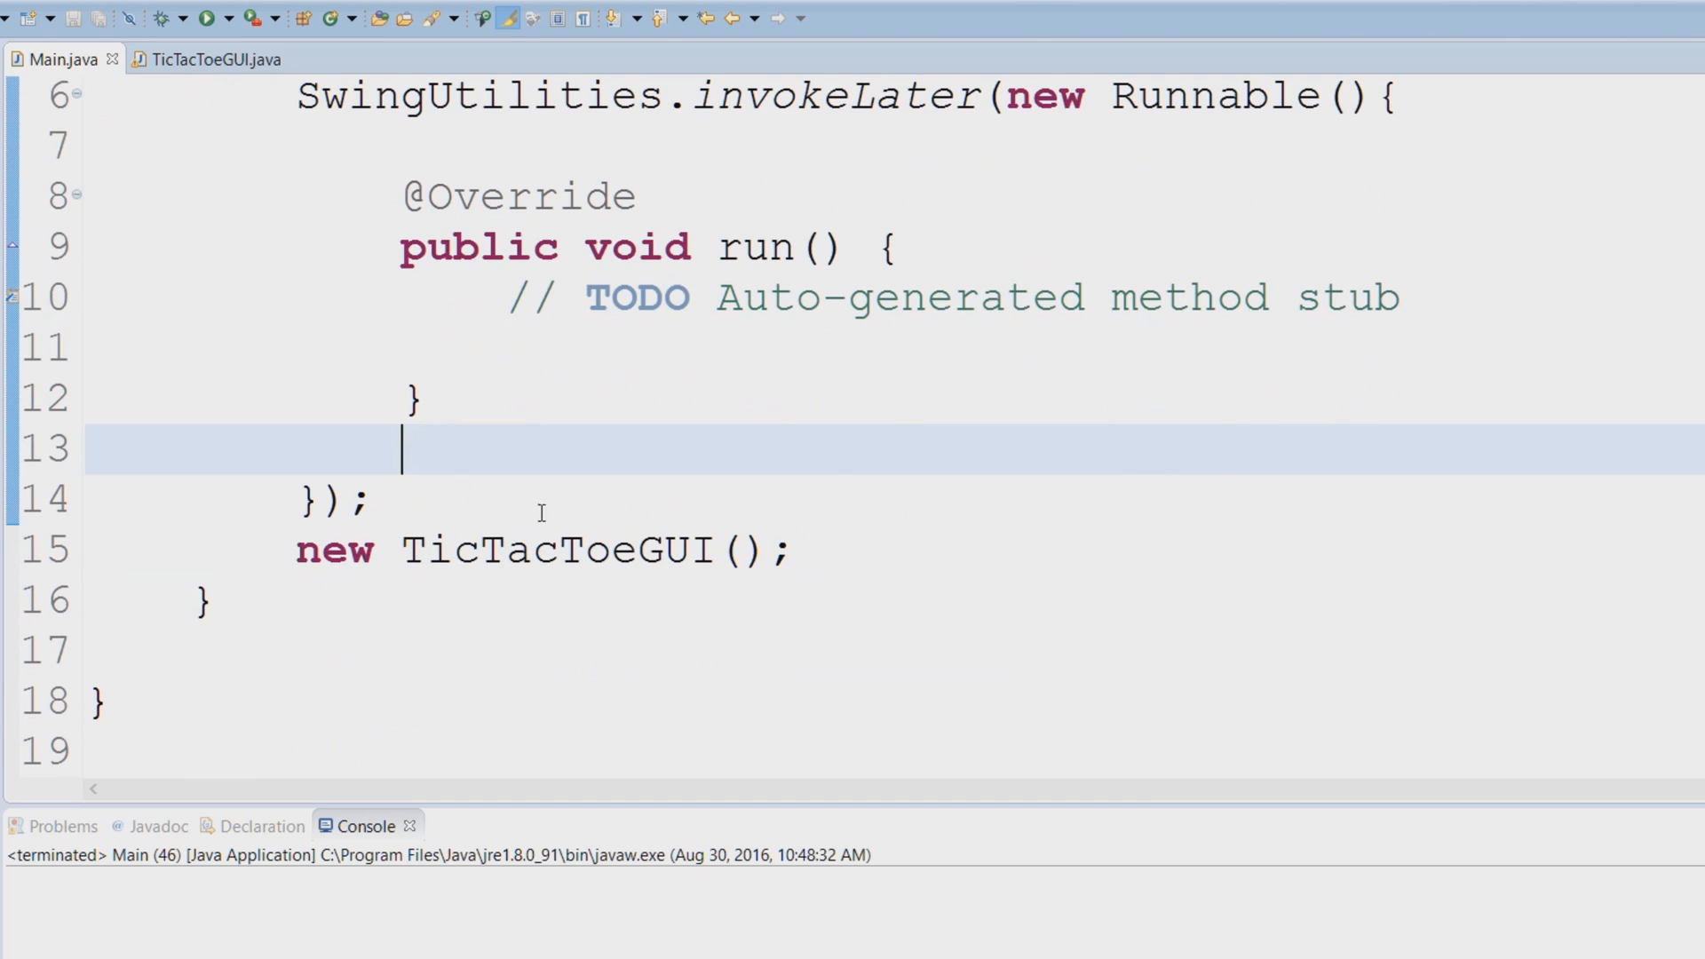
{"action": "triple_click", "coordinate": [544, 548]}
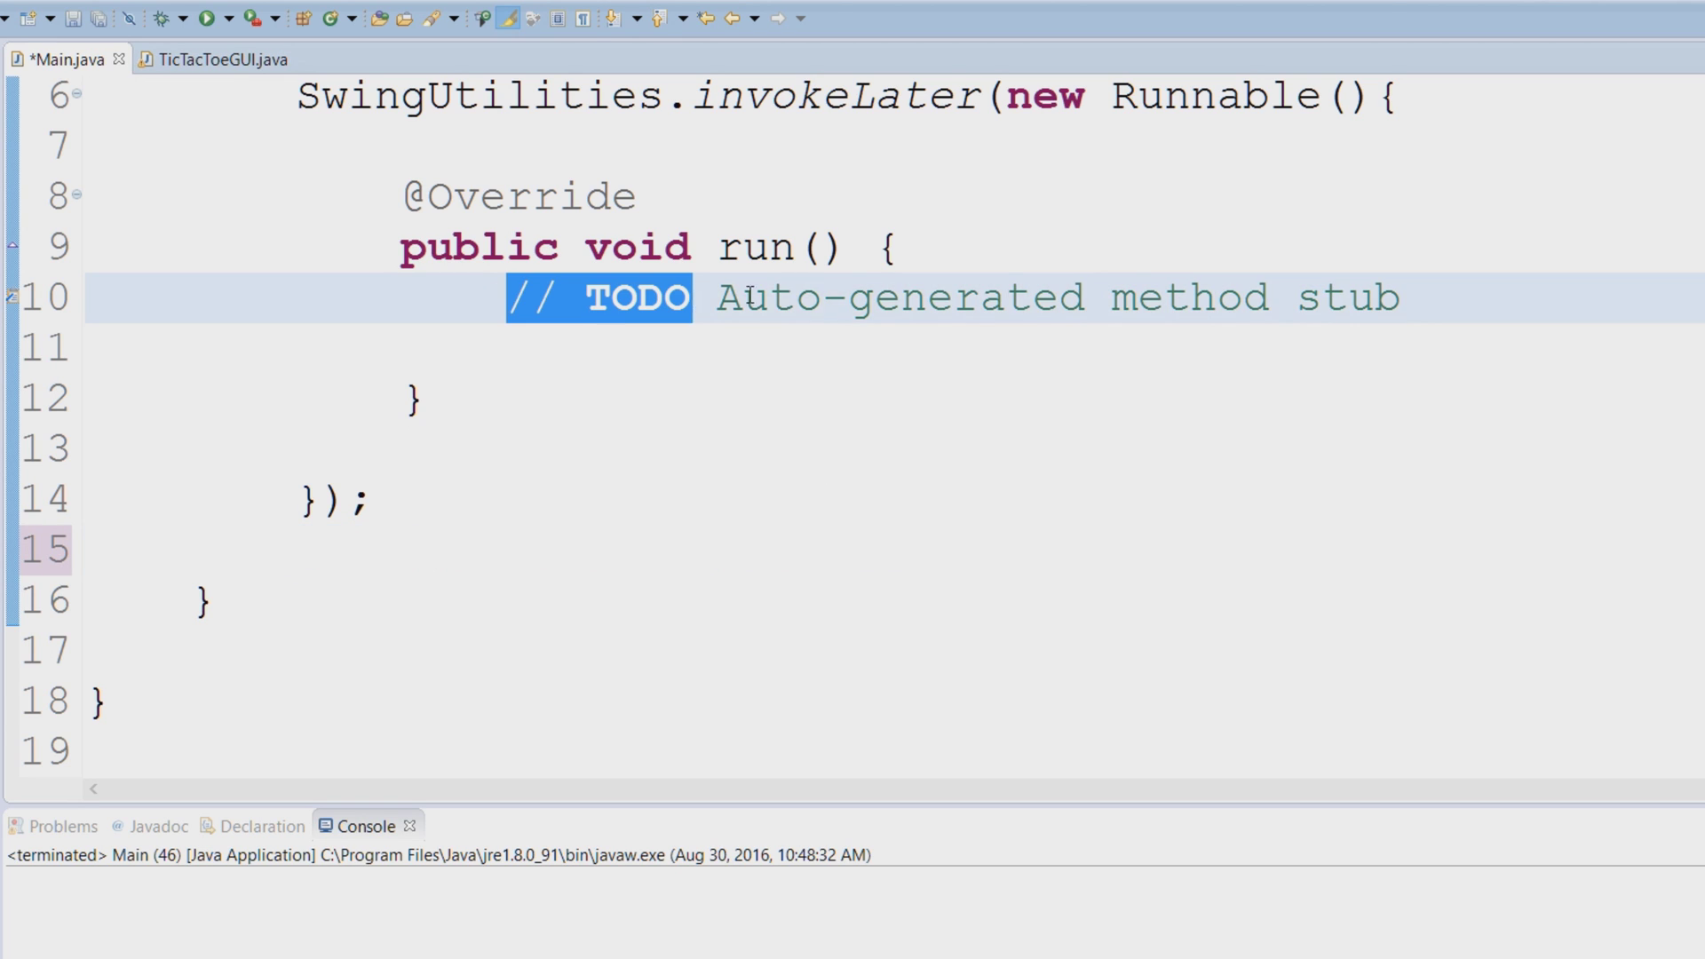
{"action": "key", "text": "Delete"}
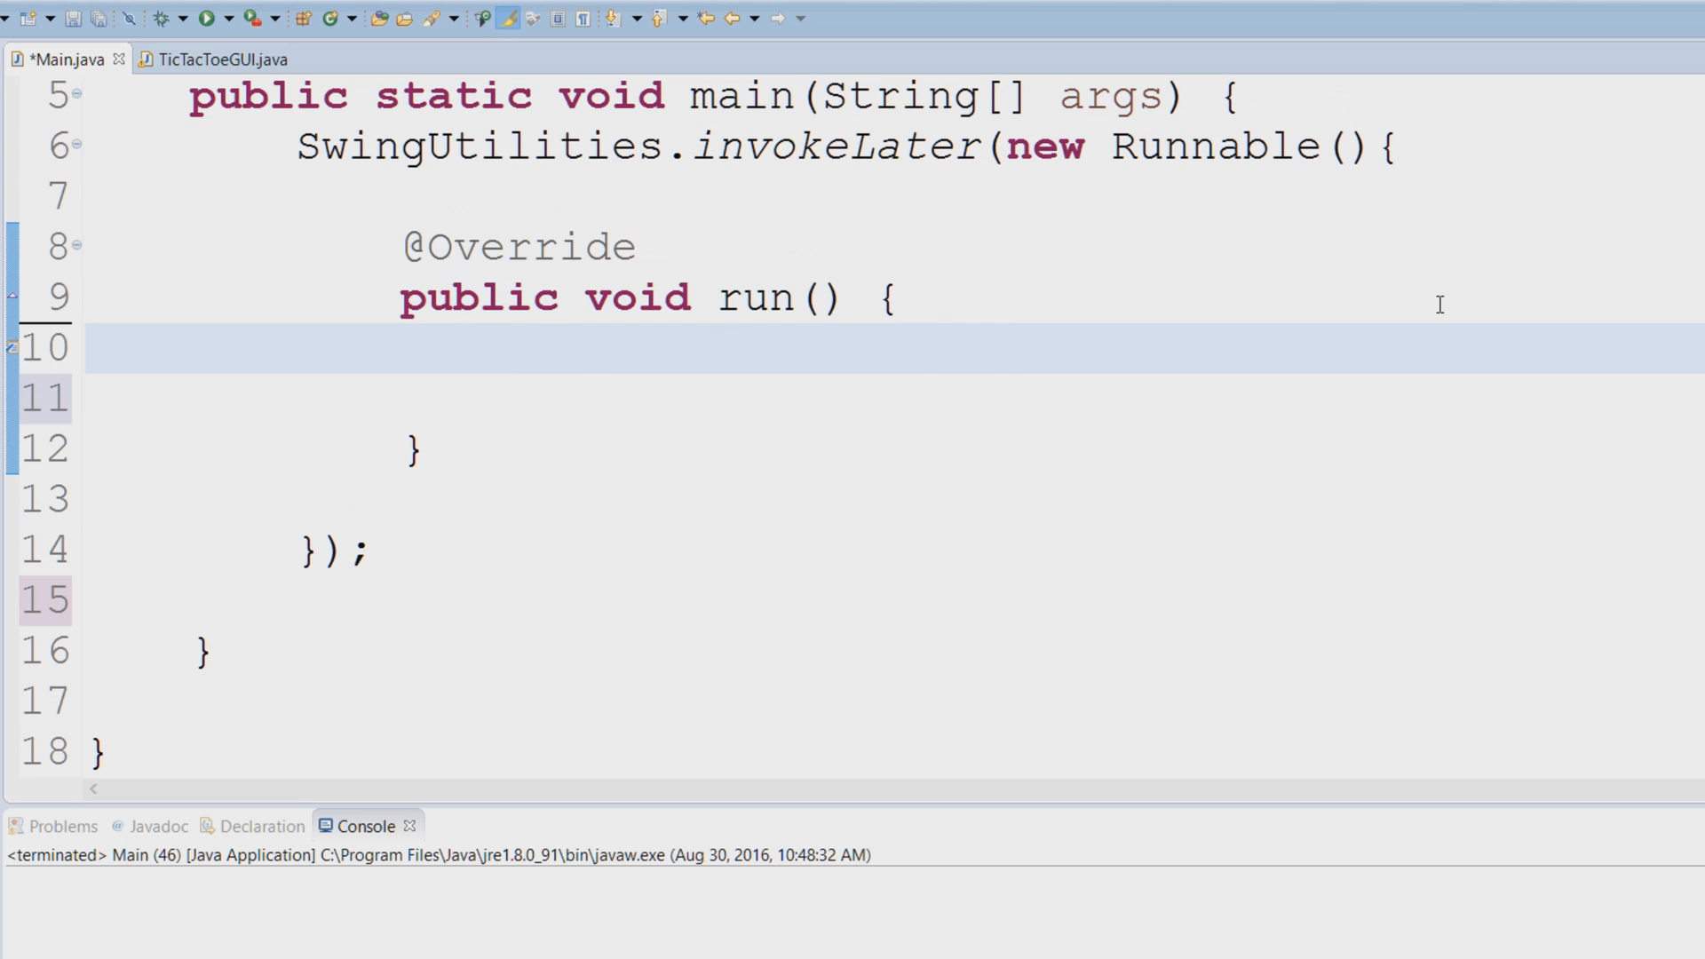
{"action": "type", "text": "new TicTacToeGUI();"}
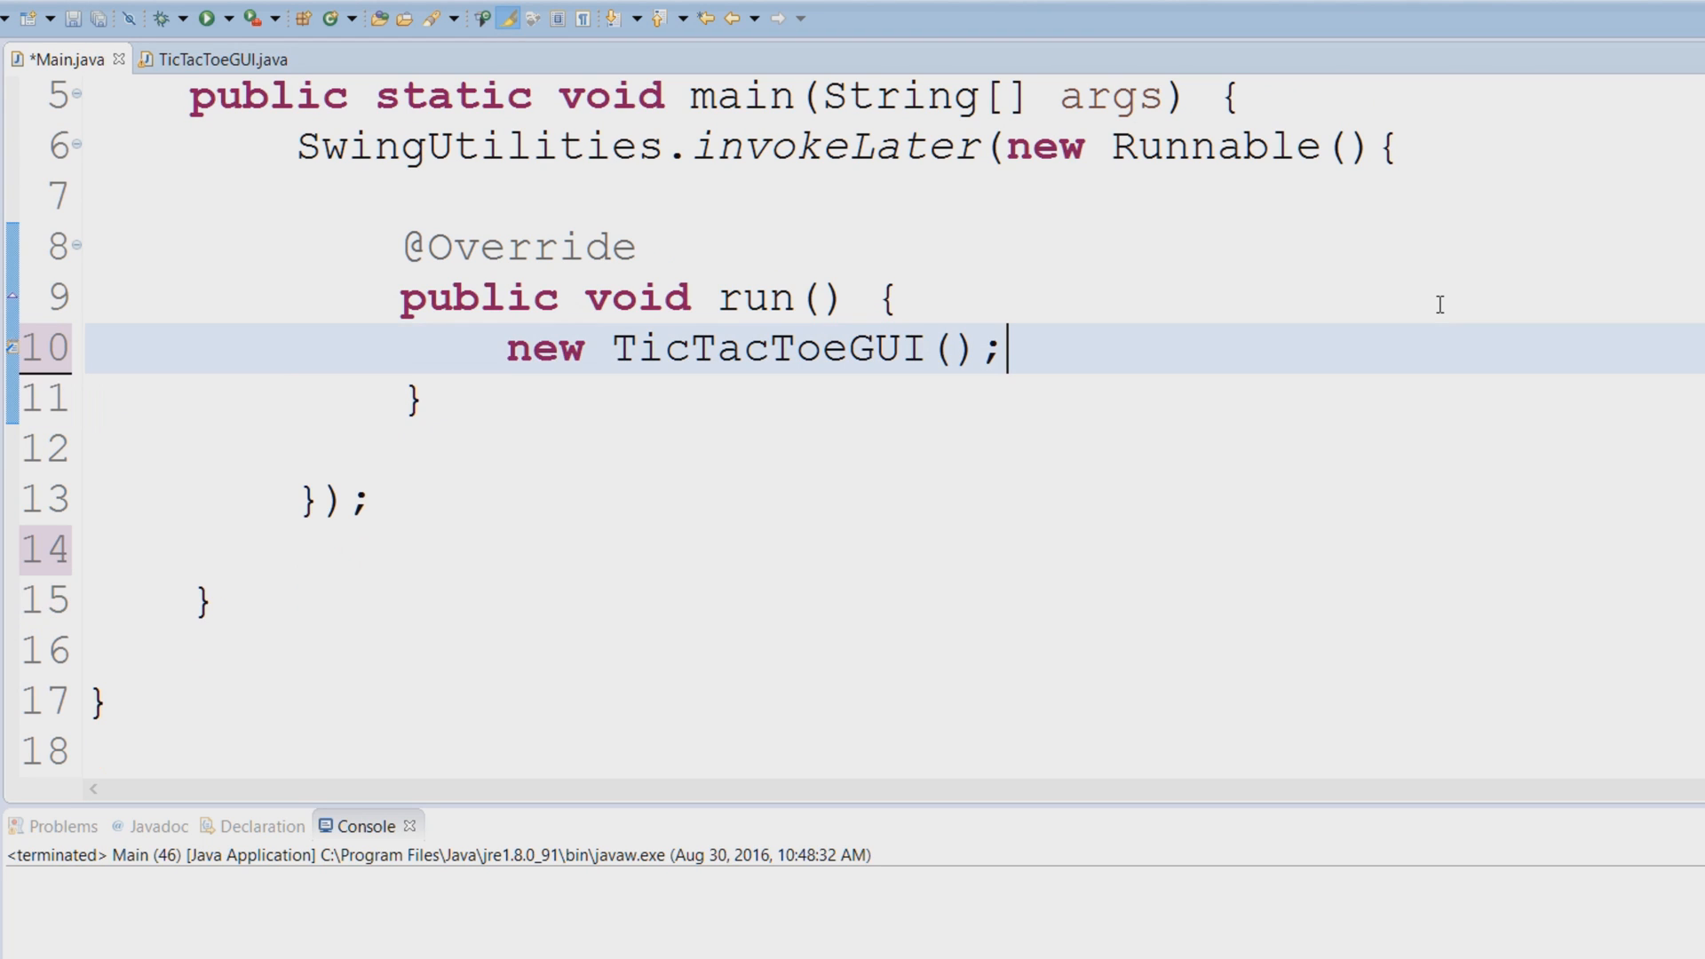
{"action": "key", "text": "ctrl+s"}
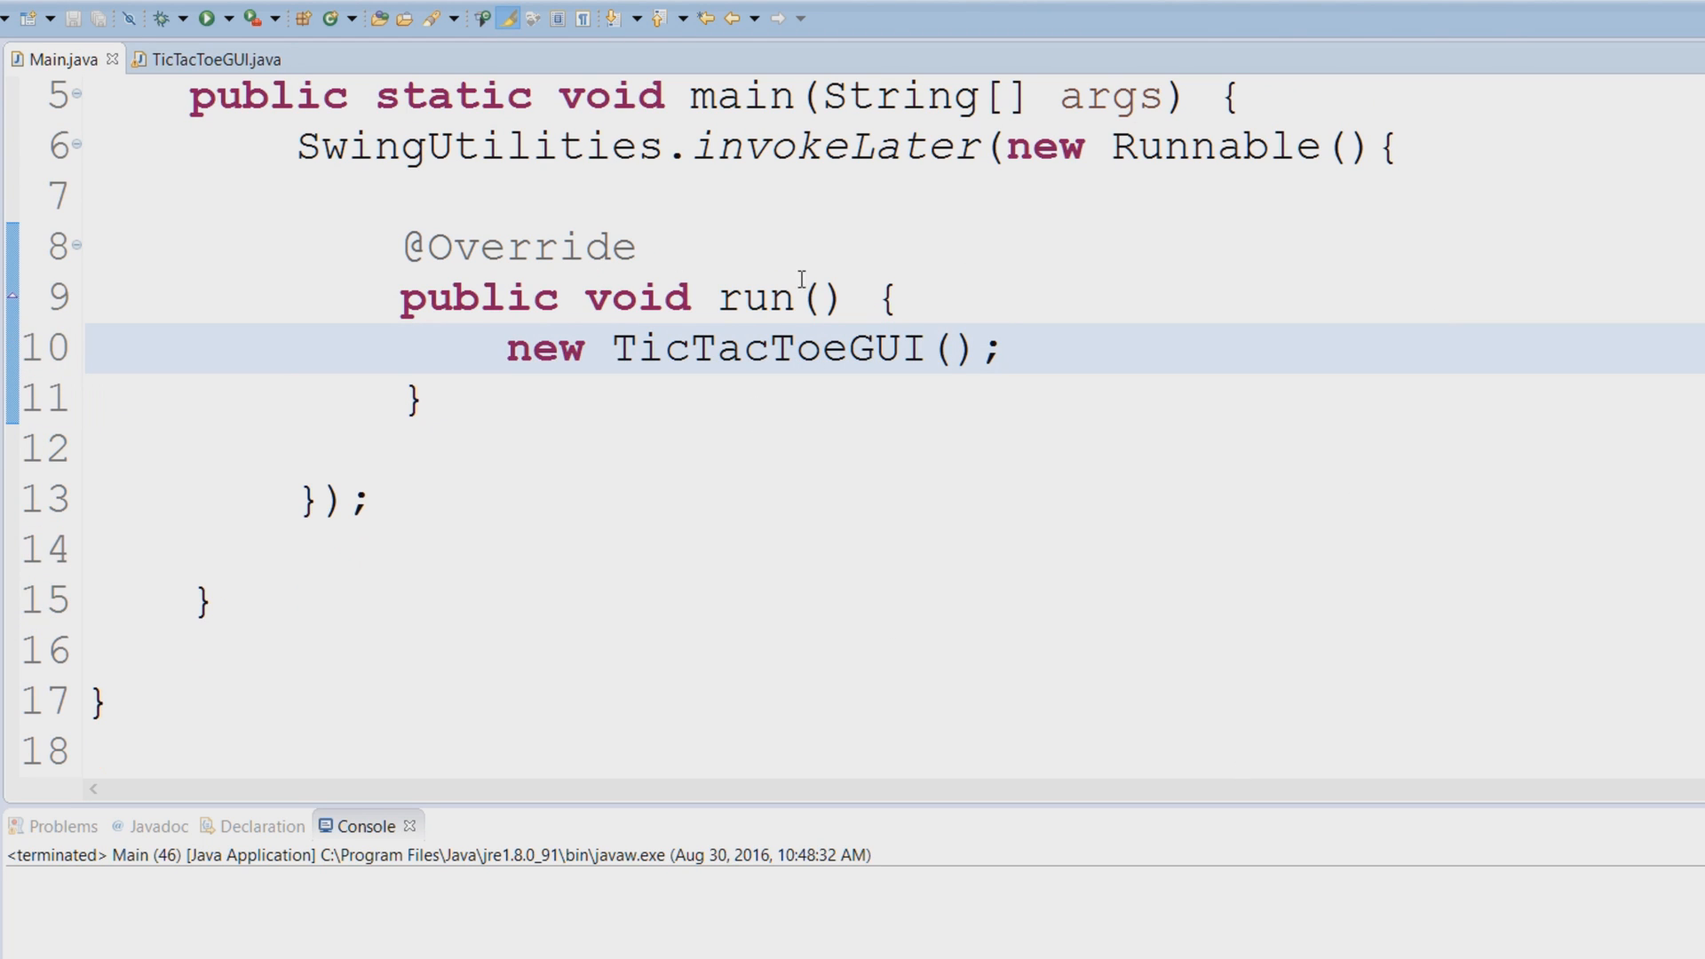
{"action": "scroll", "scroll_direction": "up", "scroll_amount": 3}
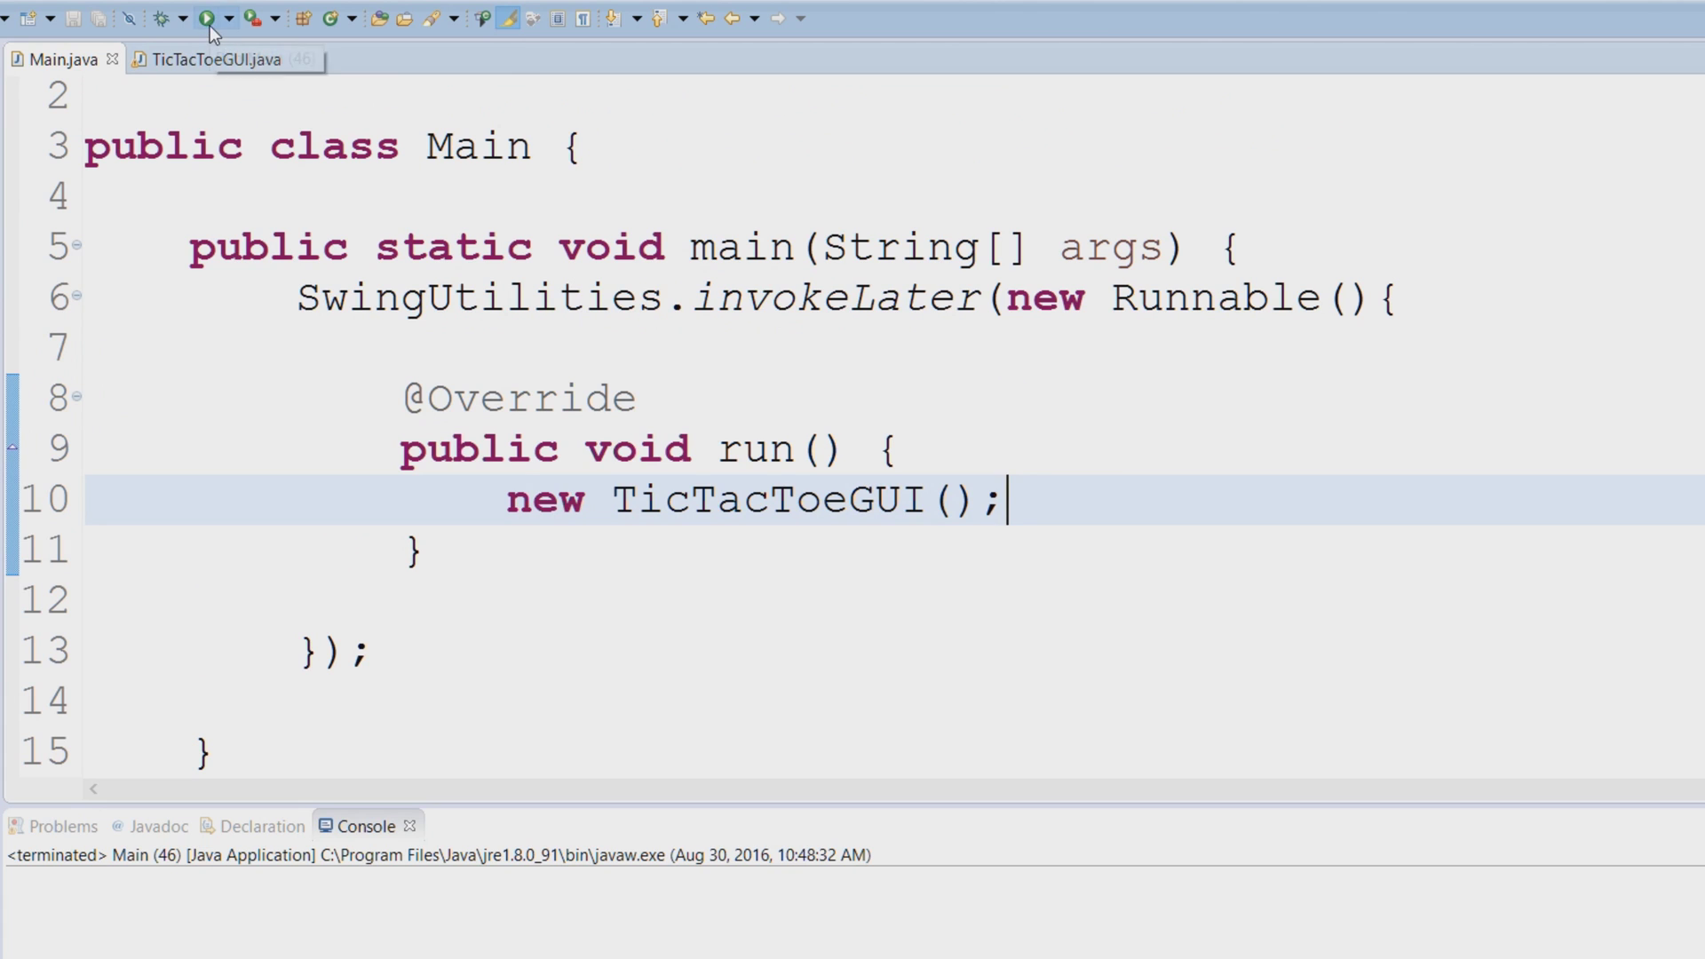
Step: Run Main, complete X down the middle column, and dismiss the 'Player x has won' message
{"action": "left_click", "coordinate": [206, 18]}
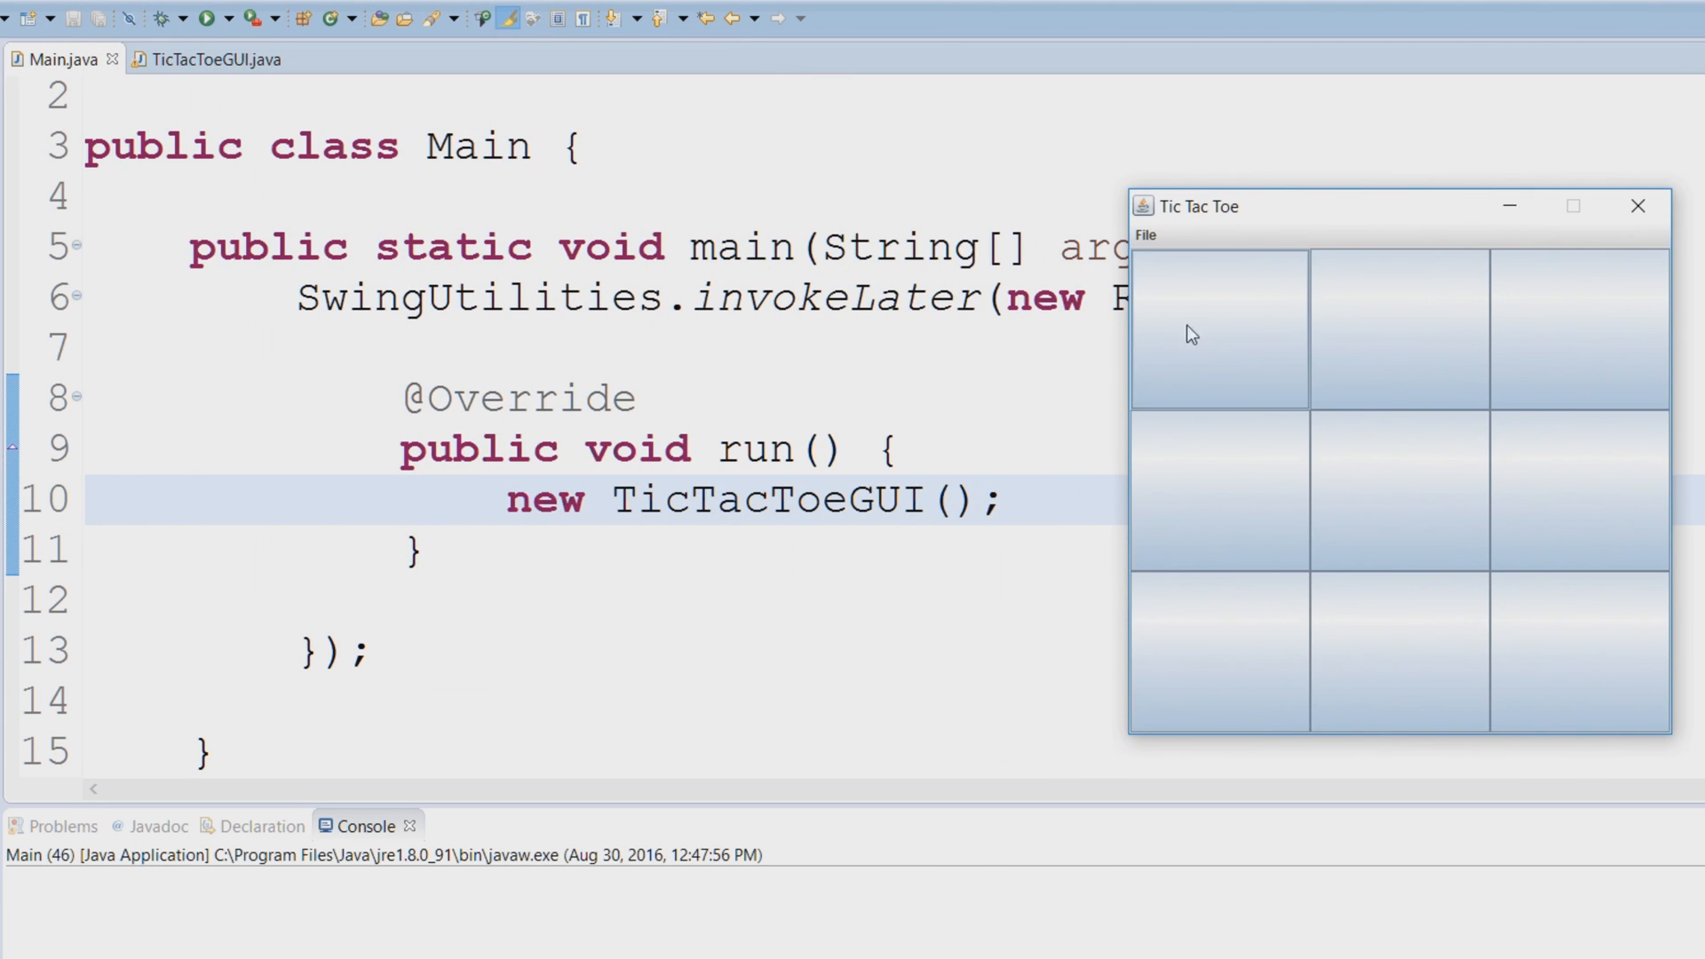
{"action": "mouse_move", "coordinate": [1147, 252]}
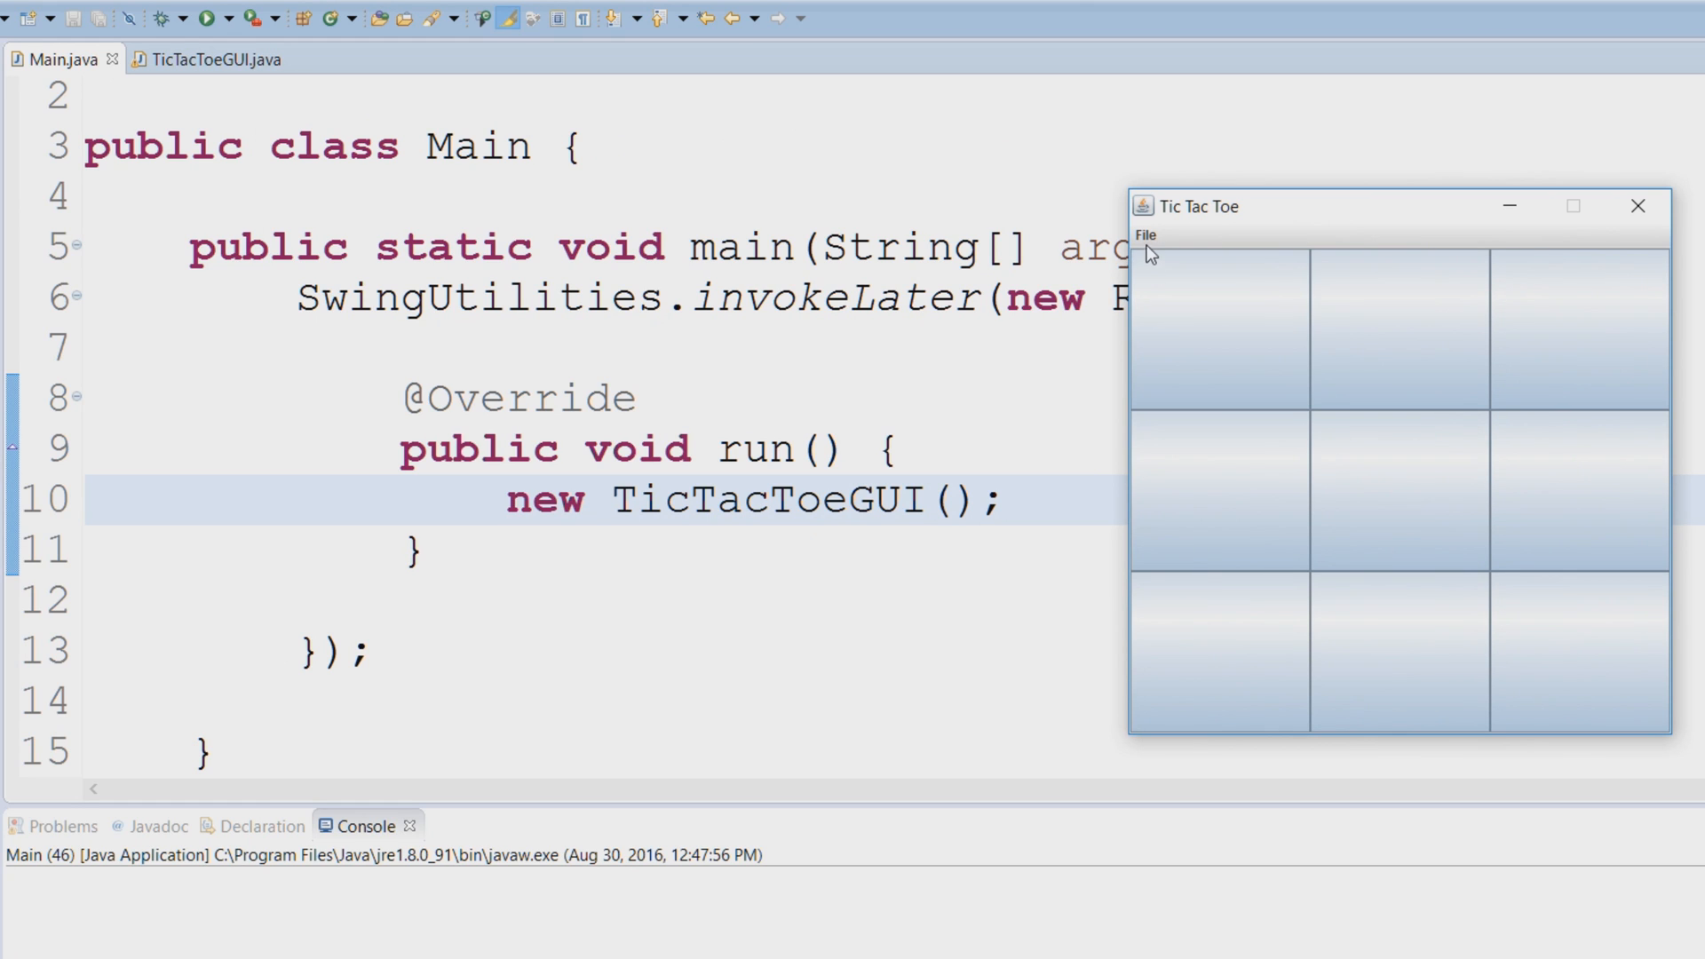
{"action": "mouse_move", "coordinate": [1158, 254]}
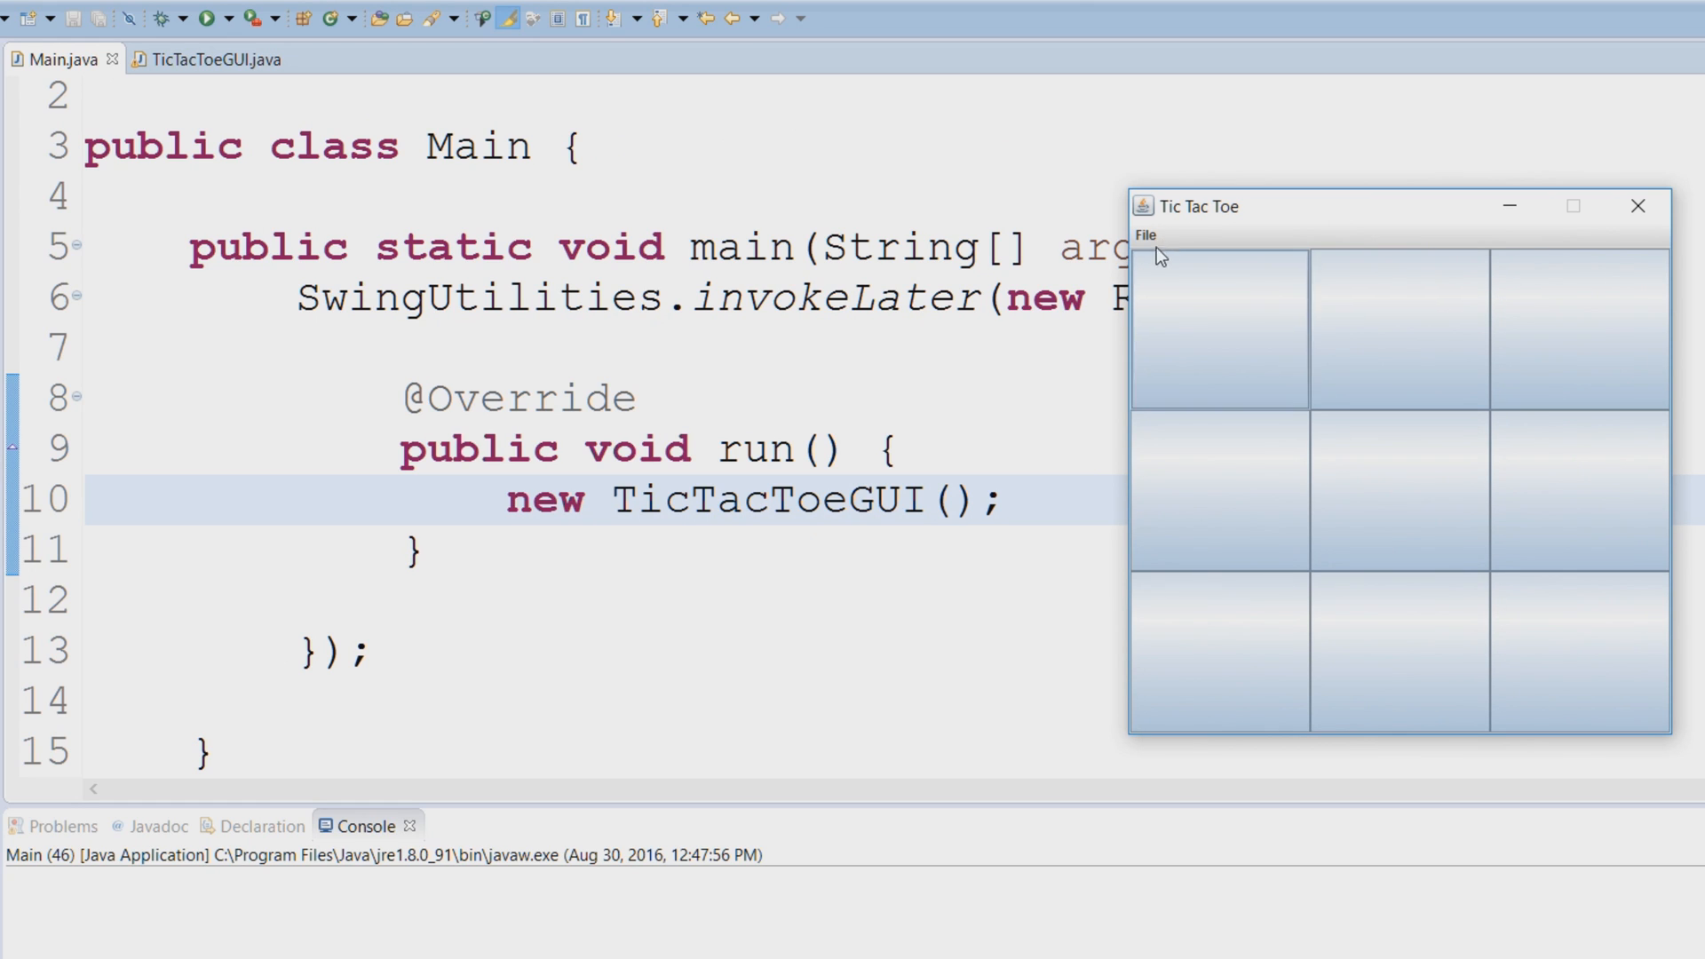
{"action": "mouse_move", "coordinate": [1460, 361]}
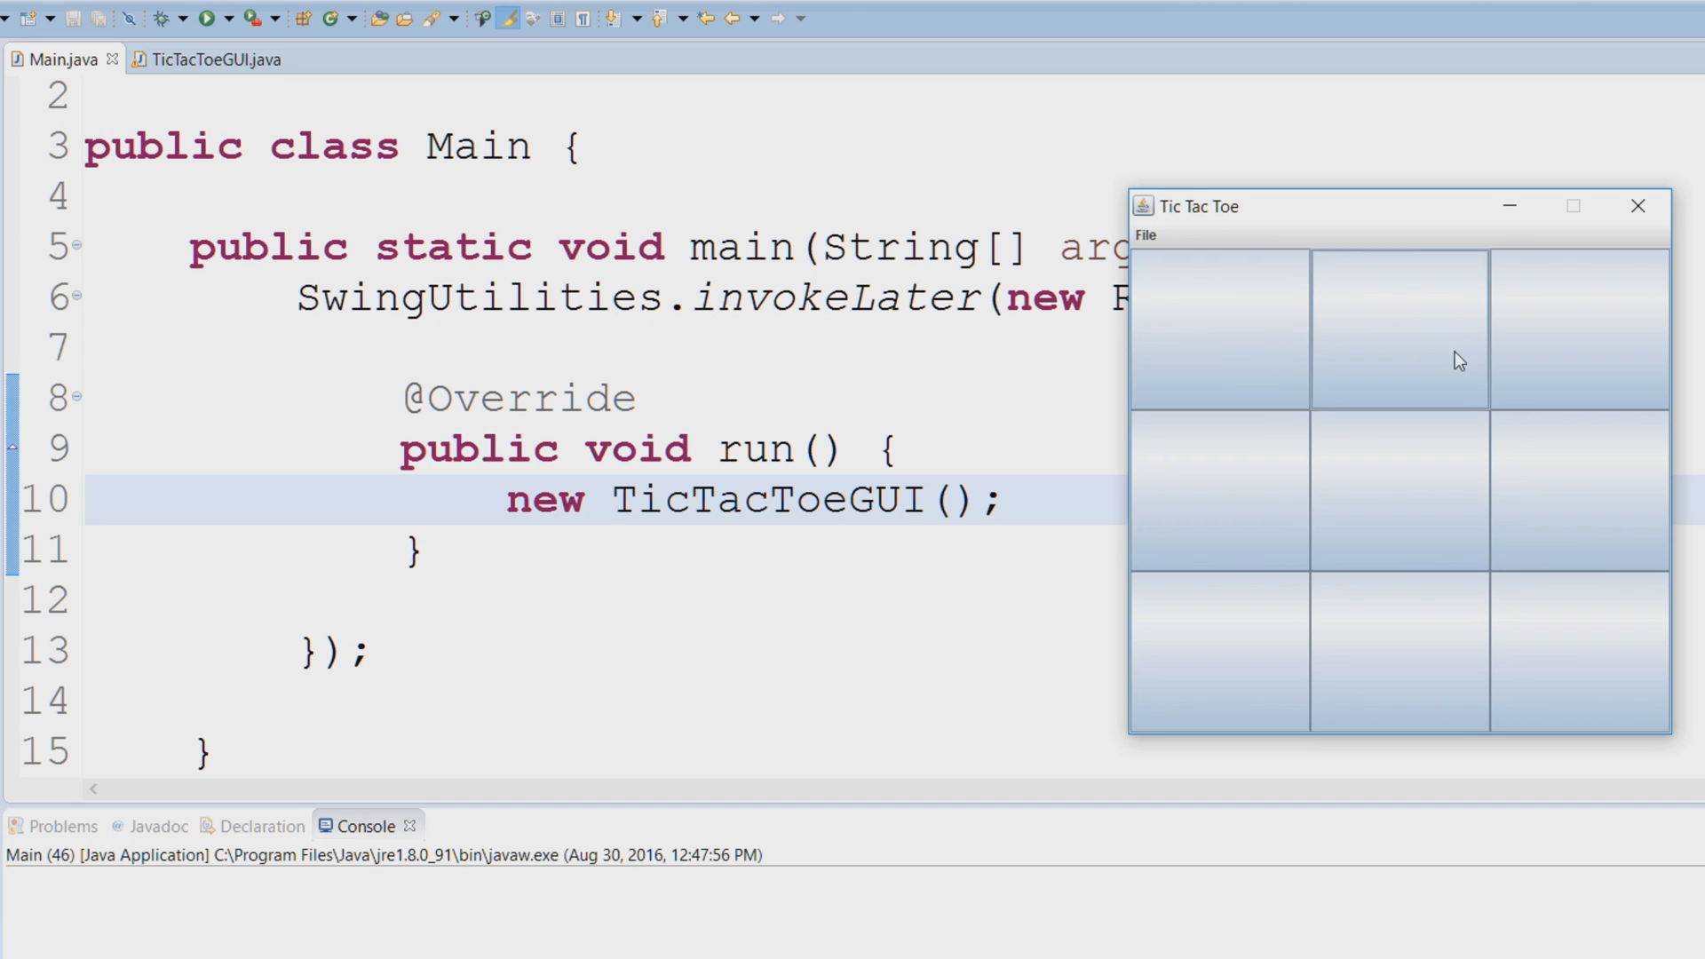
{"action": "mouse_move", "coordinate": [1410, 323]}
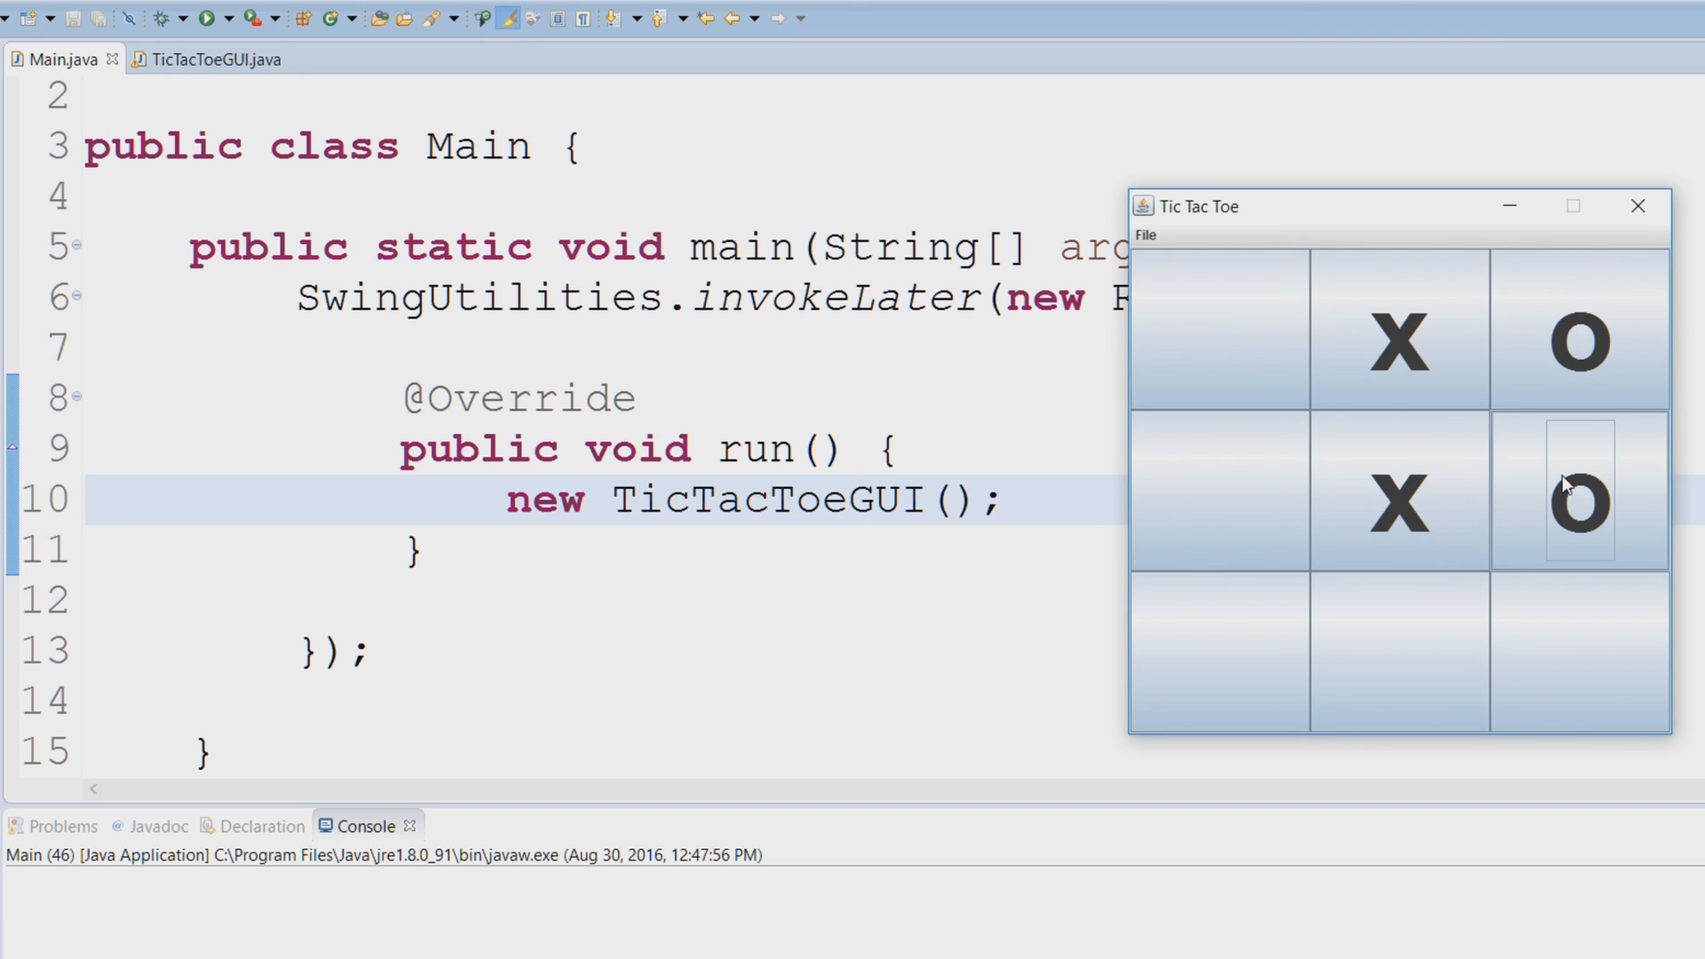
{"action": "left_click", "coordinate": [1397, 653]}
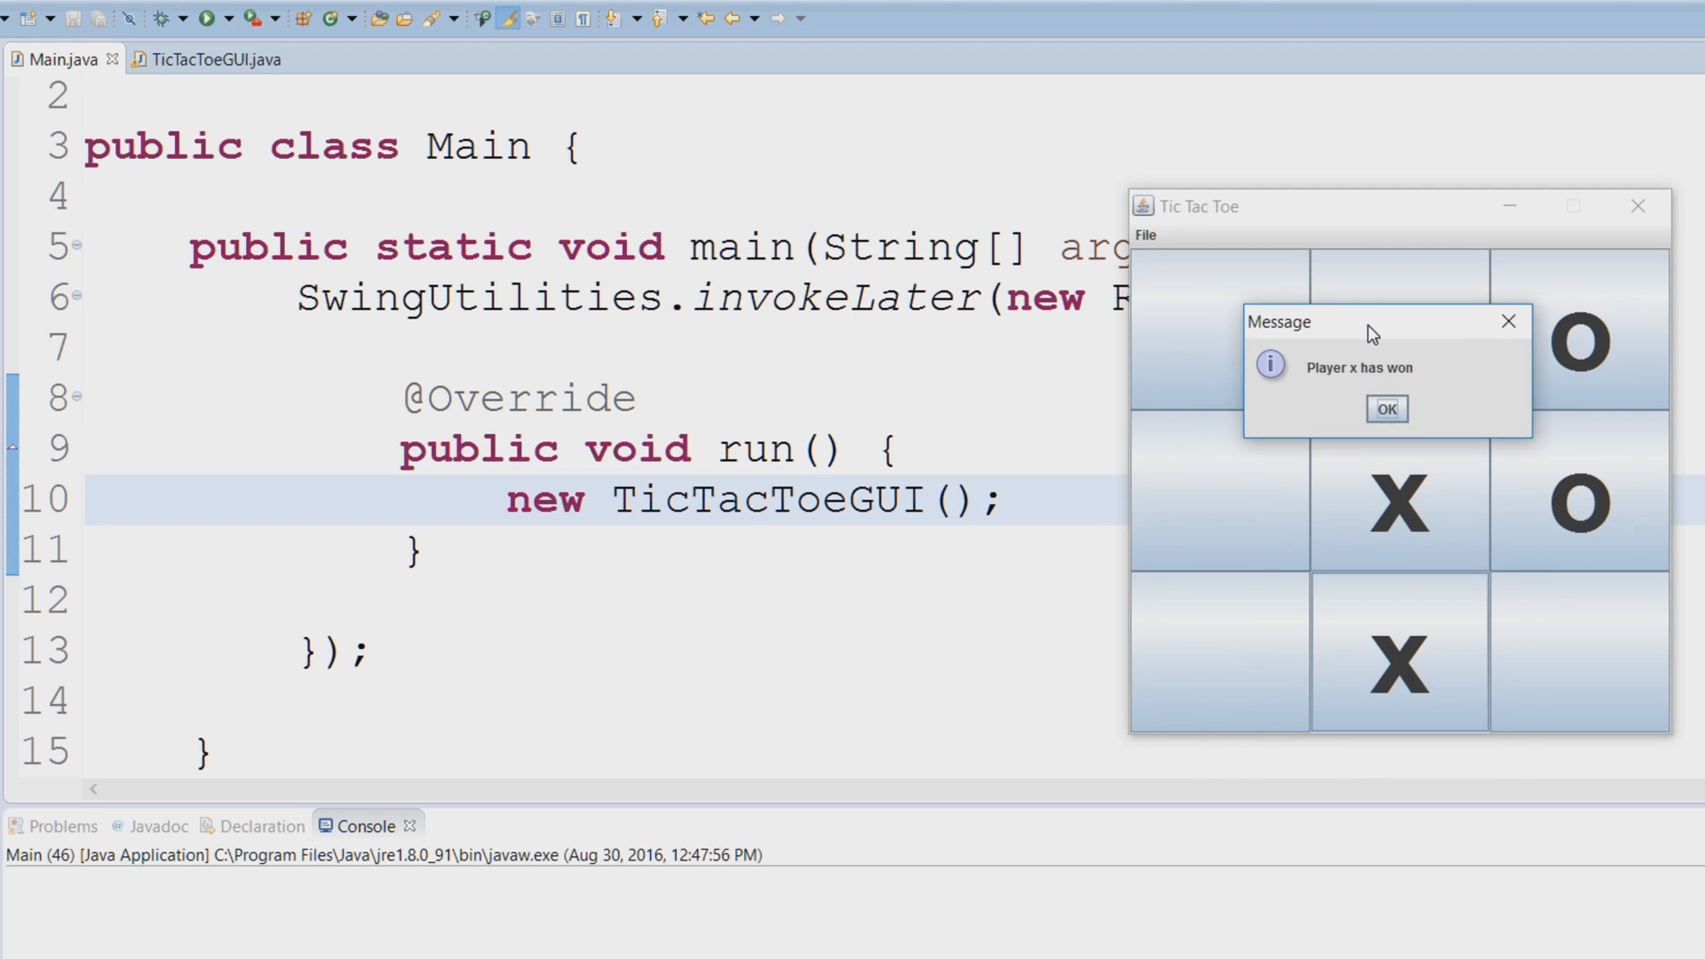
{"action": "mouse_move", "coordinate": [1400, 457]}
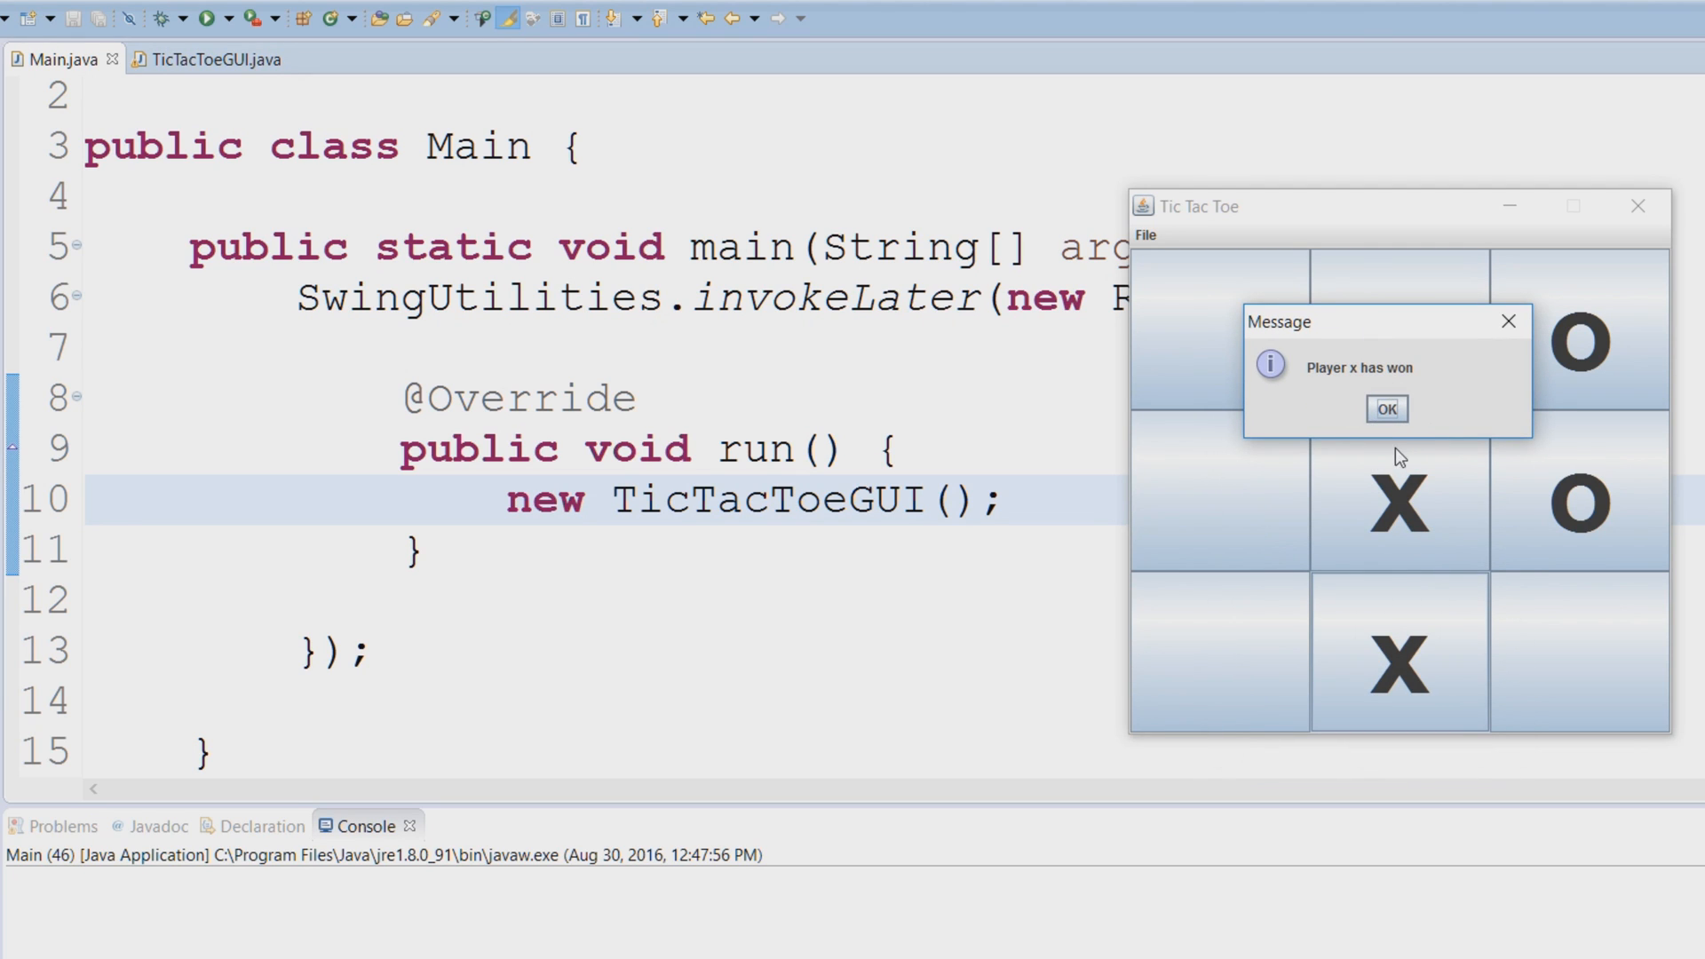
{"action": "left_click", "coordinate": [1386, 409]}
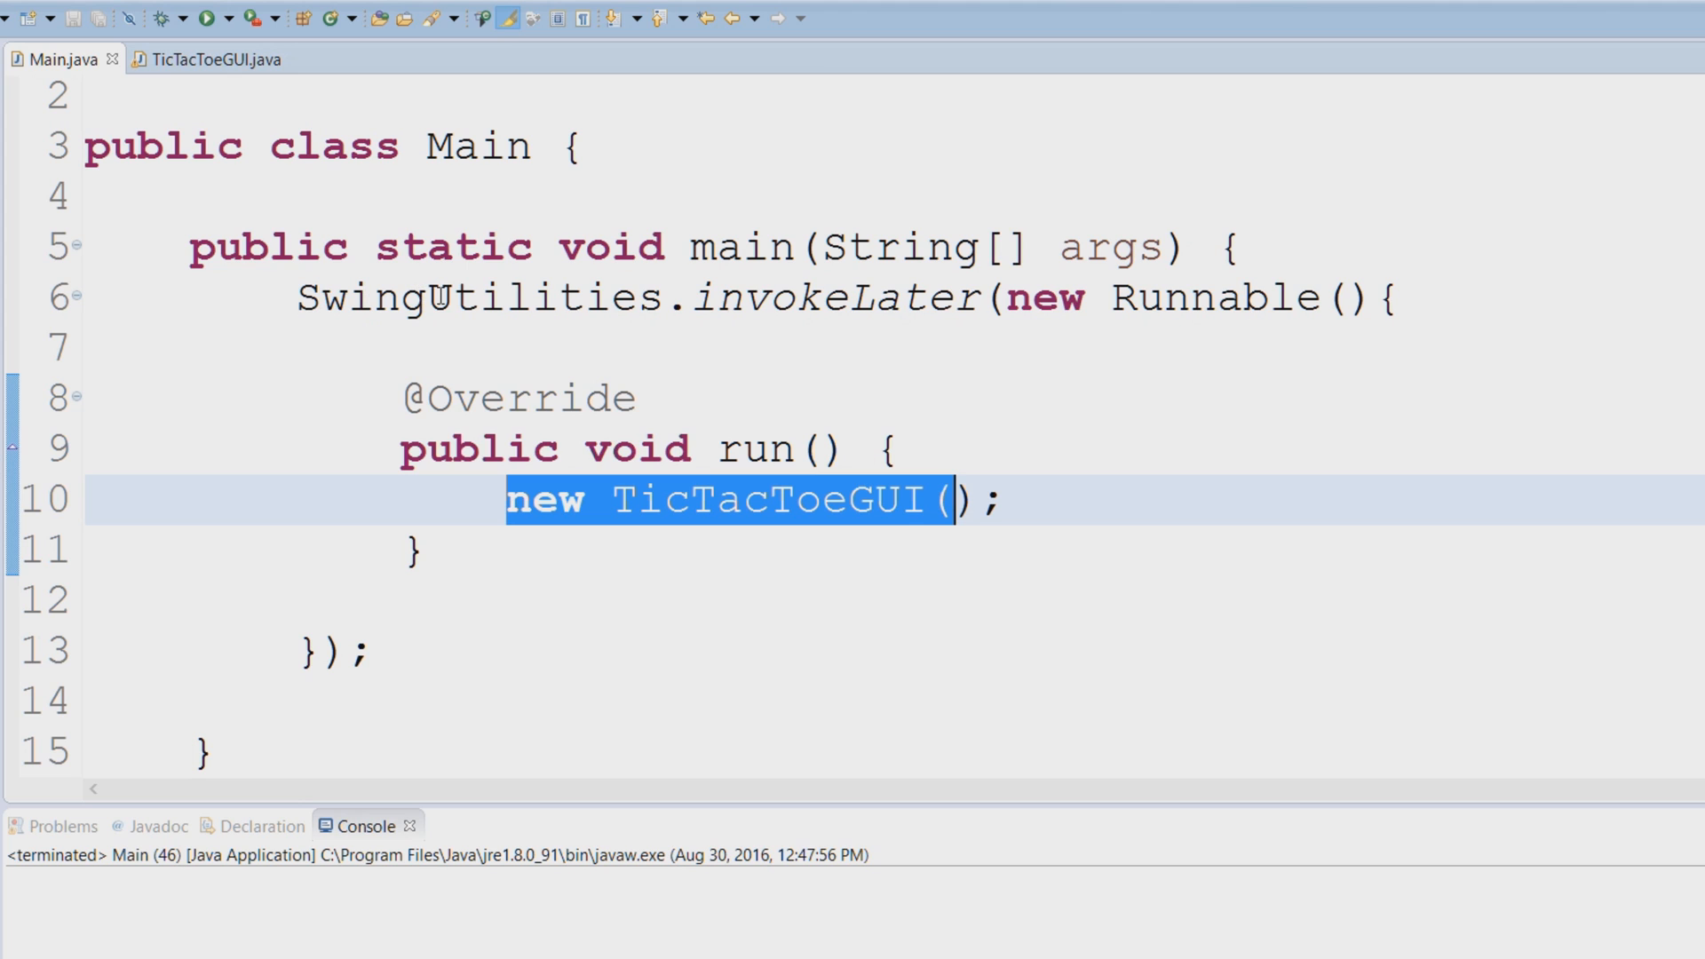
{"action": "mouse_move", "coordinate": [956, 284]}
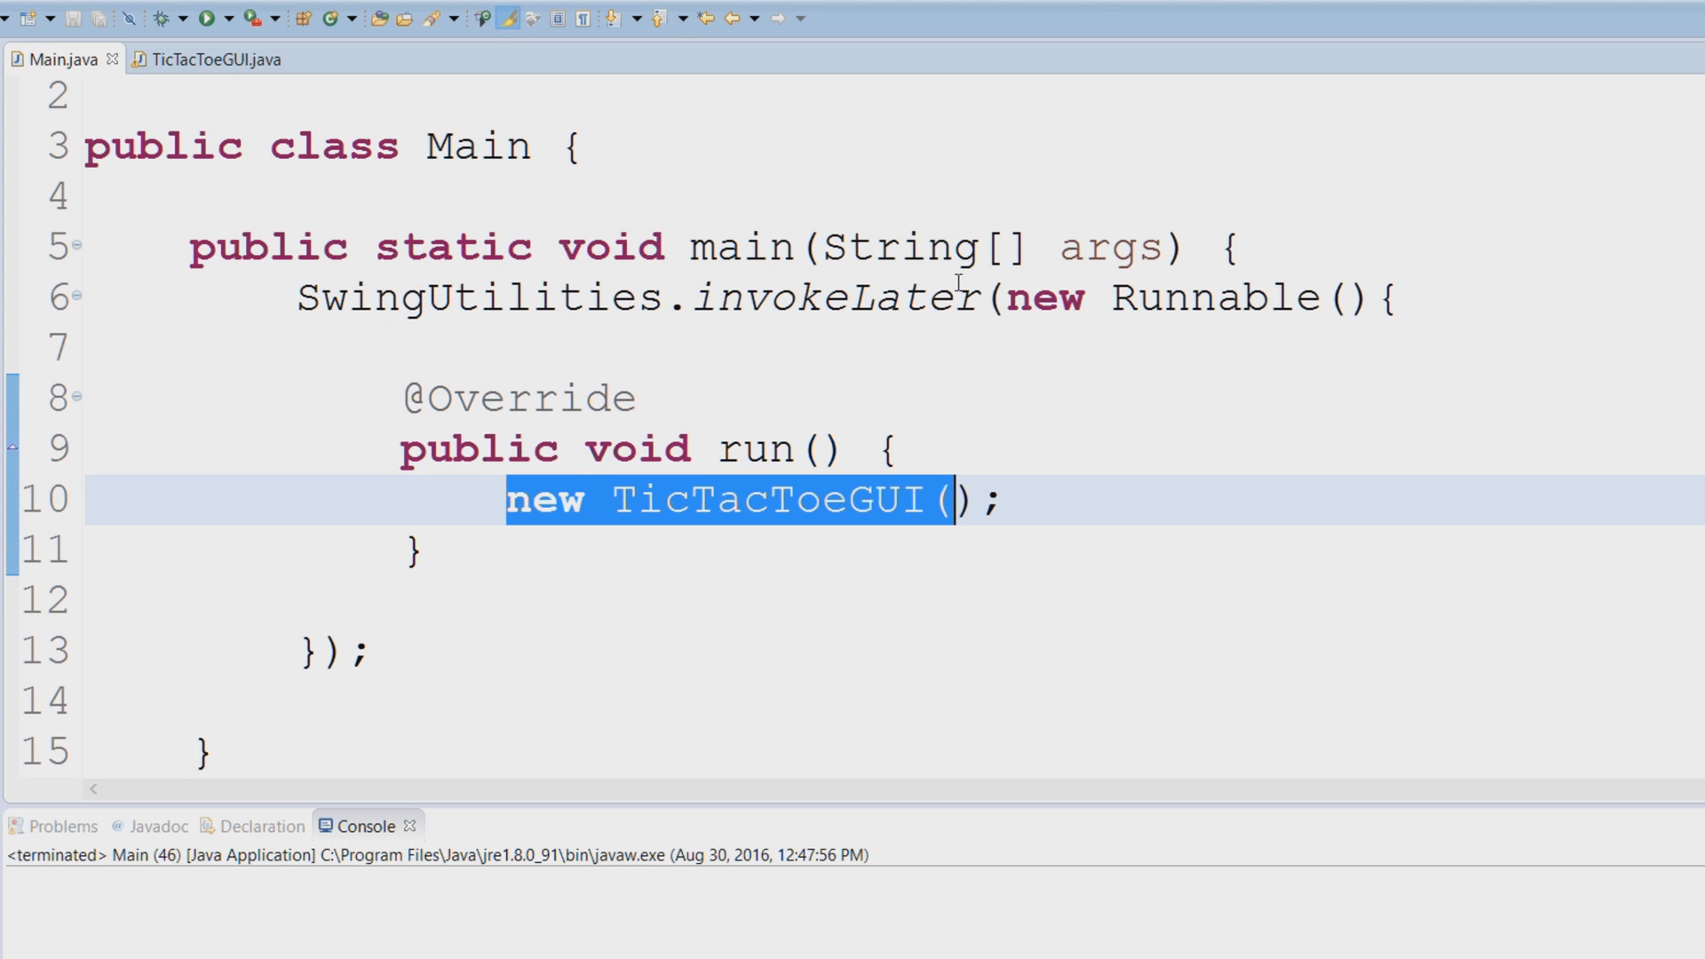
{"action": "mouse_move", "coordinate": [841, 473]}
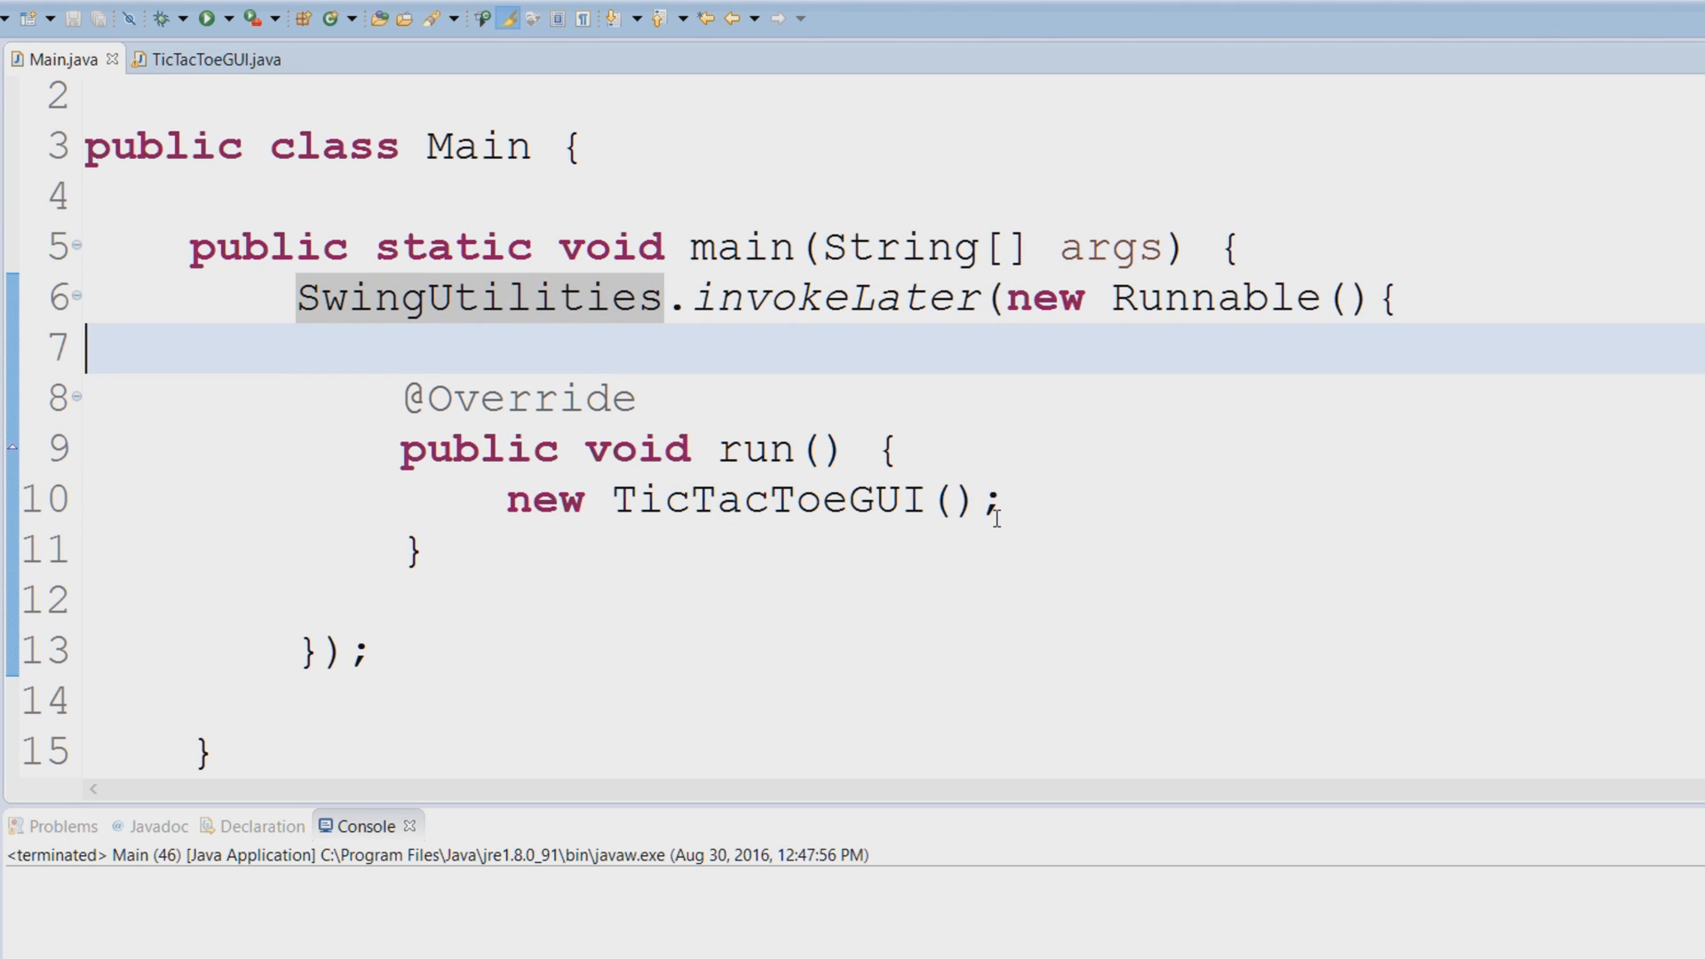
{"action": "mouse_move", "coordinate": [886, 490]}
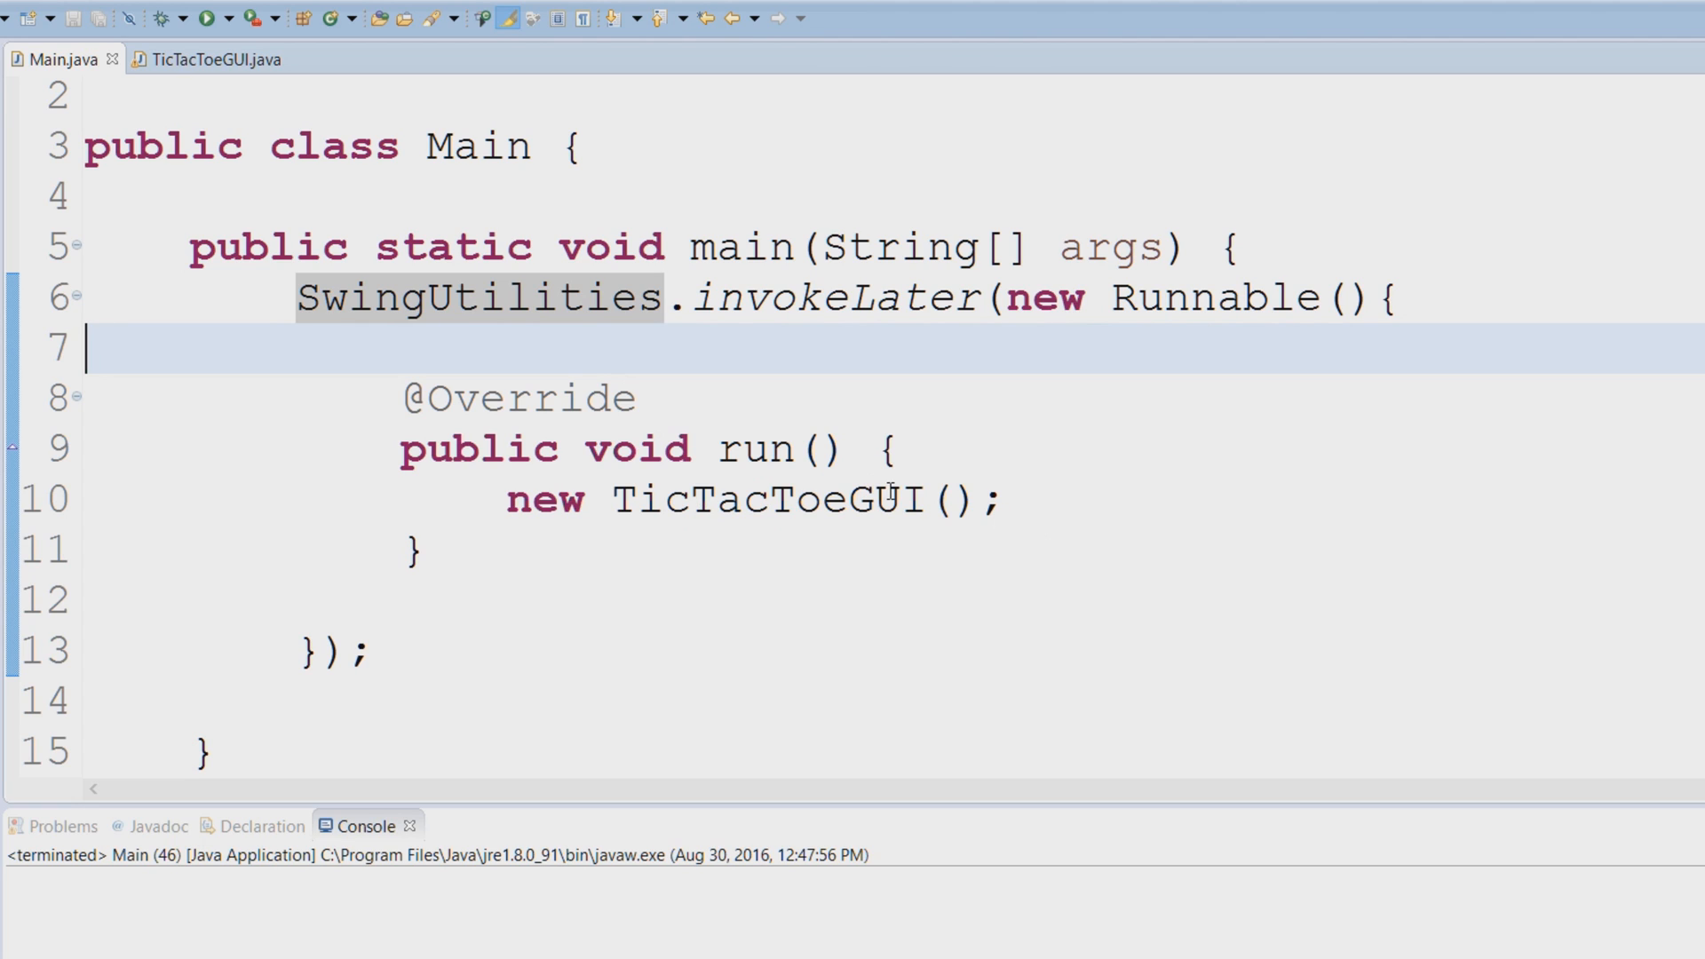
{"action": "mouse_move", "coordinate": [929, 448]}
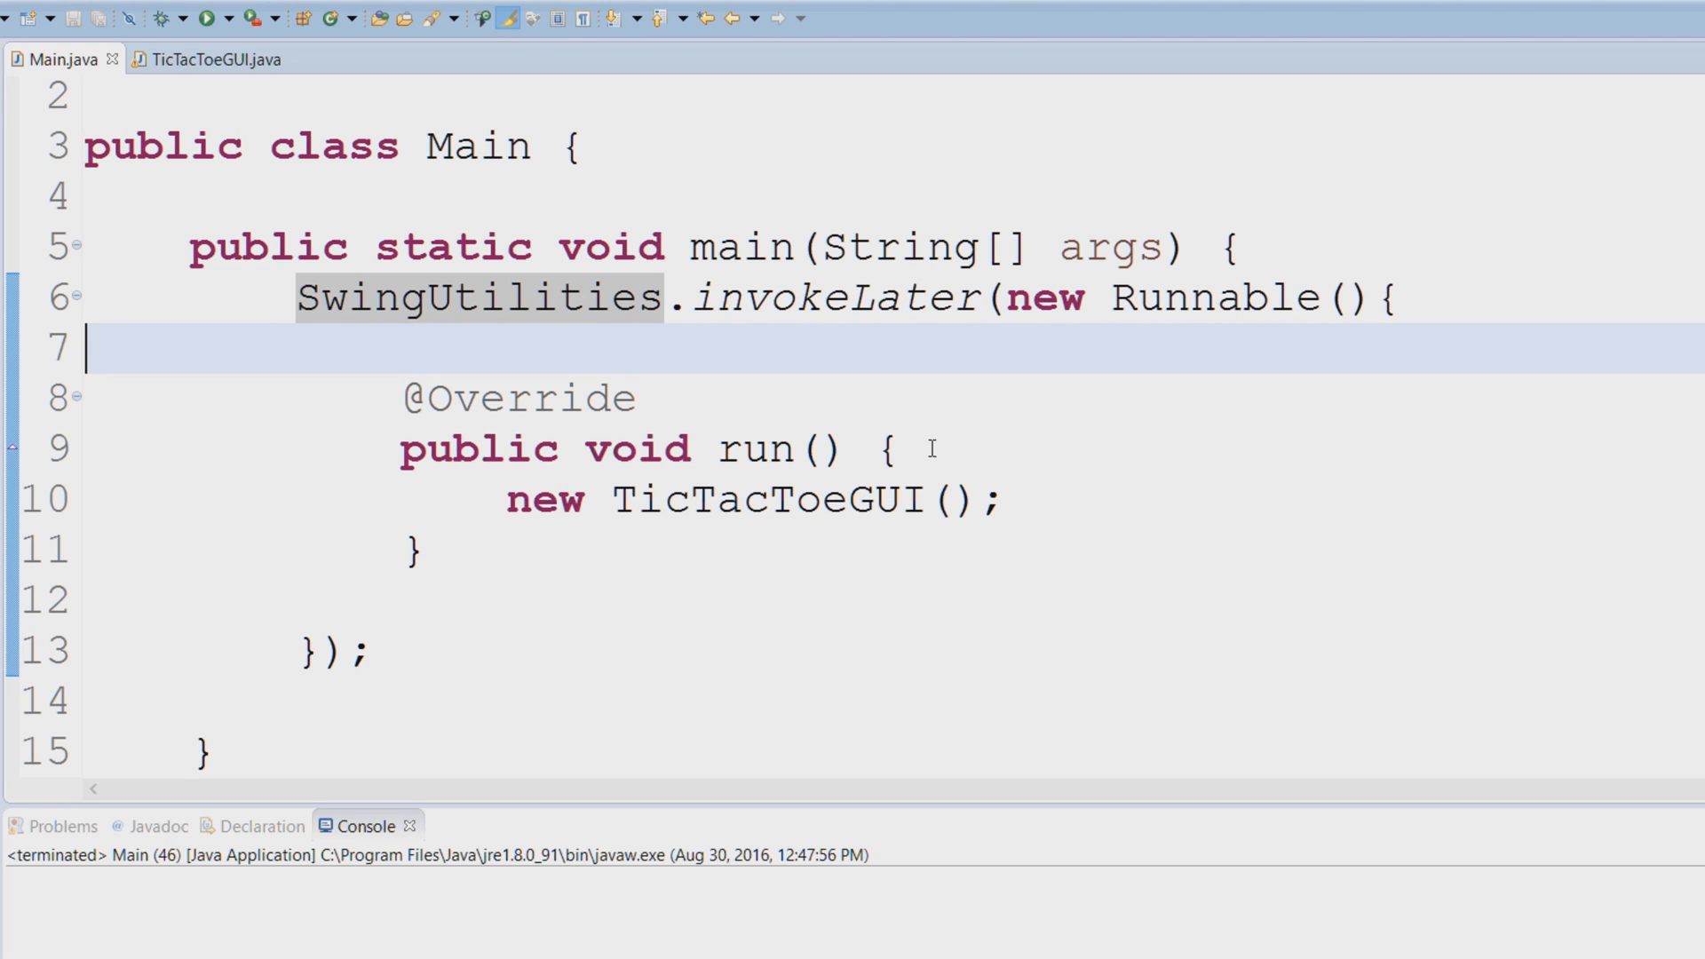
{"action": "mouse_move", "coordinate": [816, 358]}
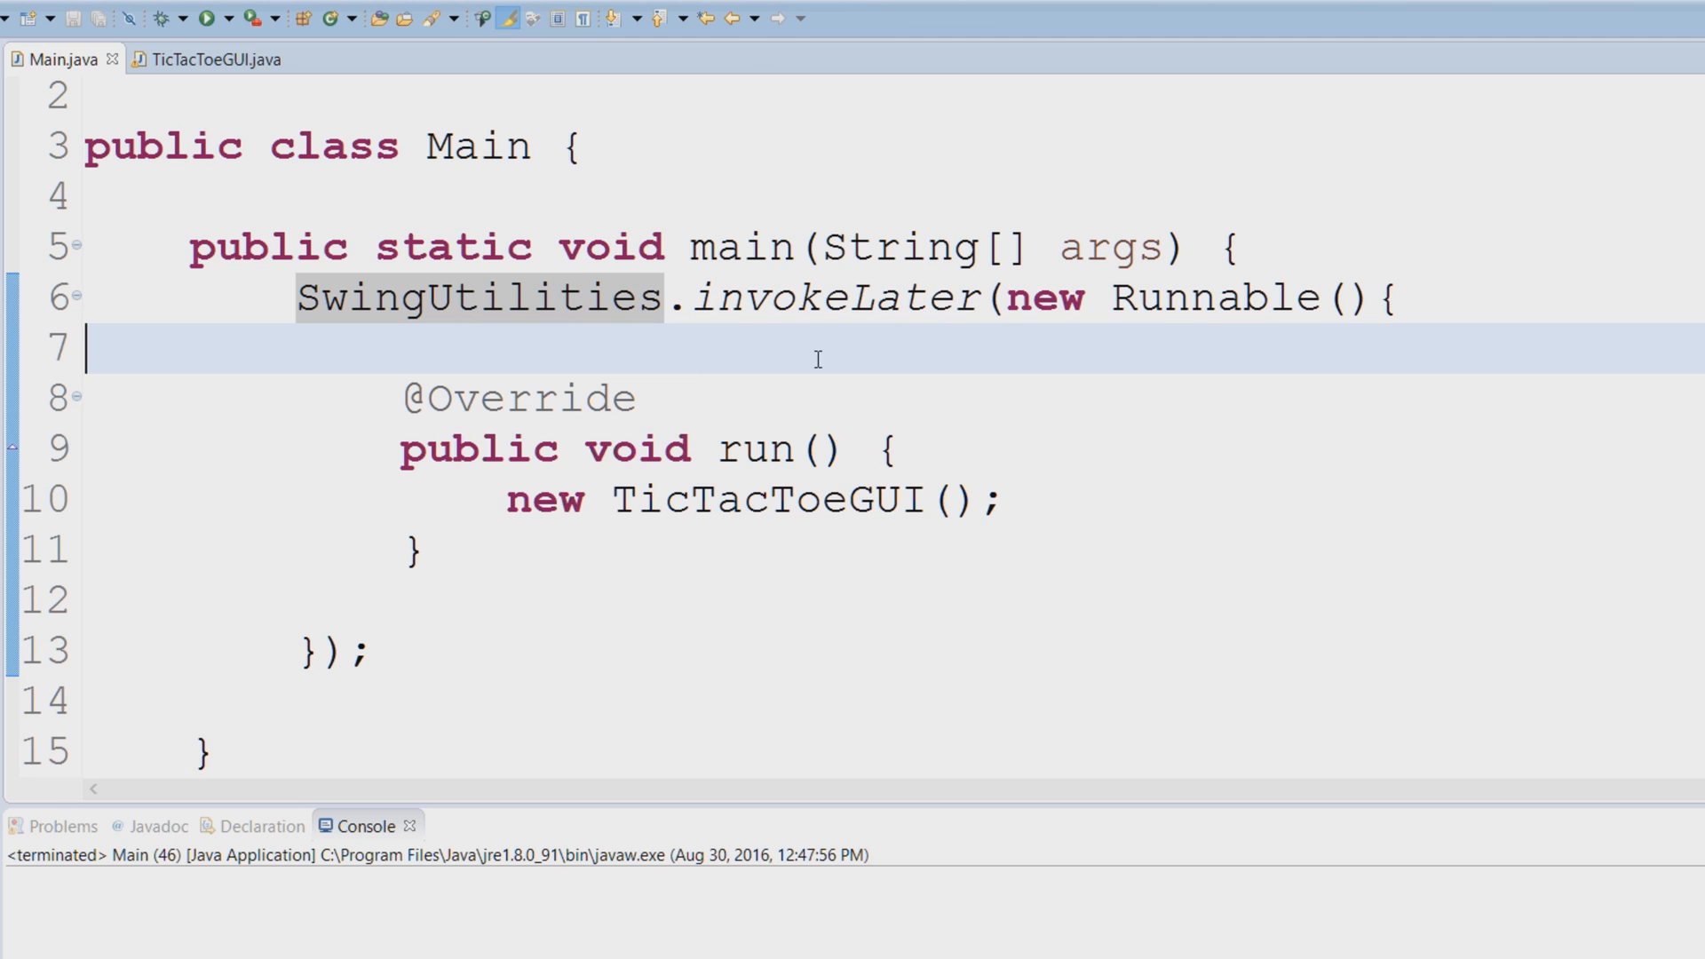
{"action": "mouse_move", "coordinate": [1099, 545]}
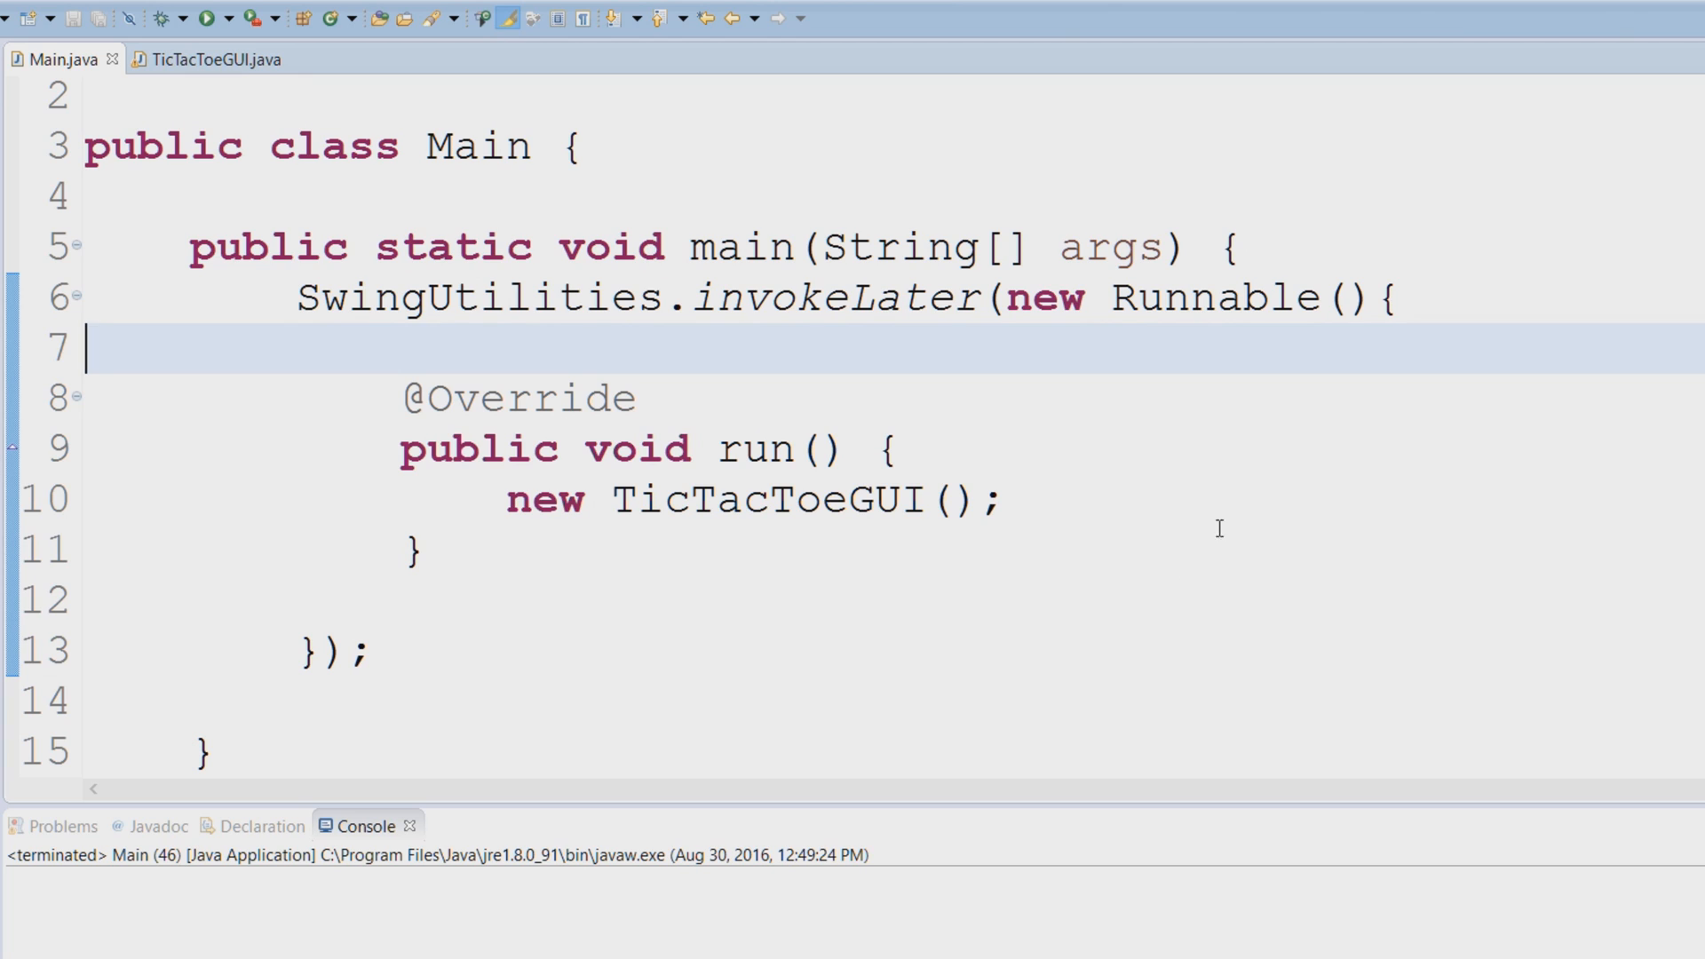
{"action": "mouse_move", "coordinate": [1069, 528]}
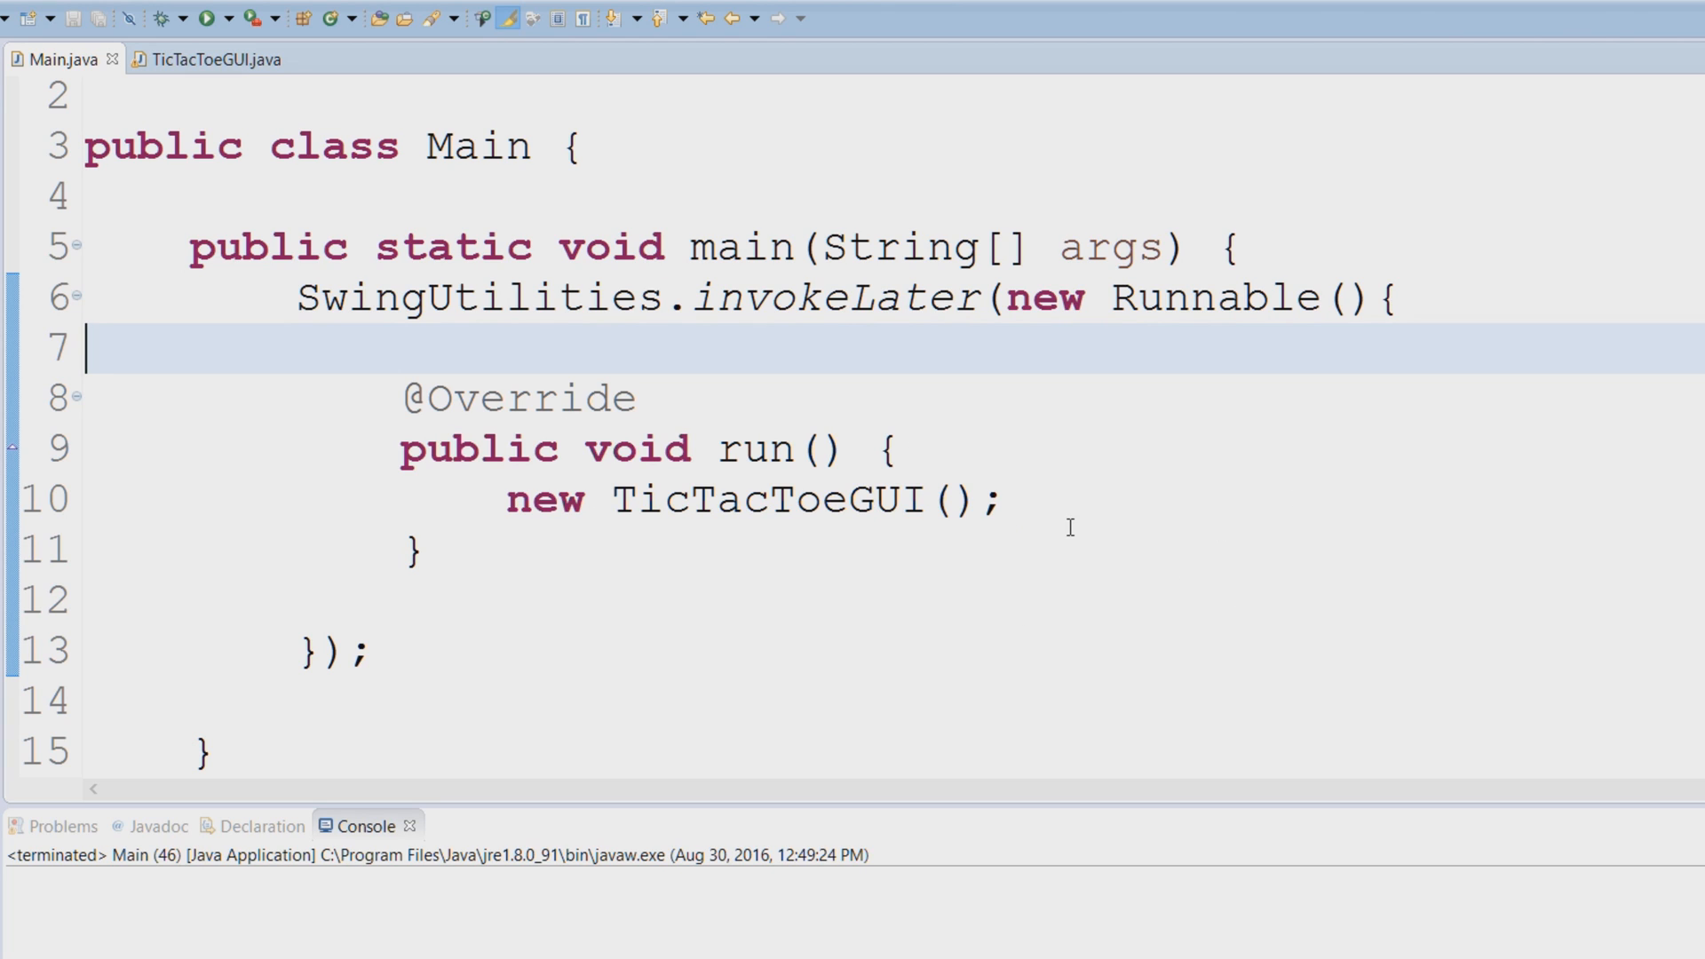
{"action": "mouse_move", "coordinate": [986, 604]}
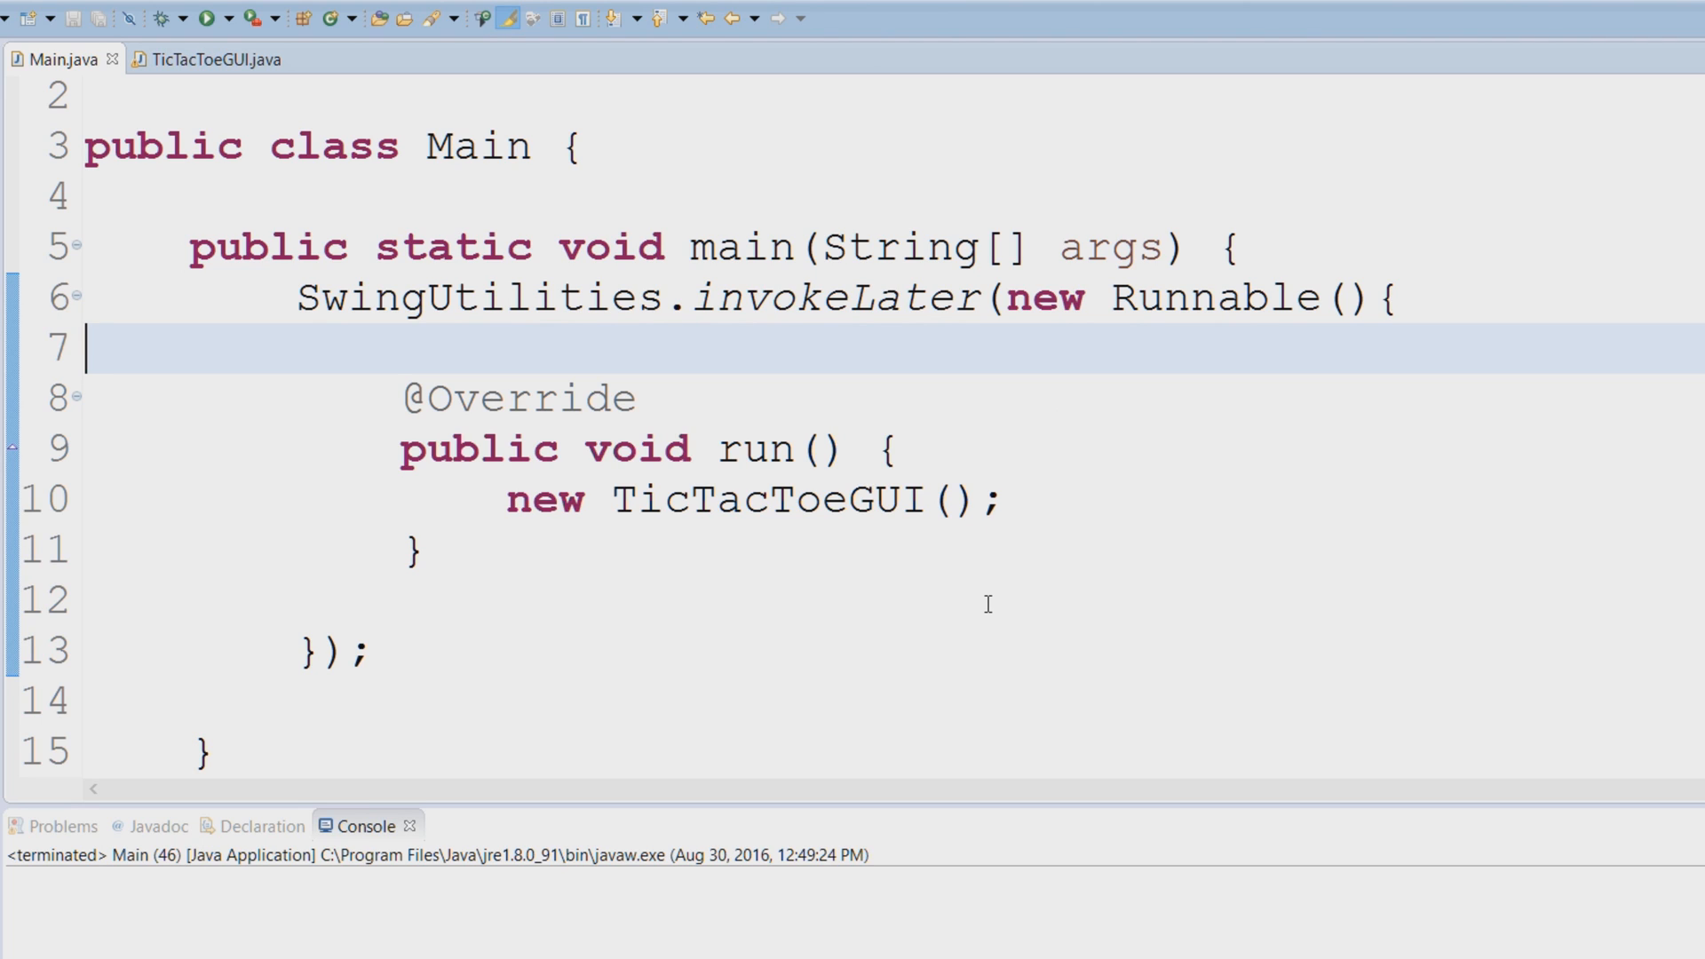
{"action": "mouse_move", "coordinate": [876, 526]}
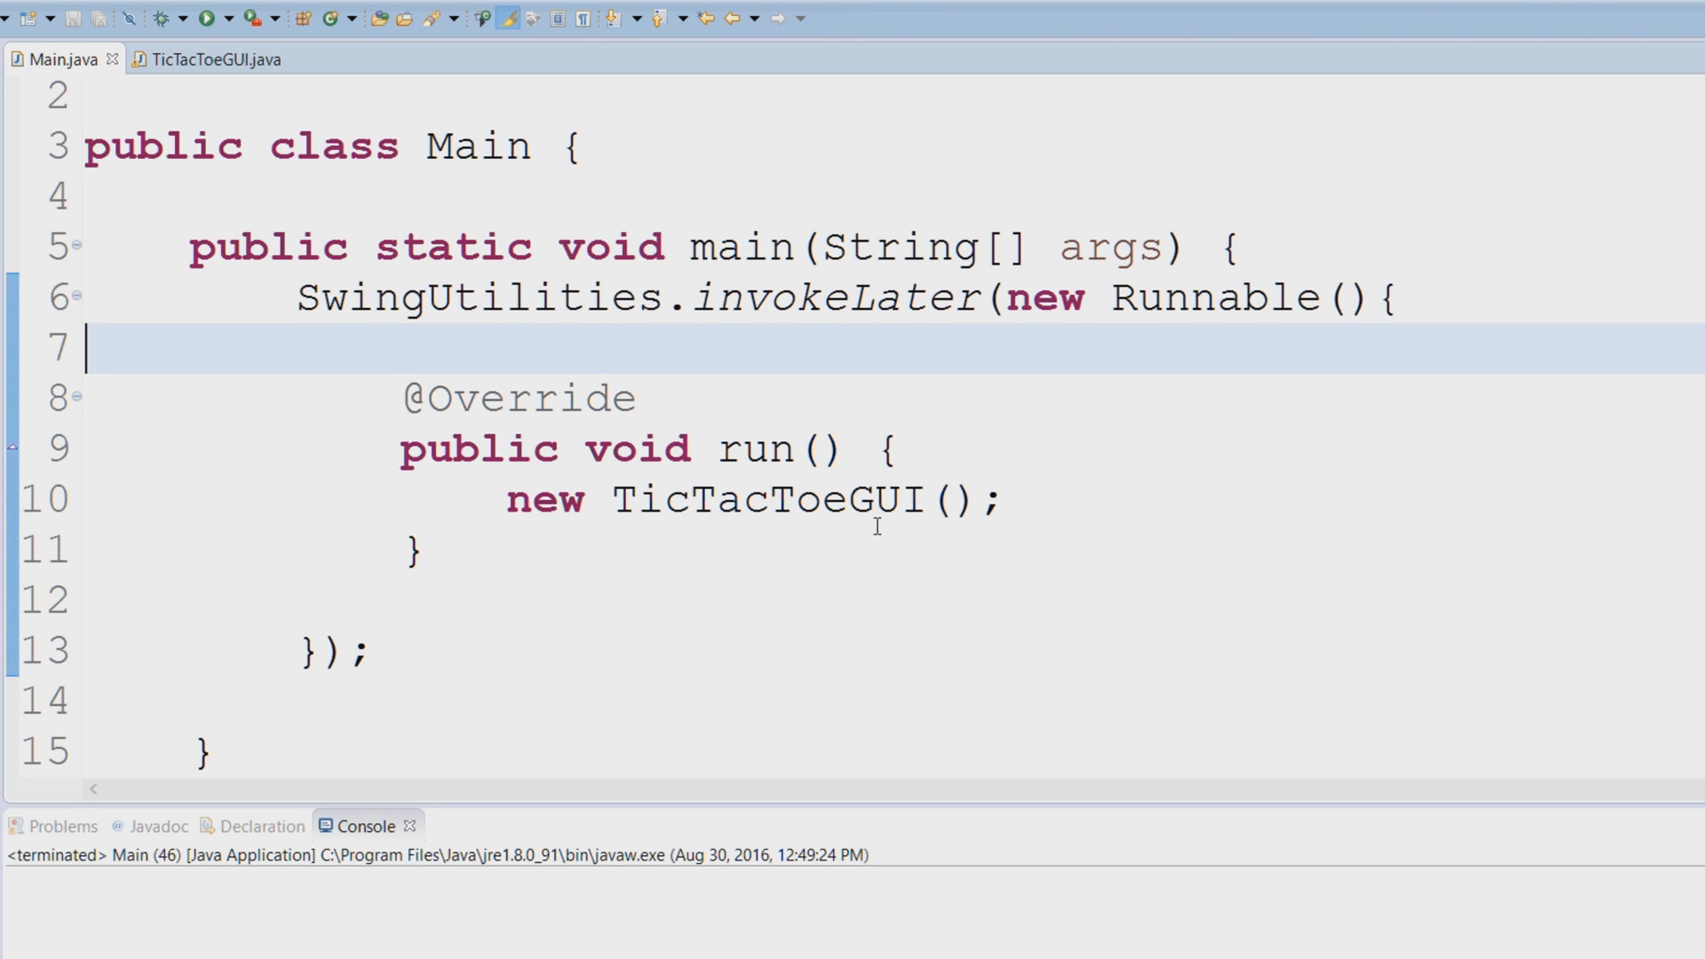
{"action": "mouse_move", "coordinate": [943, 616]}
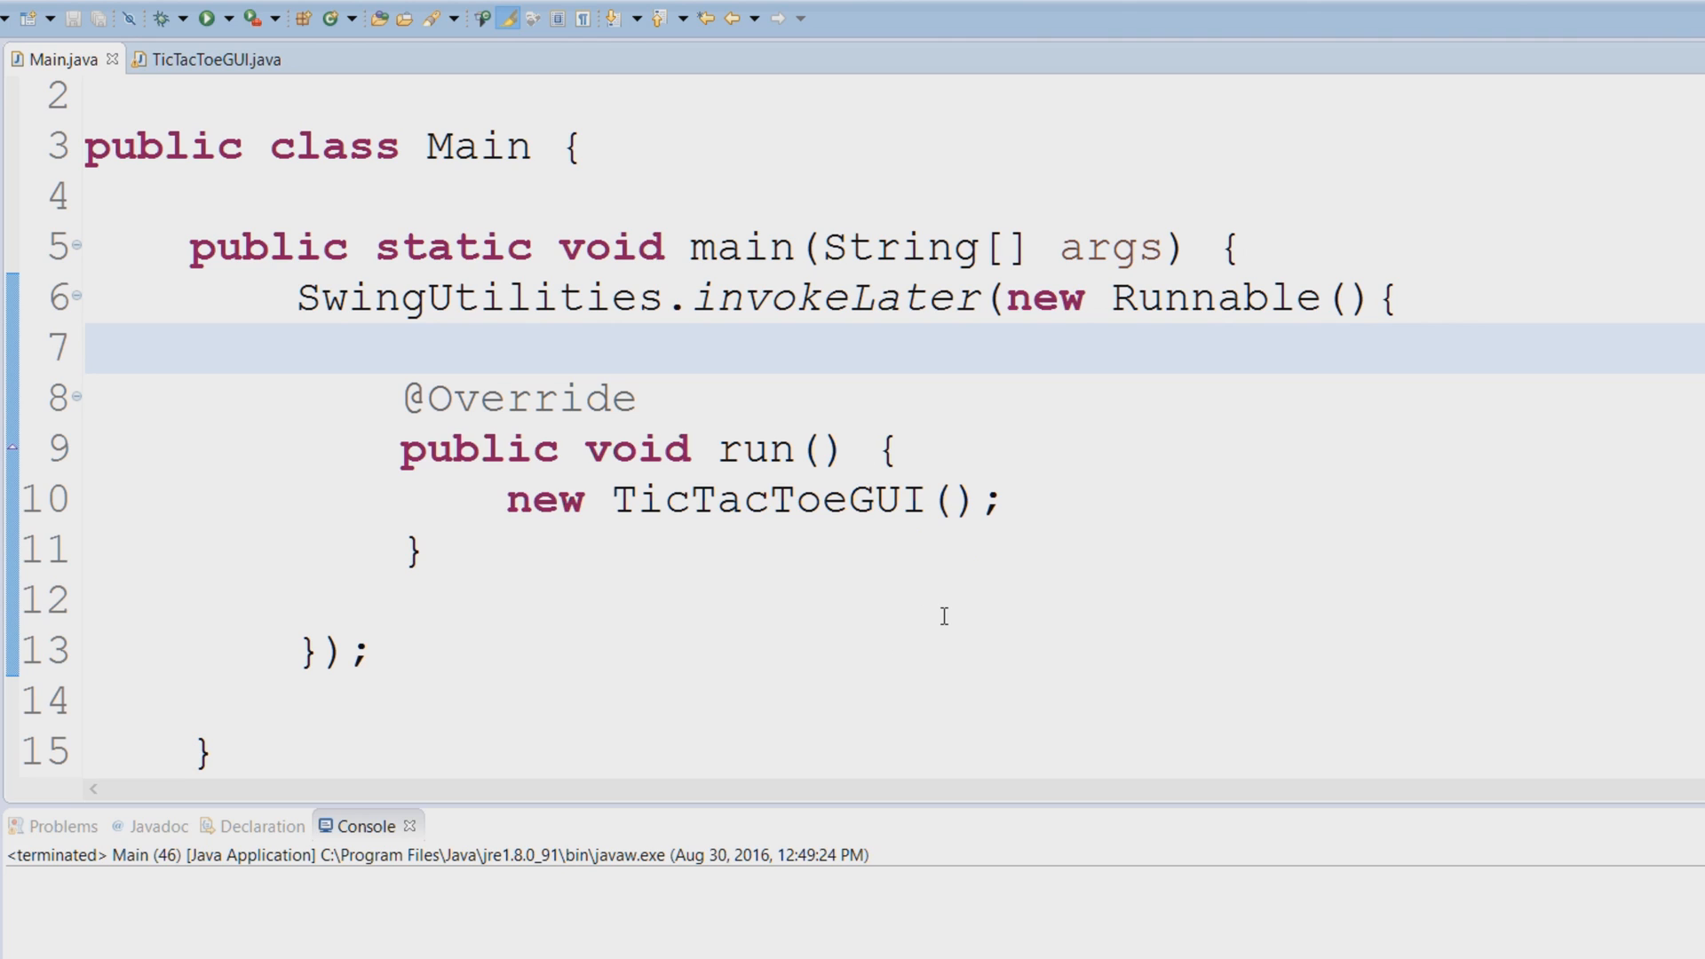
{"action": "mouse_move", "coordinate": [685, 587]}
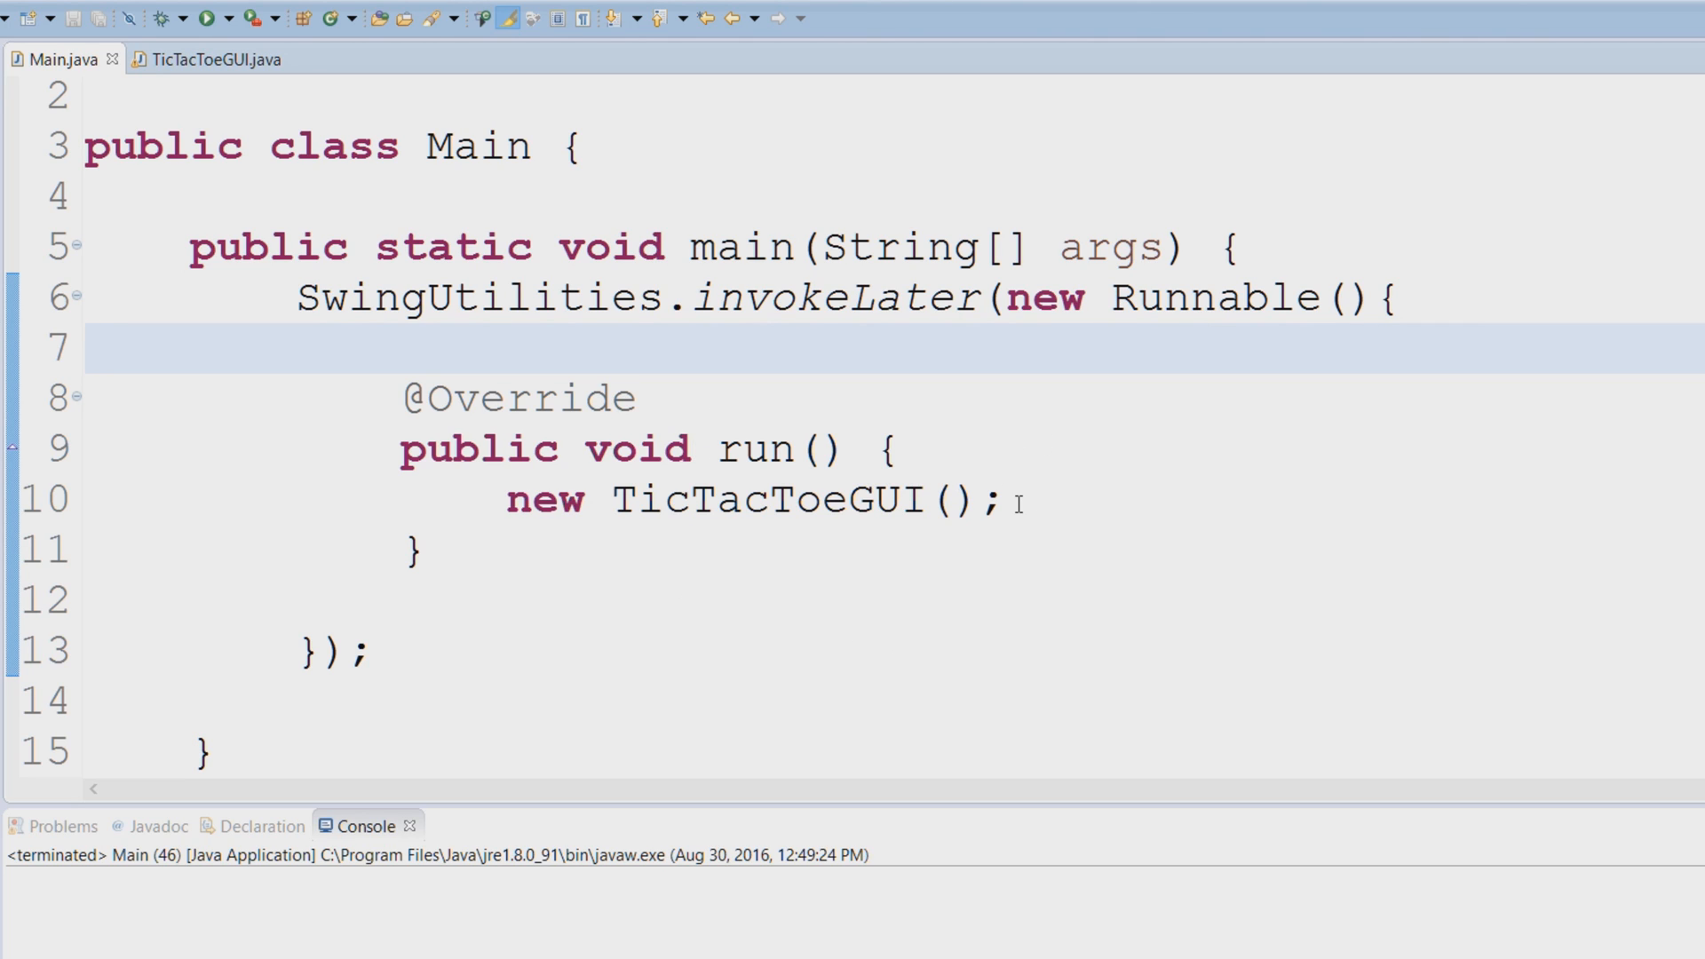
{"action": "mouse_move", "coordinate": [952, 595]}
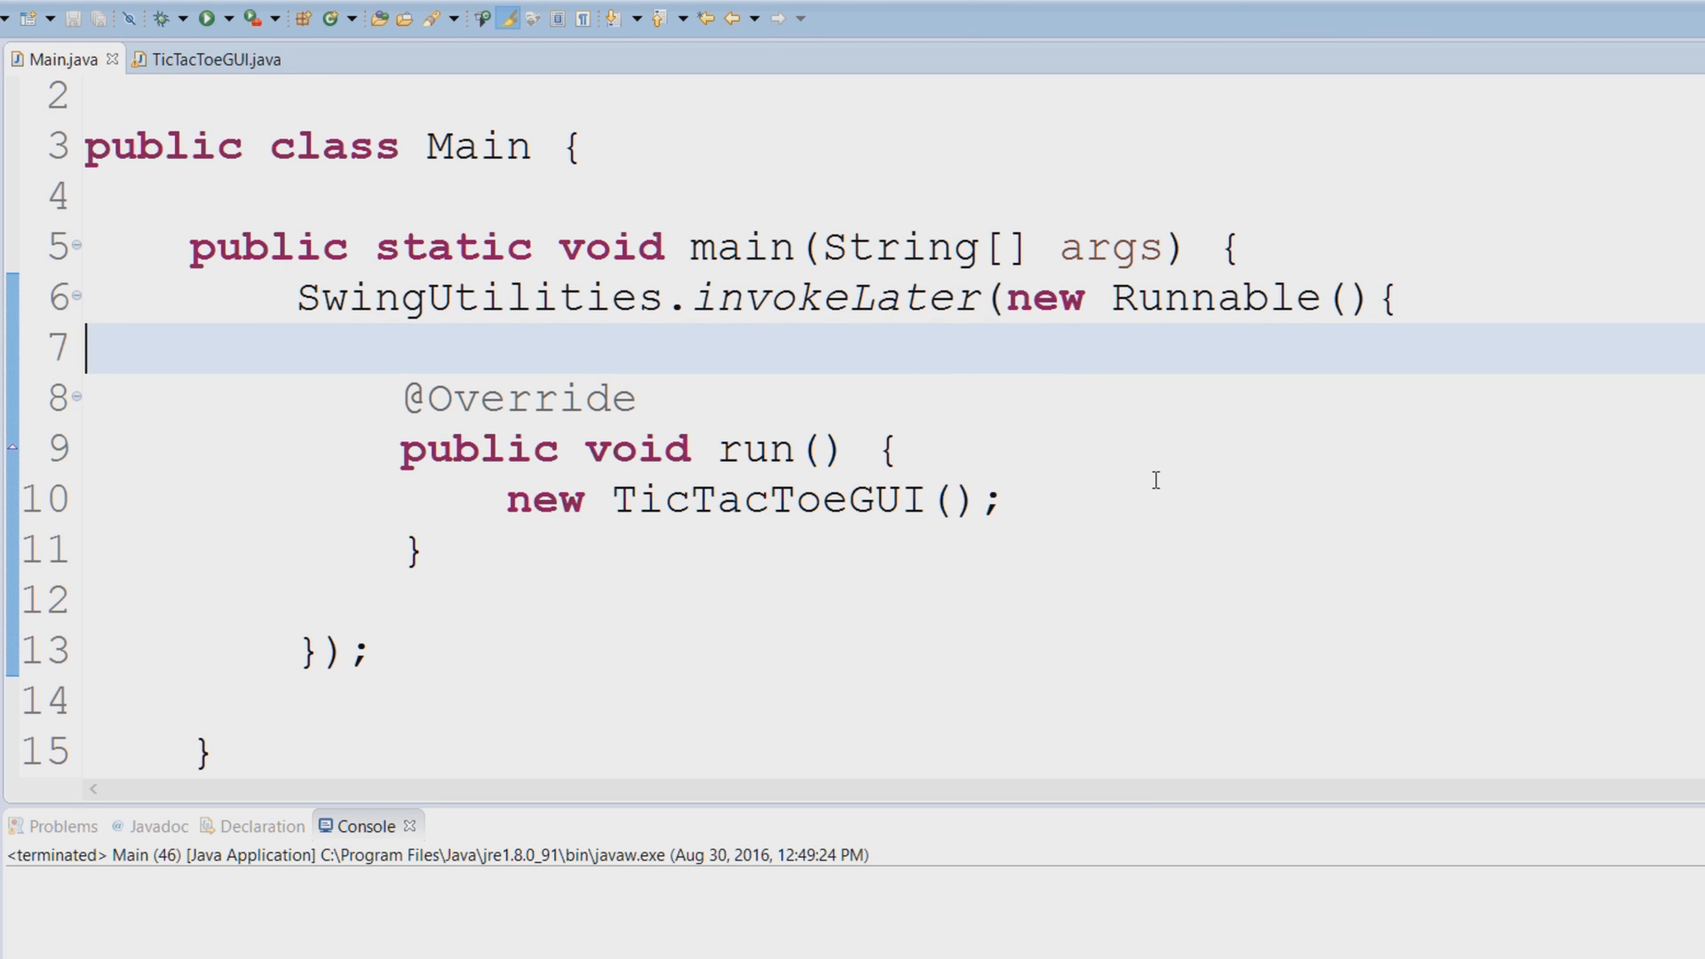
{"action": "mouse_move", "coordinate": [861, 398]}
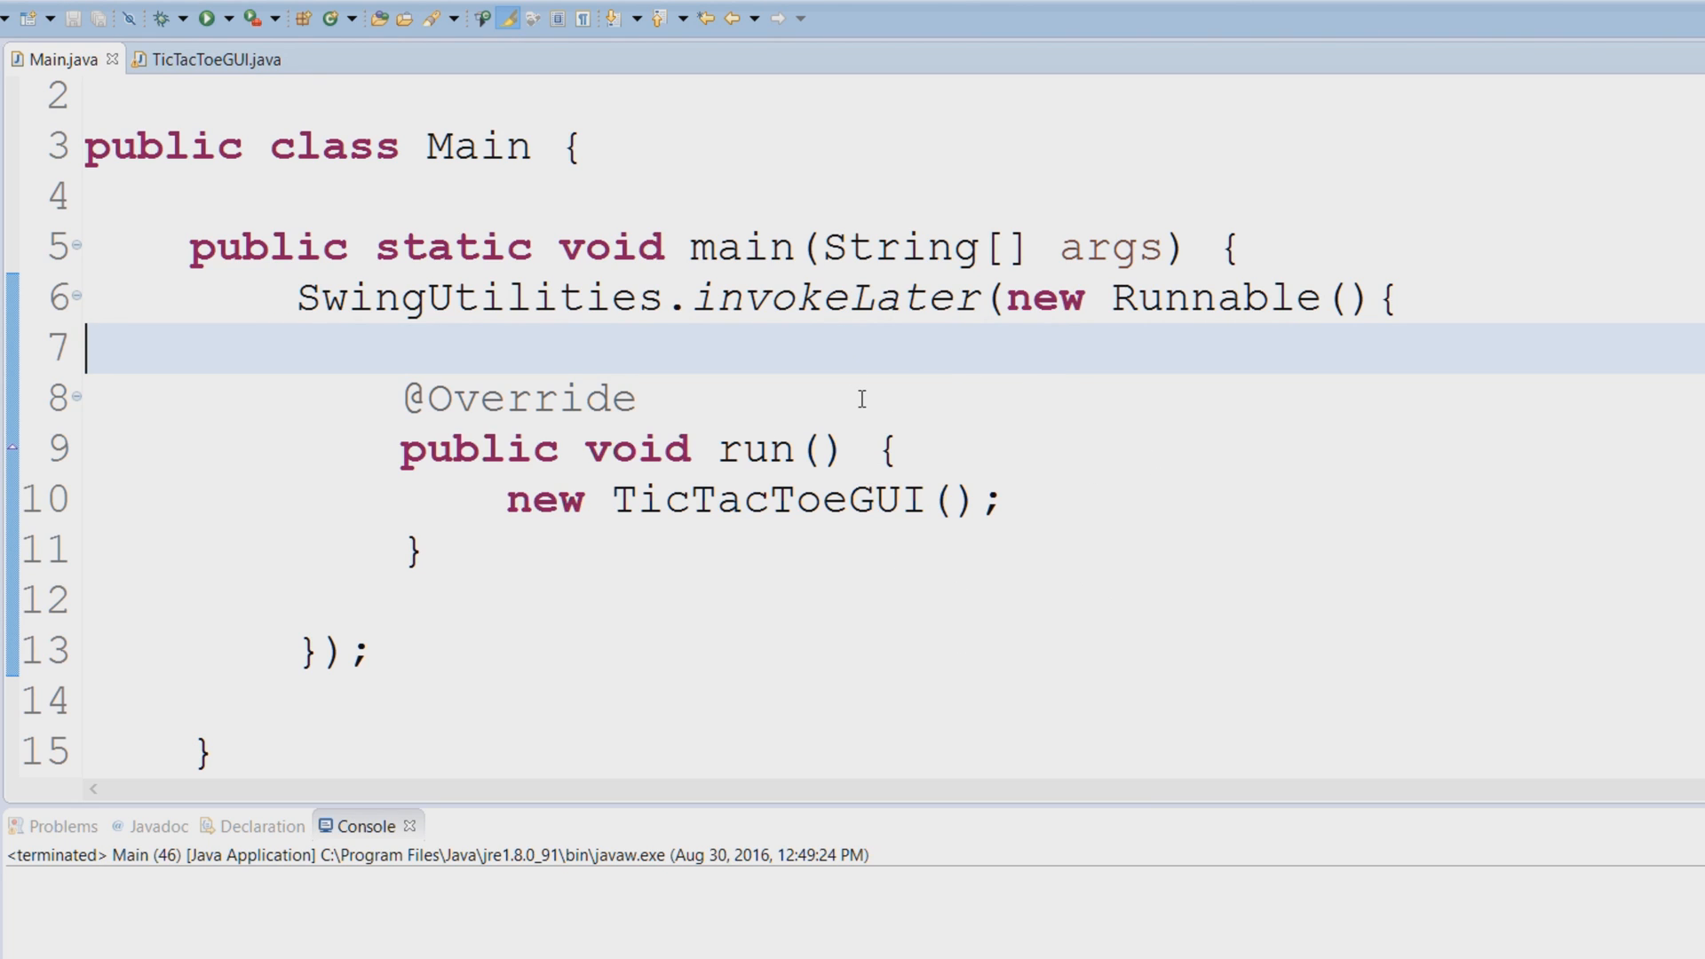
{"action": "mouse_move", "coordinate": [1049, 512]}
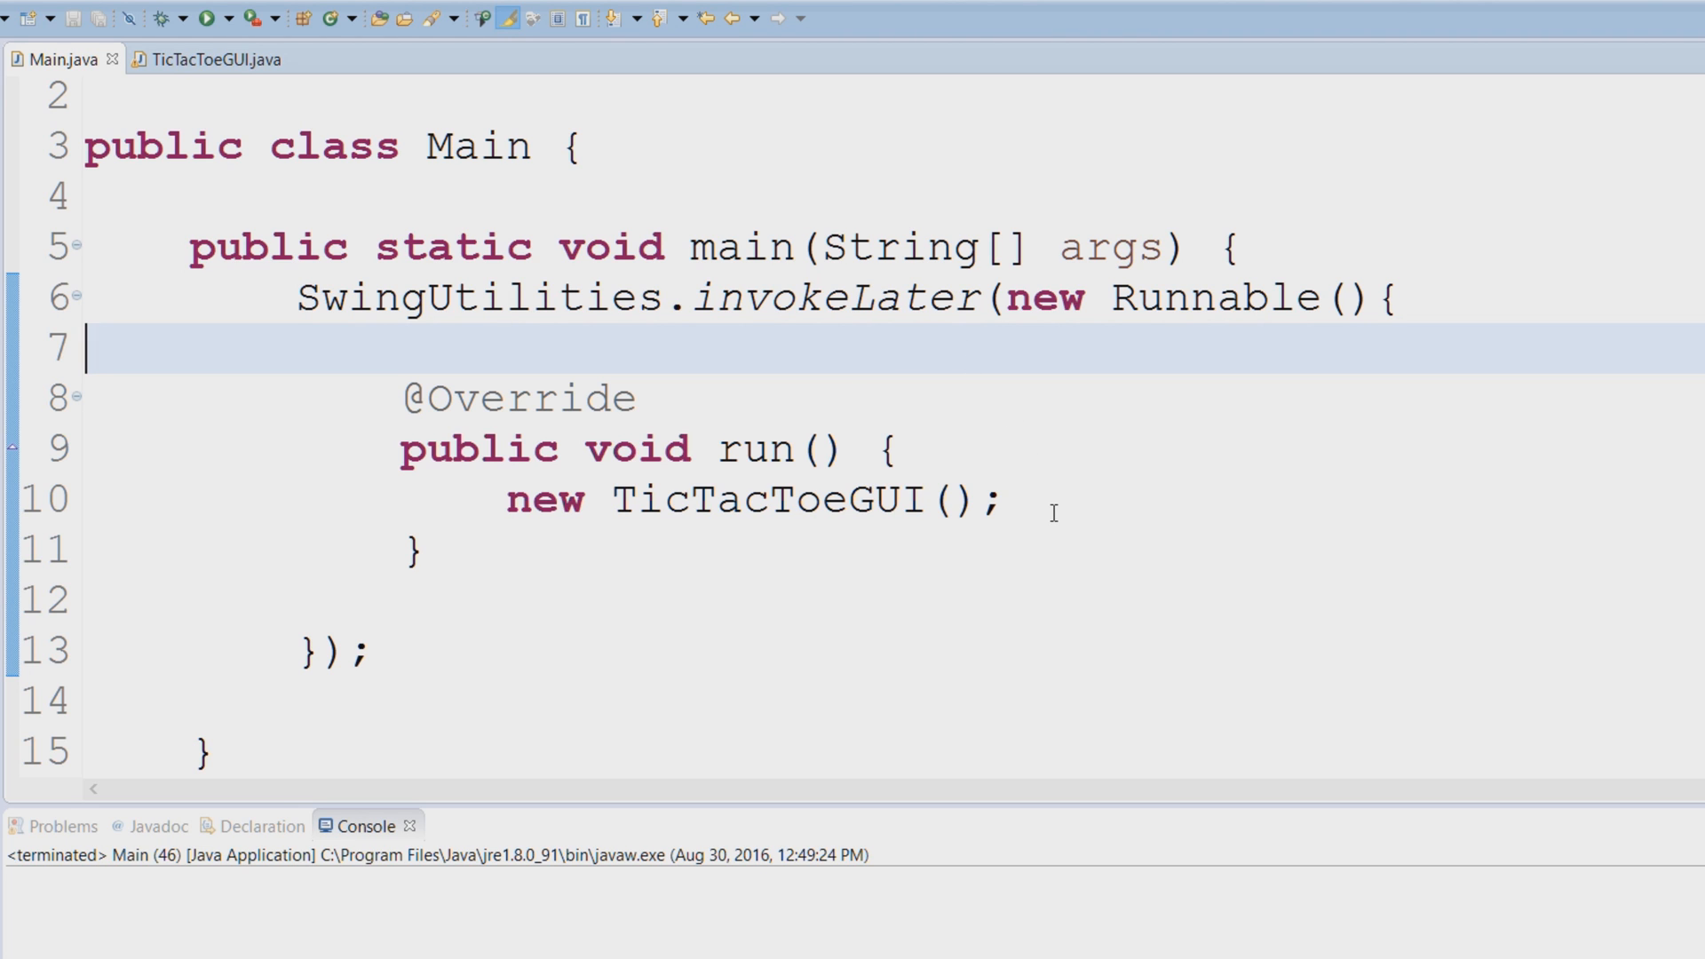
{"action": "mouse_move", "coordinate": [1115, 577]}
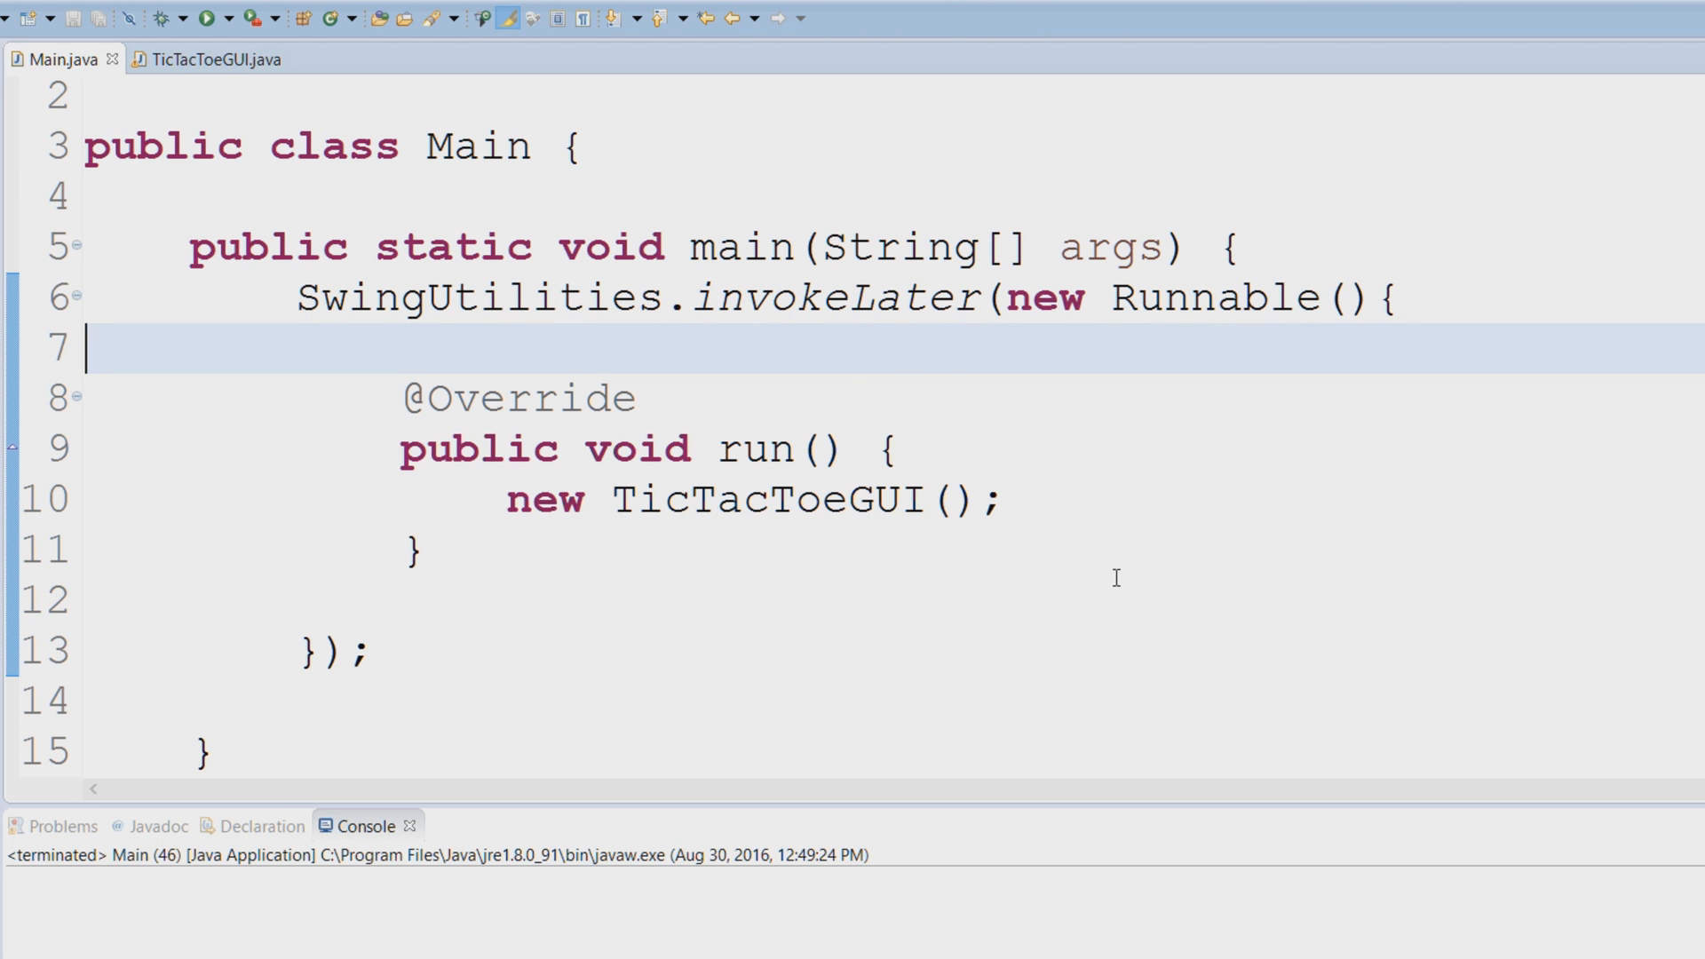